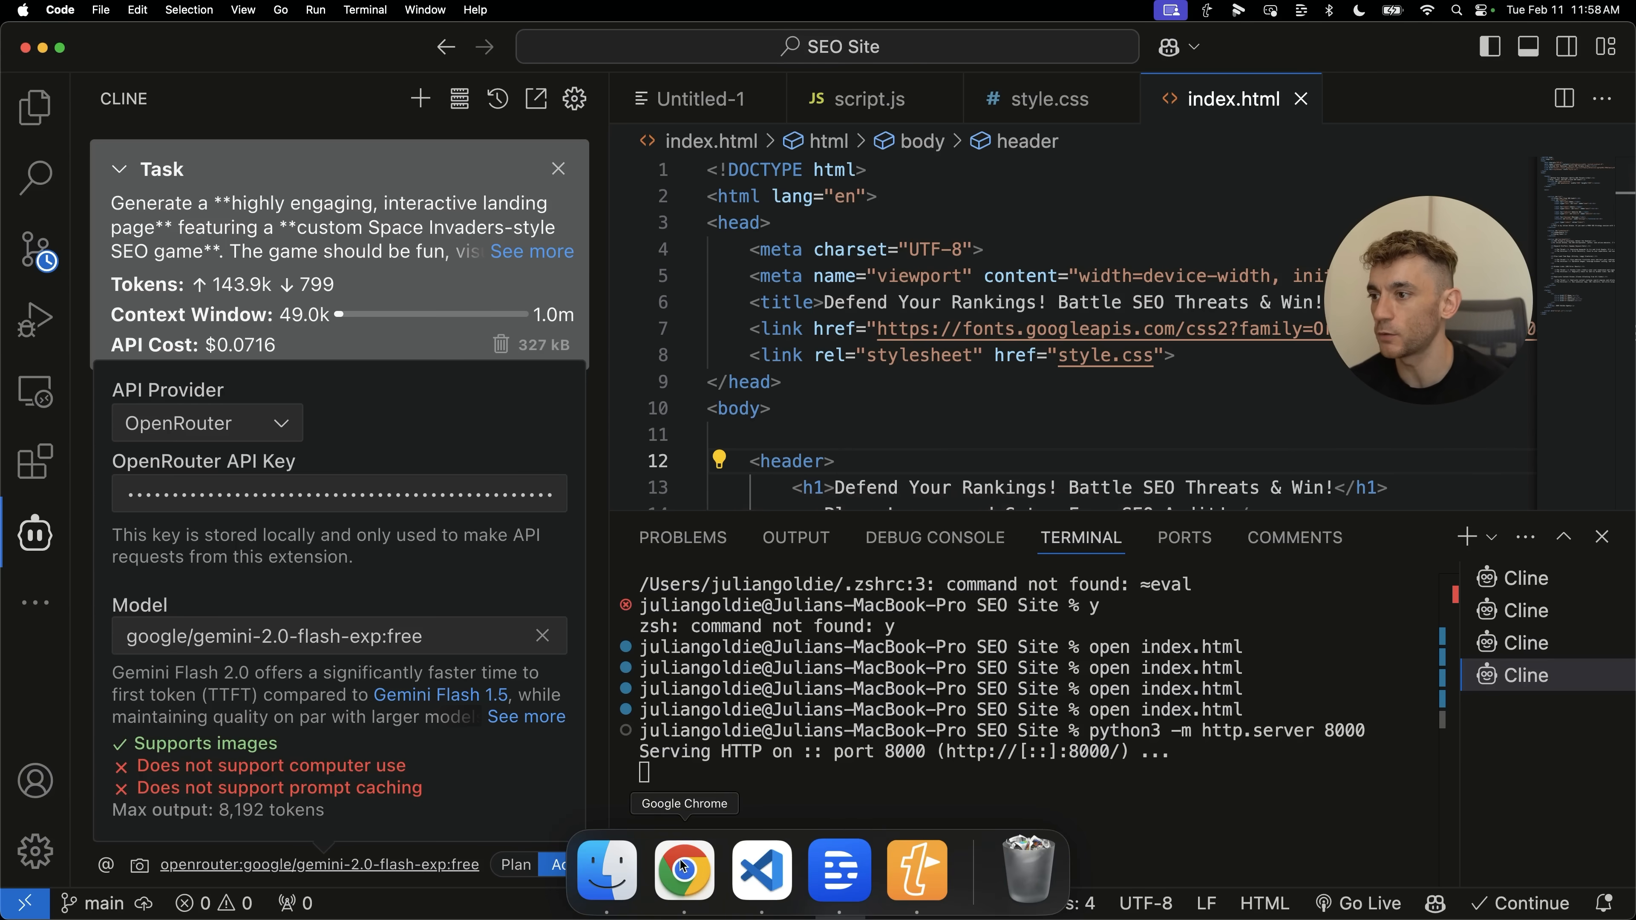
Hide the Cline sidebar so index.html fills the width and show the workspace COMMENTS list.
{"action": "left_click", "coordinate": [683, 869]}
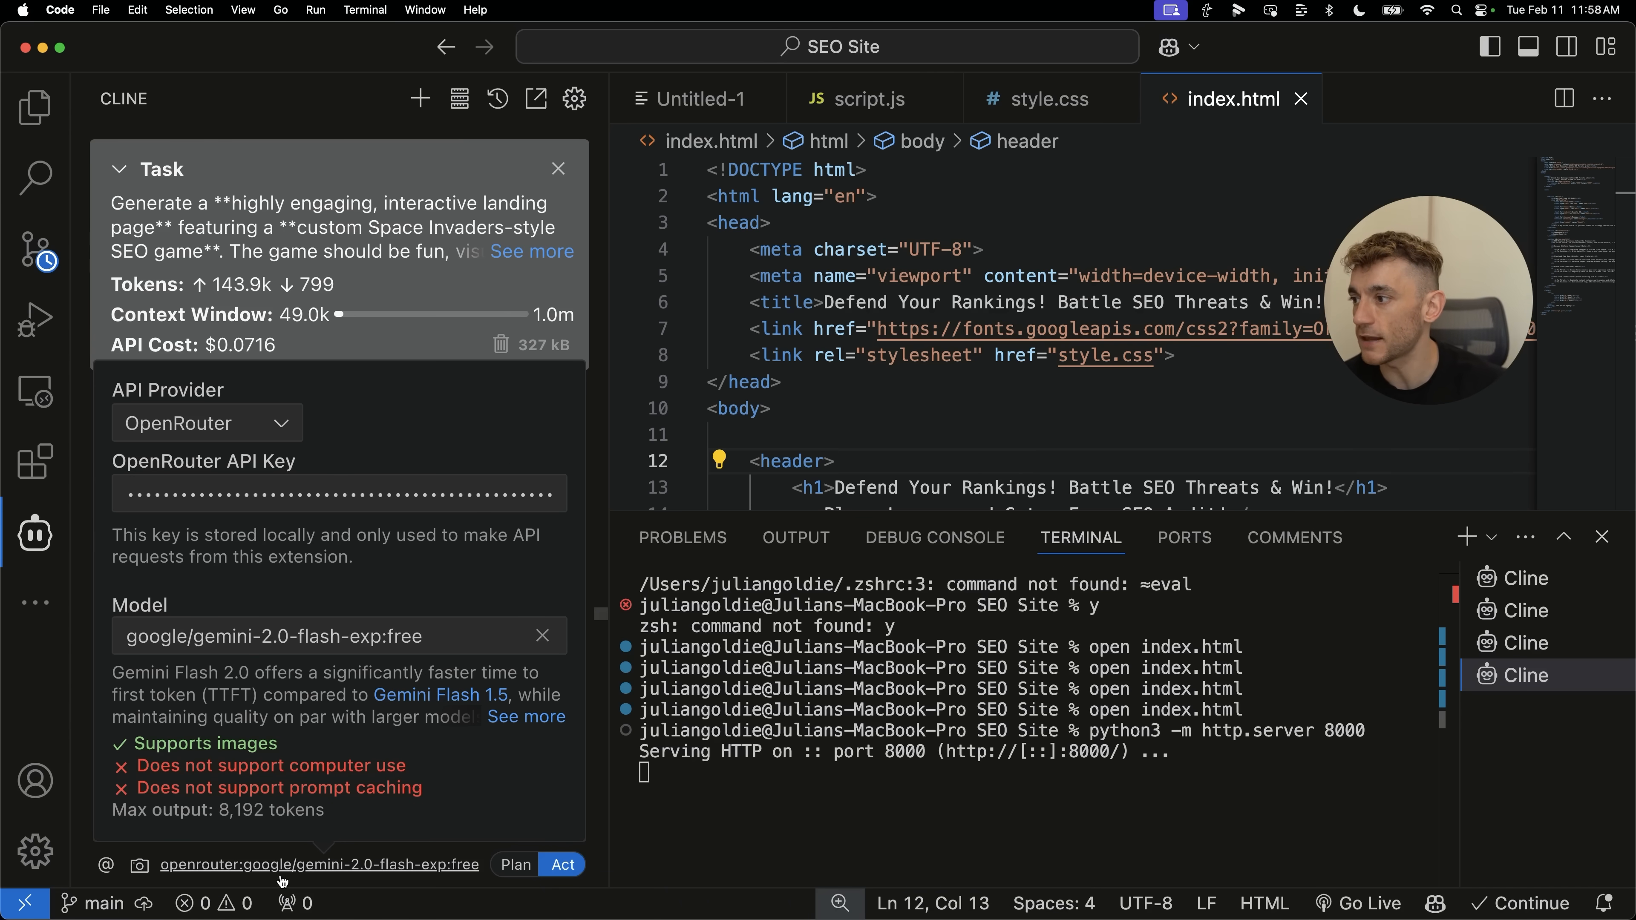
{"action": "left_click", "coordinate": [572, 99]}
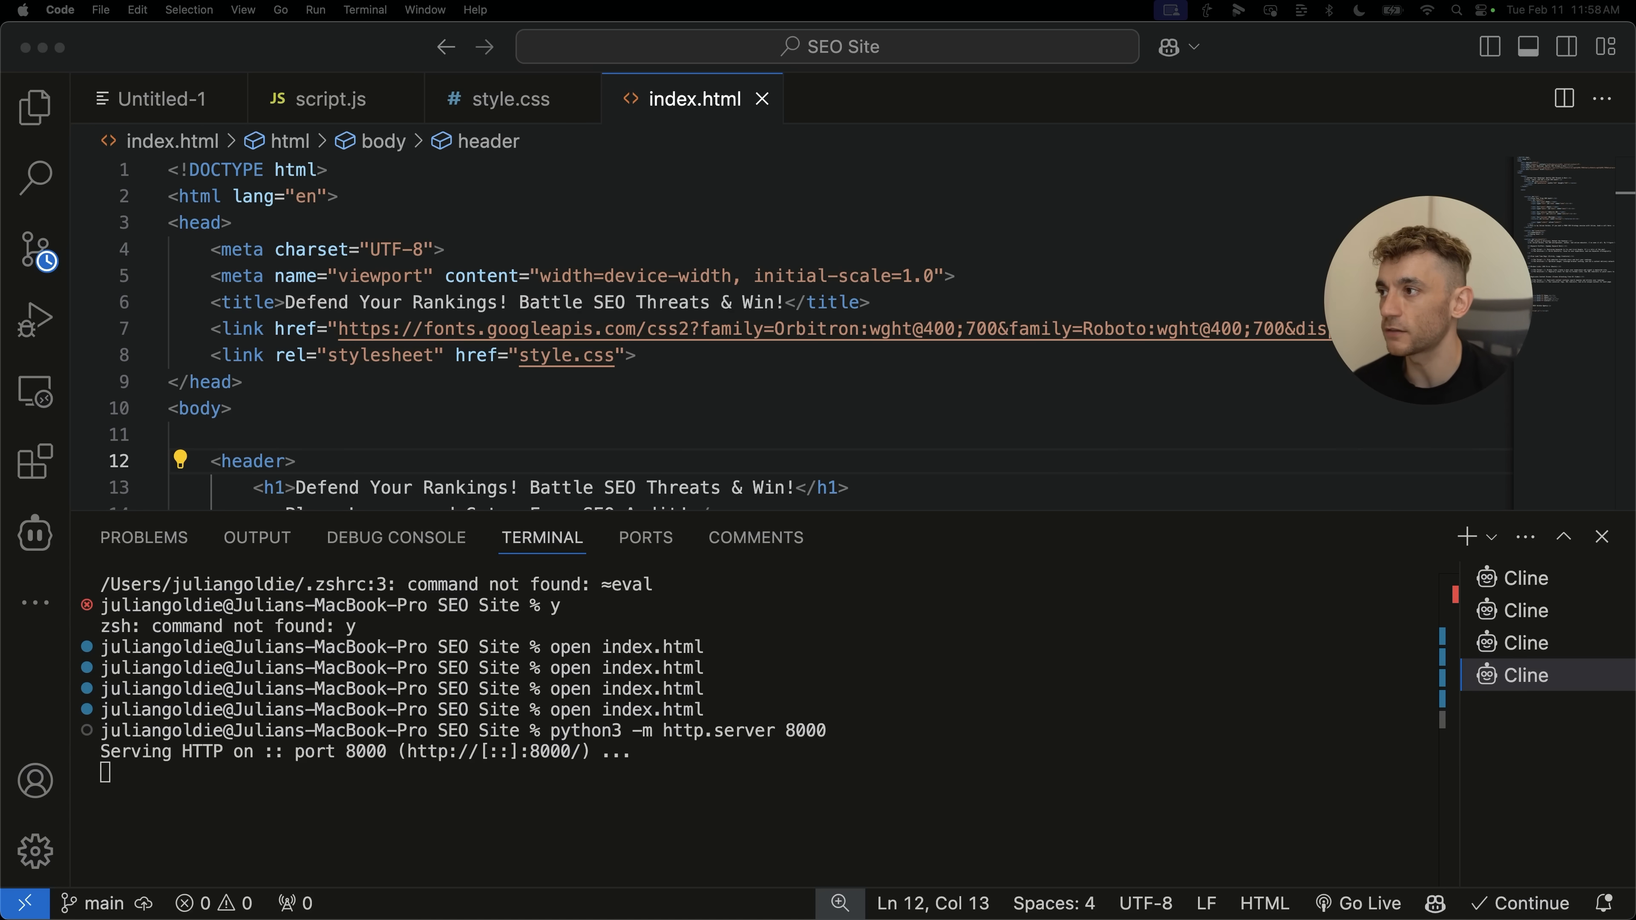
{"action": "left_click", "coordinate": [754, 538]}
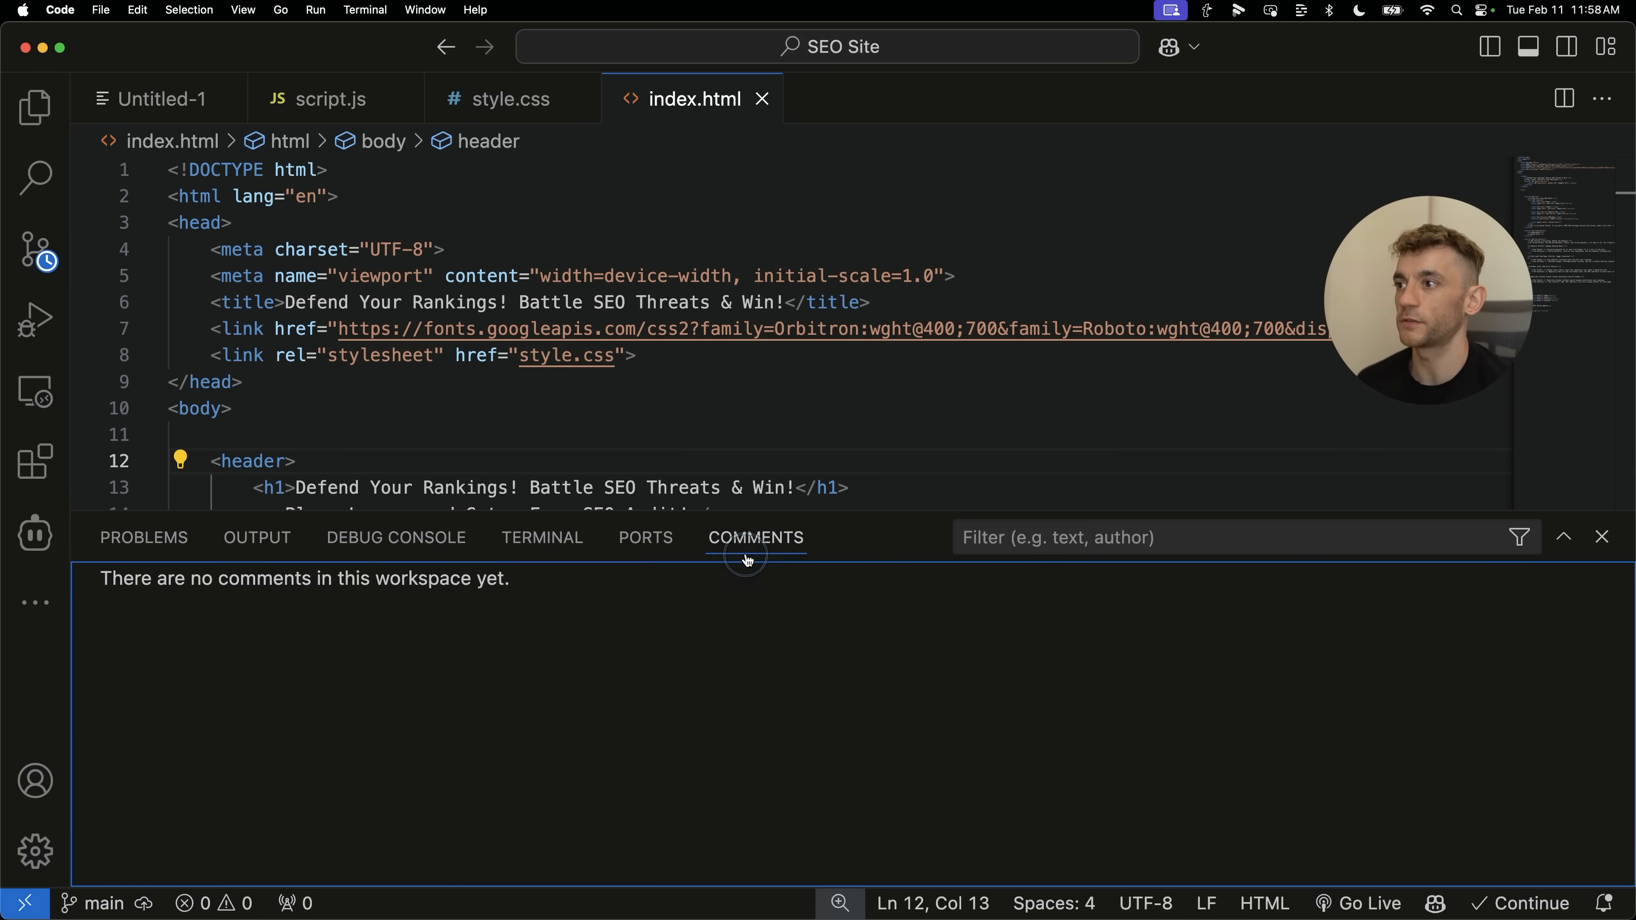
{"action": "left_click", "coordinate": [542, 538]}
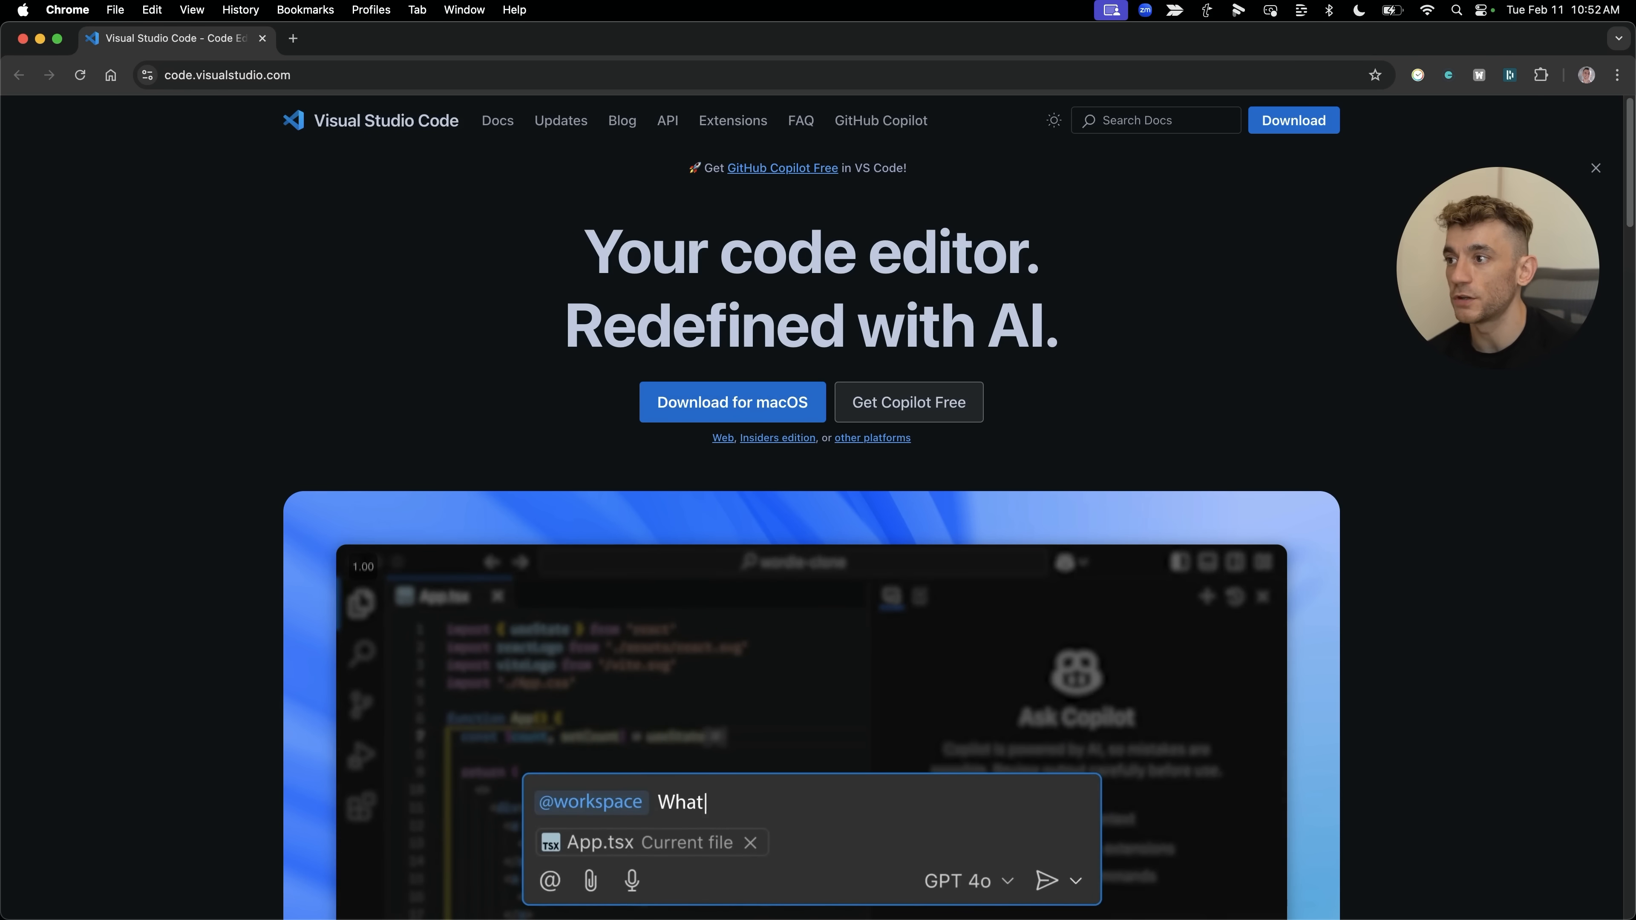
Ask Cline what steps are needed to create a Wordle clone, then view code.visualstudio.com in Chrome.
{"action": "type", "text": "steps are needed to create a Wordle clone?"}
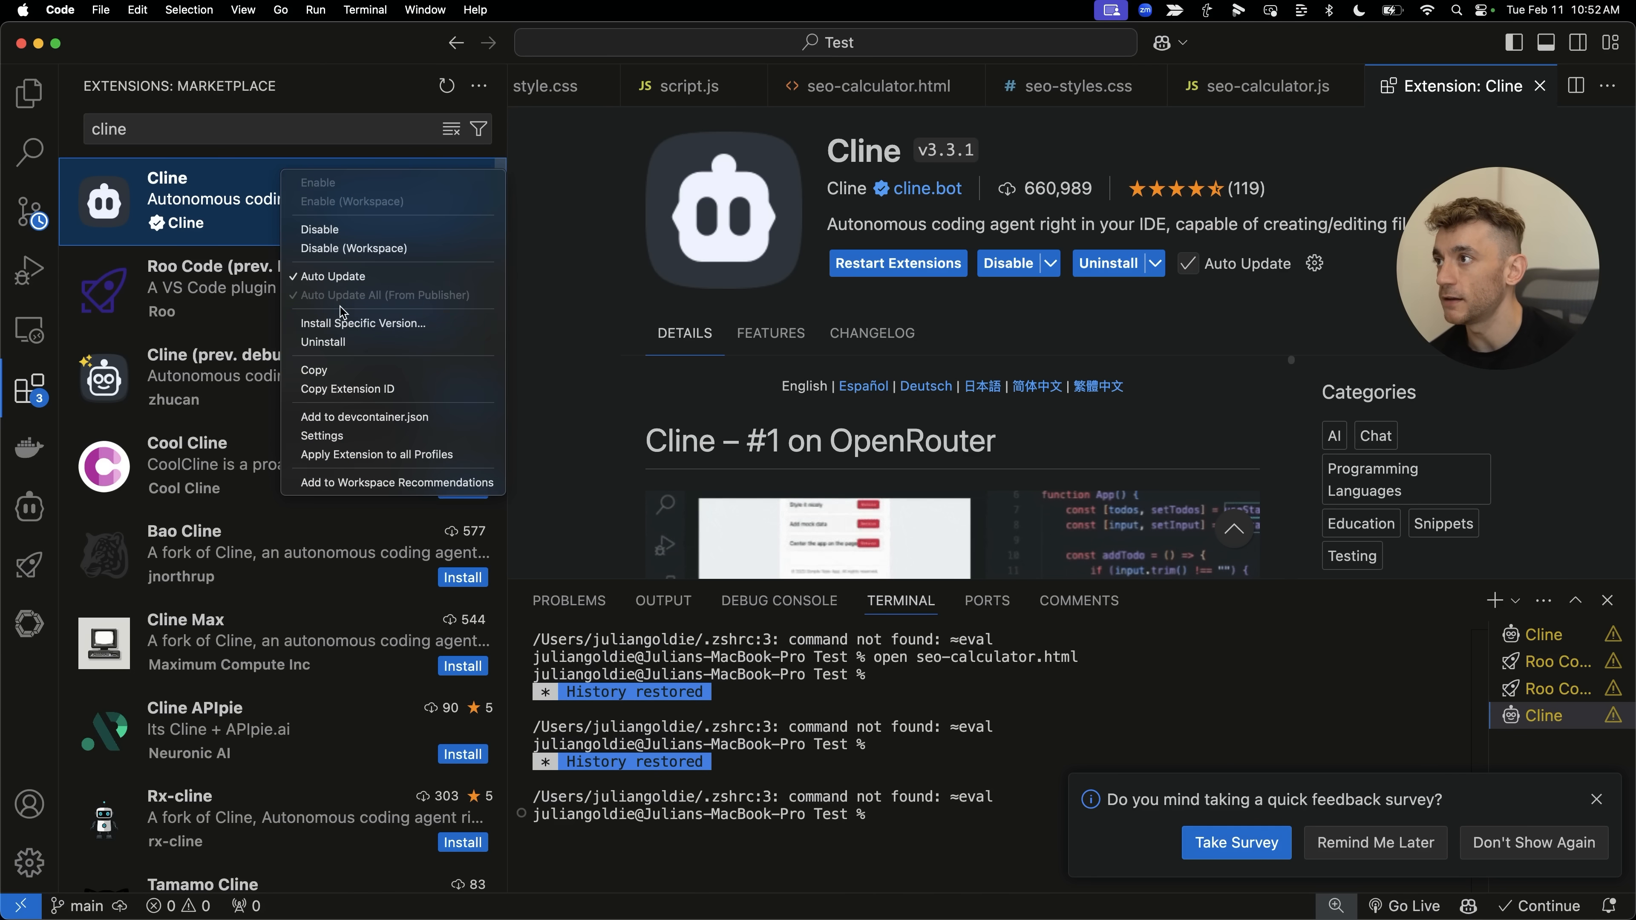
{"action": "left_click", "coordinate": [363, 324]}
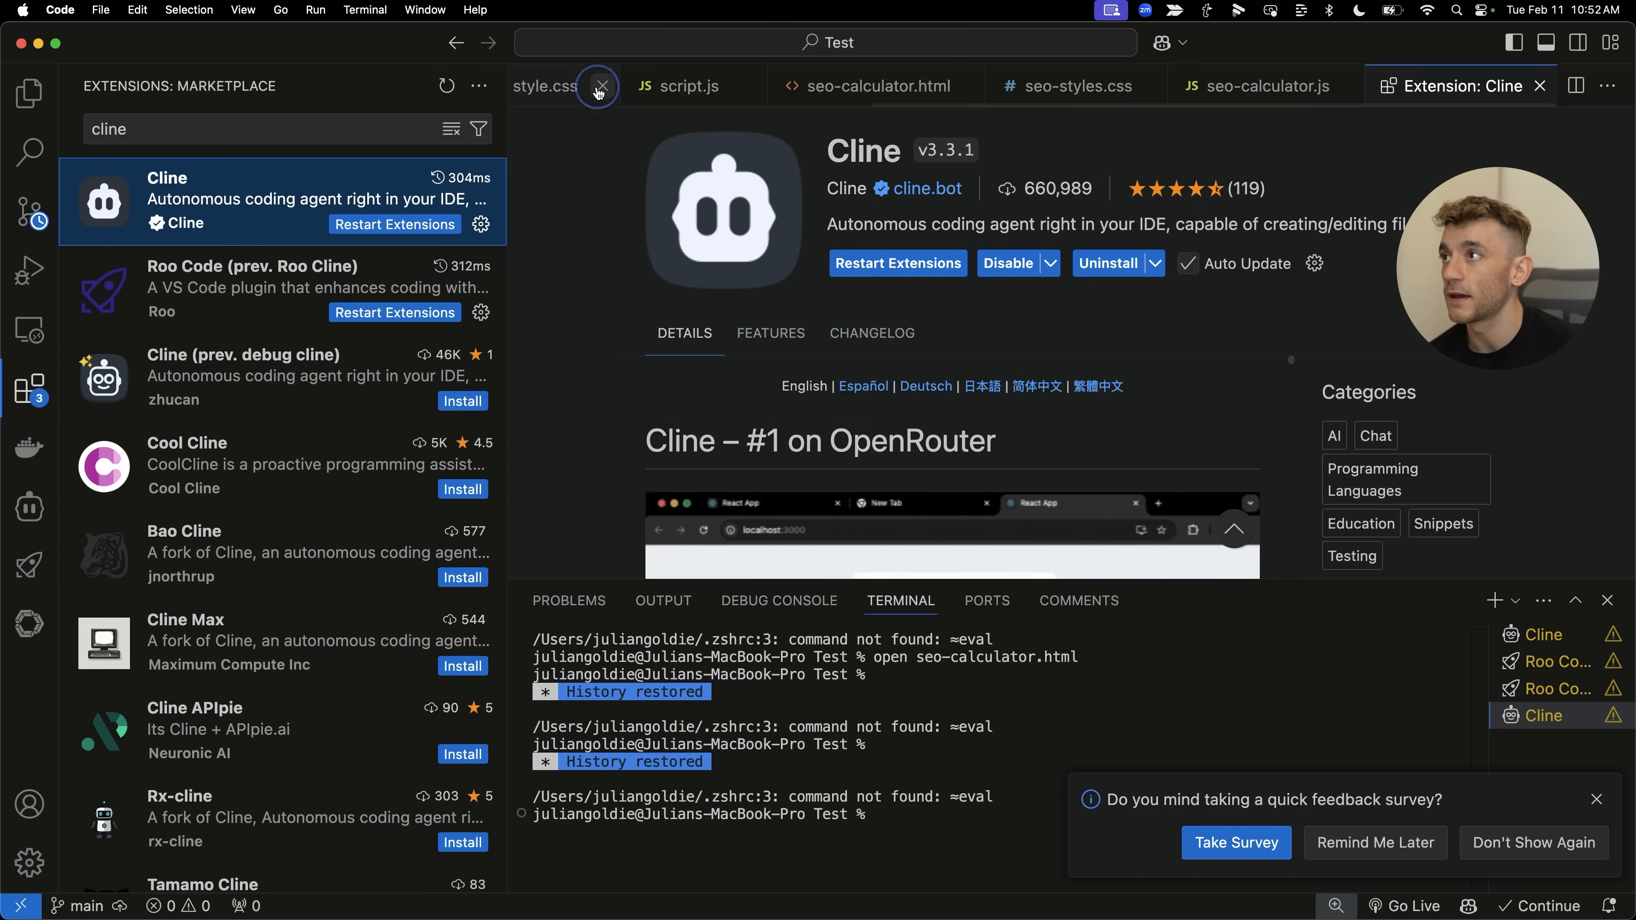
{"action": "left_click", "coordinate": [599, 85]}
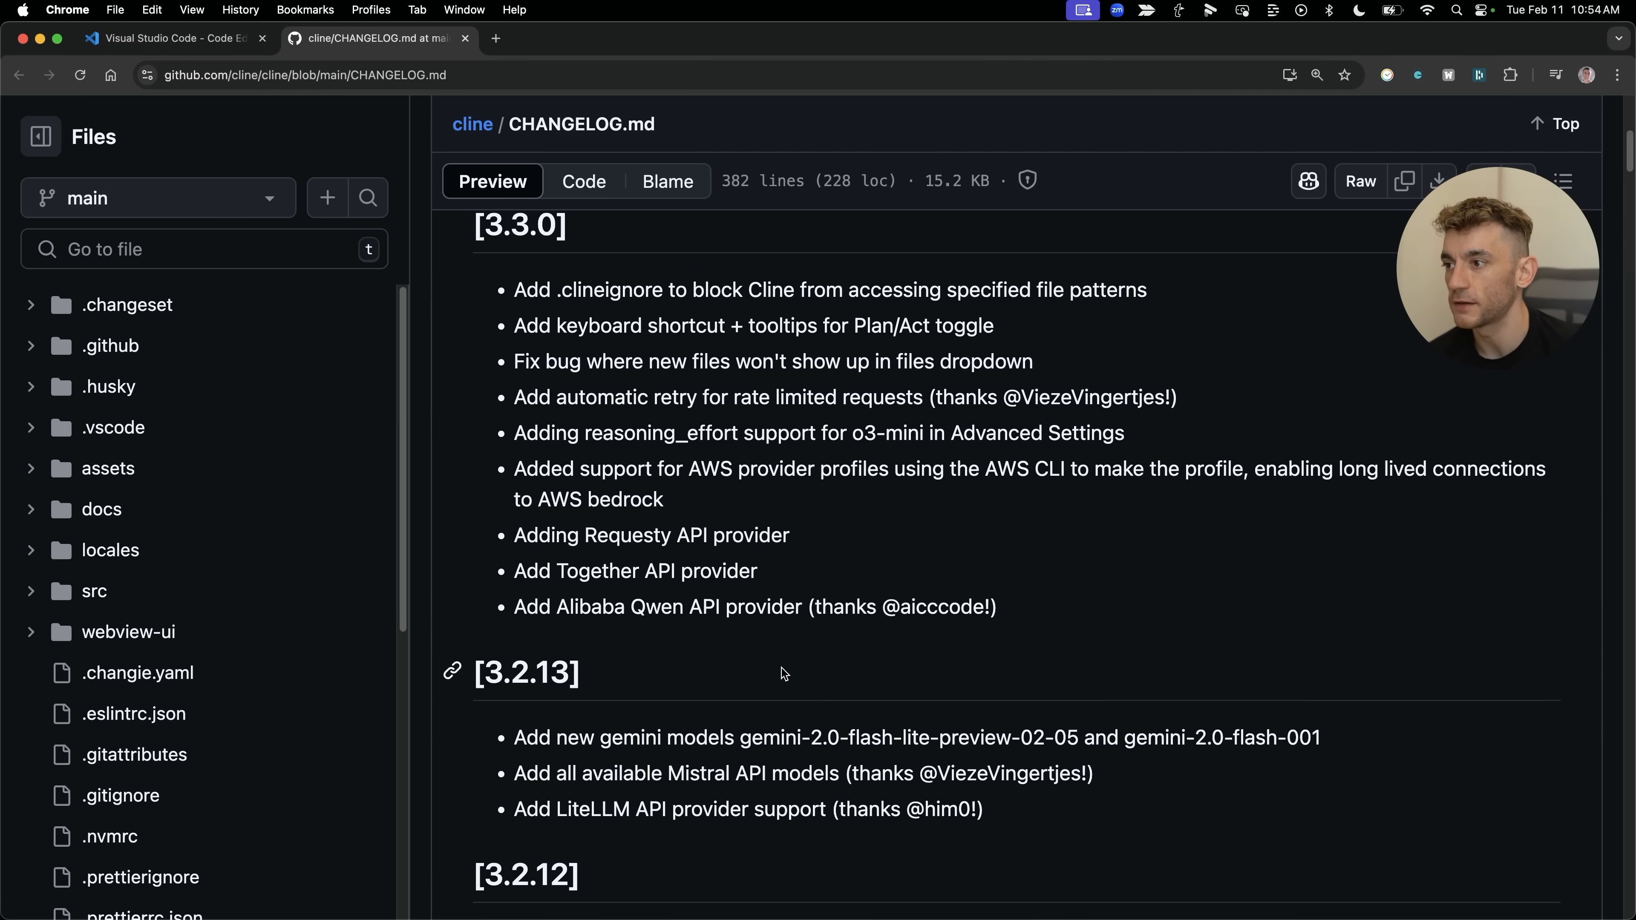
{"action": "scroll", "scroll_direction": "down", "scroll_amount": 3}
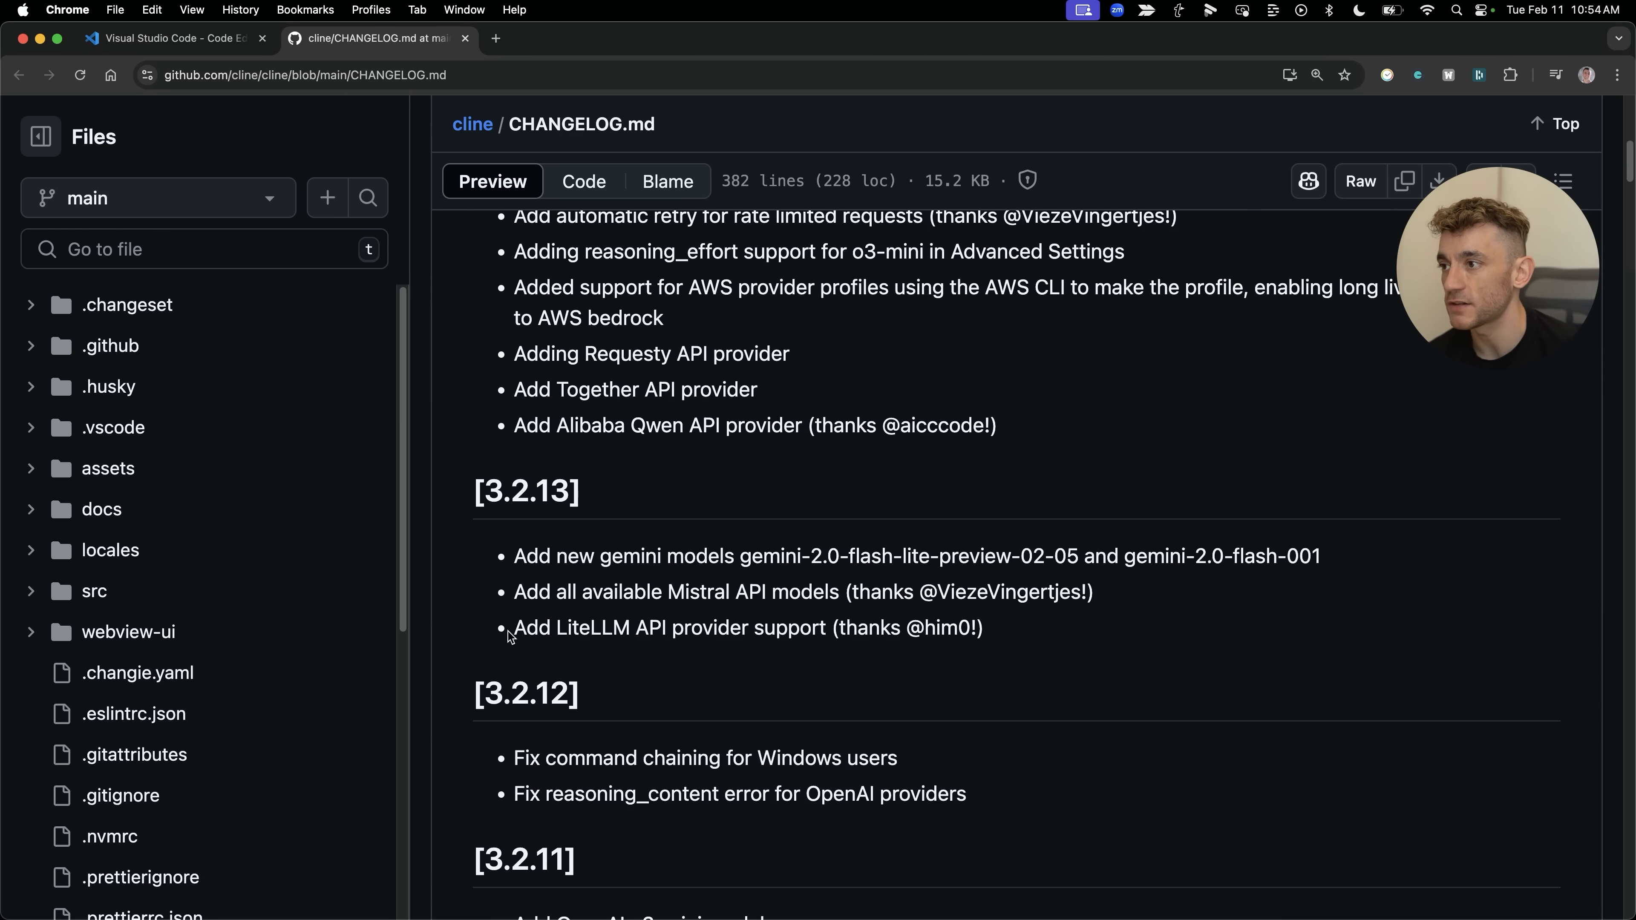
{"action": "triple_click", "coordinate": [804, 592]}
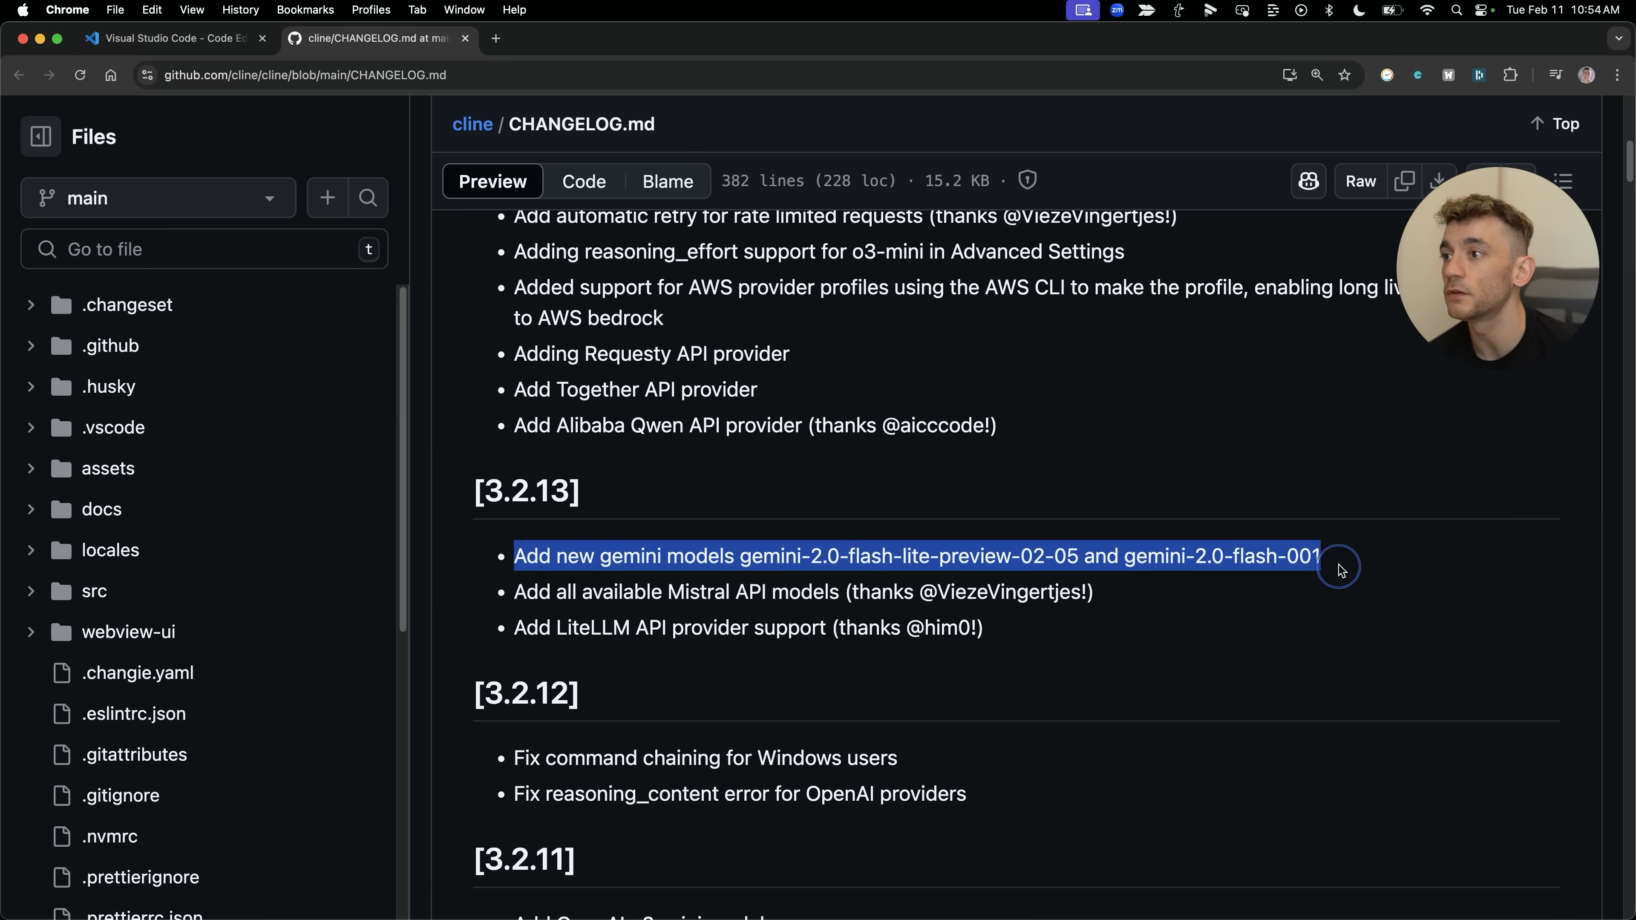
{"action": "scroll", "scroll_direction": "down", "scroll_amount": 3}
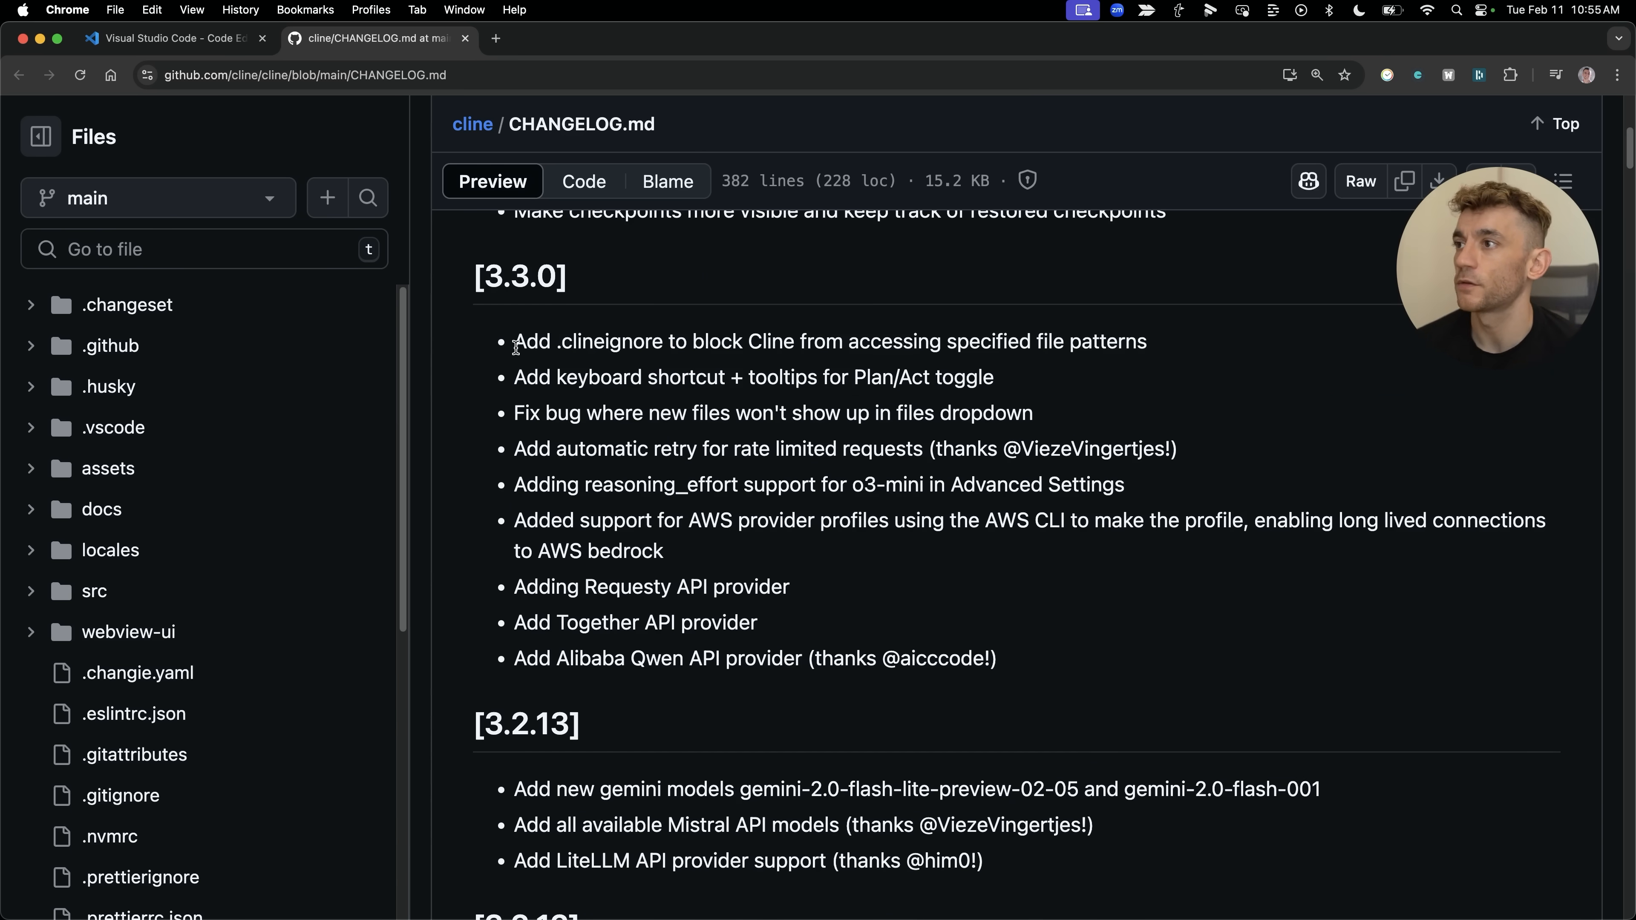
{"action": "left_click_drag", "start_coordinate": [515, 341], "coordinate": [808, 341]}
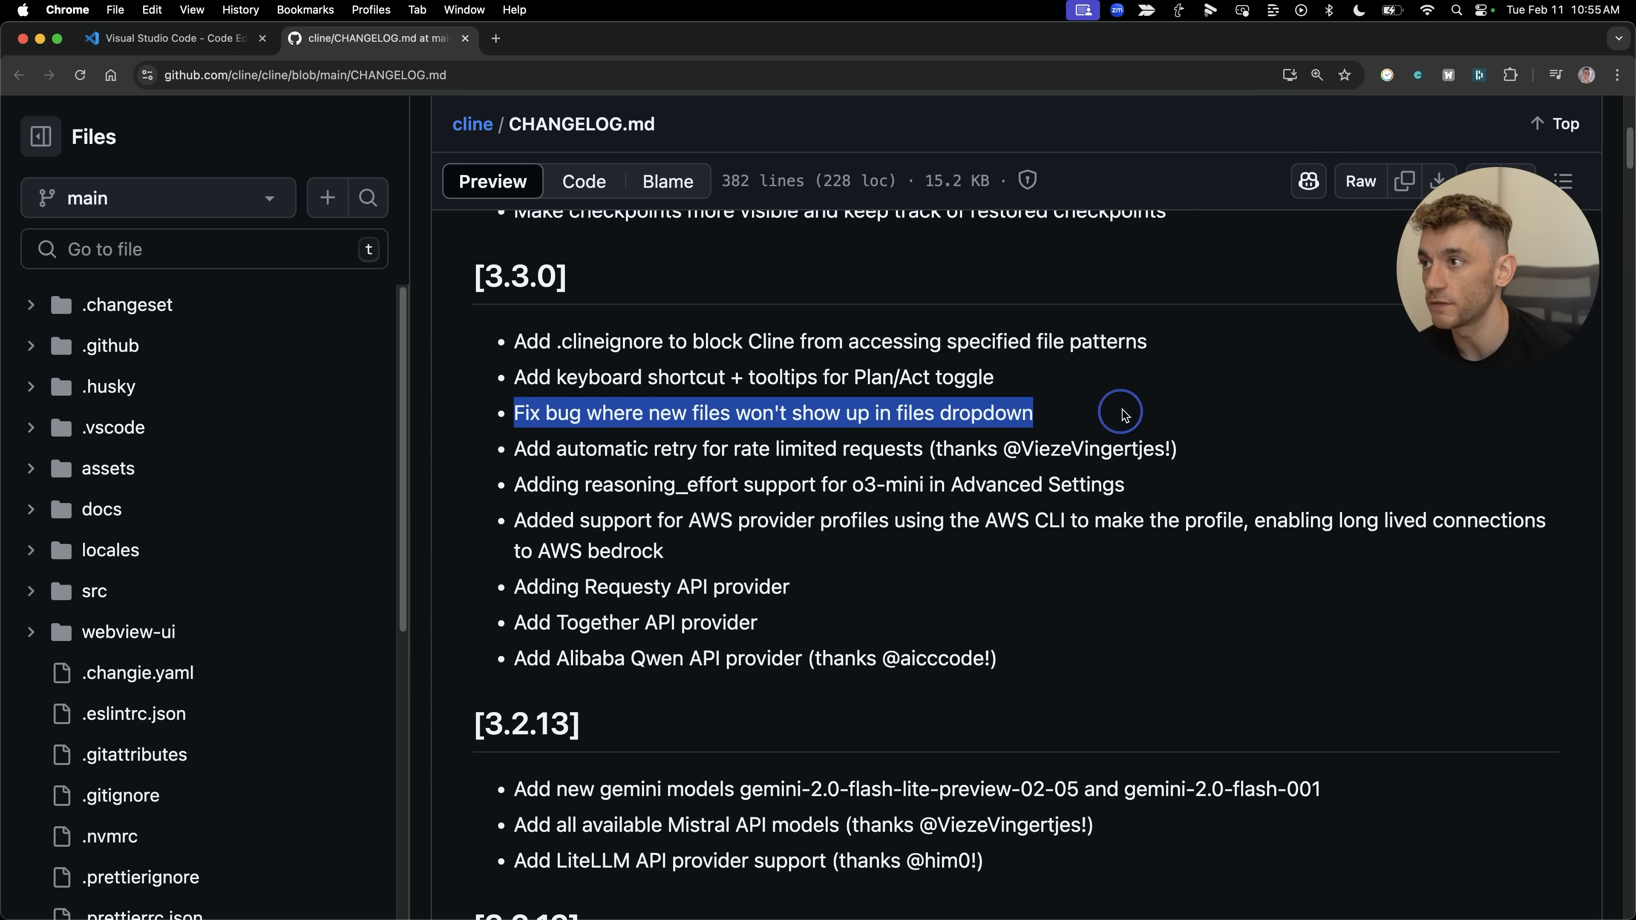
{"action": "left_click", "coordinate": [466, 453]}
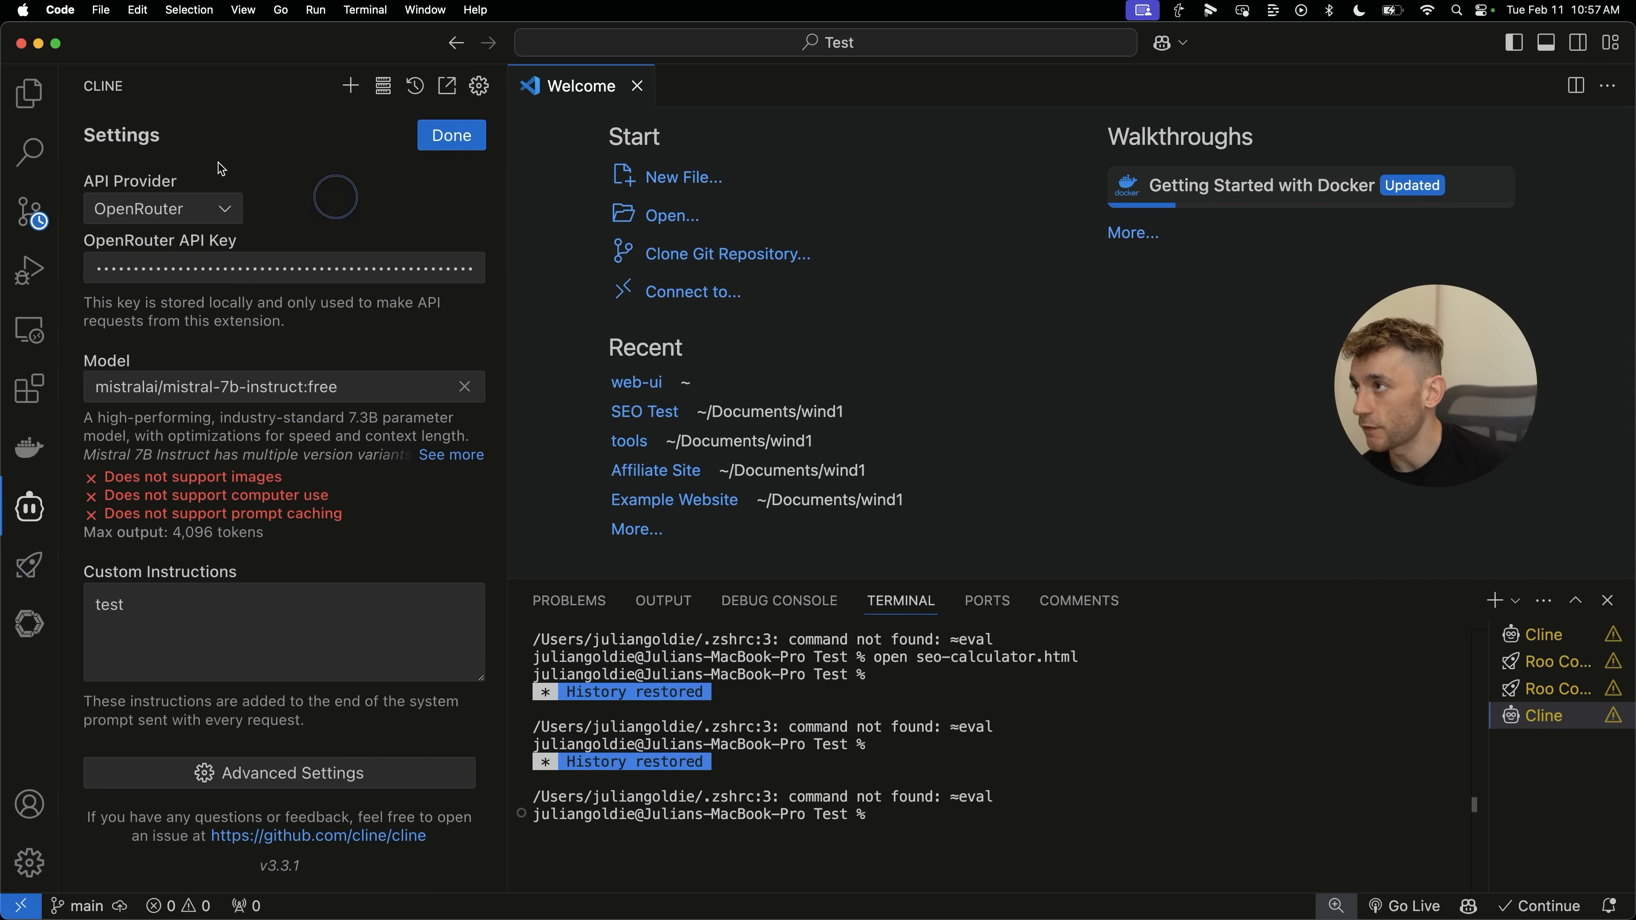
{"action": "mouse_move", "coordinate": [193, 377]}
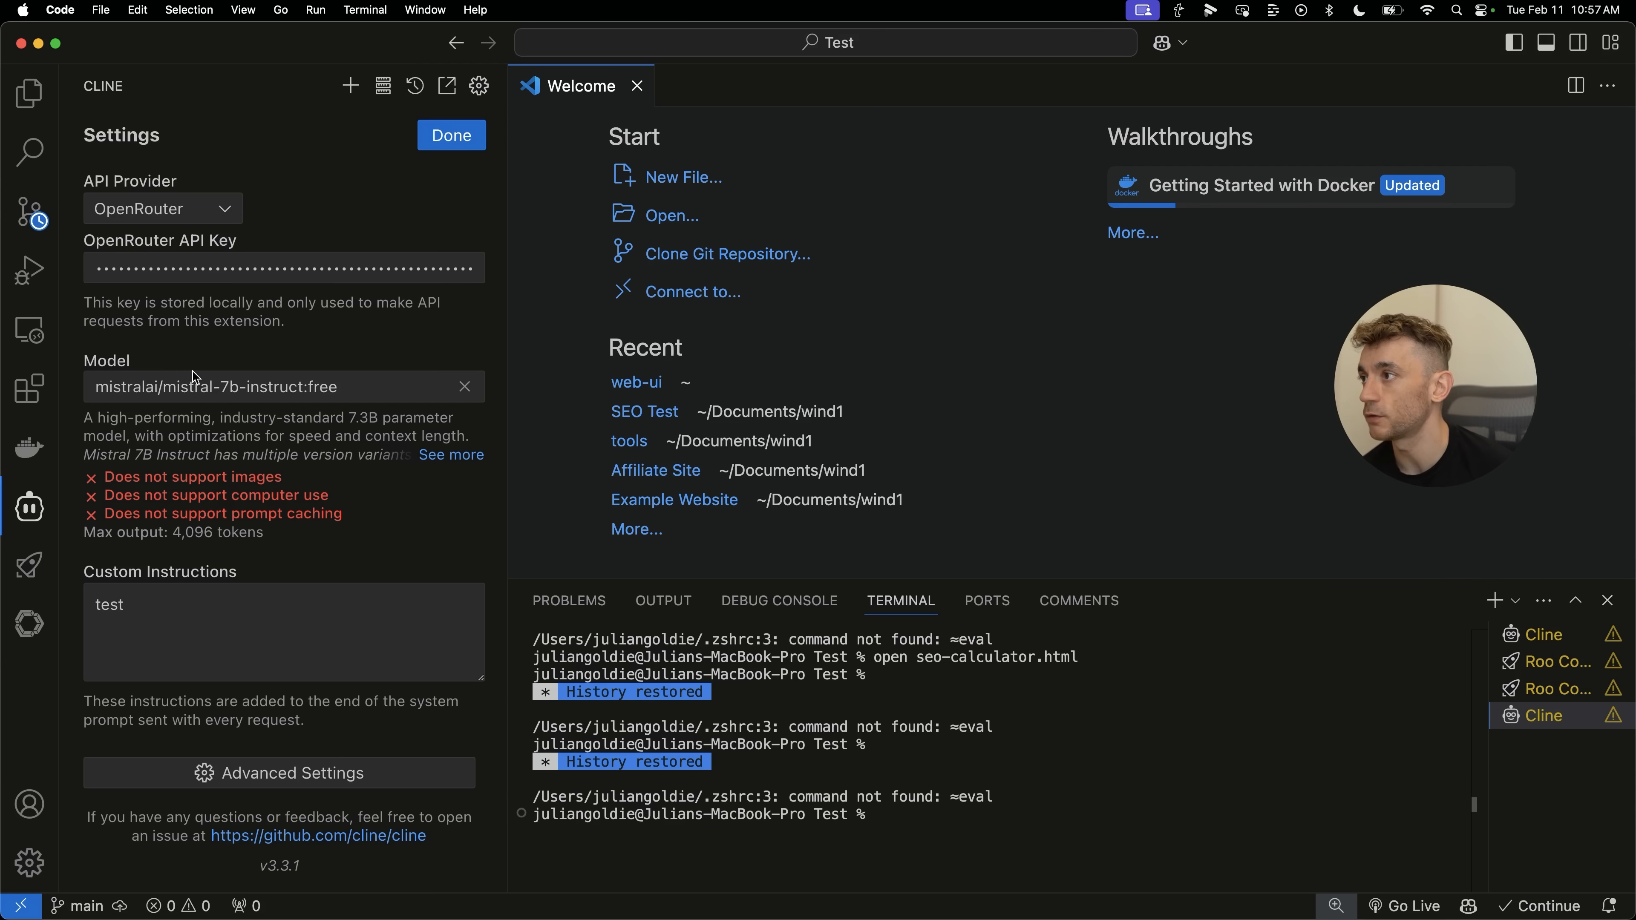
Search the OpenRouter models for "google gemini" and select google/gemini-2.0-flash-lite-preview-02-05:free.
{"action": "left_click", "coordinate": [282, 387]}
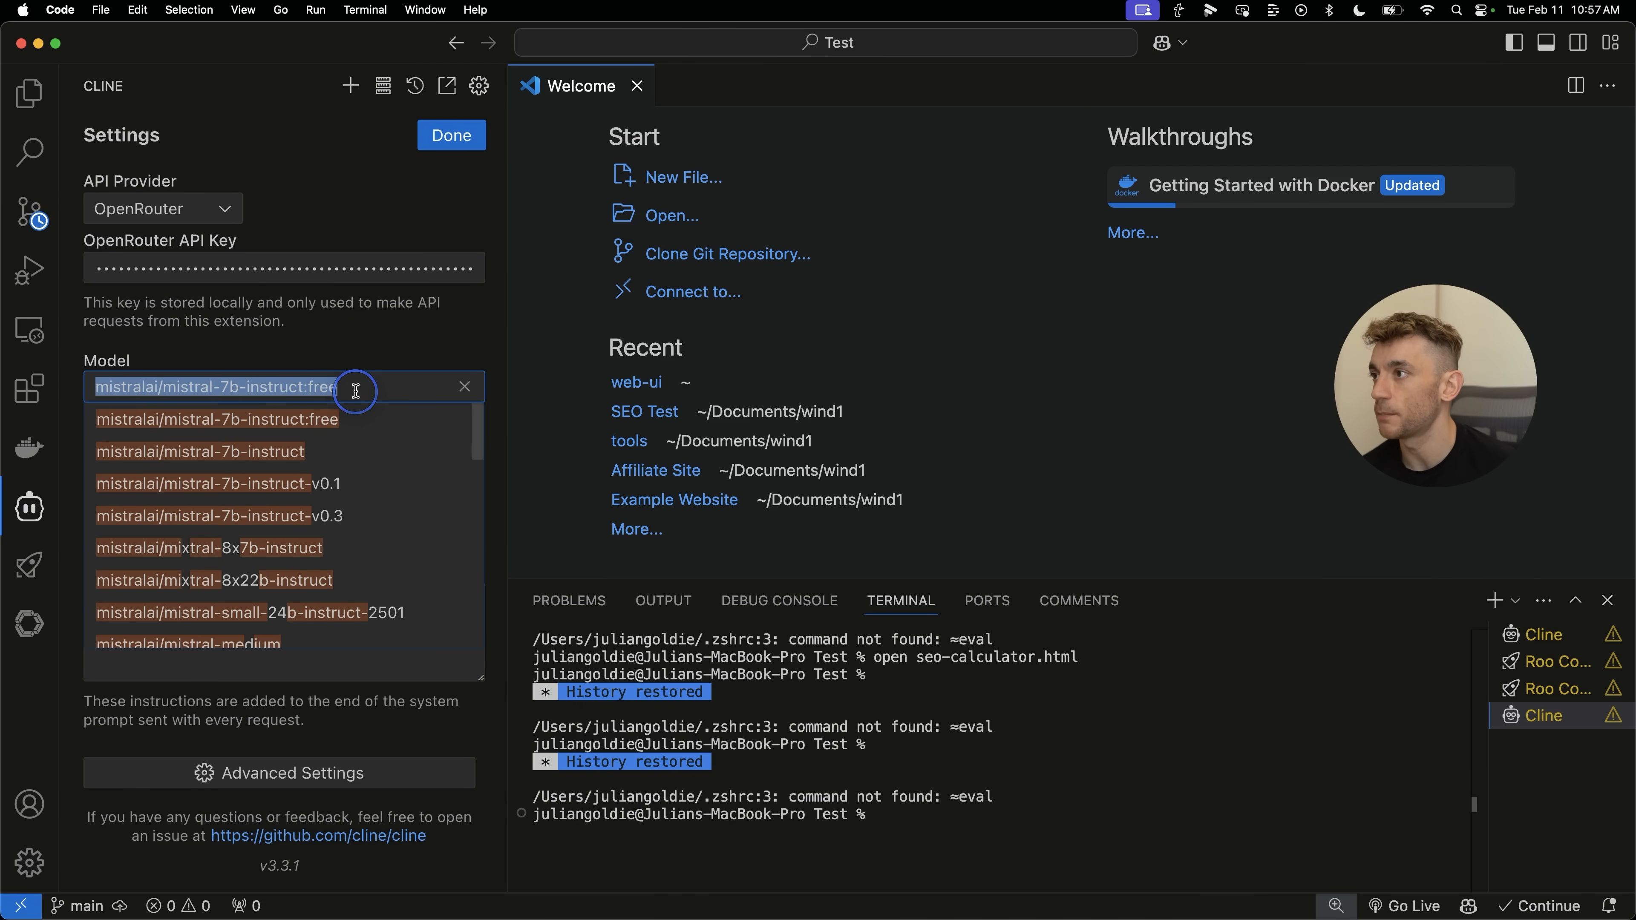
{"action": "type", "text": "free"}
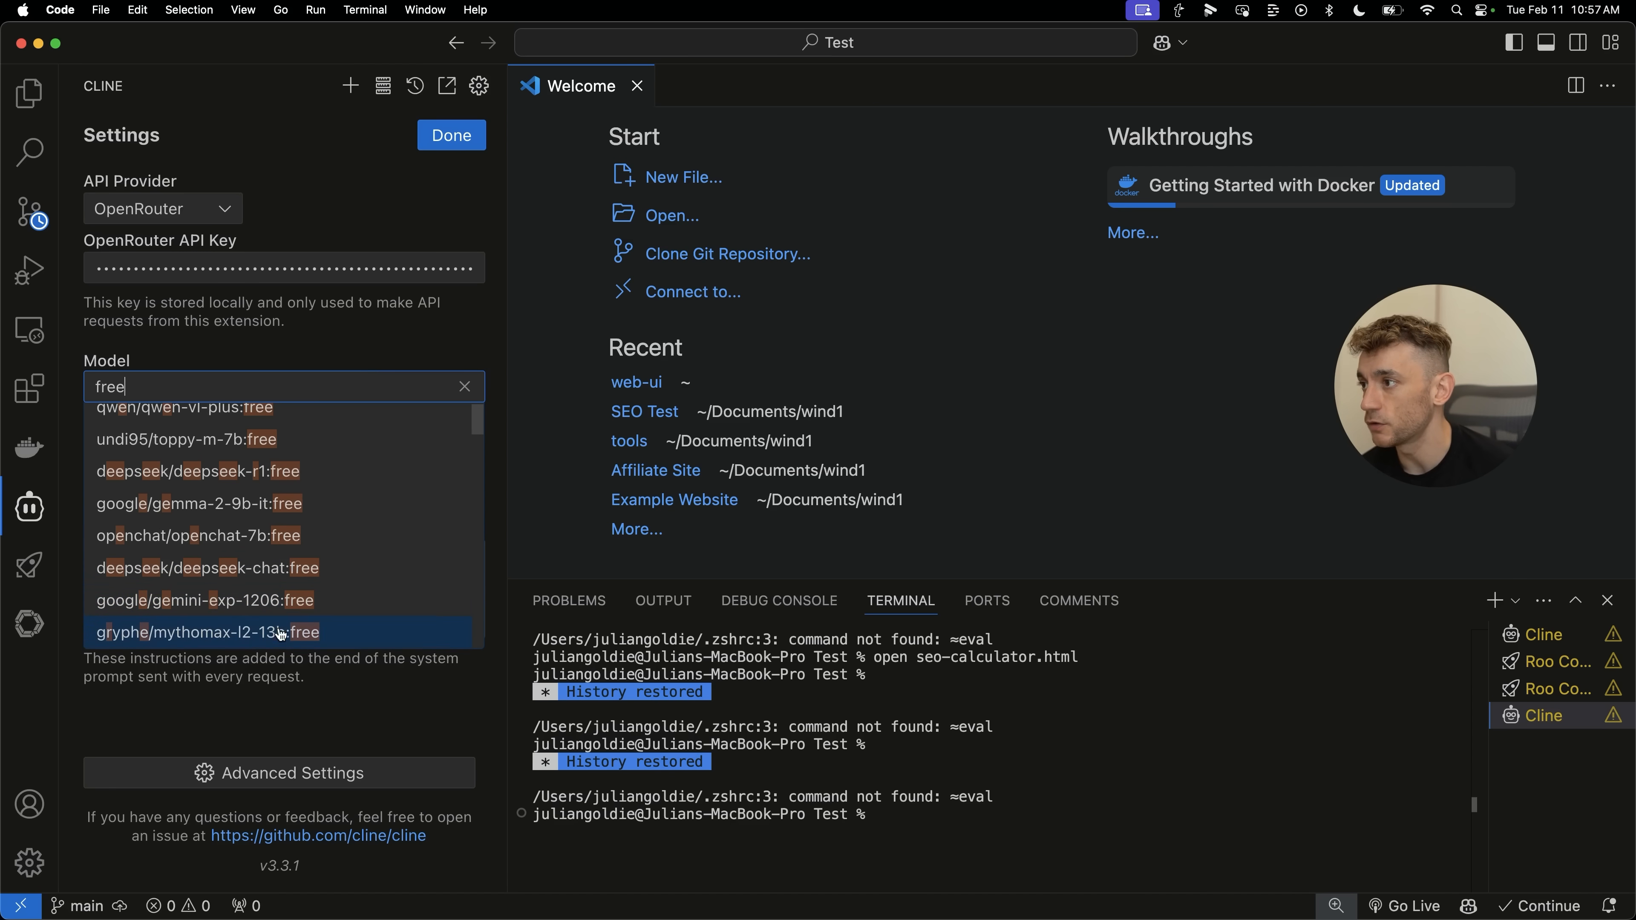
{"action": "type", "text": "google gemini"}
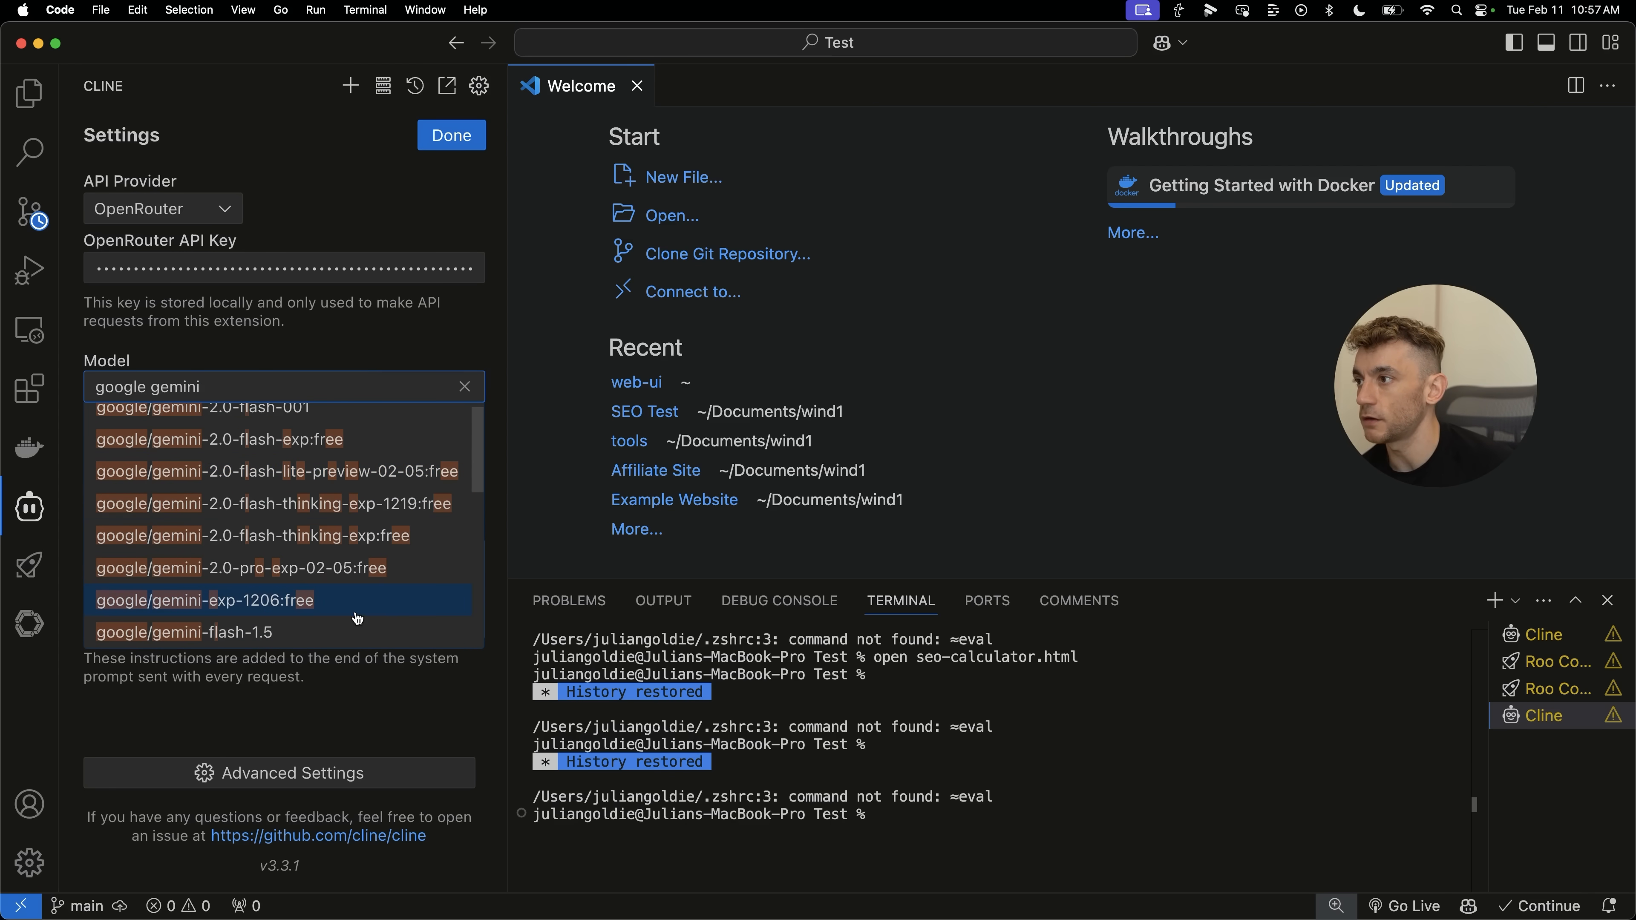
{"action": "mouse_move", "coordinate": [240, 568]}
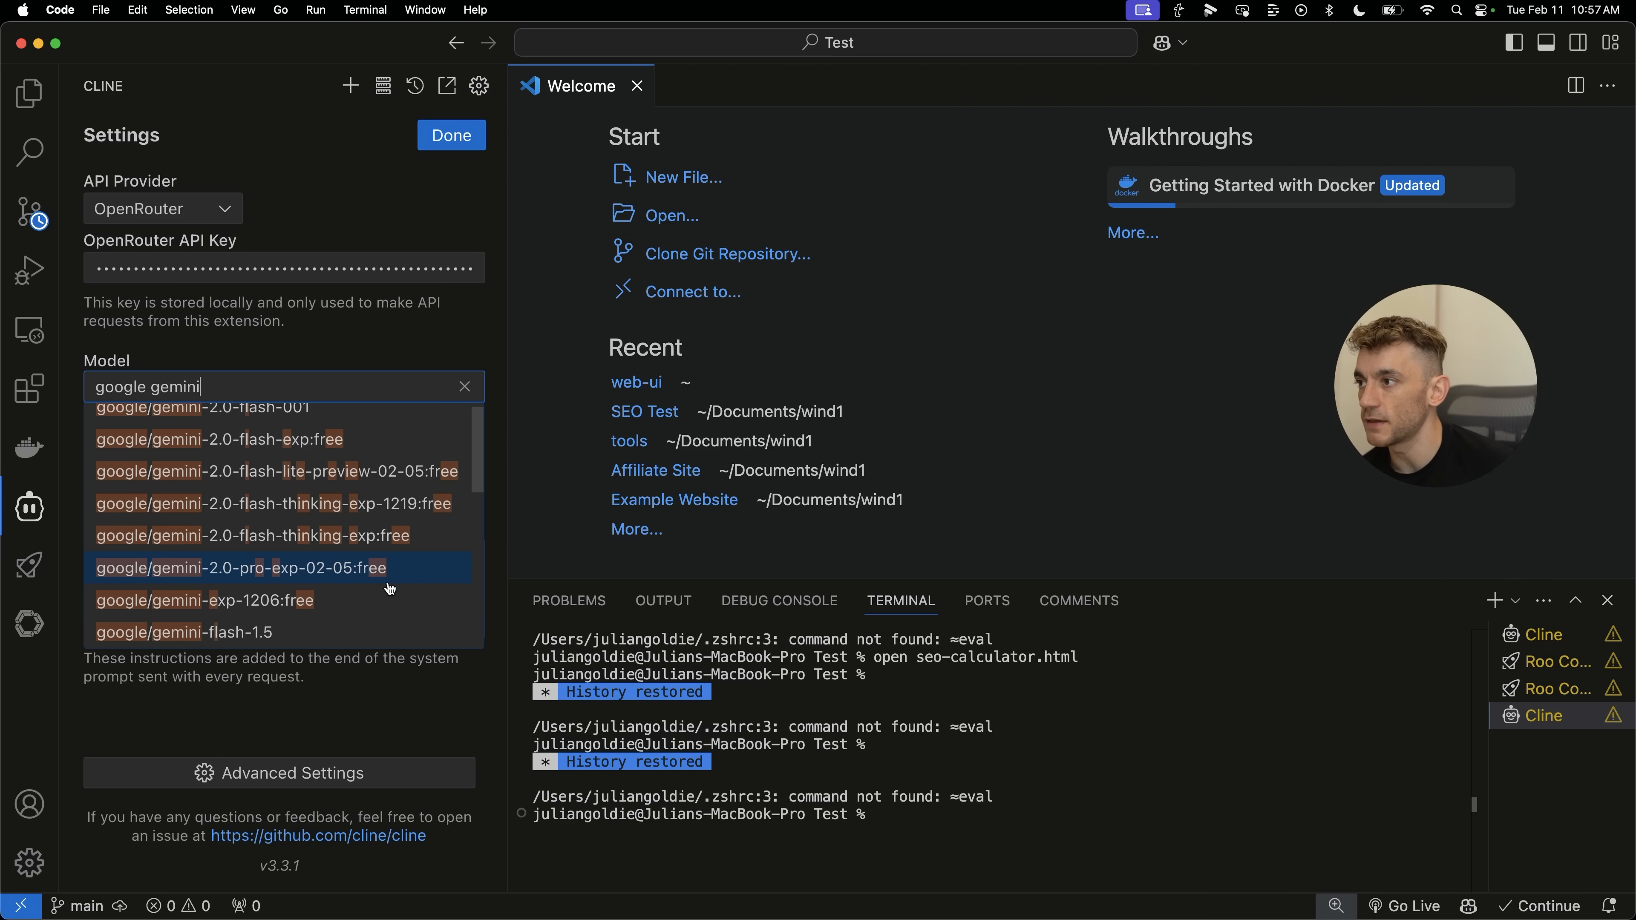
{"action": "left_click", "coordinate": [274, 470]}
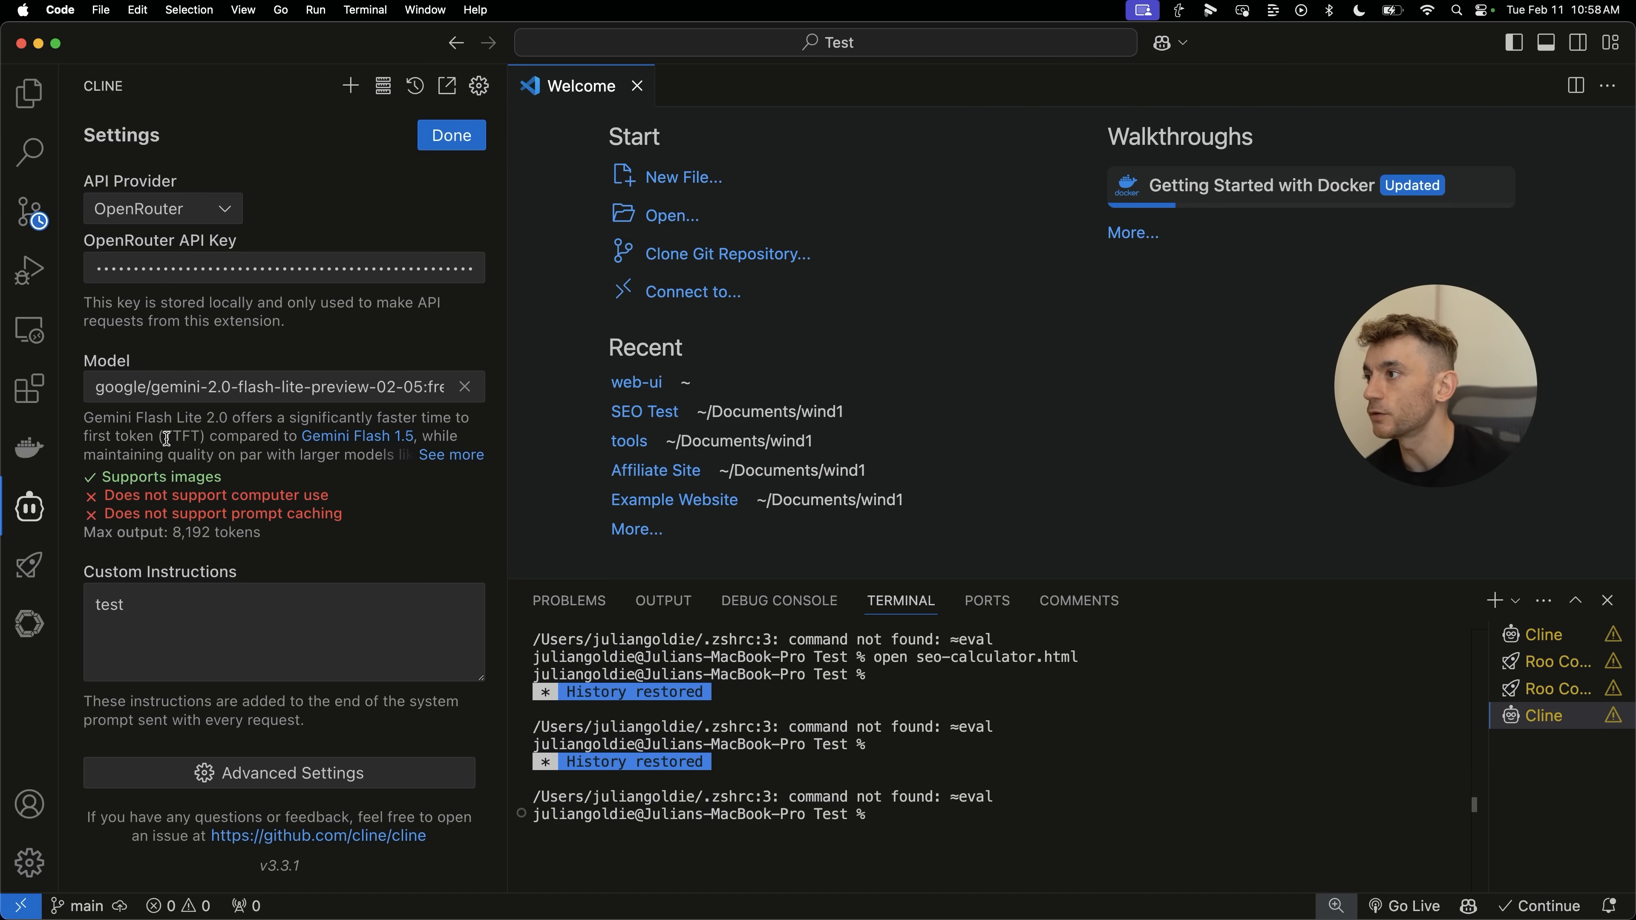
{"action": "left_click", "coordinate": [283, 631]}
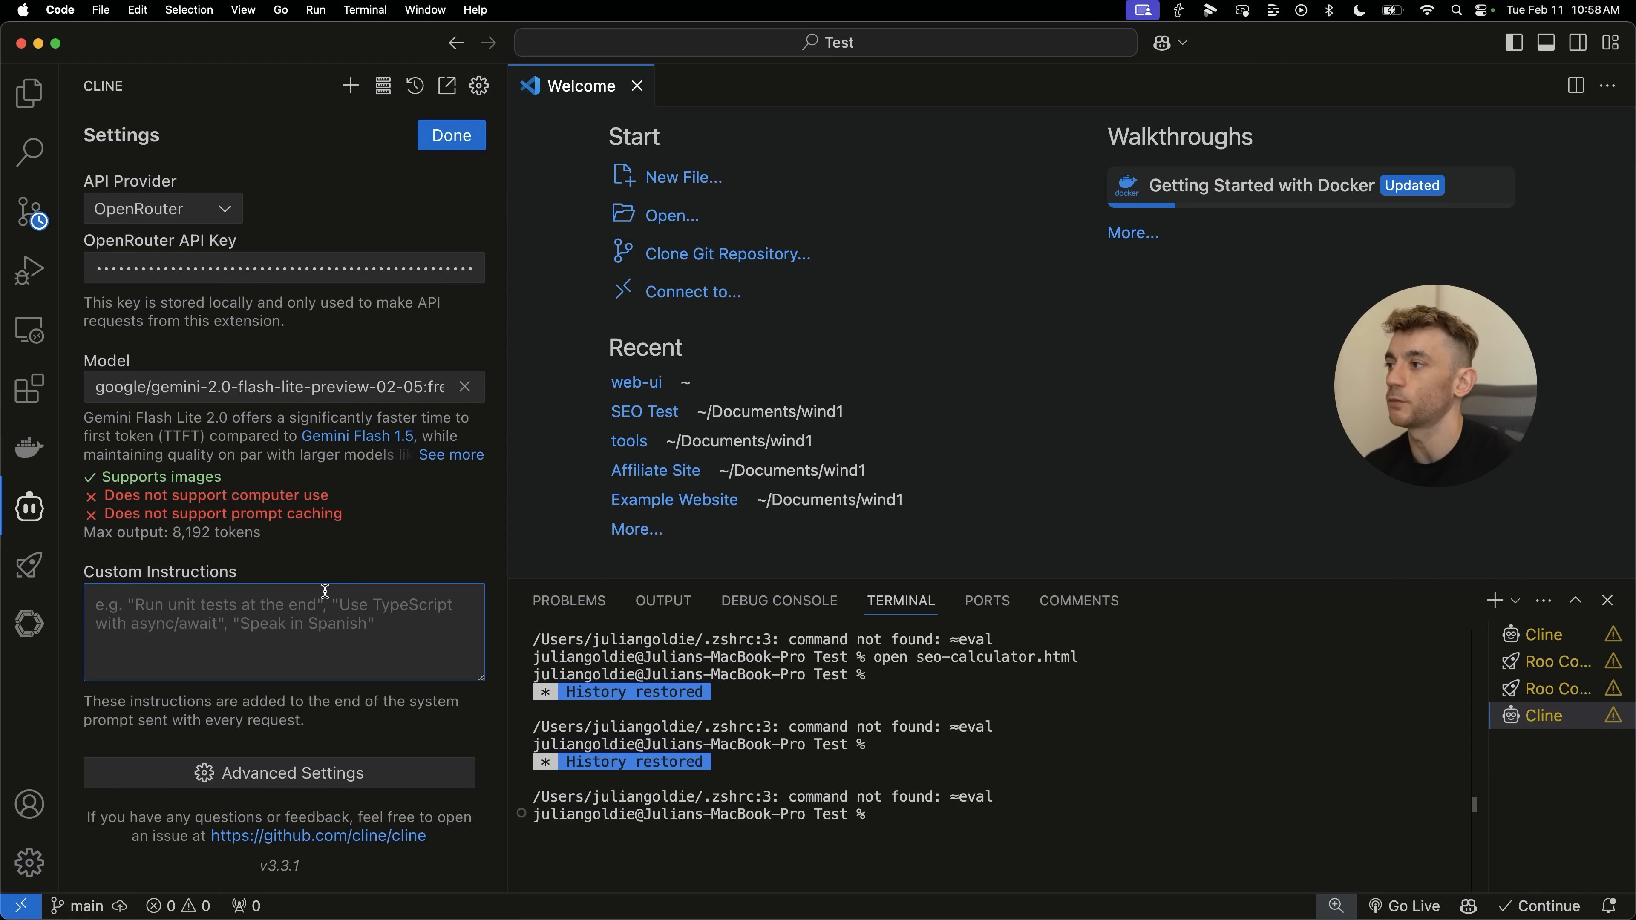
Start the custom instructions with an informal persona line and the strategy-session URL.
{"action": "type", "text": "You're a coder for Goldie Agency"}
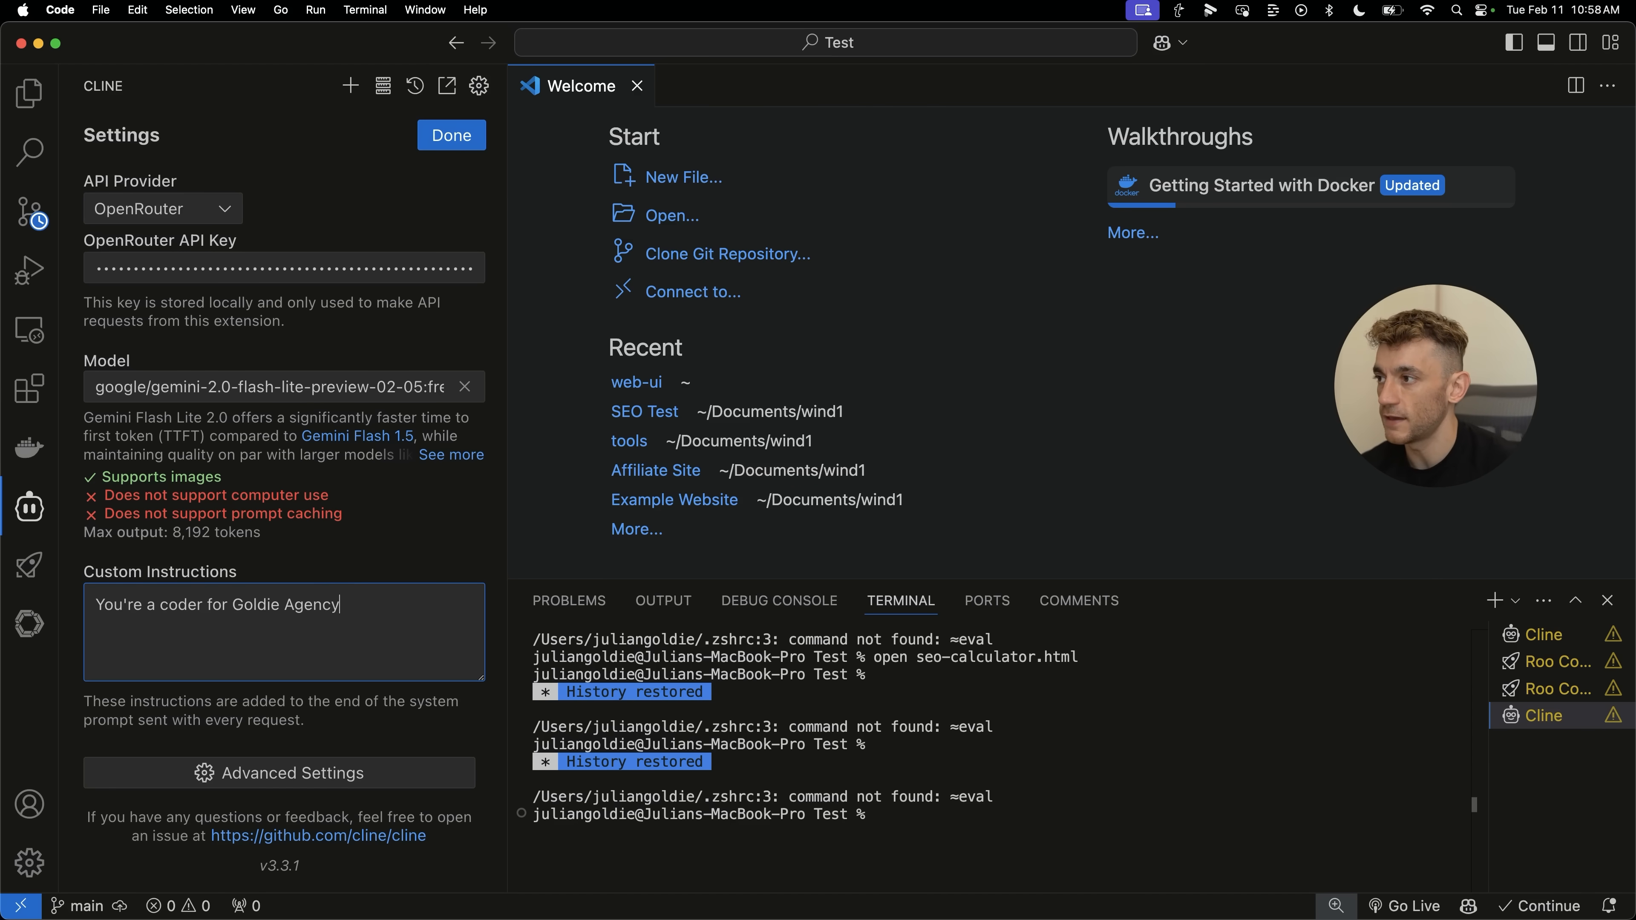
{"action": "type", "text": ", informal"}
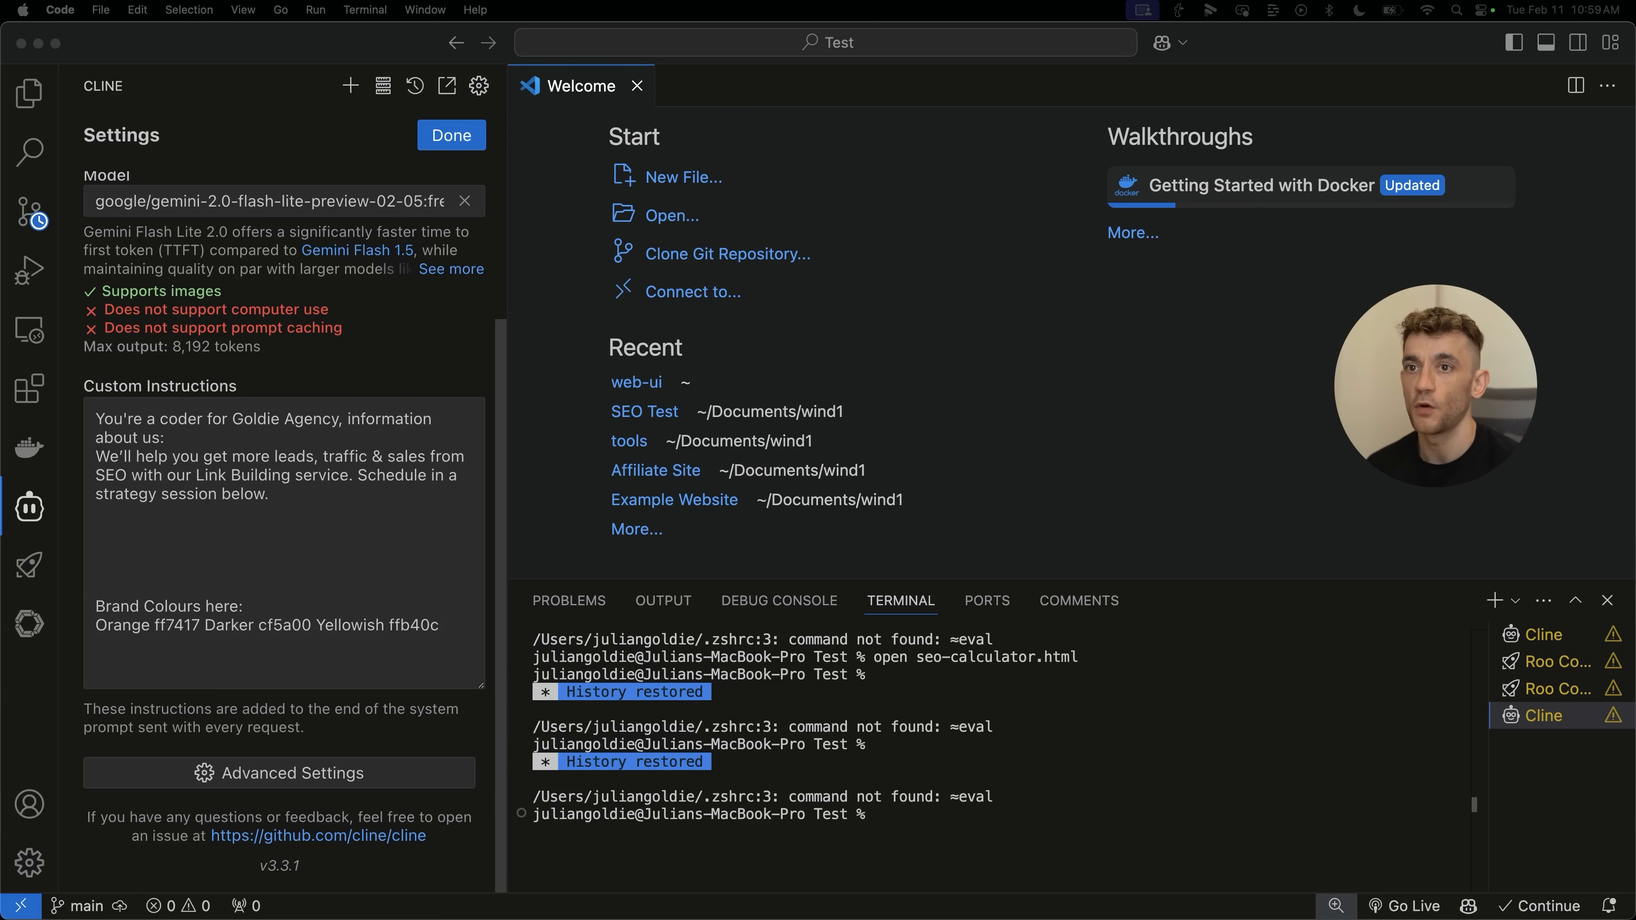
{"action": "left_click", "coordinate": [282, 568]}
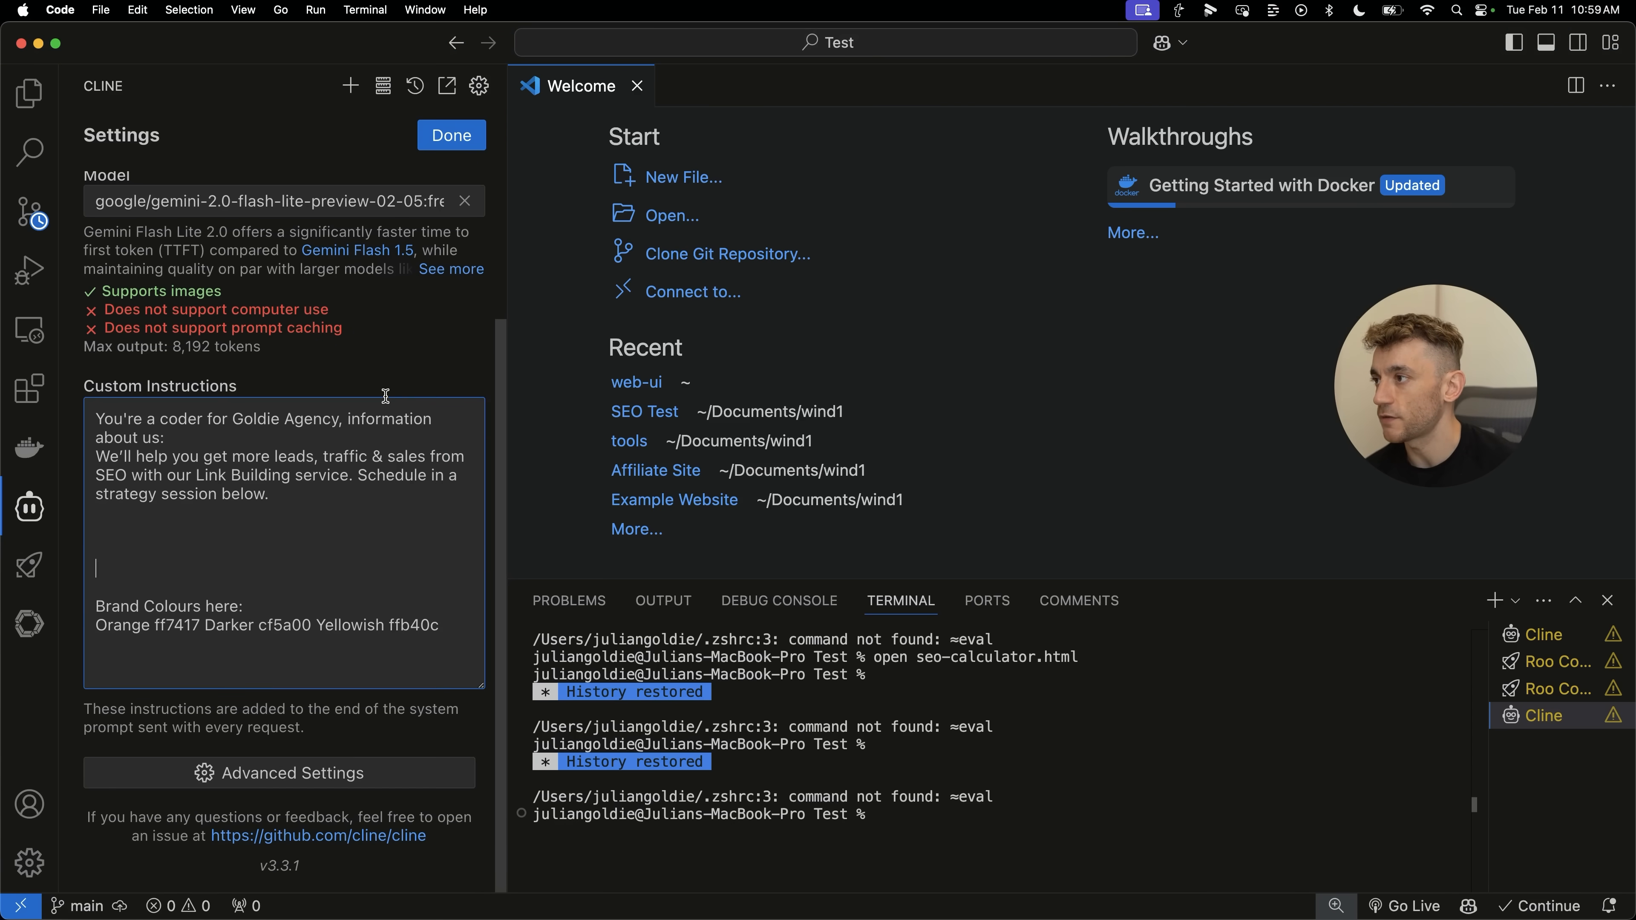
{"action": "type", "text": "https://go.juliangoldie.com/strategy-session"}
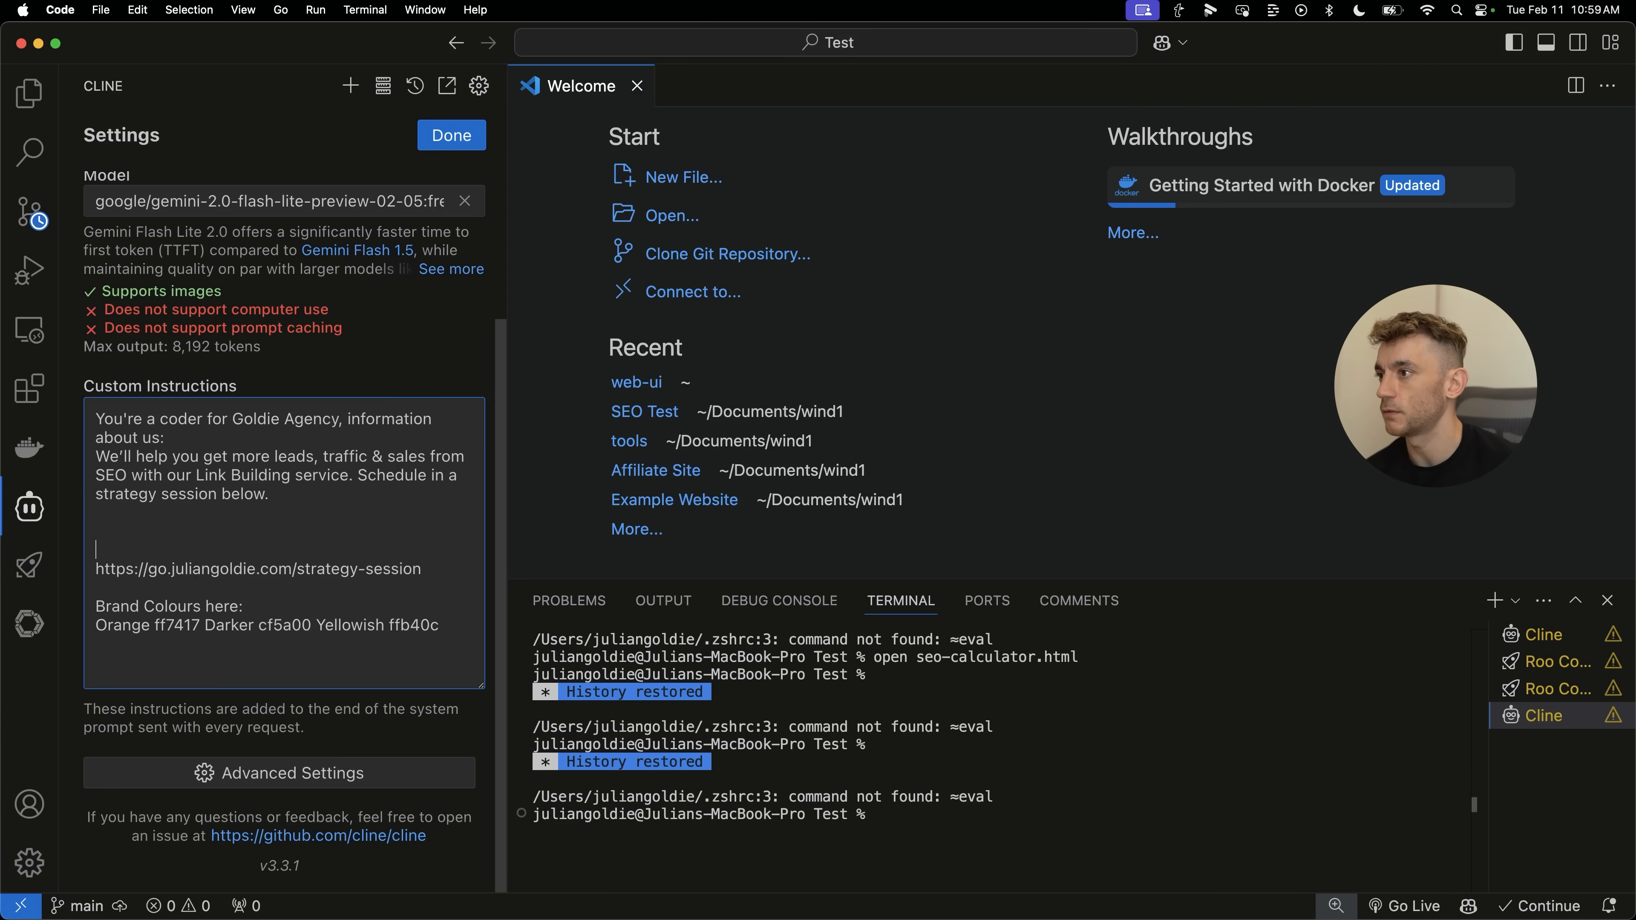
Add "Always have a CTA to book in a FREE SEO Strategy Session here:" to the custom instructions.
{"action": "type", "text": "Always have a"}
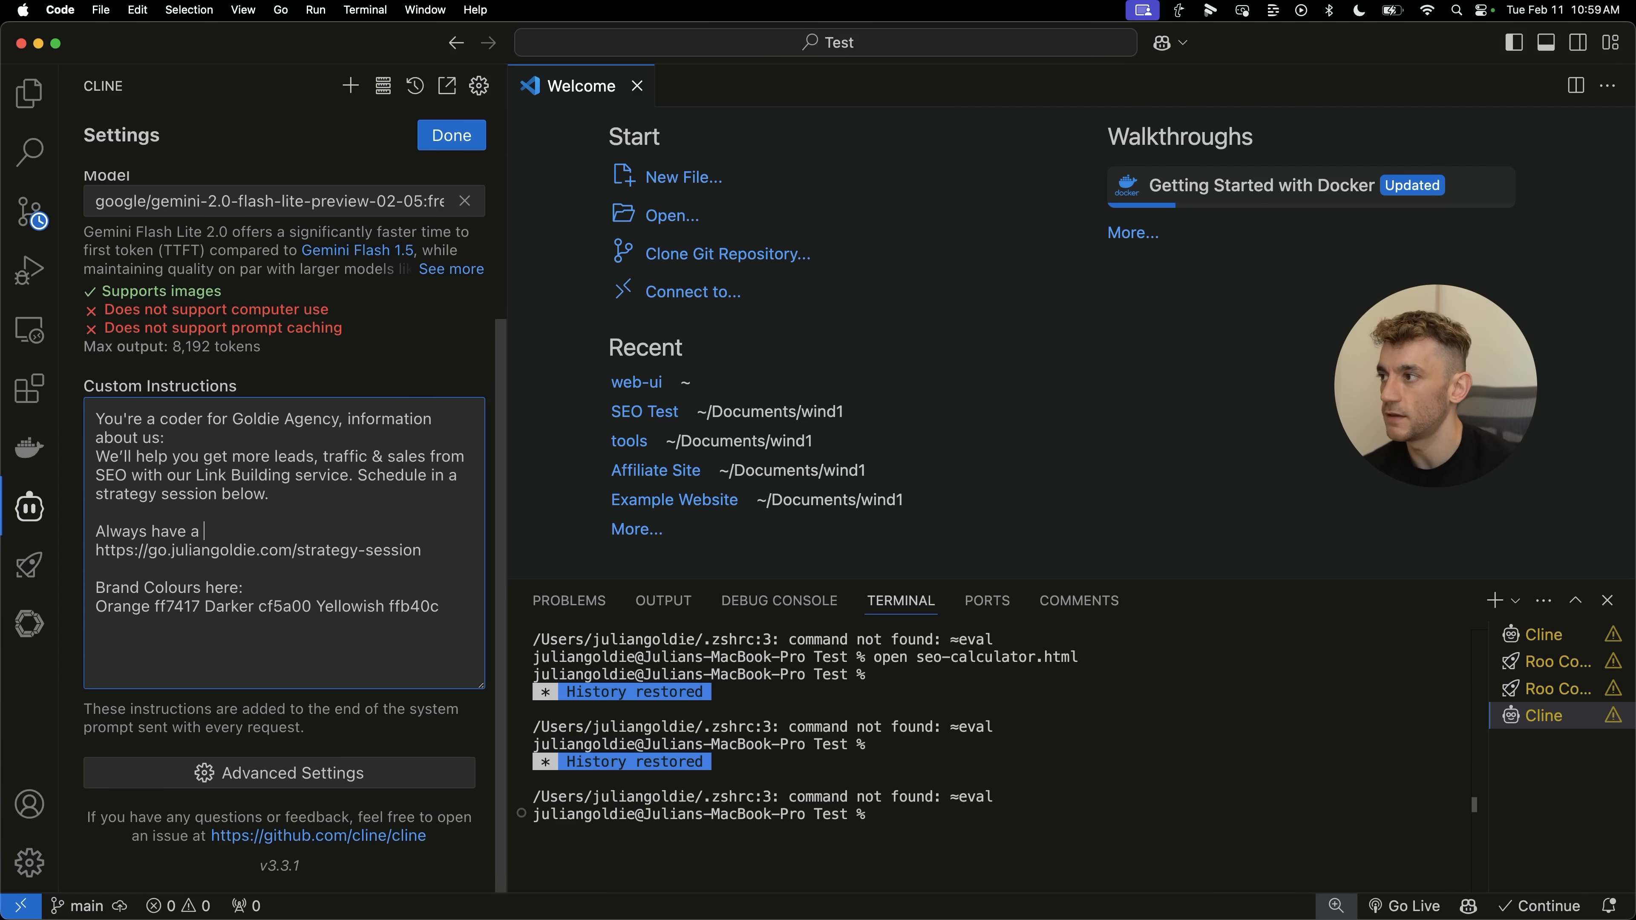
{"action": "type", "text": "CTA to book in a"}
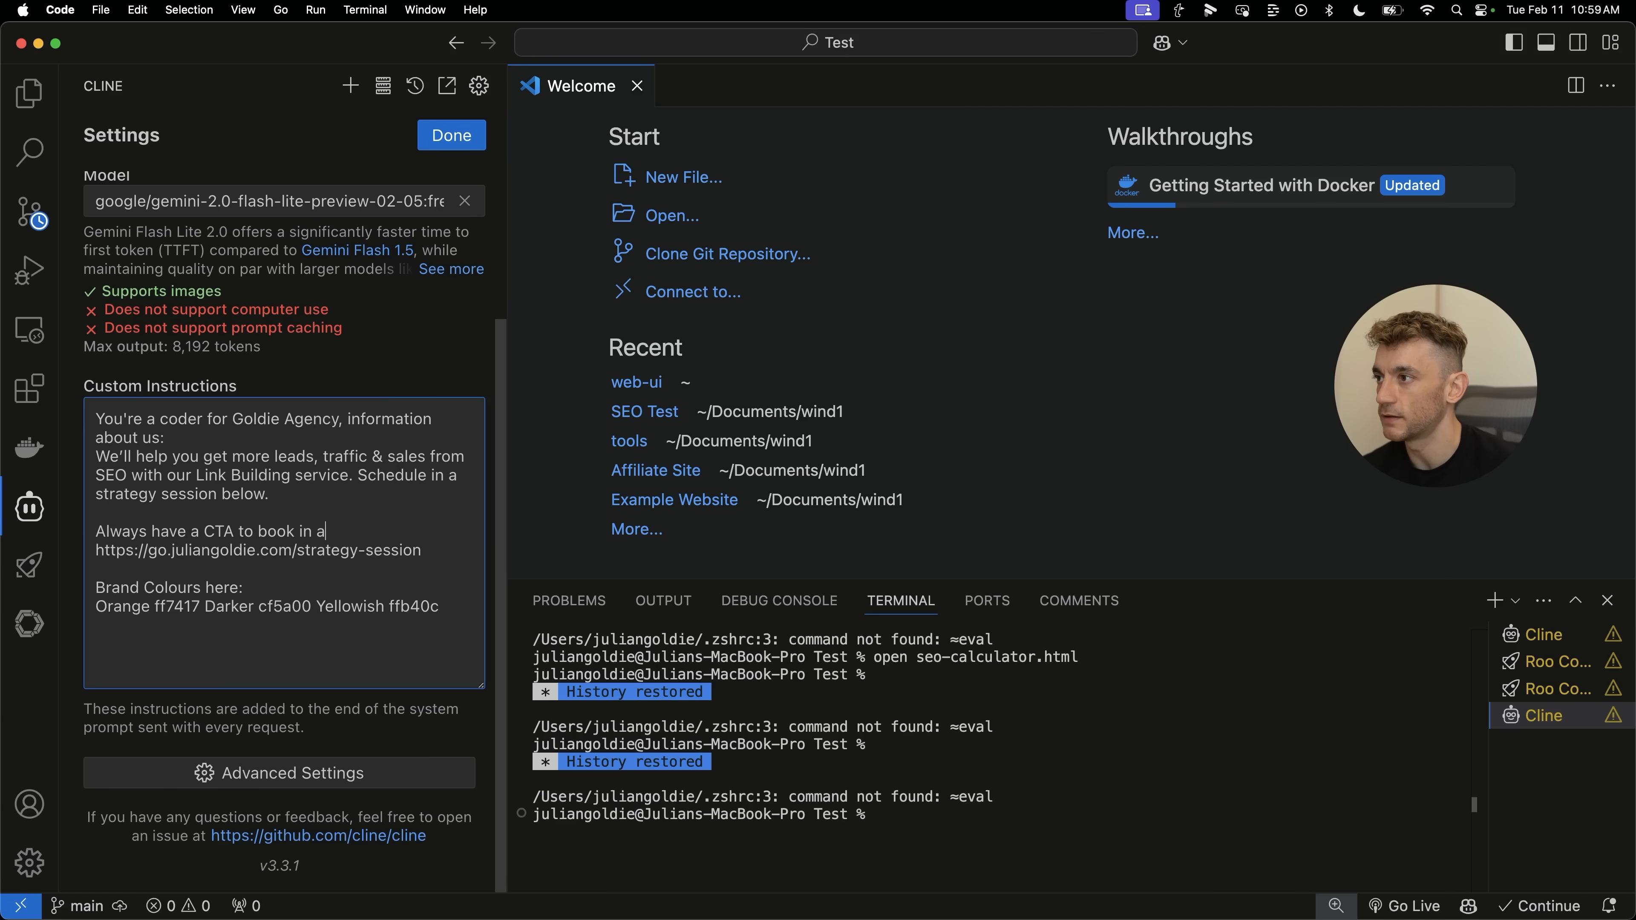
{"action": "type", "text": "FREE SEO S"}
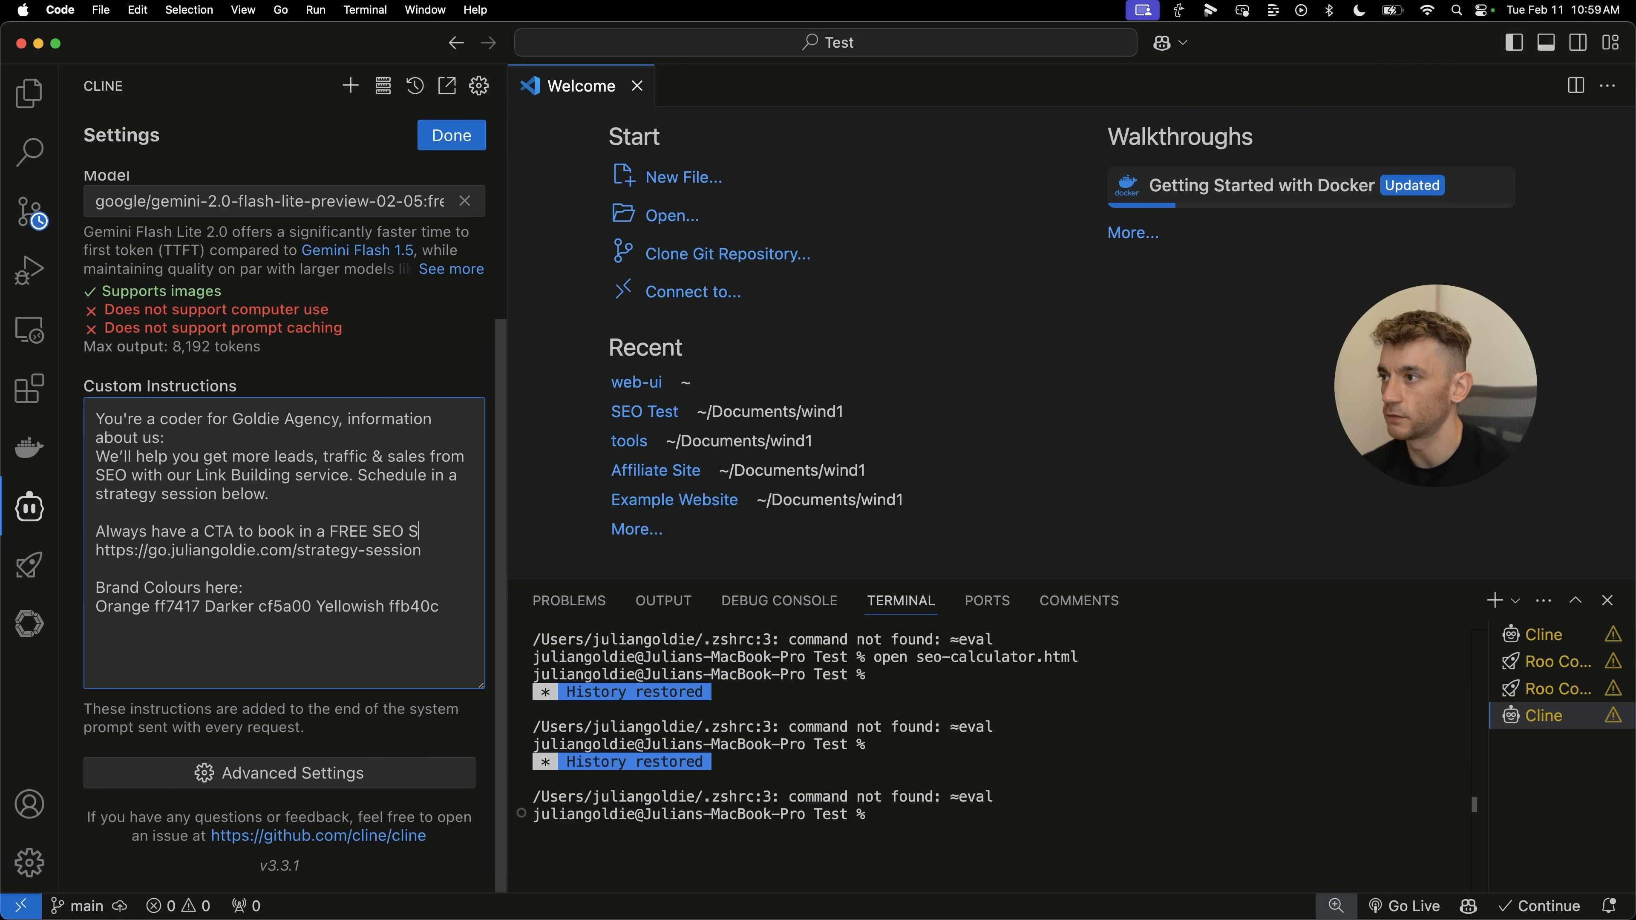
{"action": "type", "text": "trategy Session"}
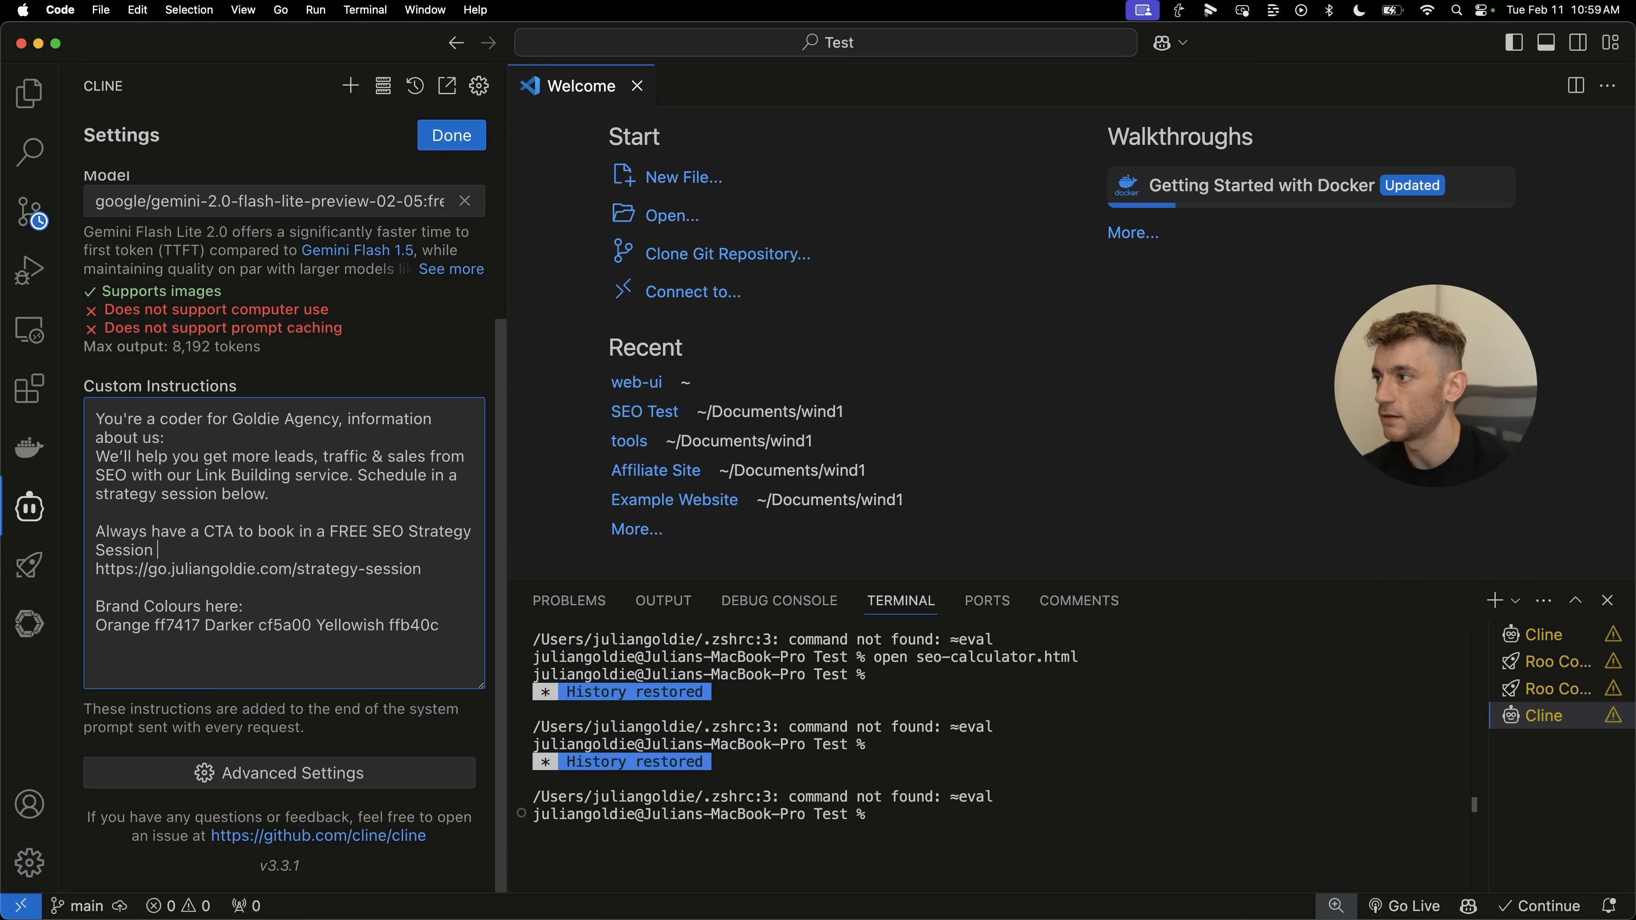
{"action": "type", "text": "here:"}
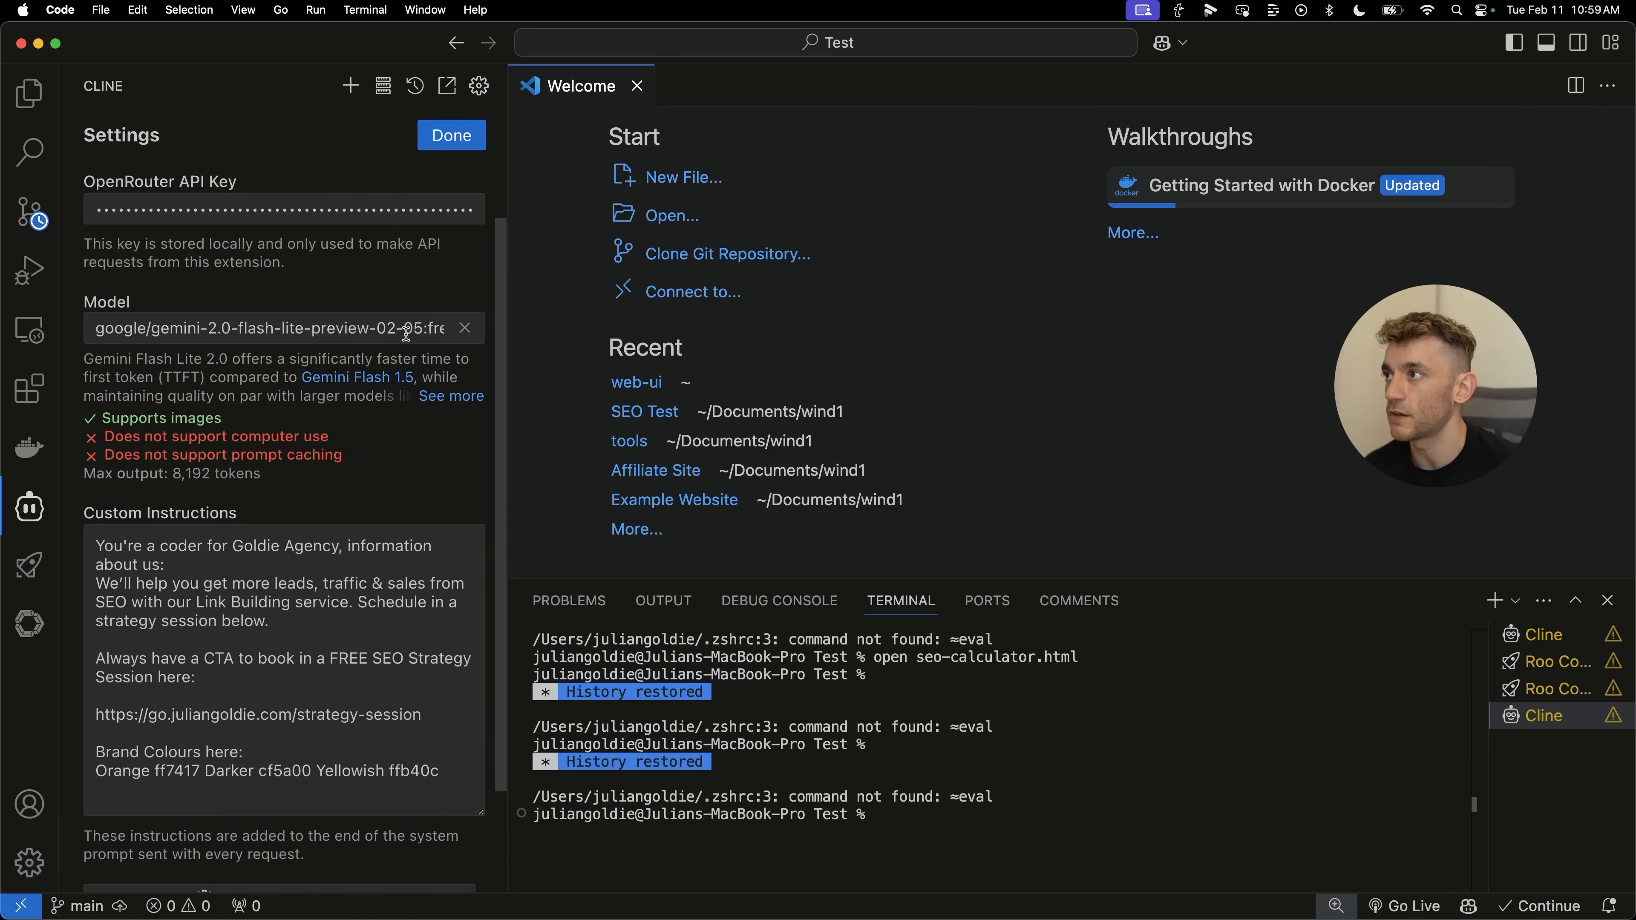
{"action": "left_click", "coordinate": [451, 134]}
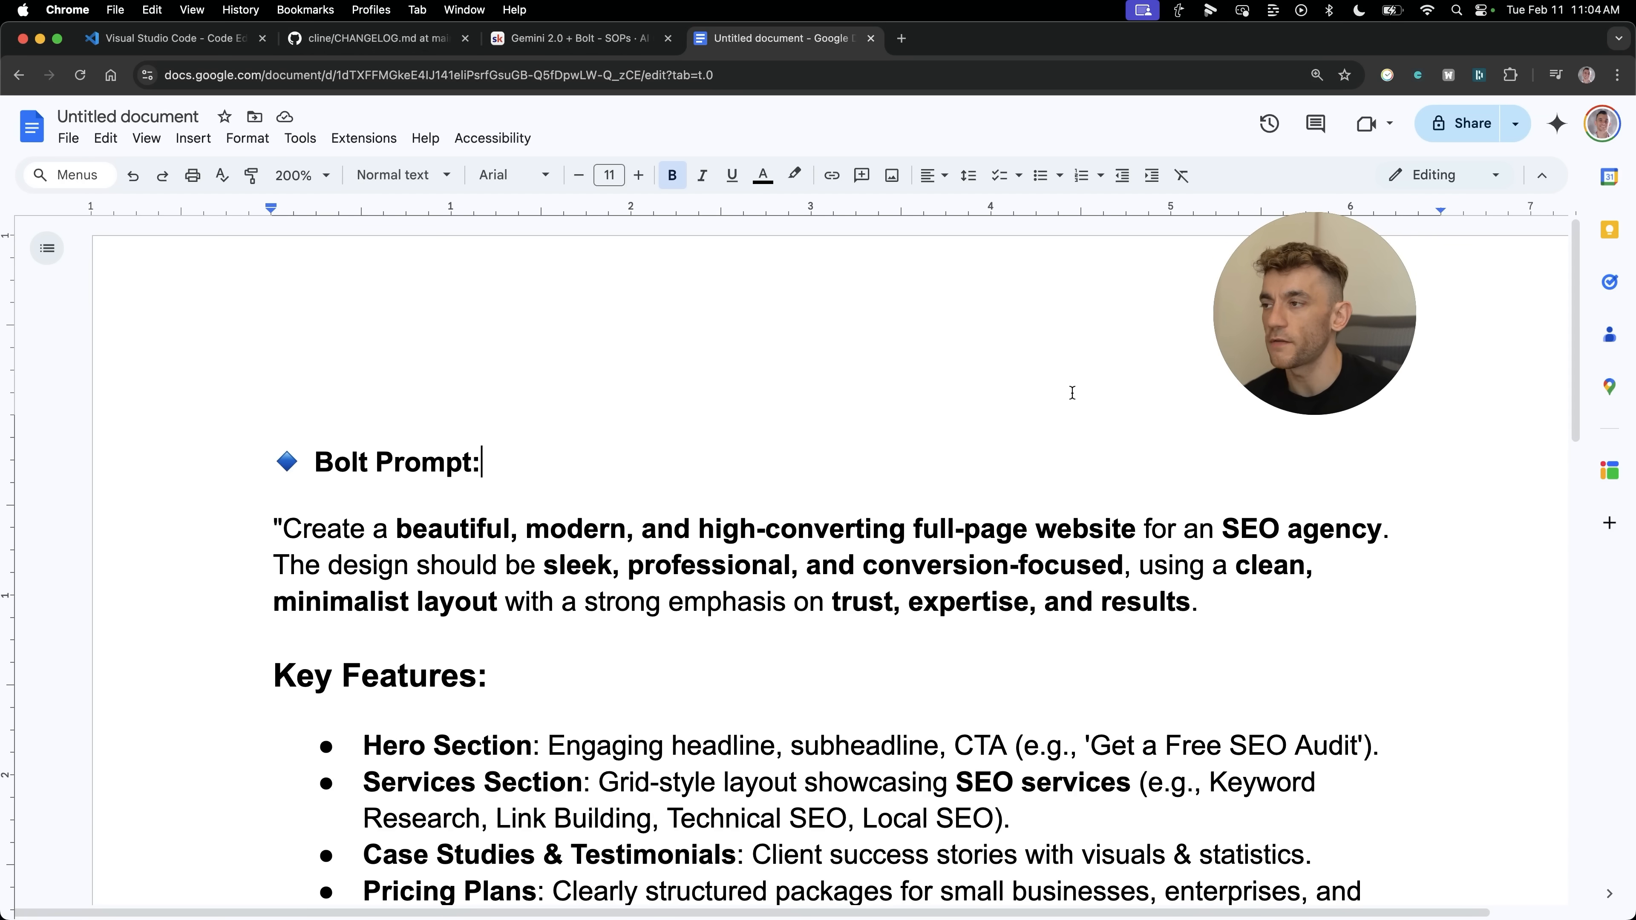
Select all of the Bolt Prompt text in Google Docs to copy it, then return to VS Code.
{"action": "key", "text": "cmd+a"}
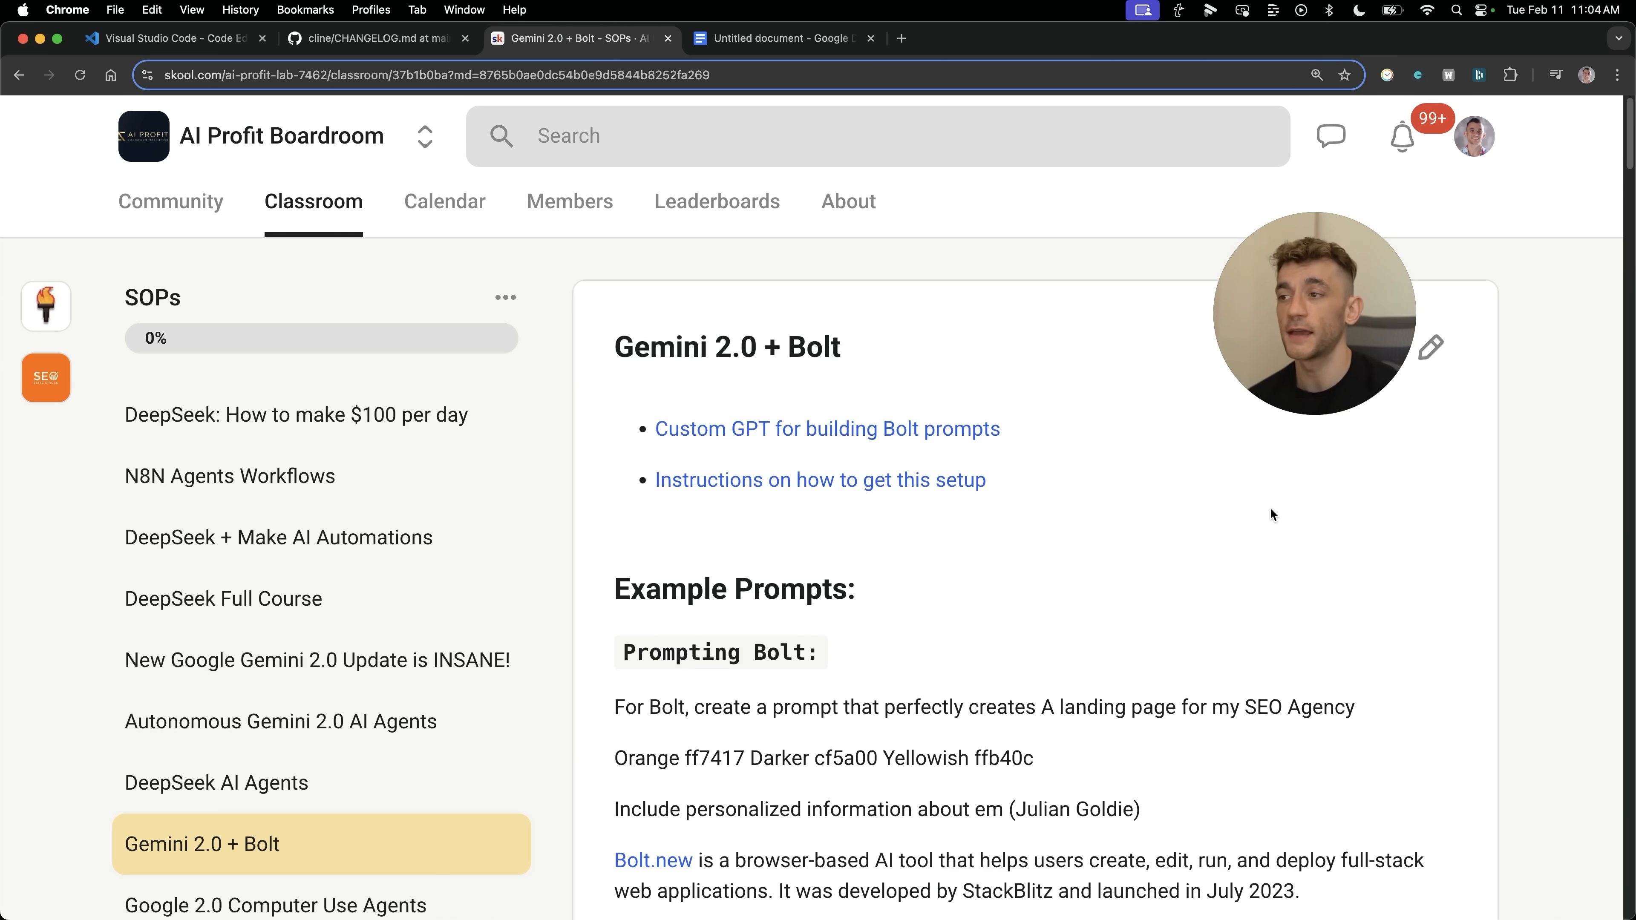
{"action": "left_click", "coordinate": [777, 38]}
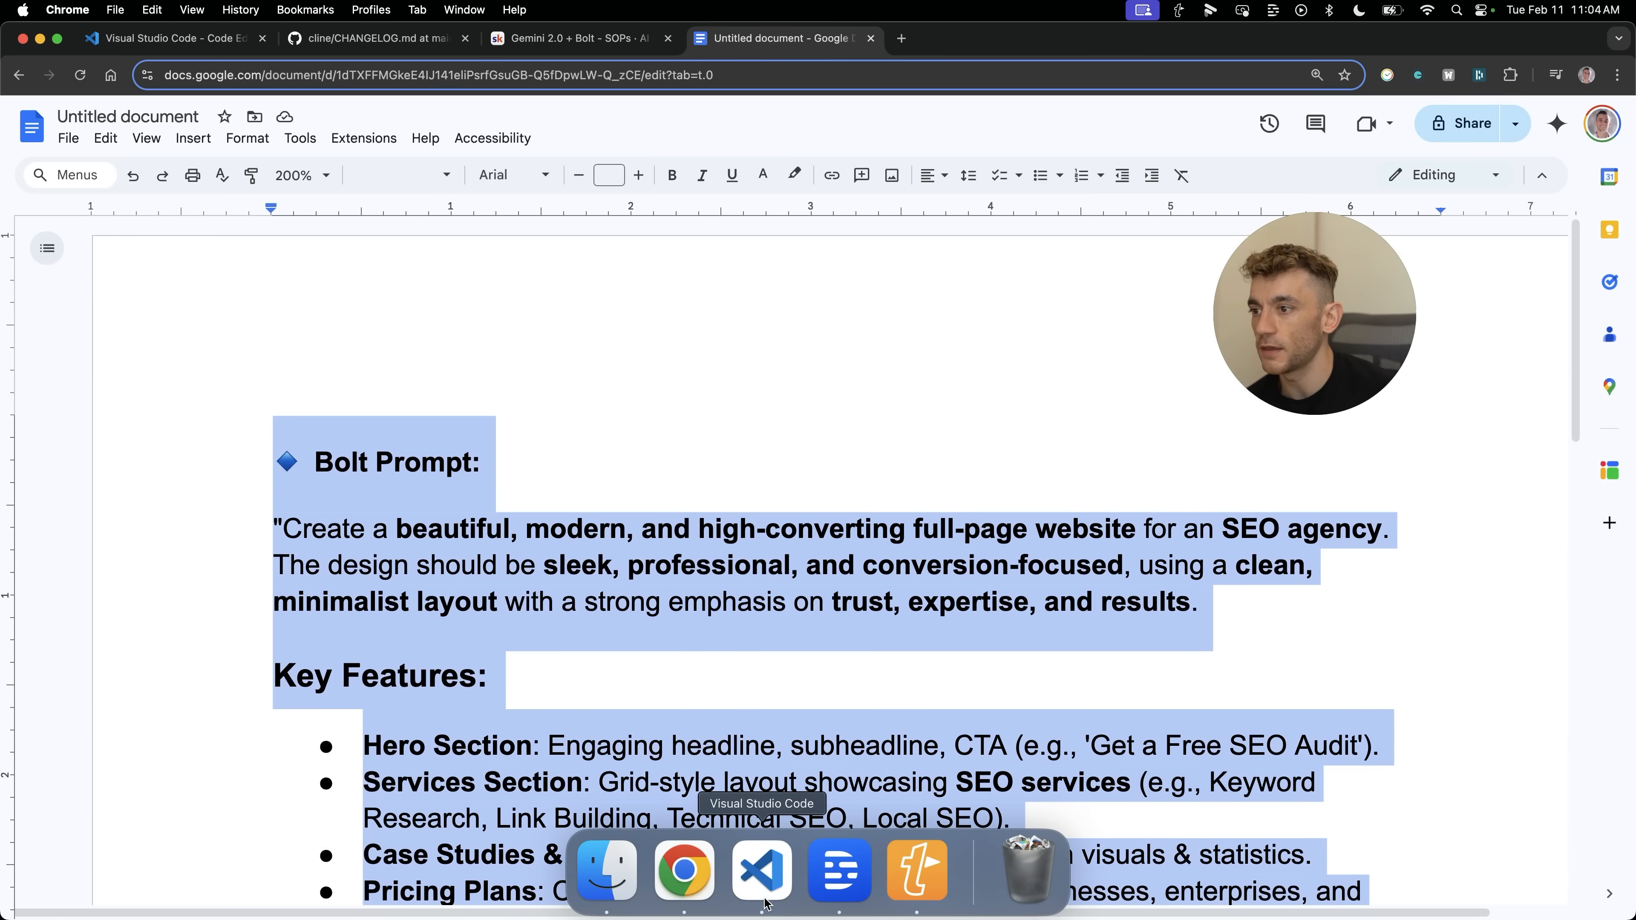
{"action": "left_click", "coordinate": [761, 870]}
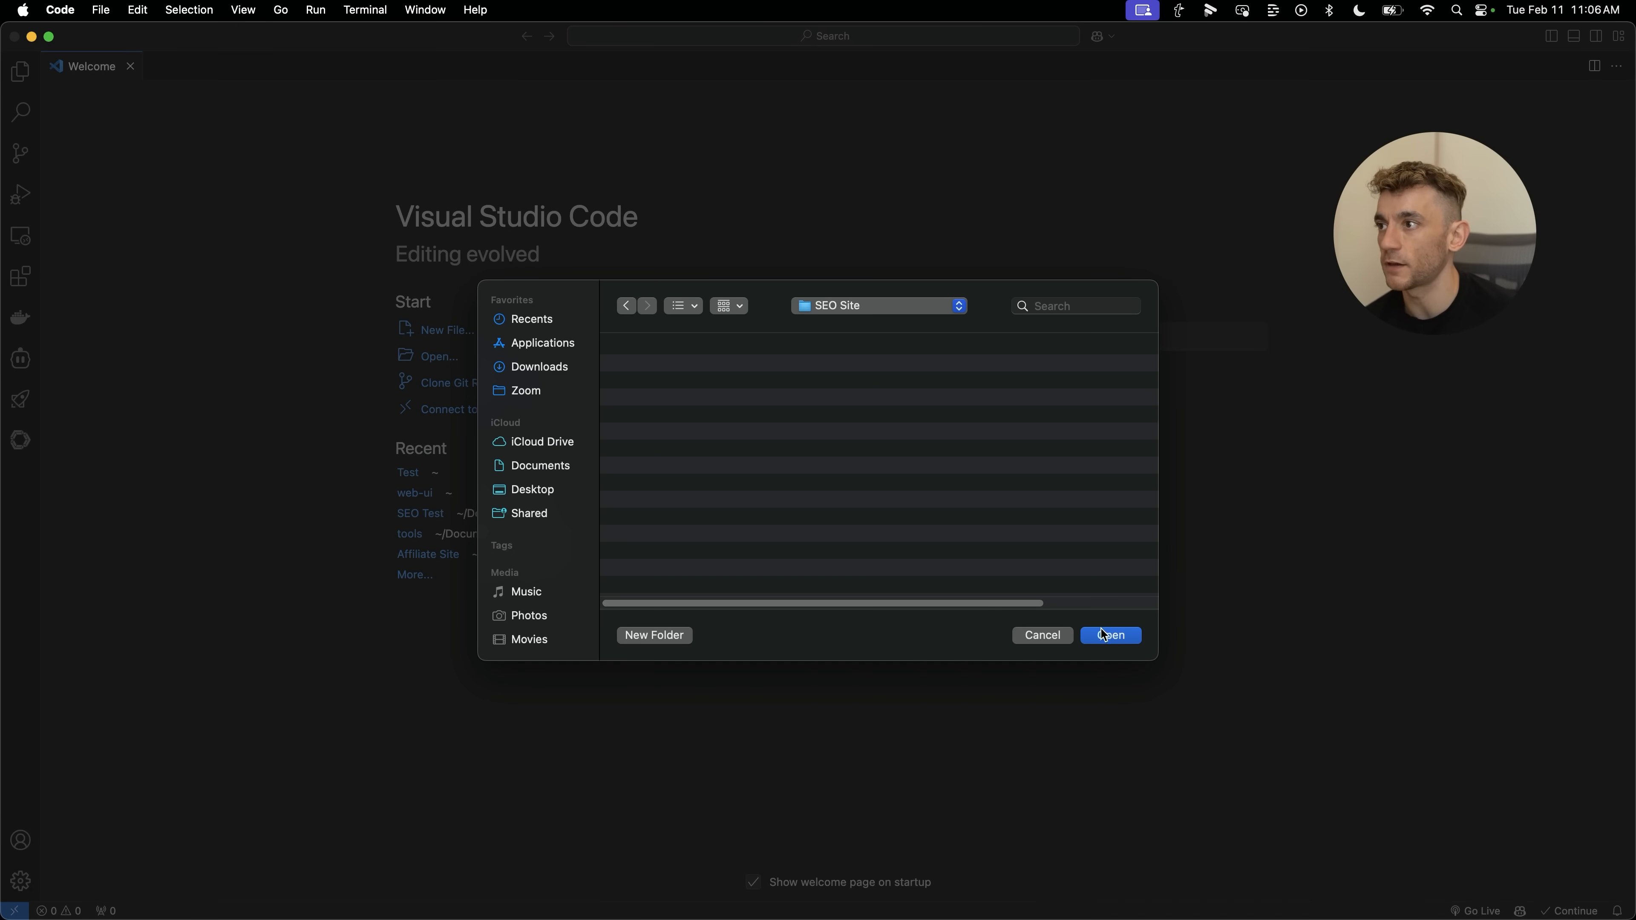
Open the SEO Site folder as the workspace and hand Cline the SEO agency prompt in Act mode.
{"action": "left_click", "coordinate": [1110, 636]}
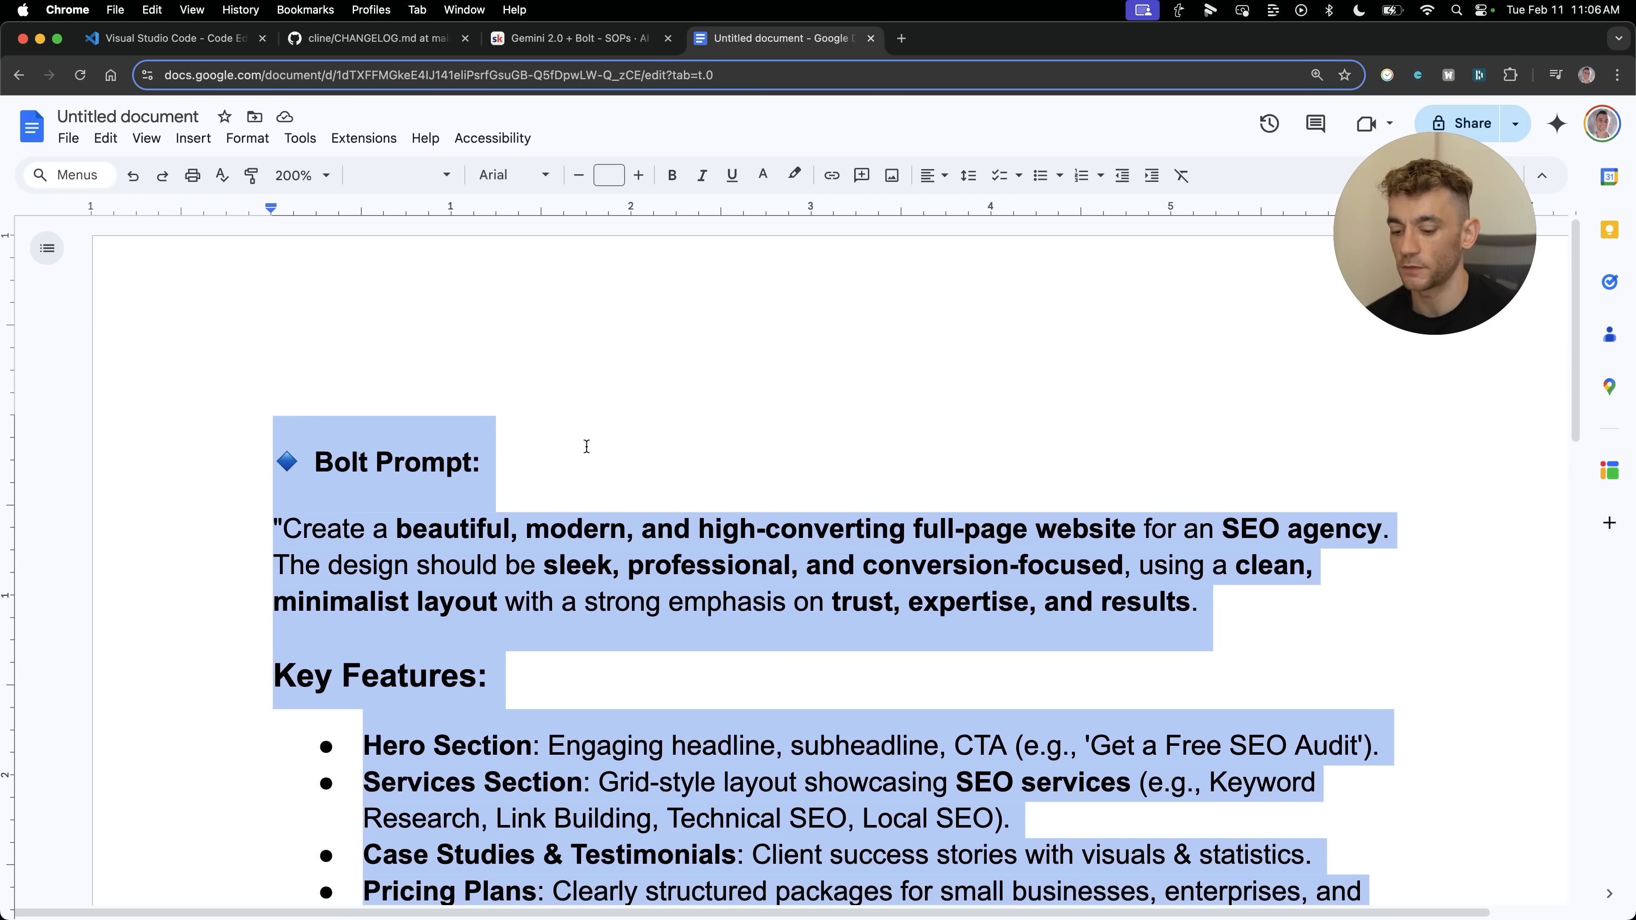
{"action": "left_click", "coordinate": [175, 37]}
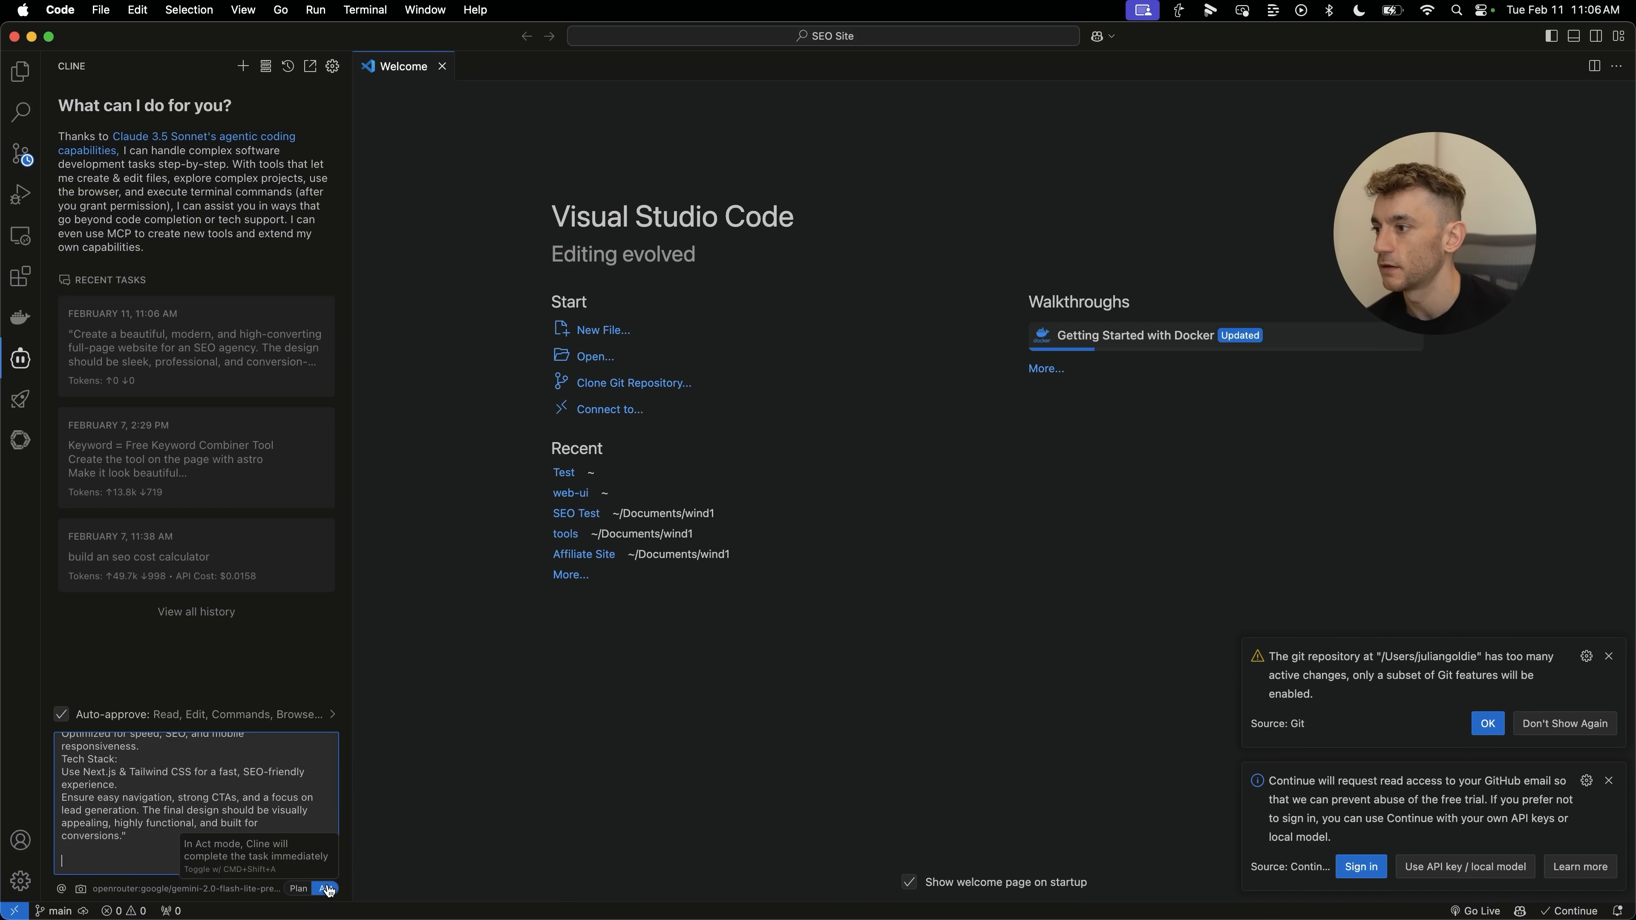
{"action": "left_click", "coordinate": [325, 888]}
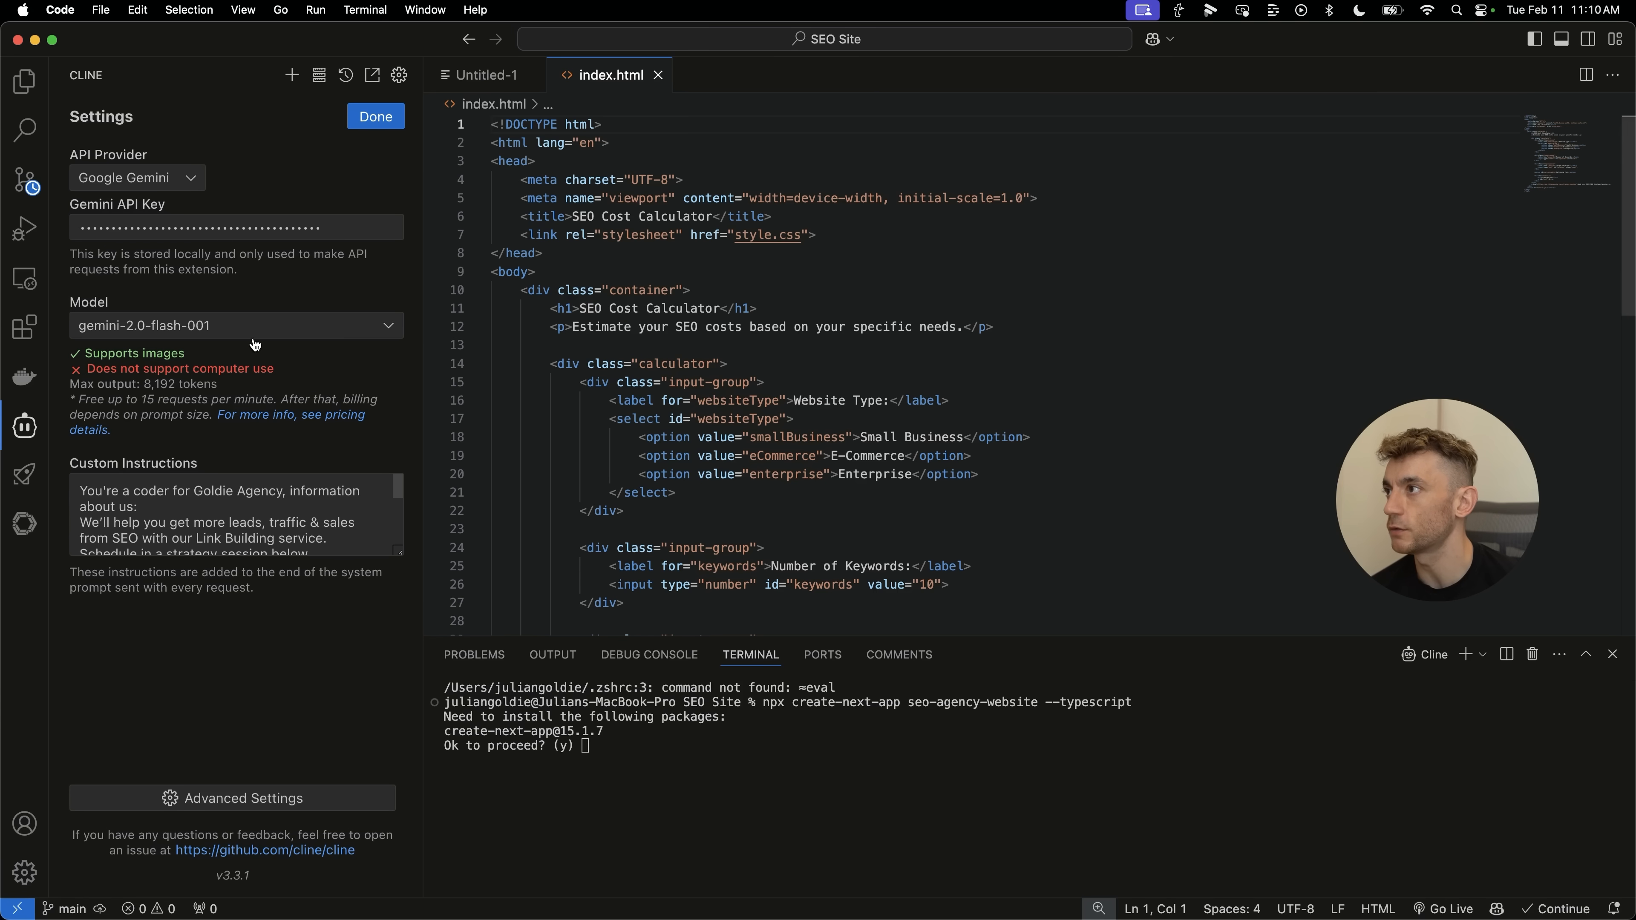
Approve Cline writing index.html, style.css and script.js and preview the SEO Cost Calculator in Chrome.
{"action": "left_click", "coordinate": [793, 74]}
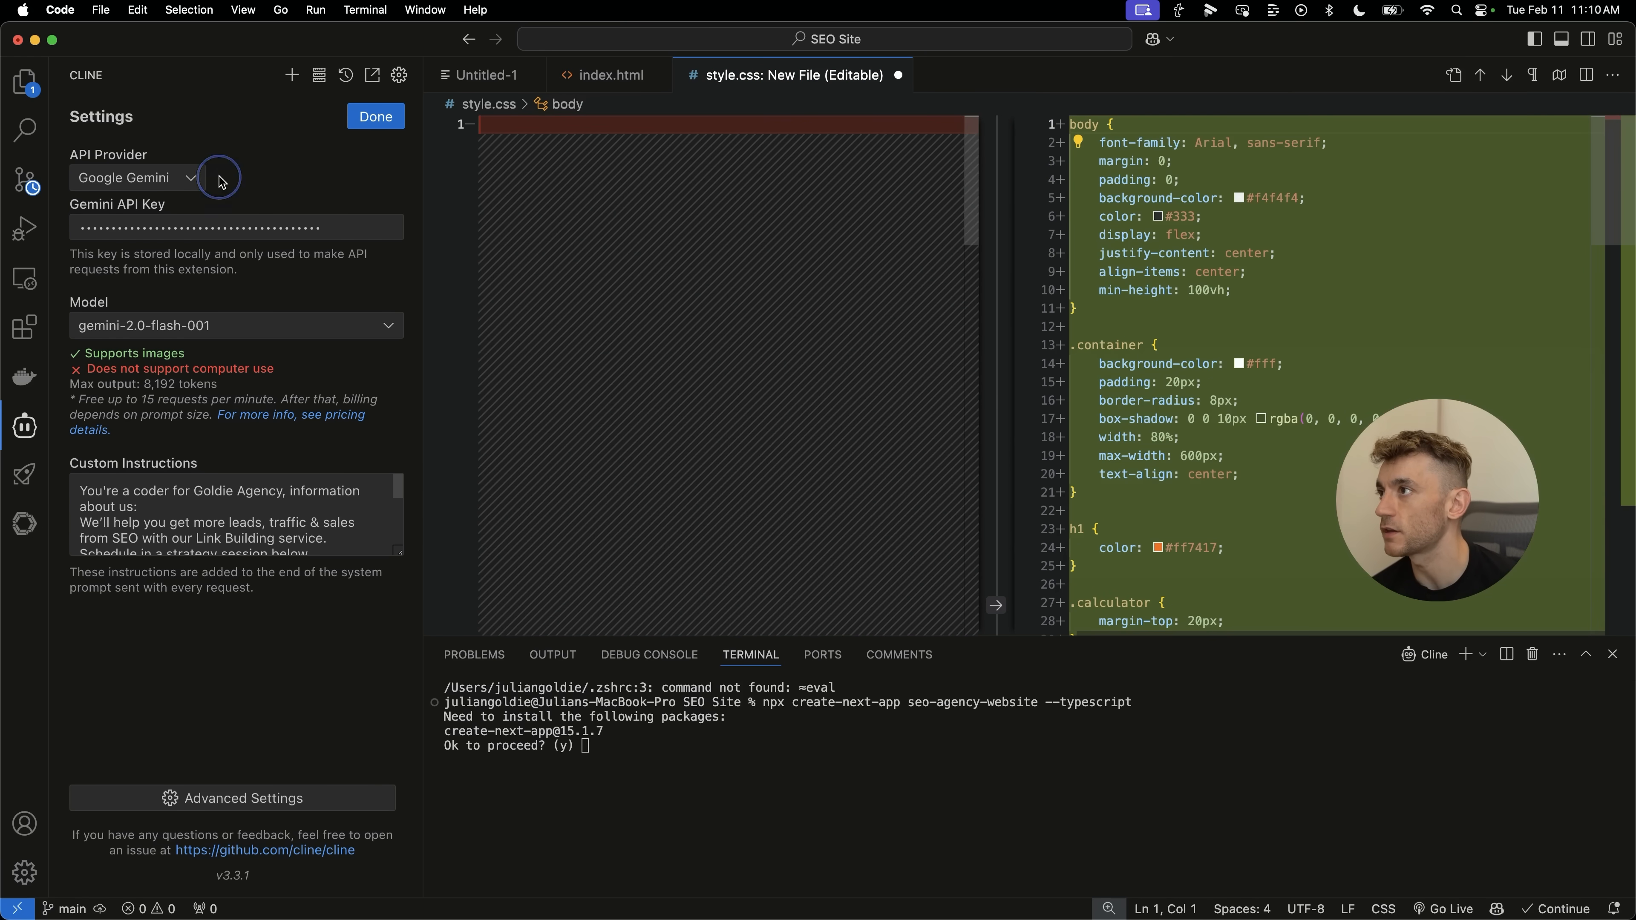
{"action": "mouse_move", "coordinate": [185, 172]}
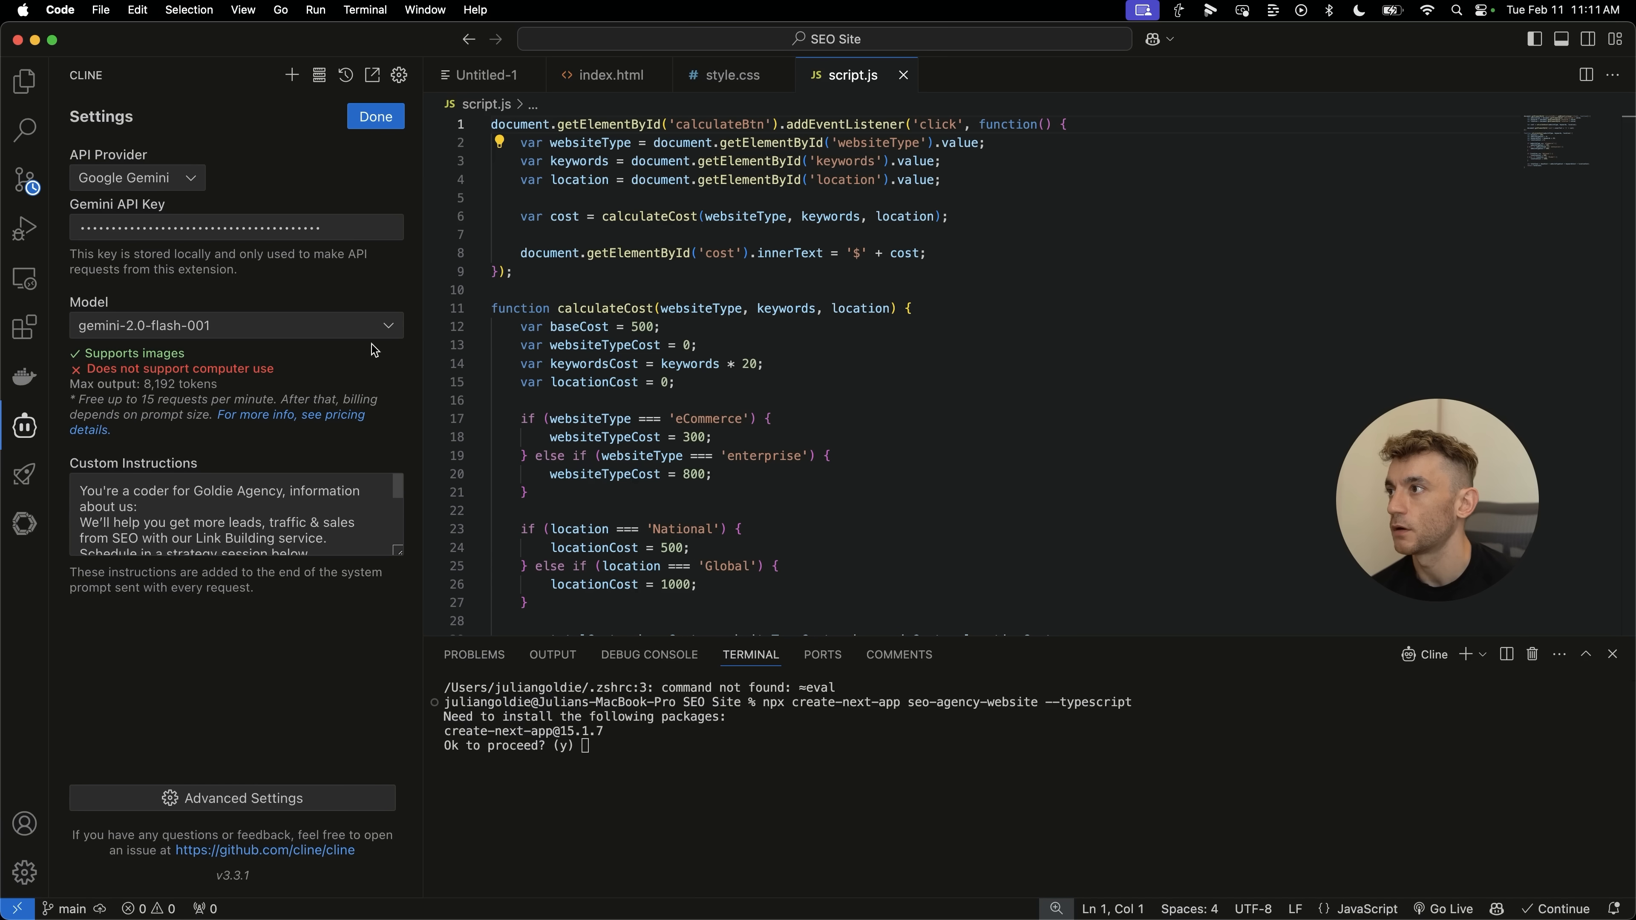
{"action": "mouse_move", "coordinate": [371, 438]}
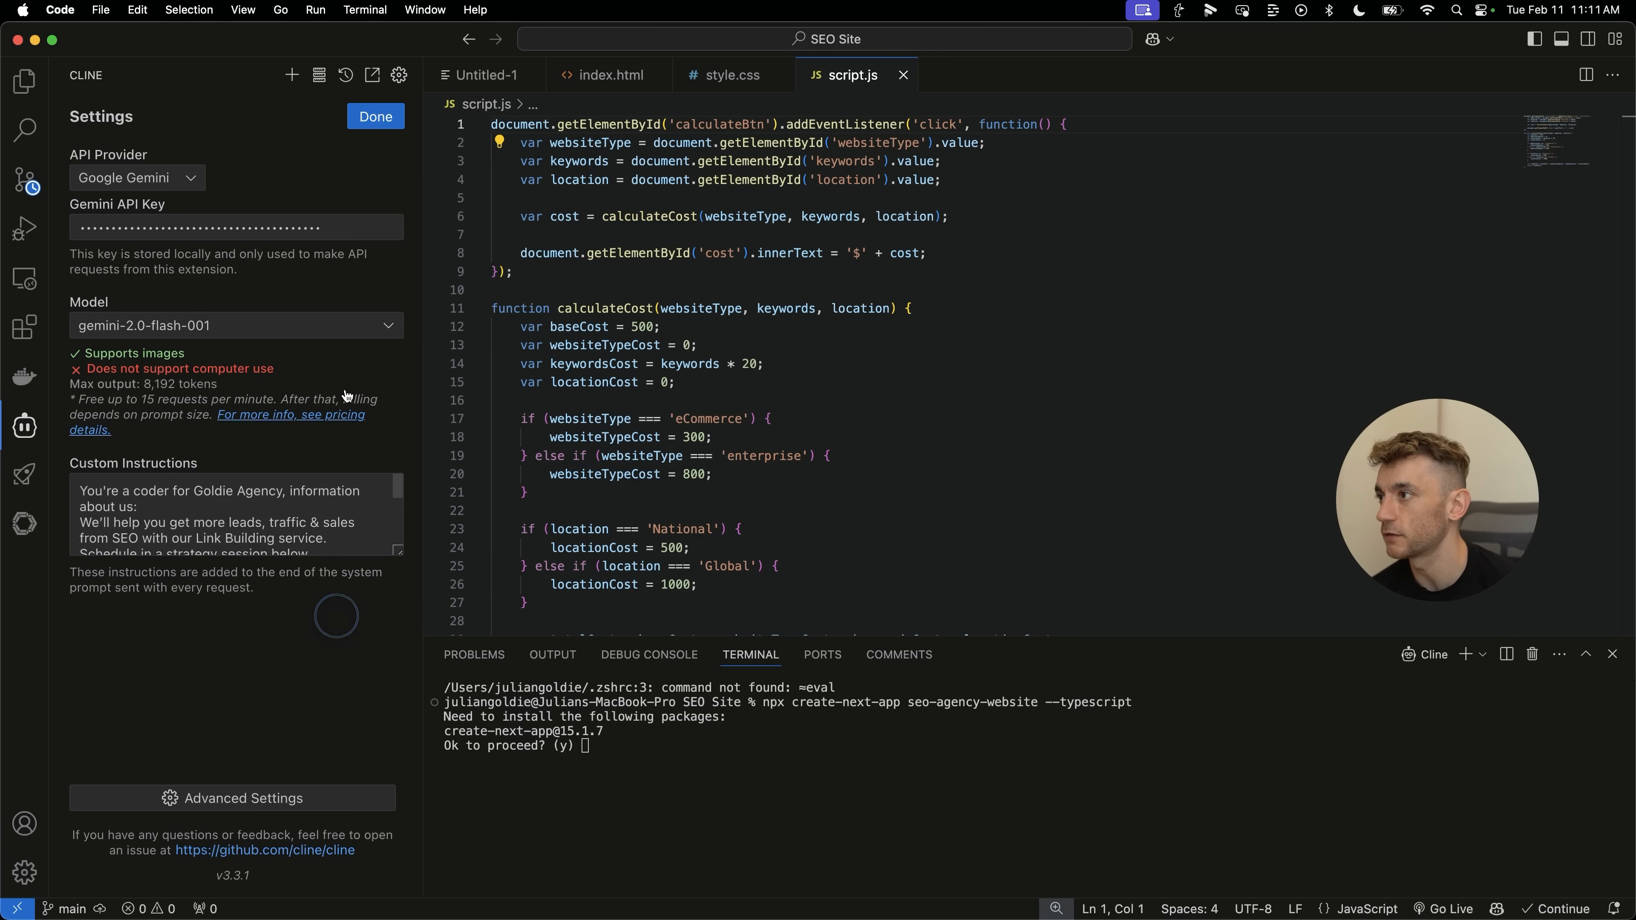
{"action": "left_click", "coordinate": [375, 115]}
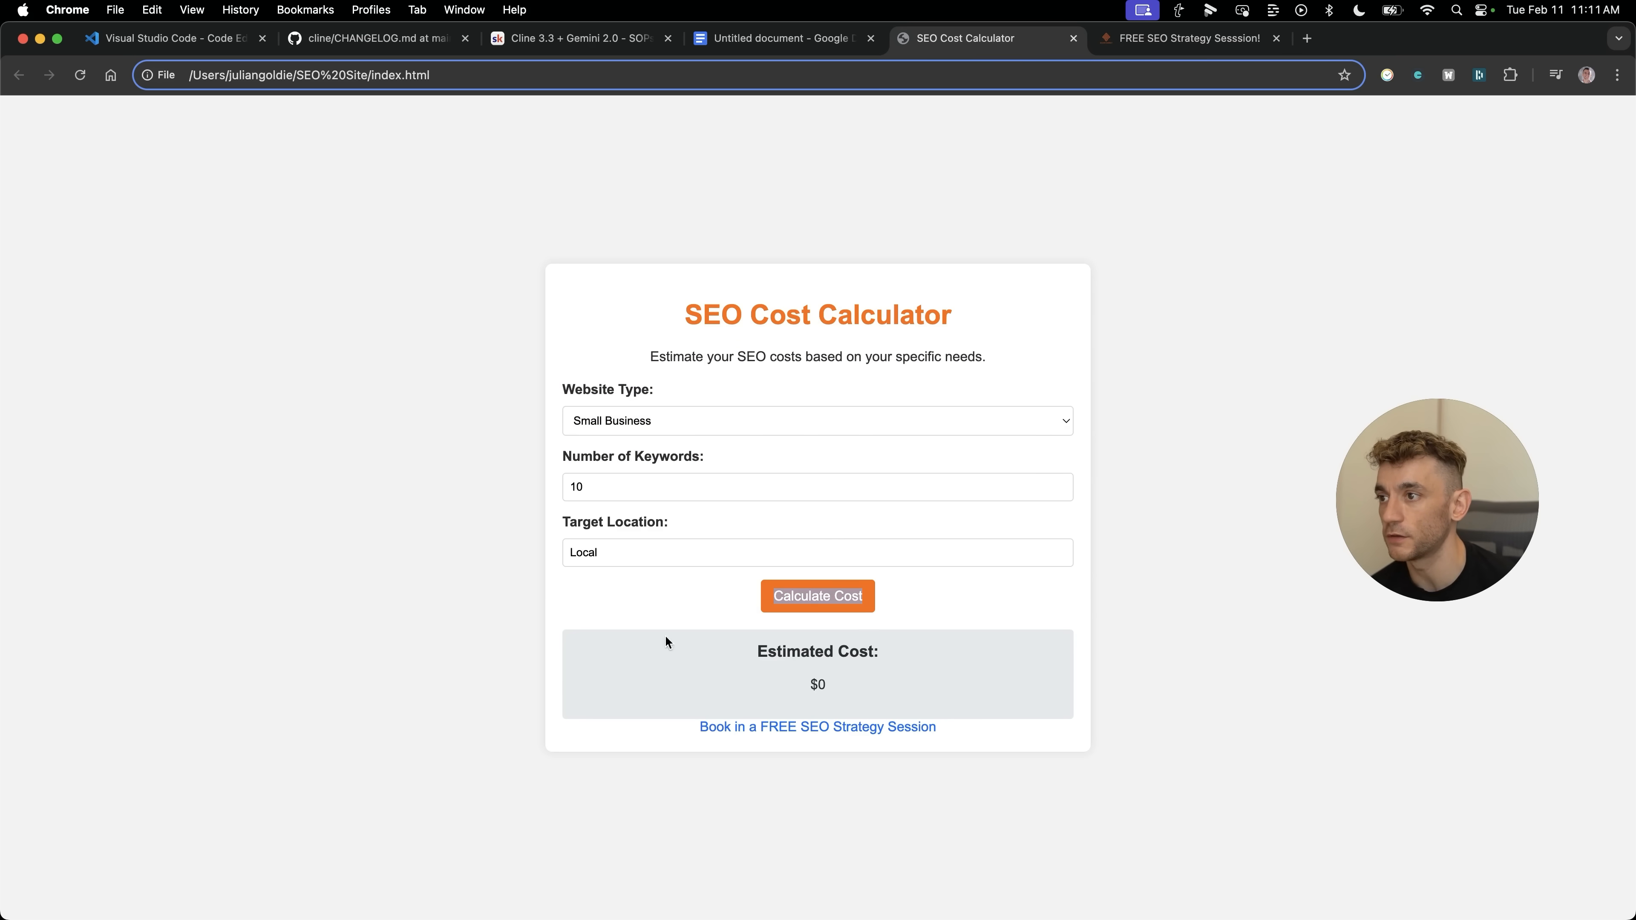
{"action": "double_click", "coordinate": [817, 315]}
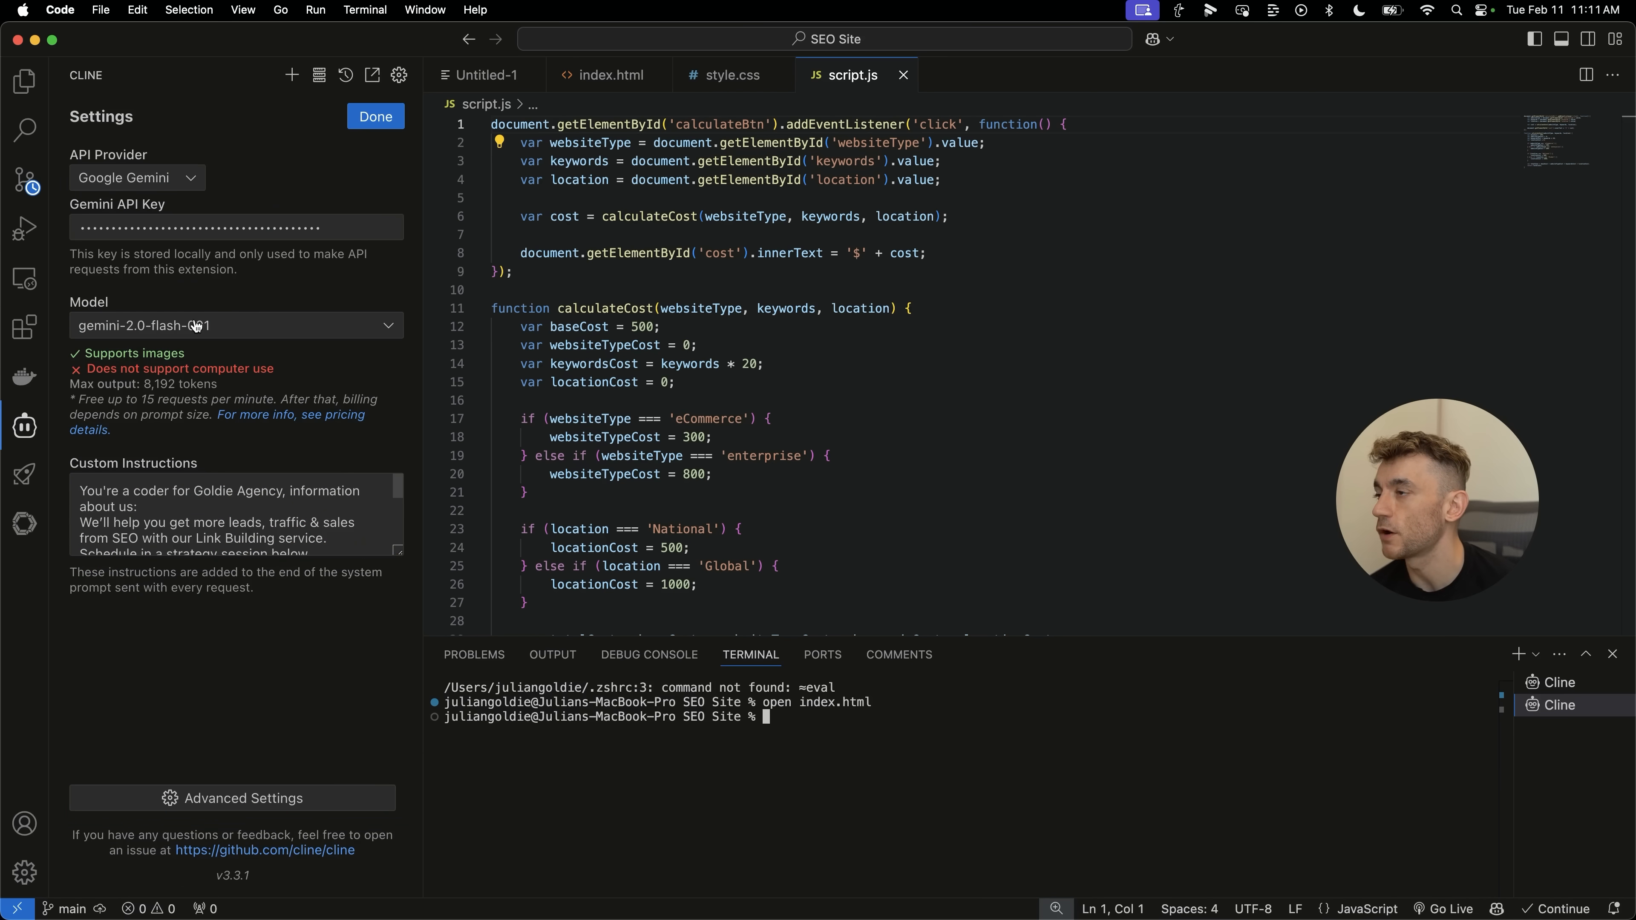
Choose gemini-2.0-flash-lite-preview-02-05 as Cline's model and view the calculator in Chrome.
{"action": "left_click", "coordinate": [235, 325]}
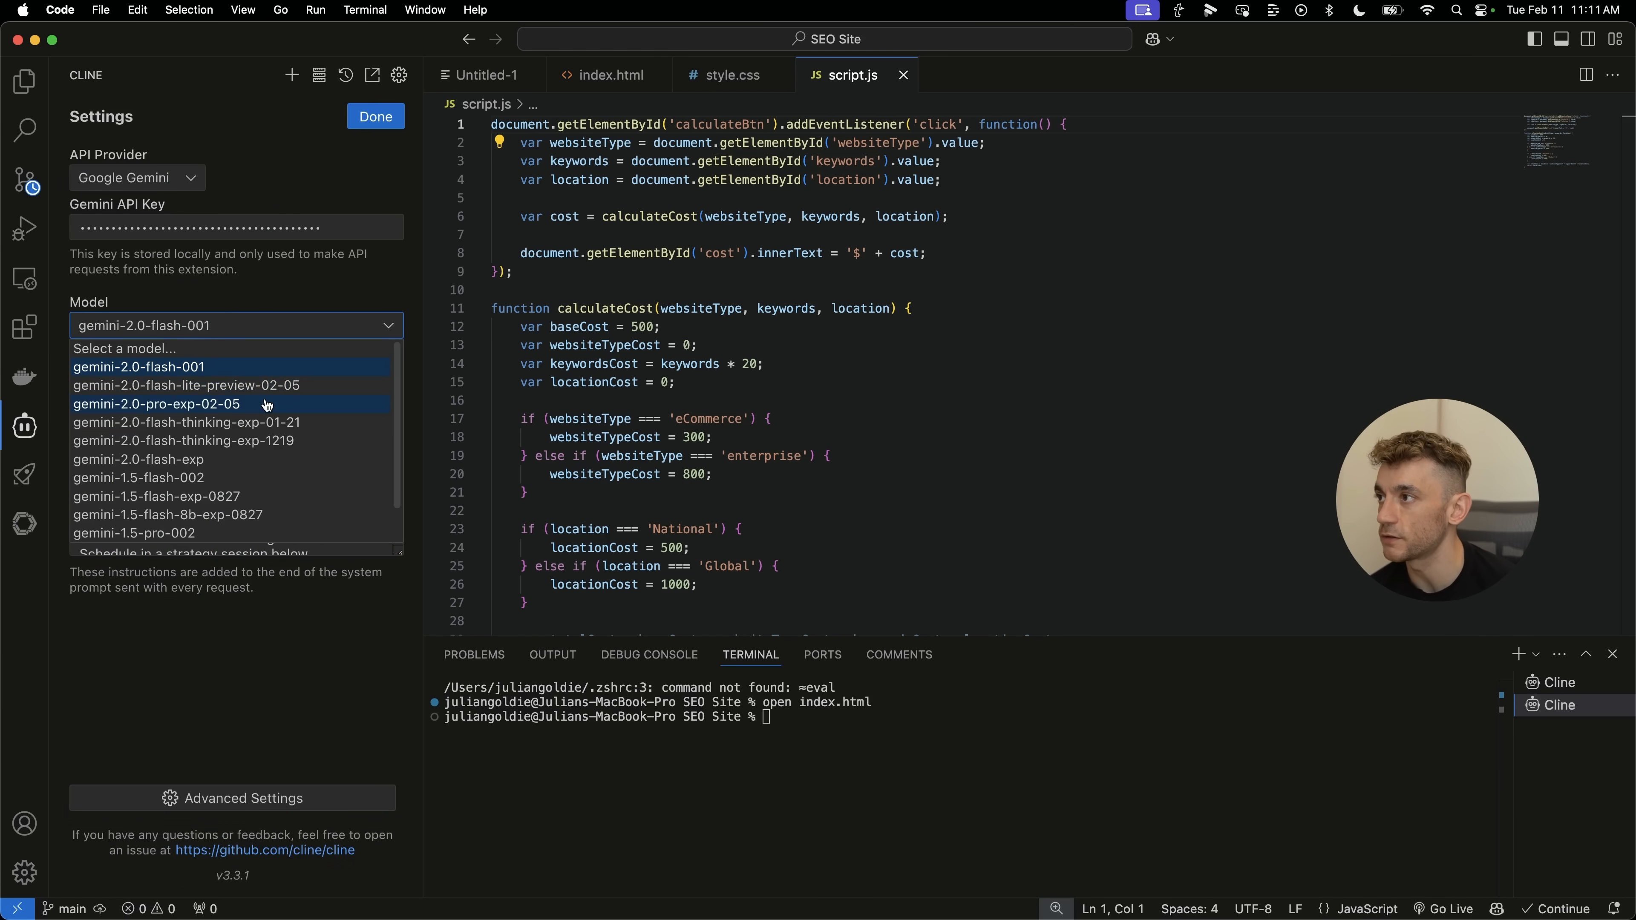
{"action": "mouse_move", "coordinate": [185, 386]}
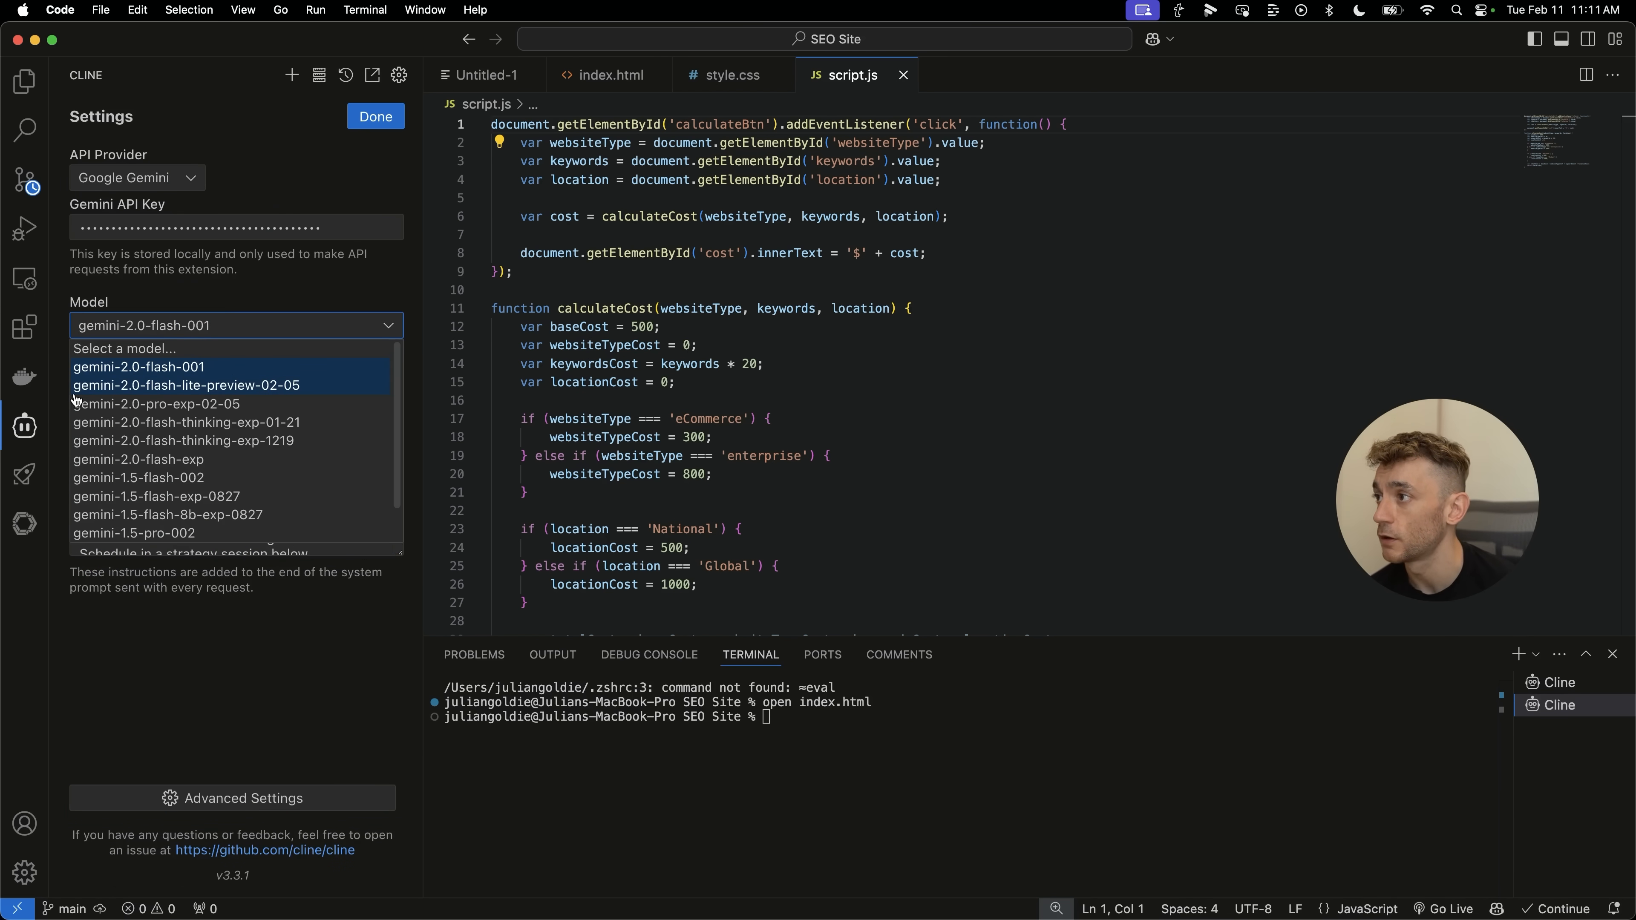
{"action": "mouse_move", "coordinate": [167, 400]}
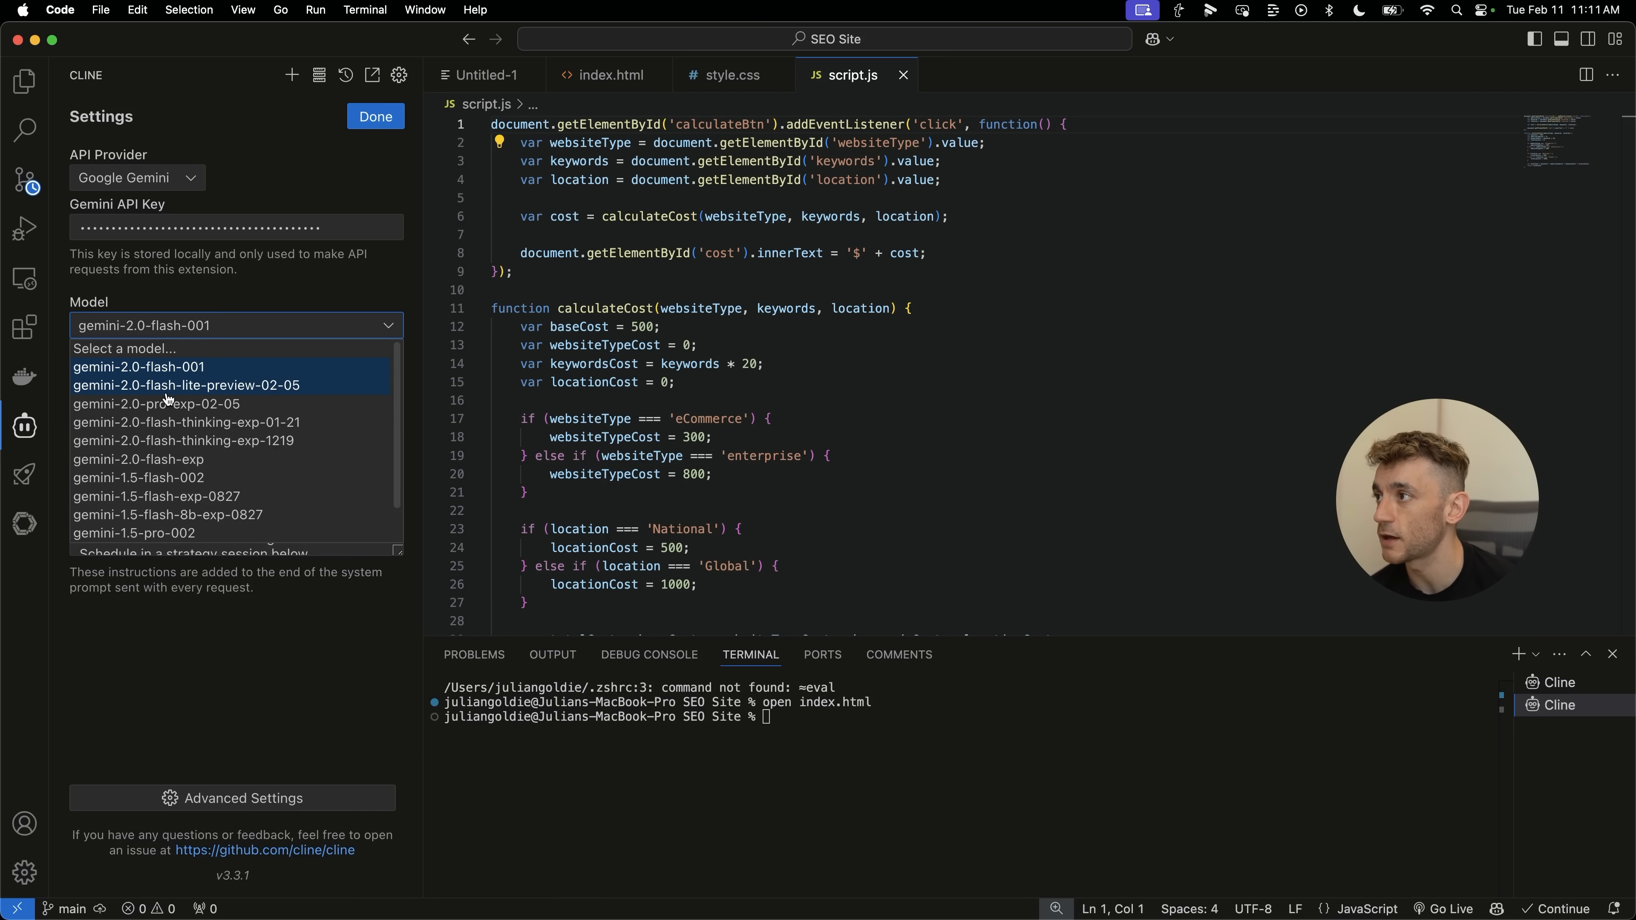
{"action": "left_click", "coordinate": [186, 385]}
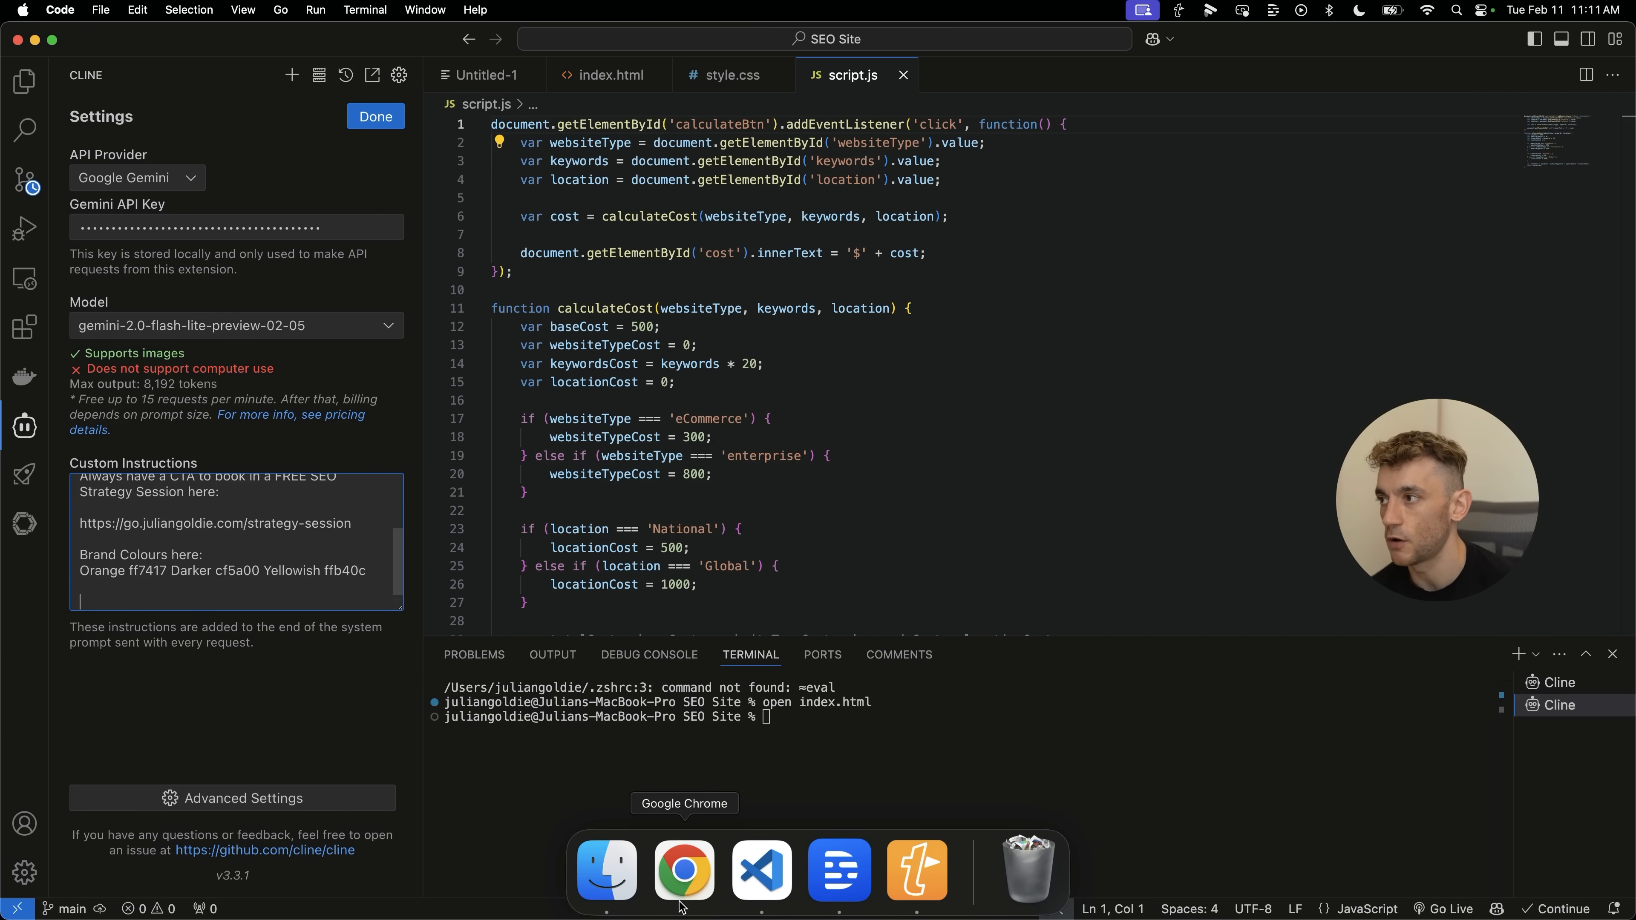
{"action": "left_click", "coordinate": [684, 869]}
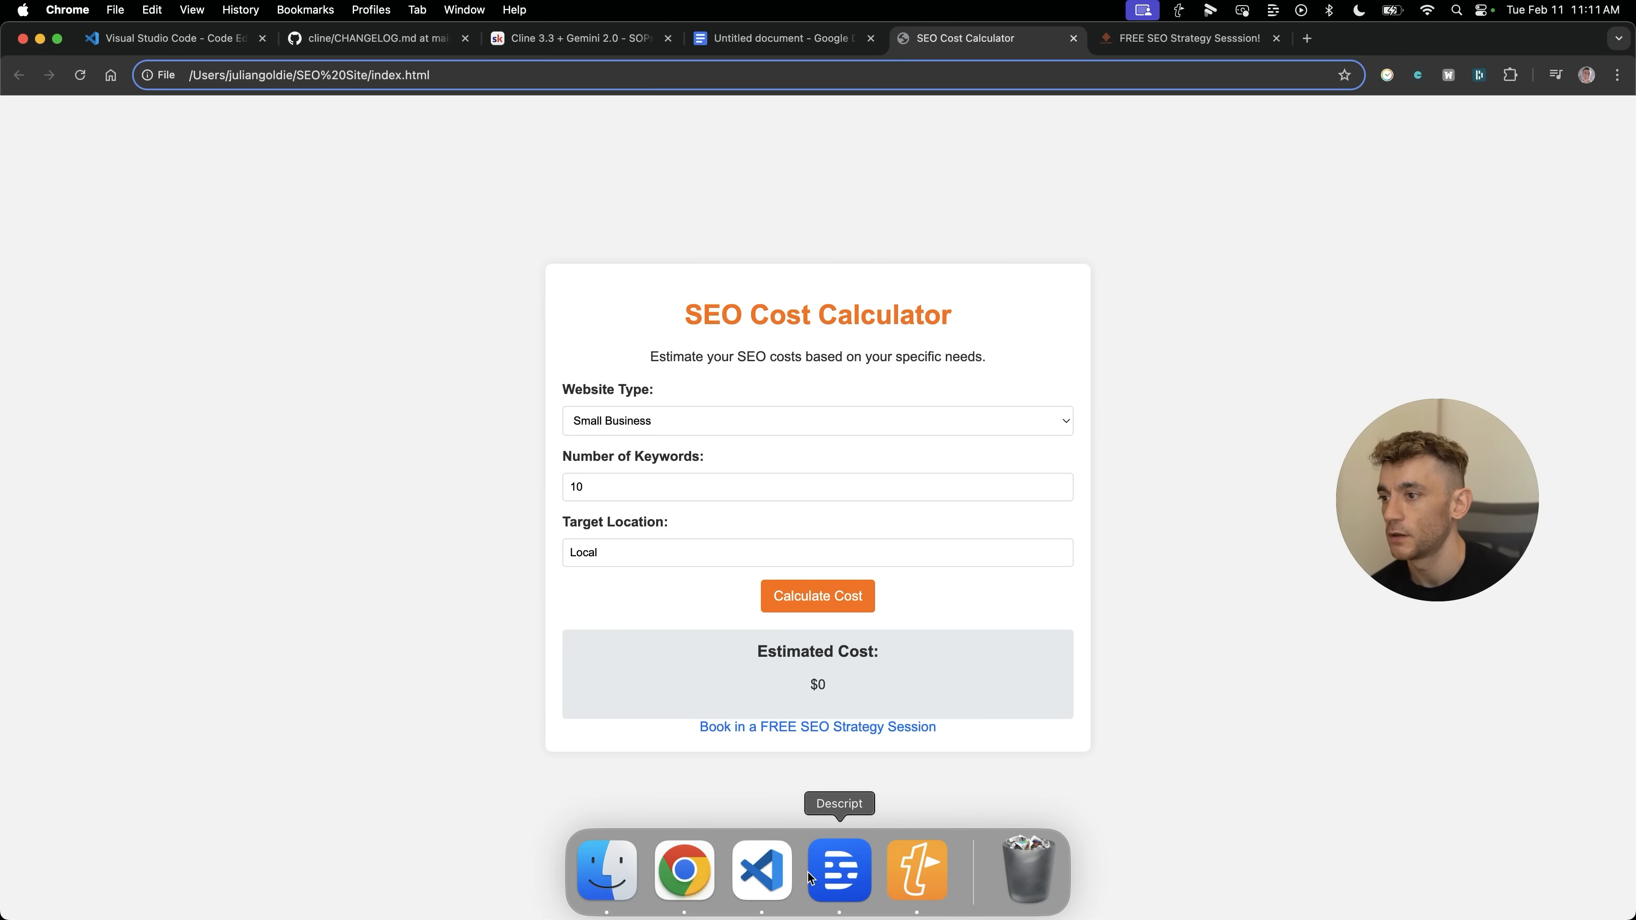
Extend Cline's custom instructions to require a navigation menu and richer page content beyond just the tool.
{"action": "left_click", "coordinate": [761, 871]}
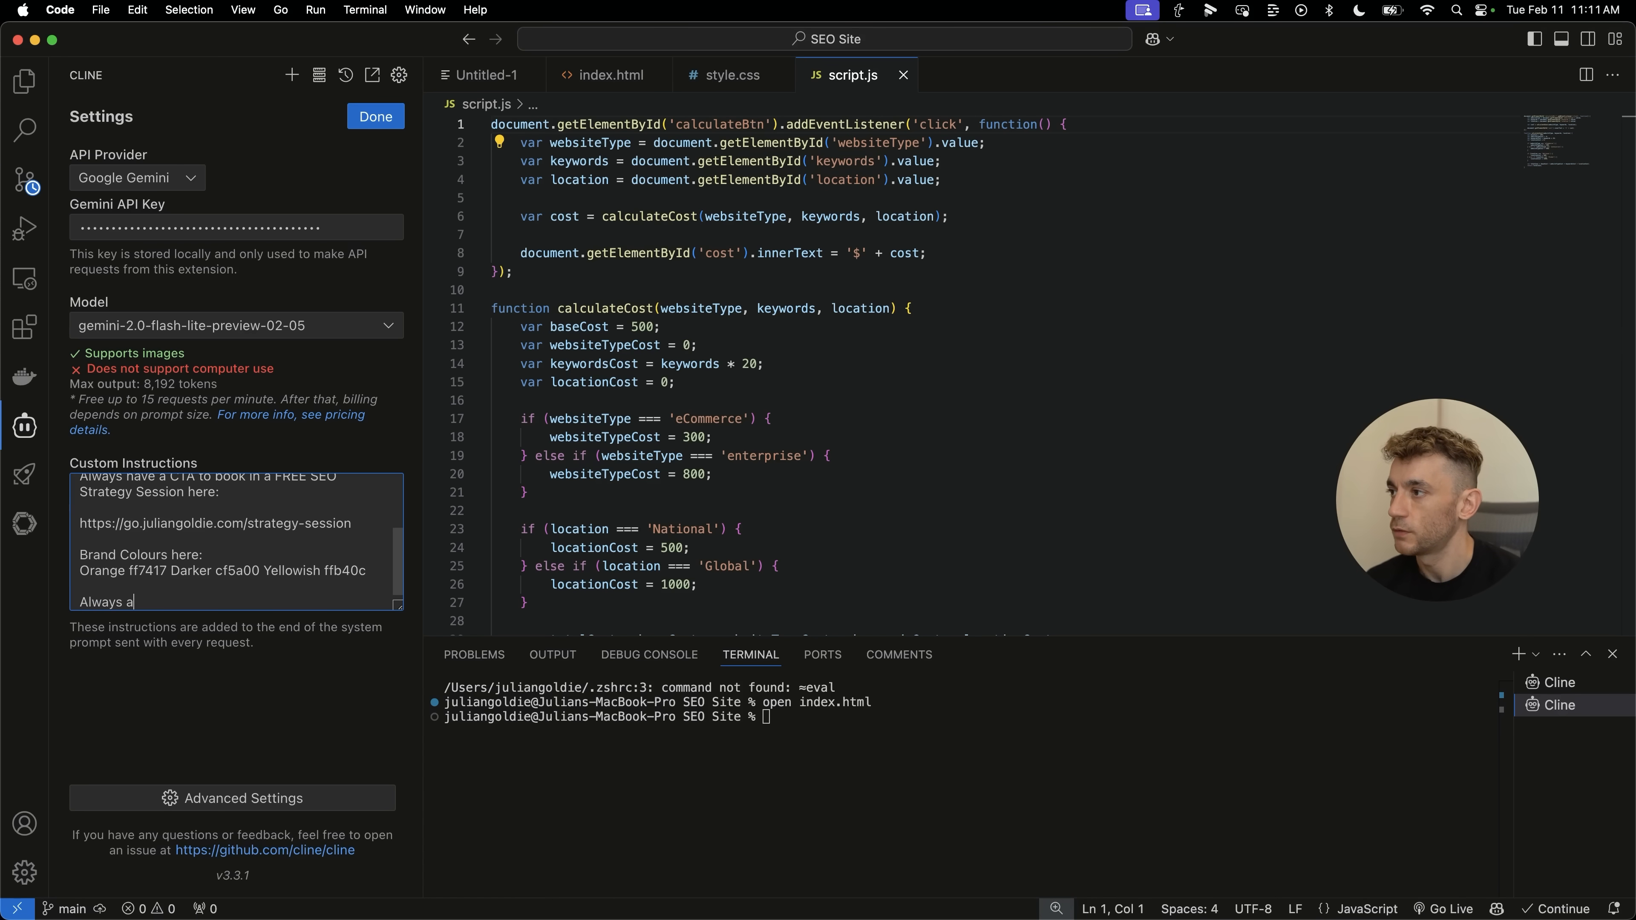
{"action": "type", "text": "dd a navigation menu"}
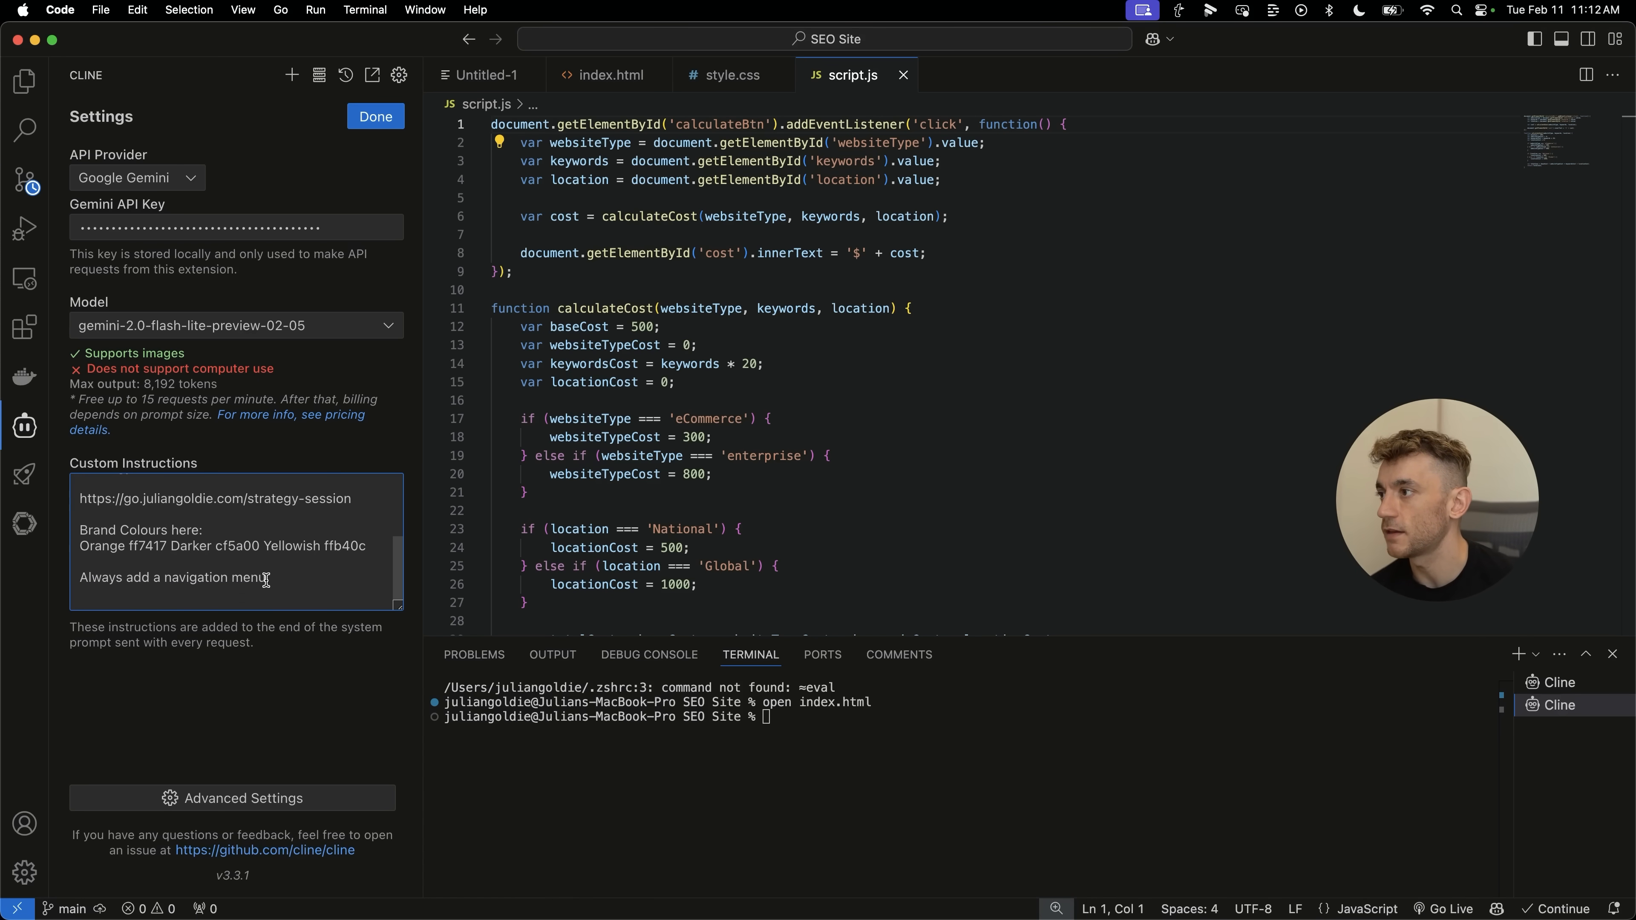
{"action": "type", "text": "An"}
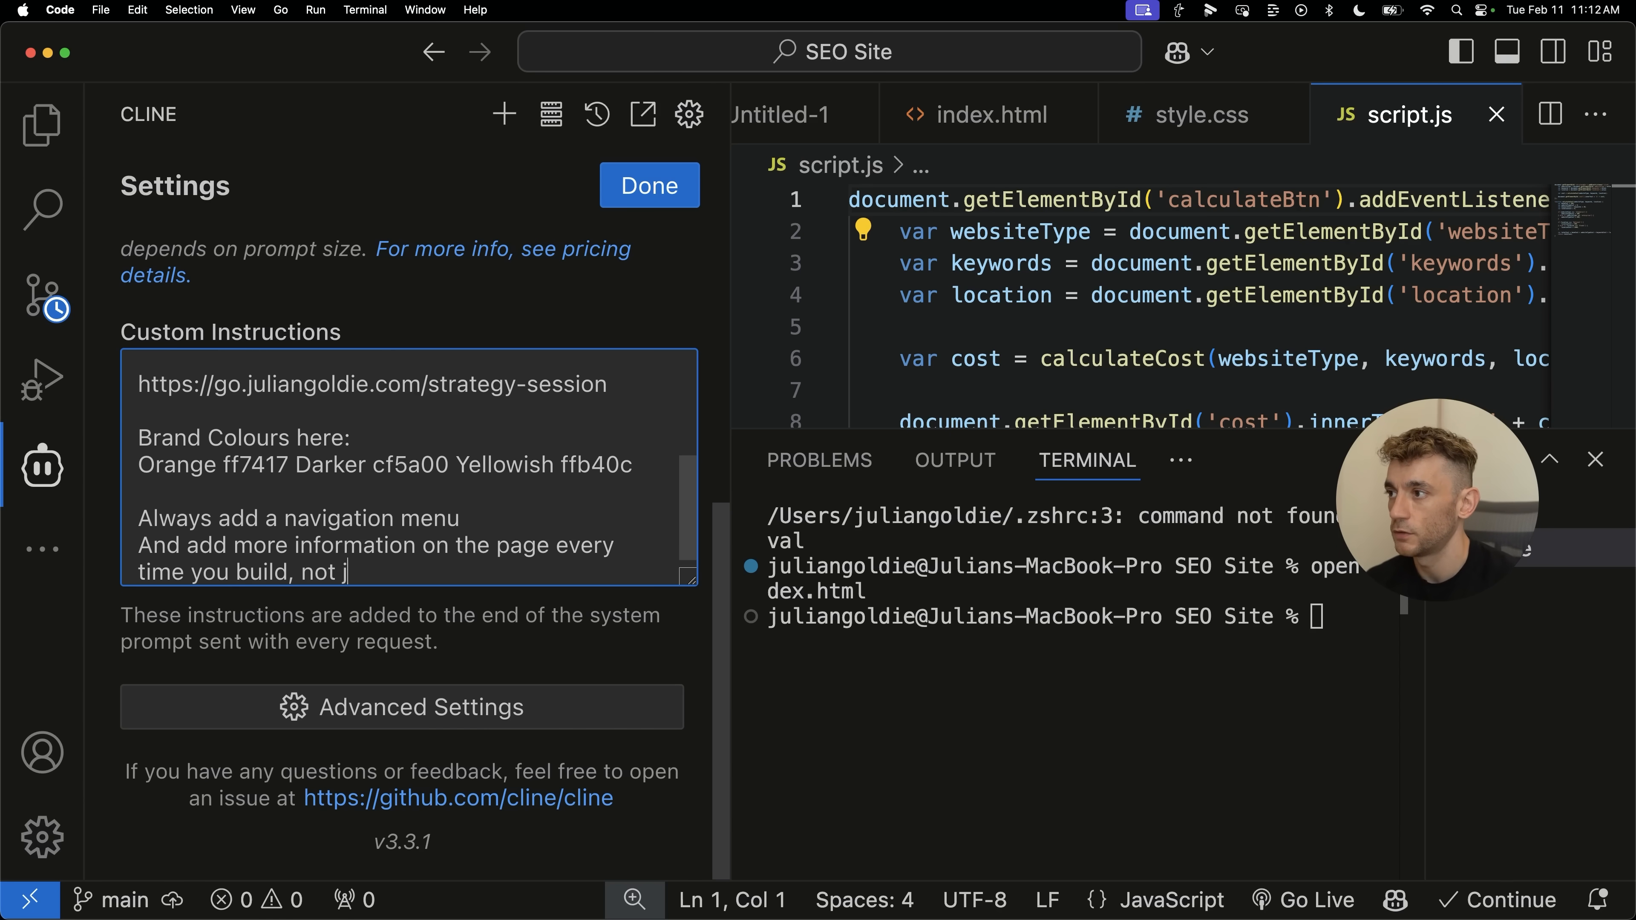
{"action": "type", "text": "ust the tool etc. Use this to do that:"}
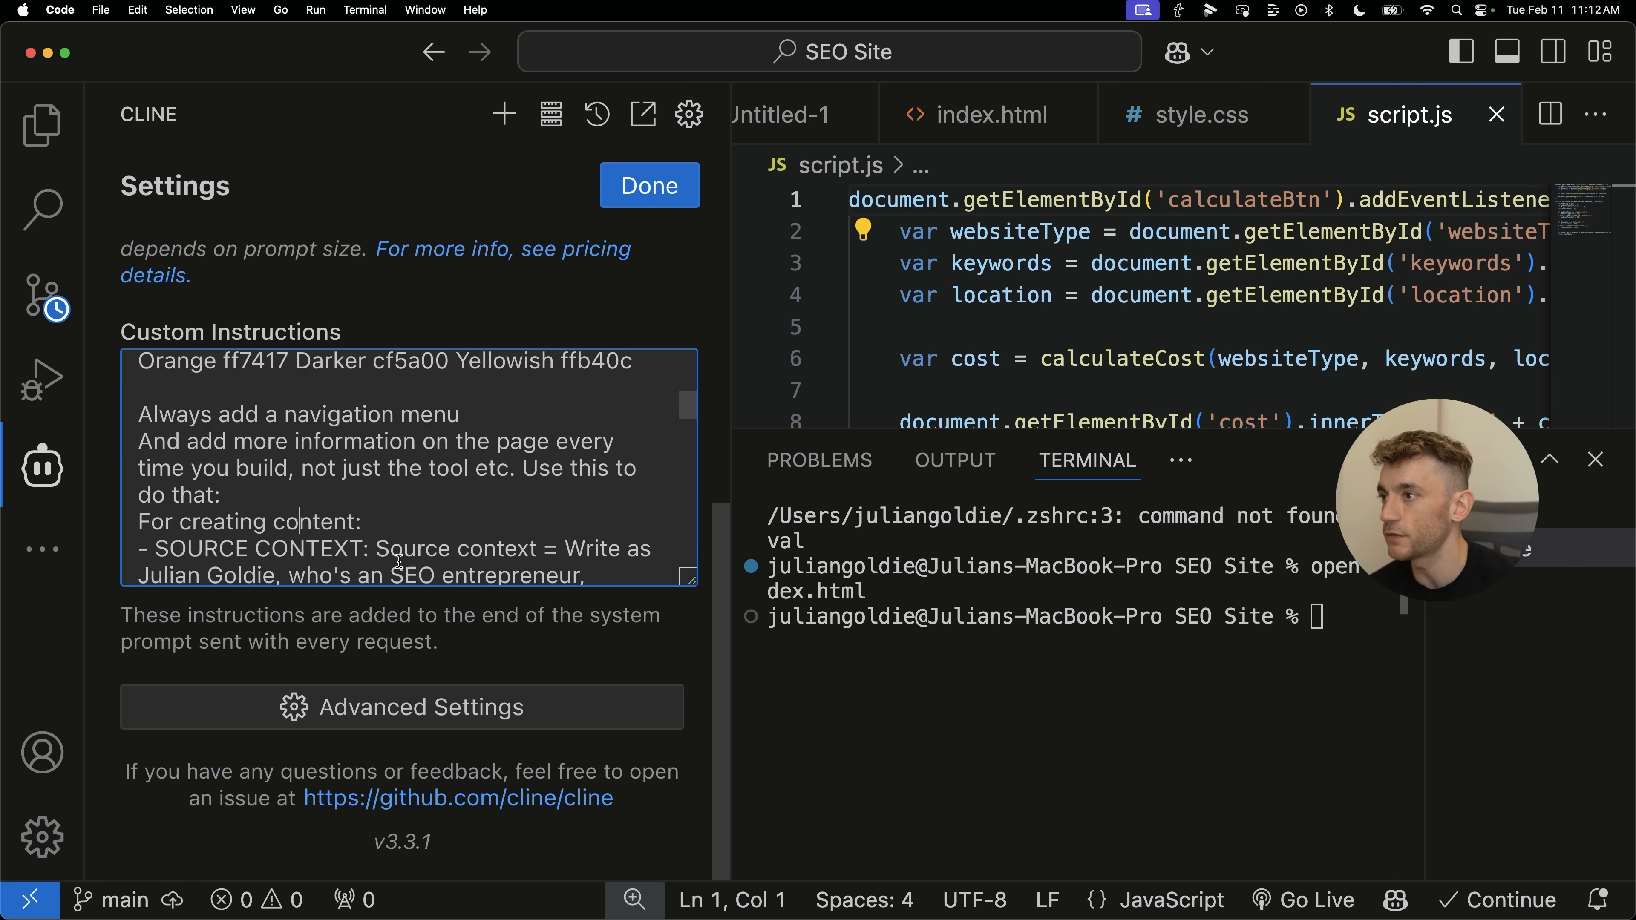
{"action": "scroll", "scroll_direction": "down", "scroll_amount": 3}
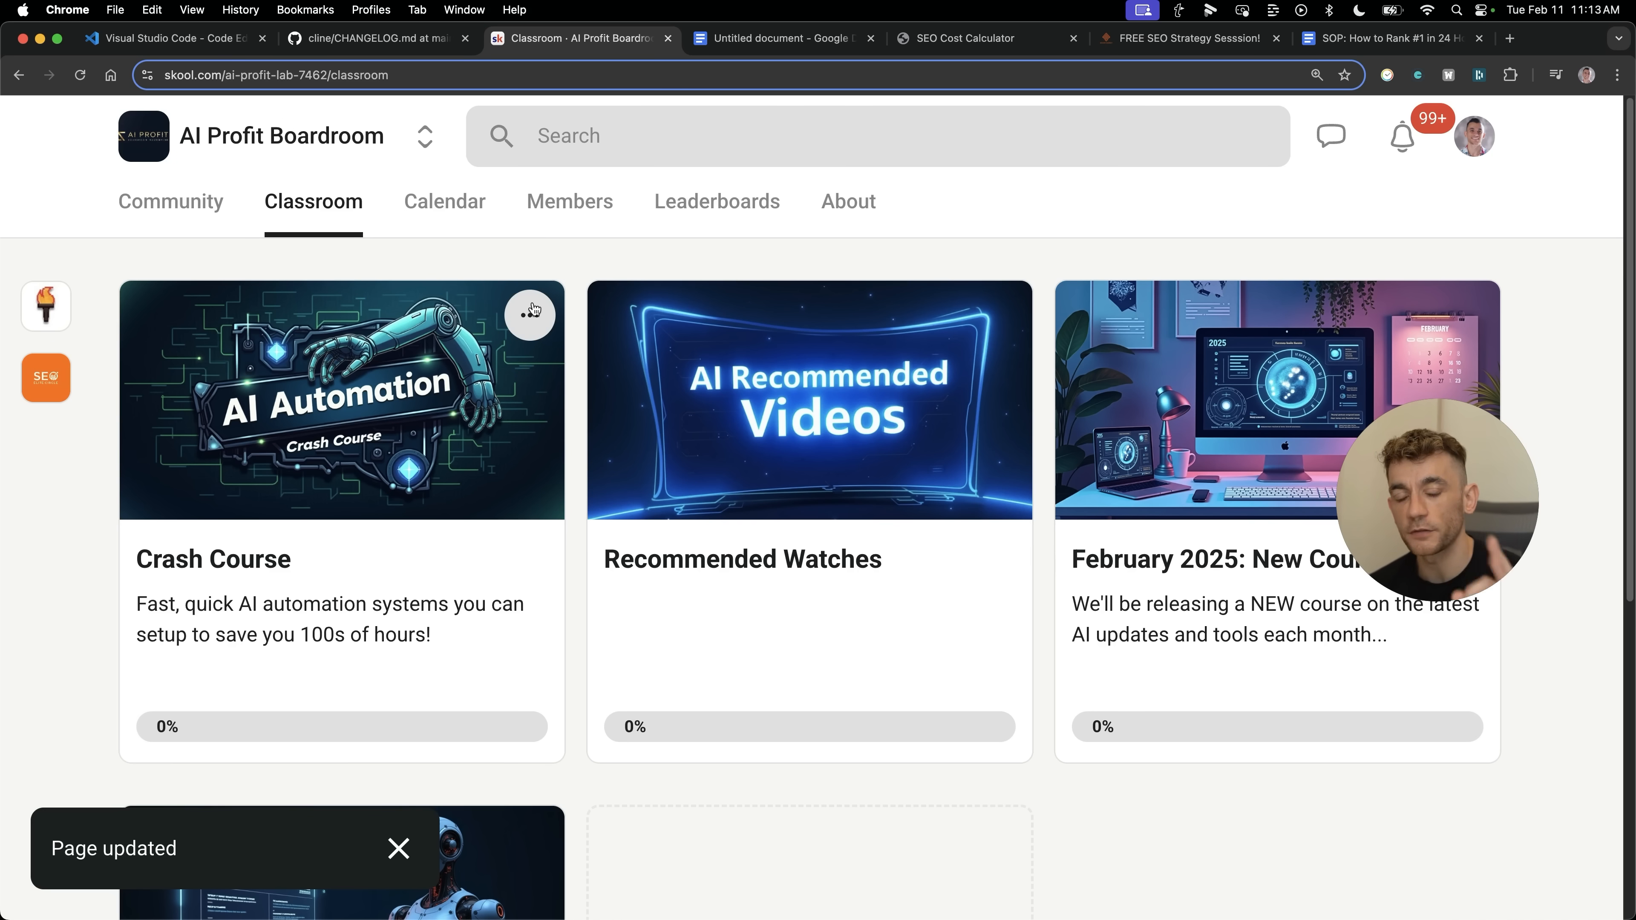
{"action": "mouse_move", "coordinate": [586, 229]}
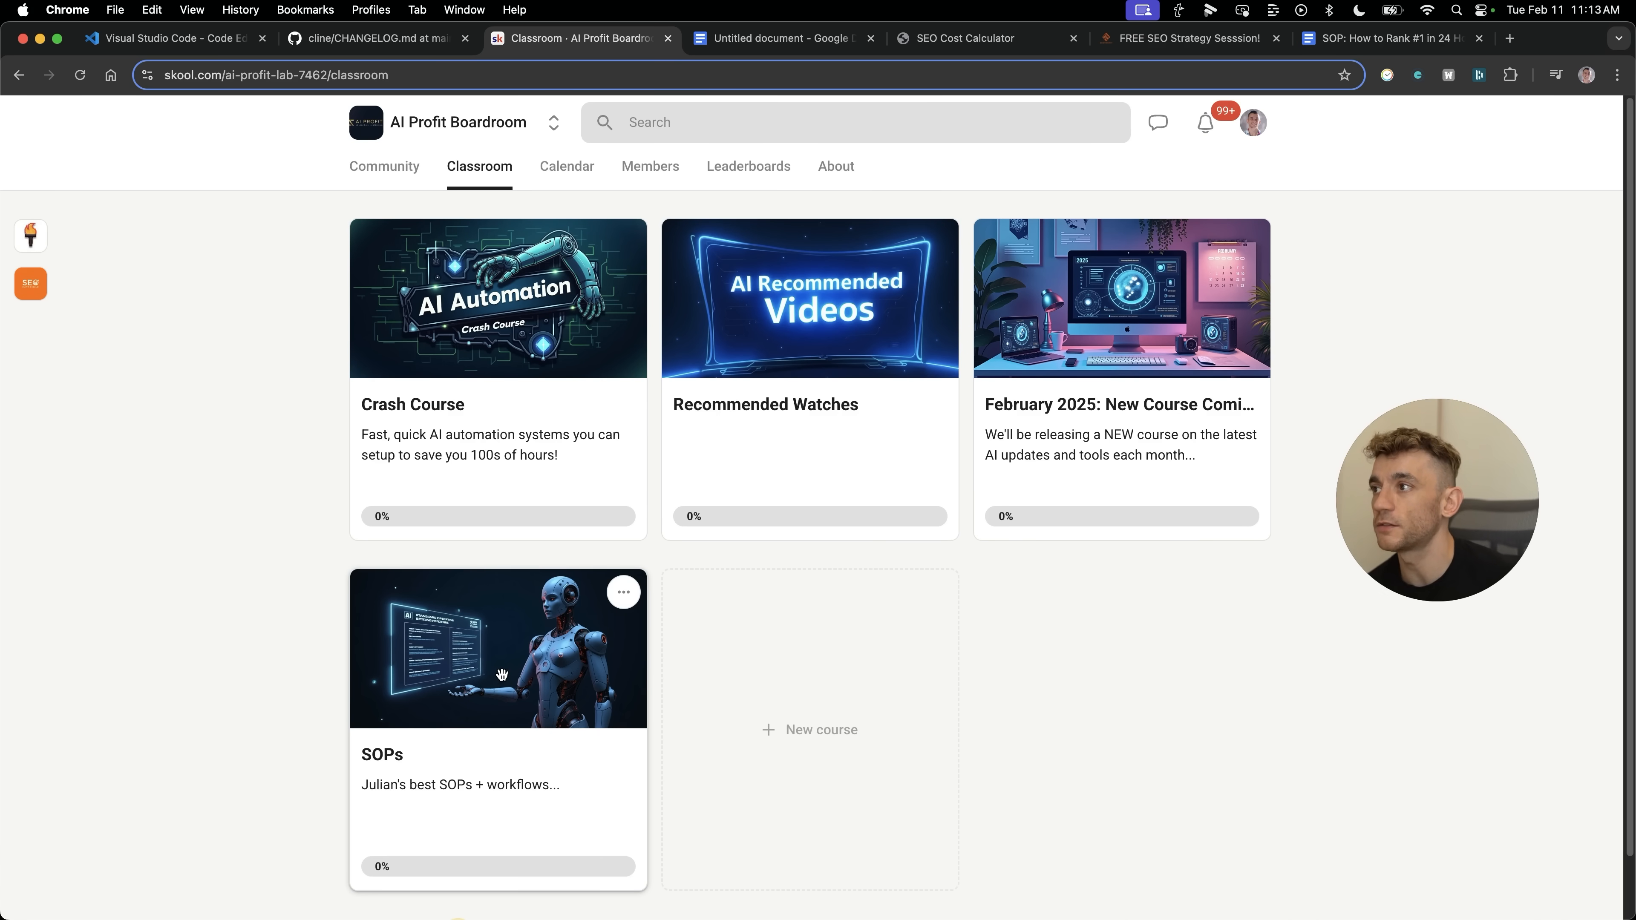
Browse the Skool Classroom courses and bring up the February 2025 Calendar of weekly Q&A sessions.
{"action": "left_click", "coordinate": [498, 648]}
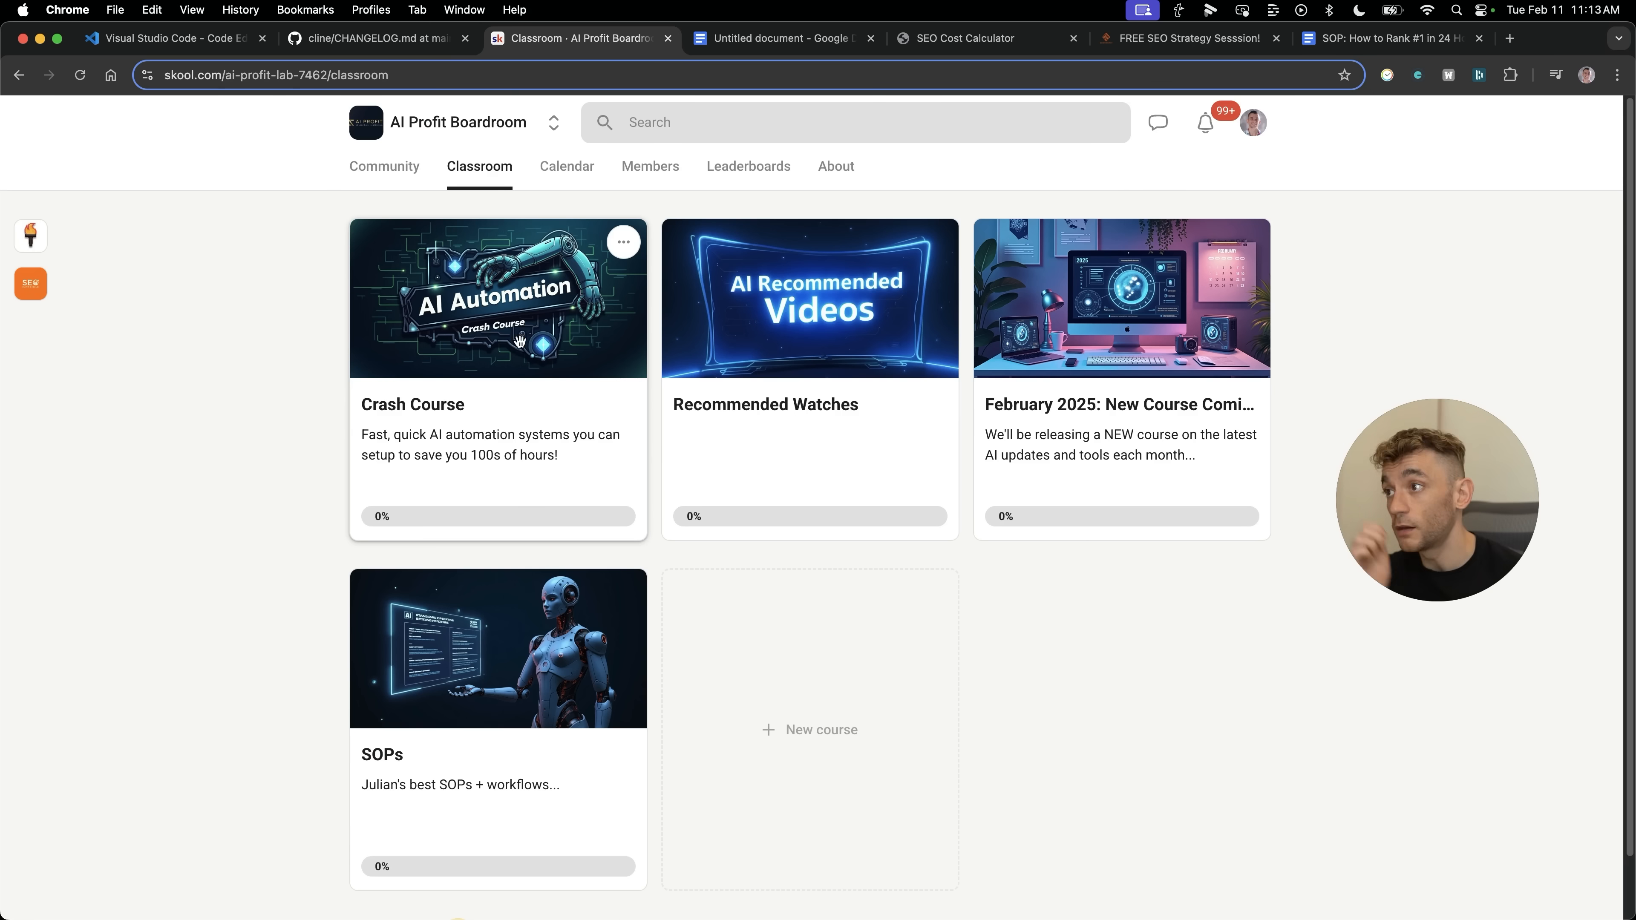
{"action": "left_click", "coordinate": [573, 166]}
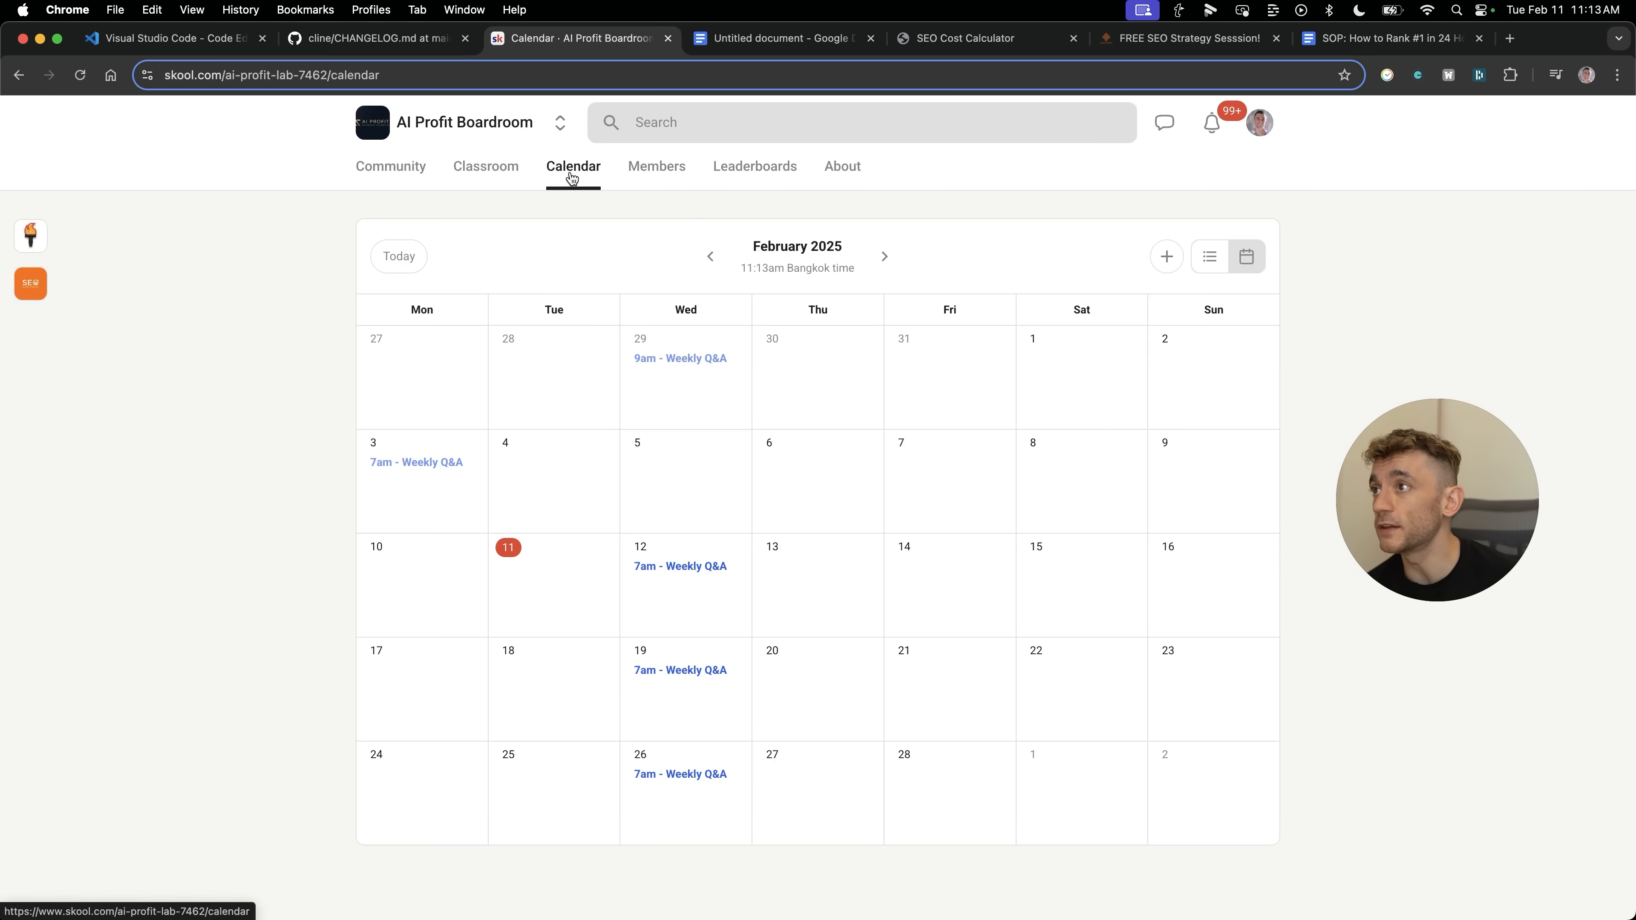
{"action": "left_click", "coordinate": [762, 869]}
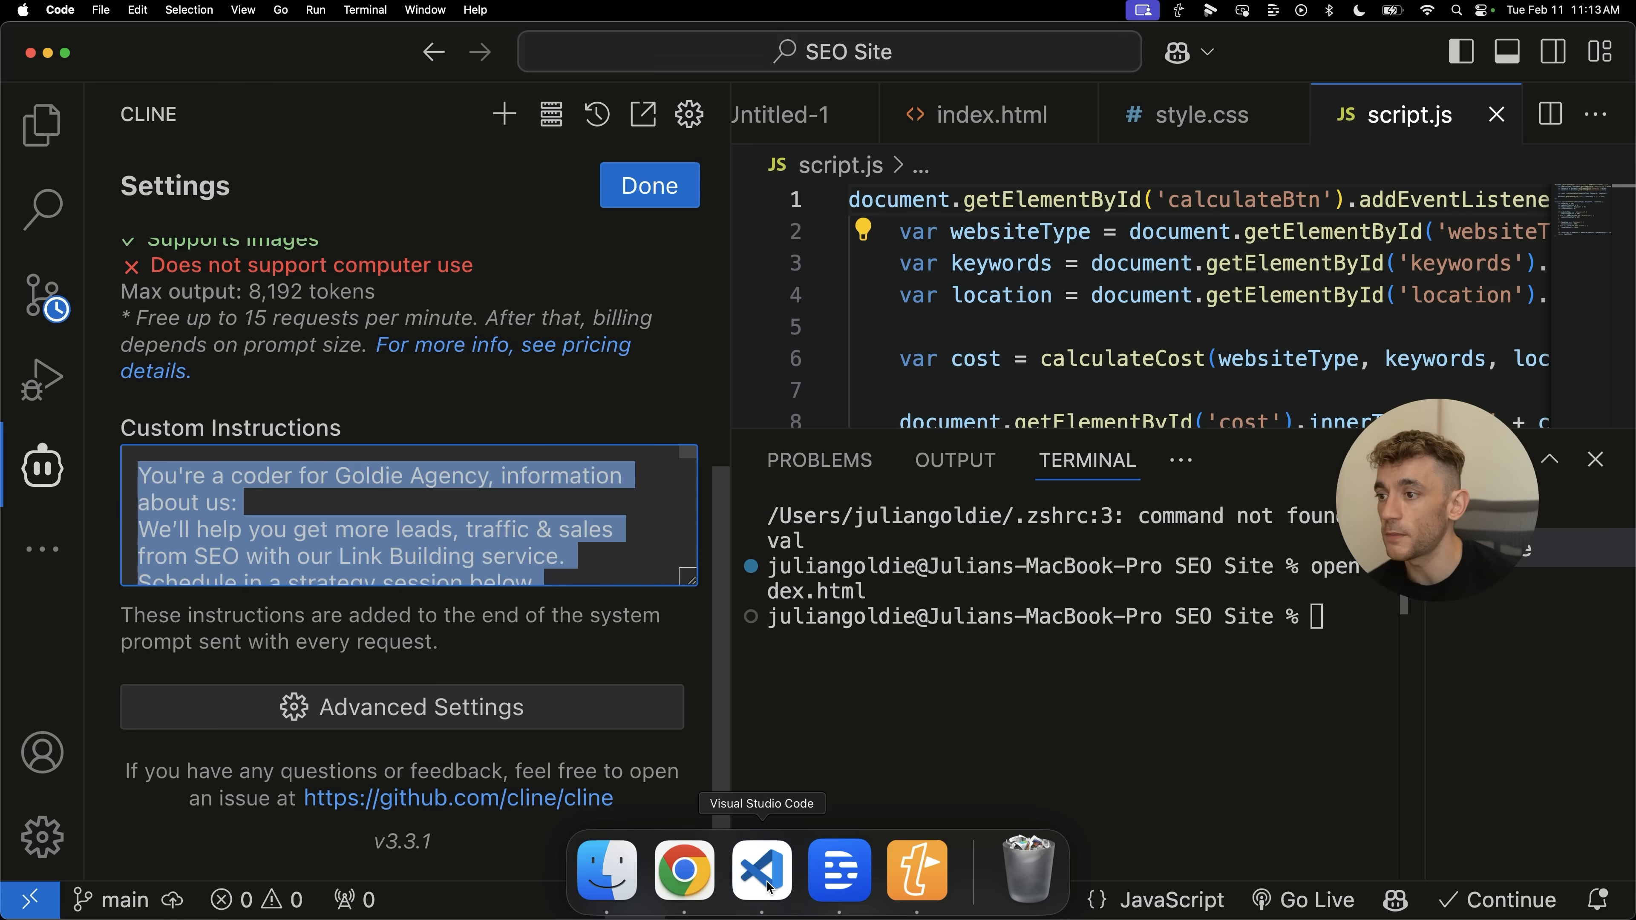
Leave Cline settings and reopen the earlier SEO agency website task, reviewing its CSS-fix note.
{"action": "left_click", "coordinate": [648, 186]}
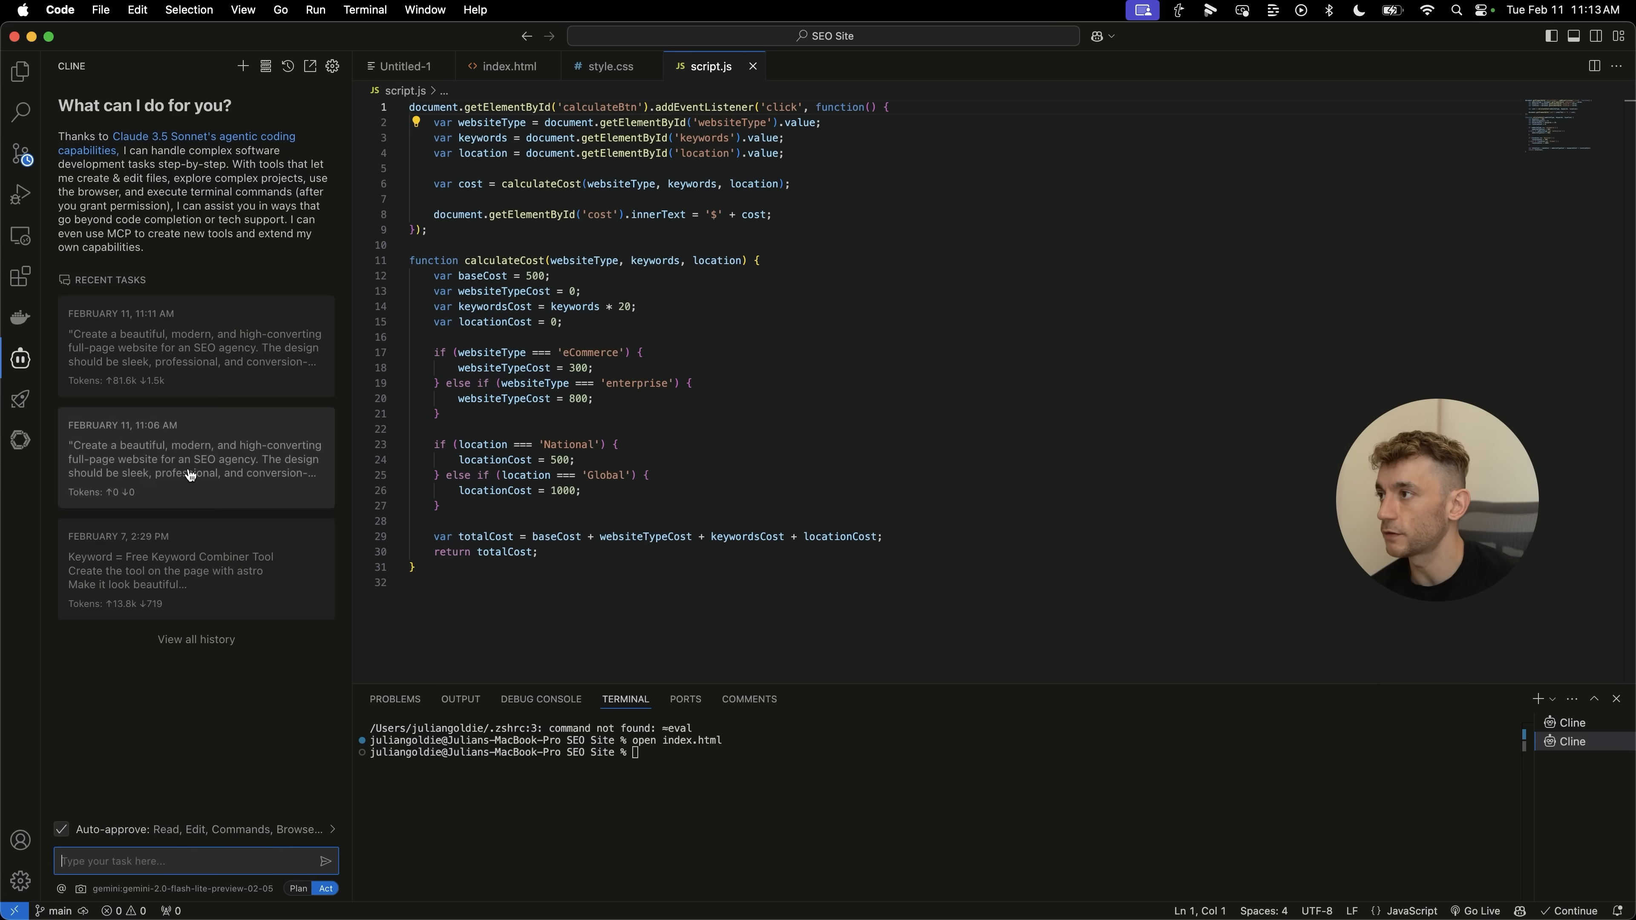
{"action": "left_click", "coordinate": [195, 457]}
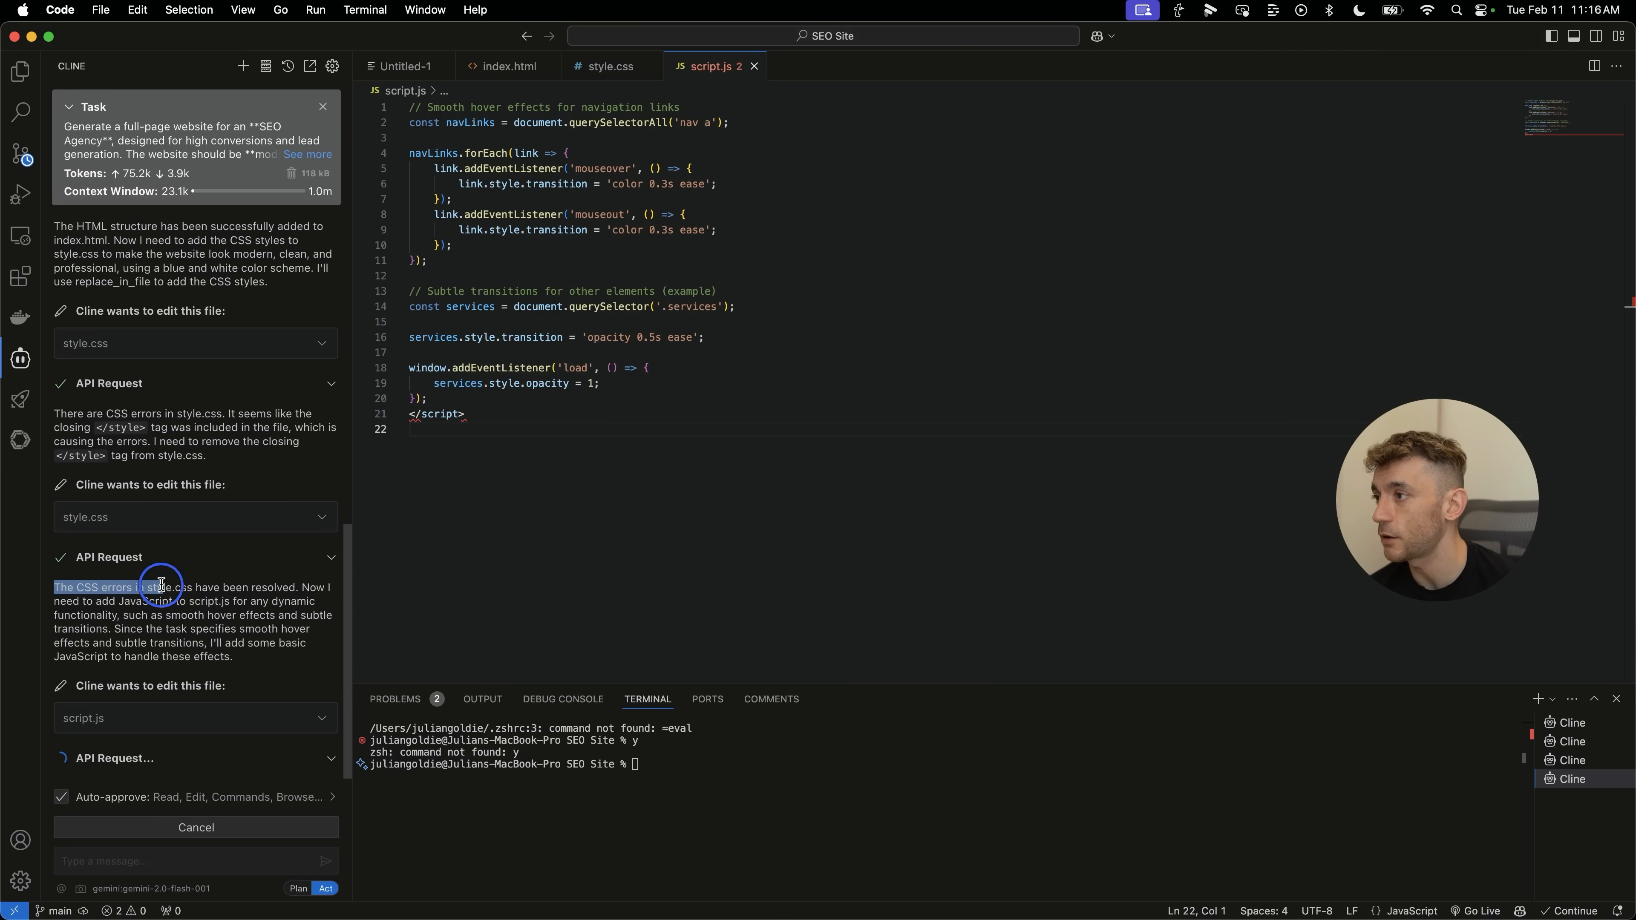
{"action": "left_click", "coordinate": [157, 581]}
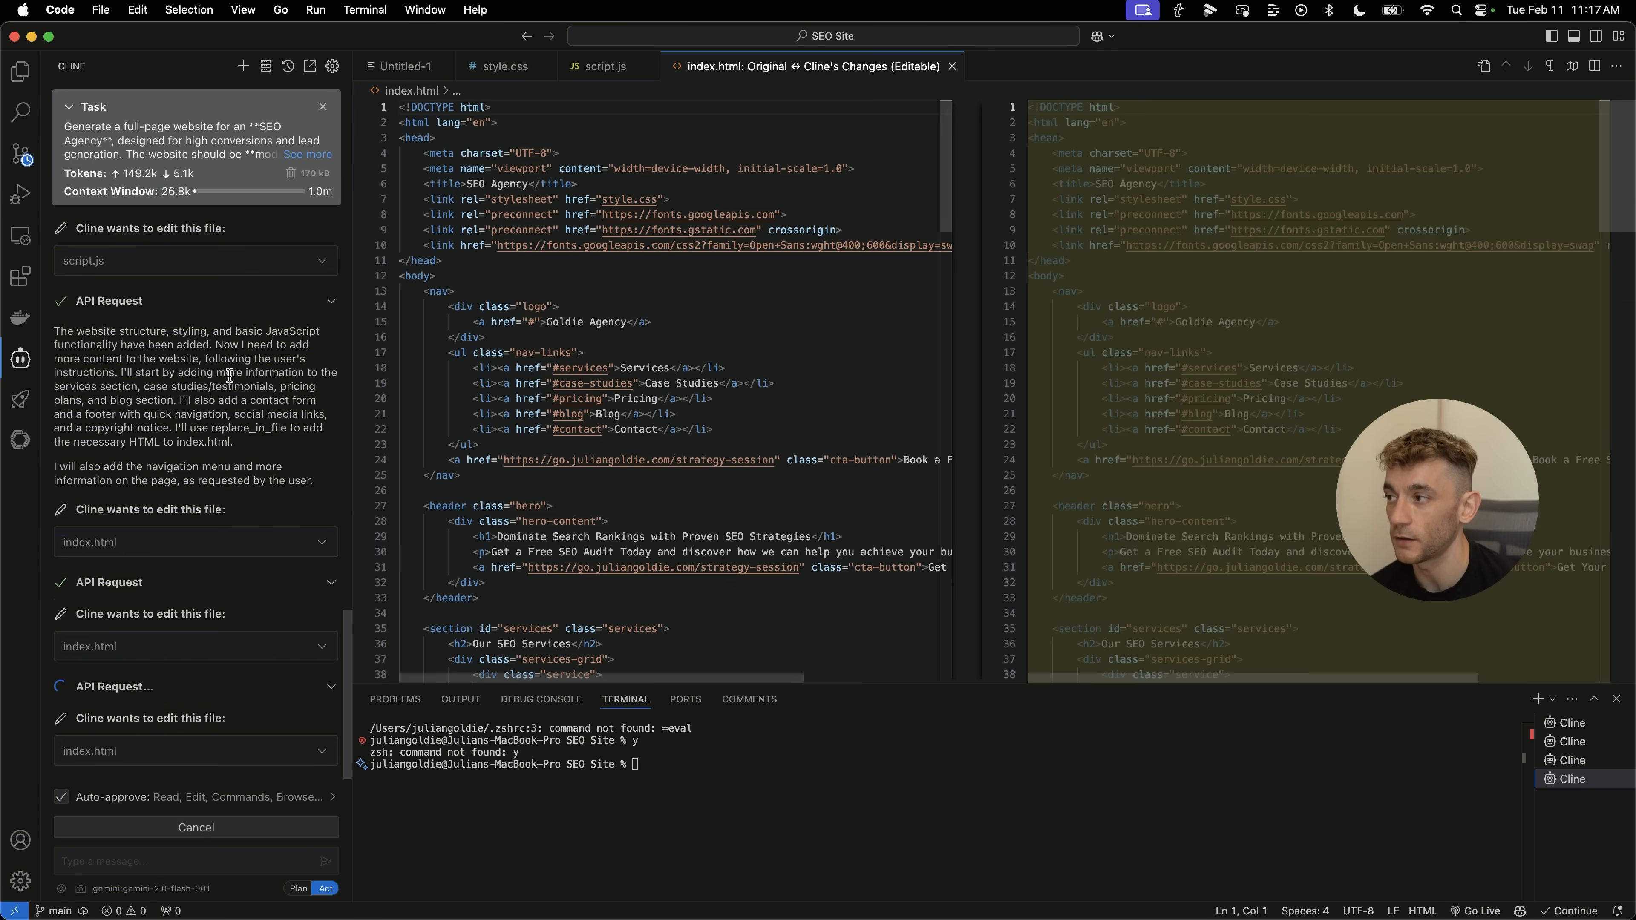
Approve Cline's index.html edits and let it run the command opening index.html in Chrome.
{"action": "scroll", "scroll_direction": "down", "scroll_amount": 3}
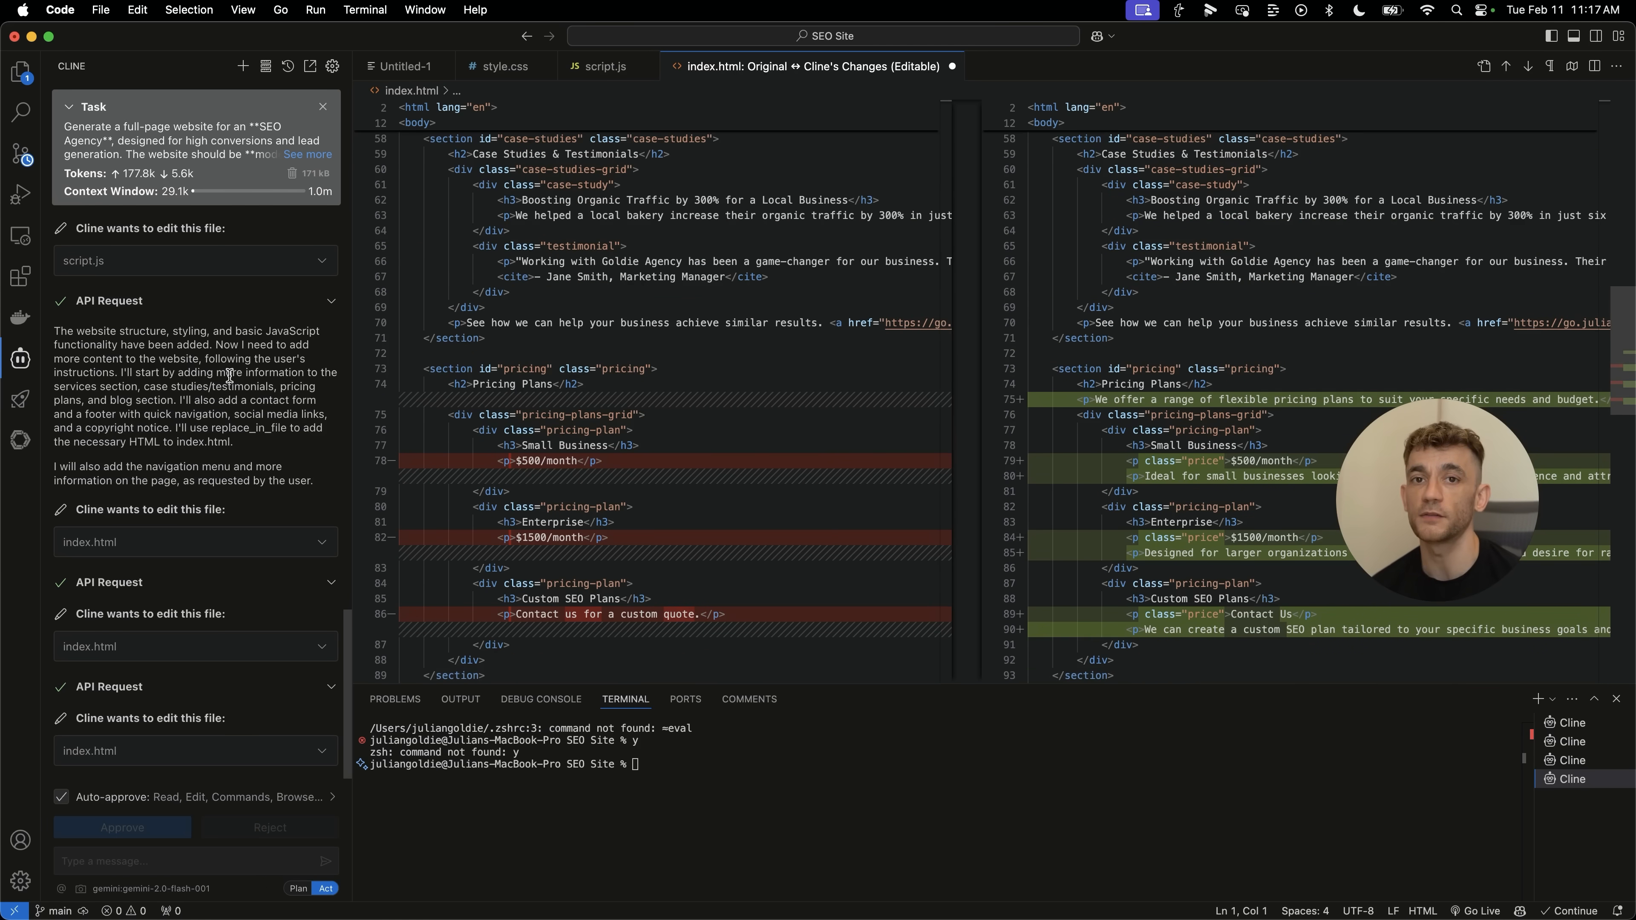
{"action": "left_click", "coordinate": [122, 827]}
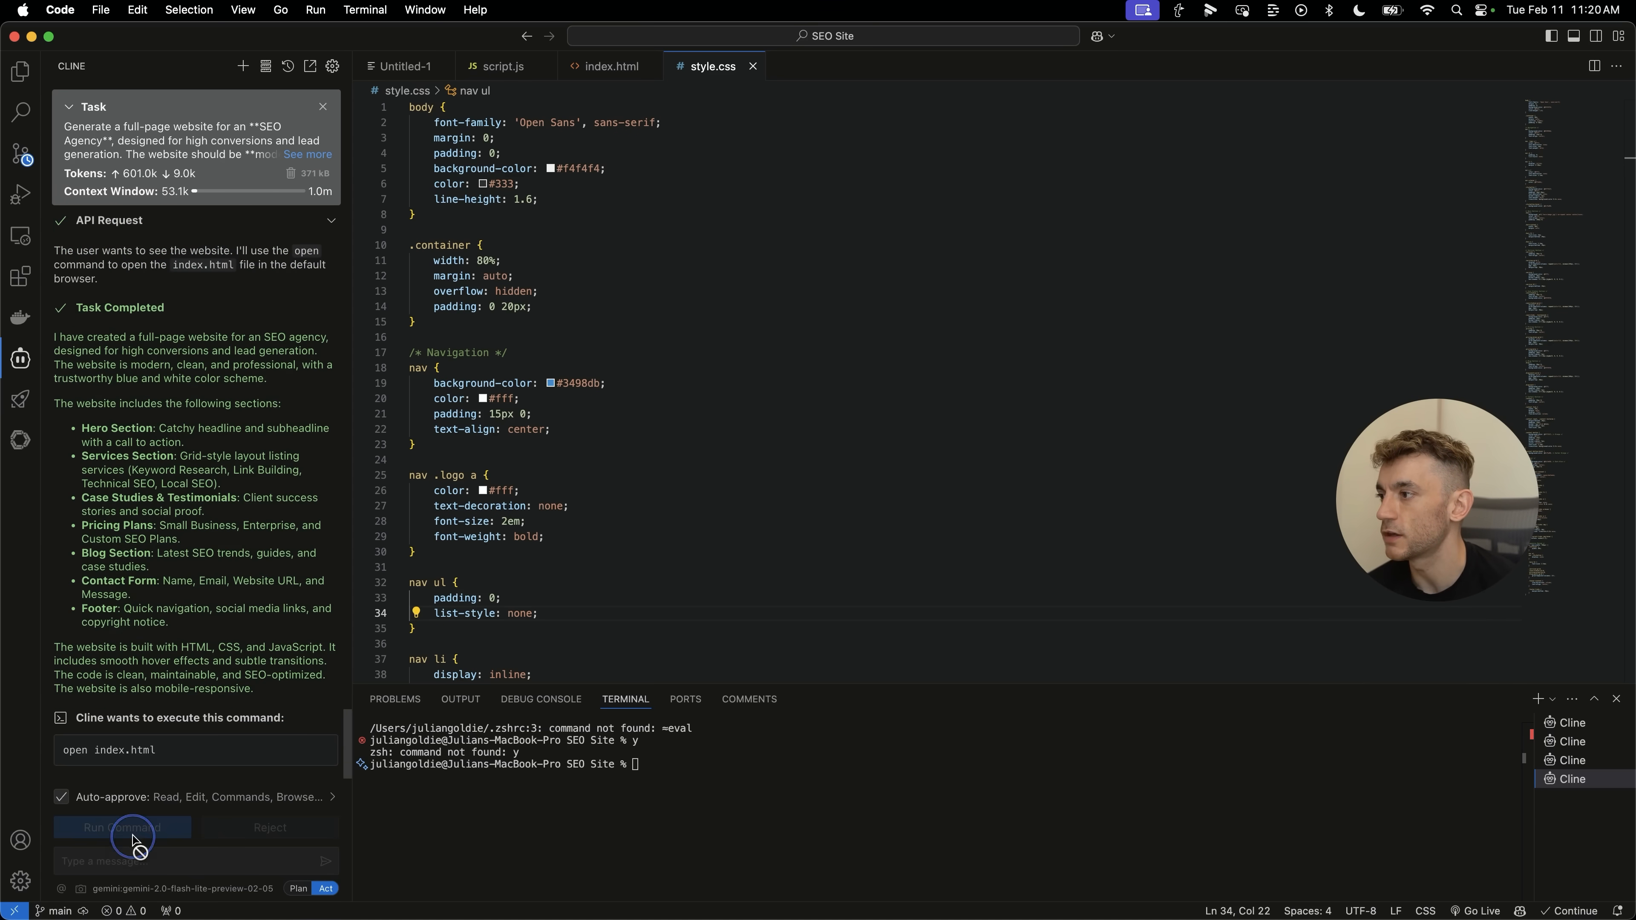
{"action": "left_click", "coordinate": [122, 827]}
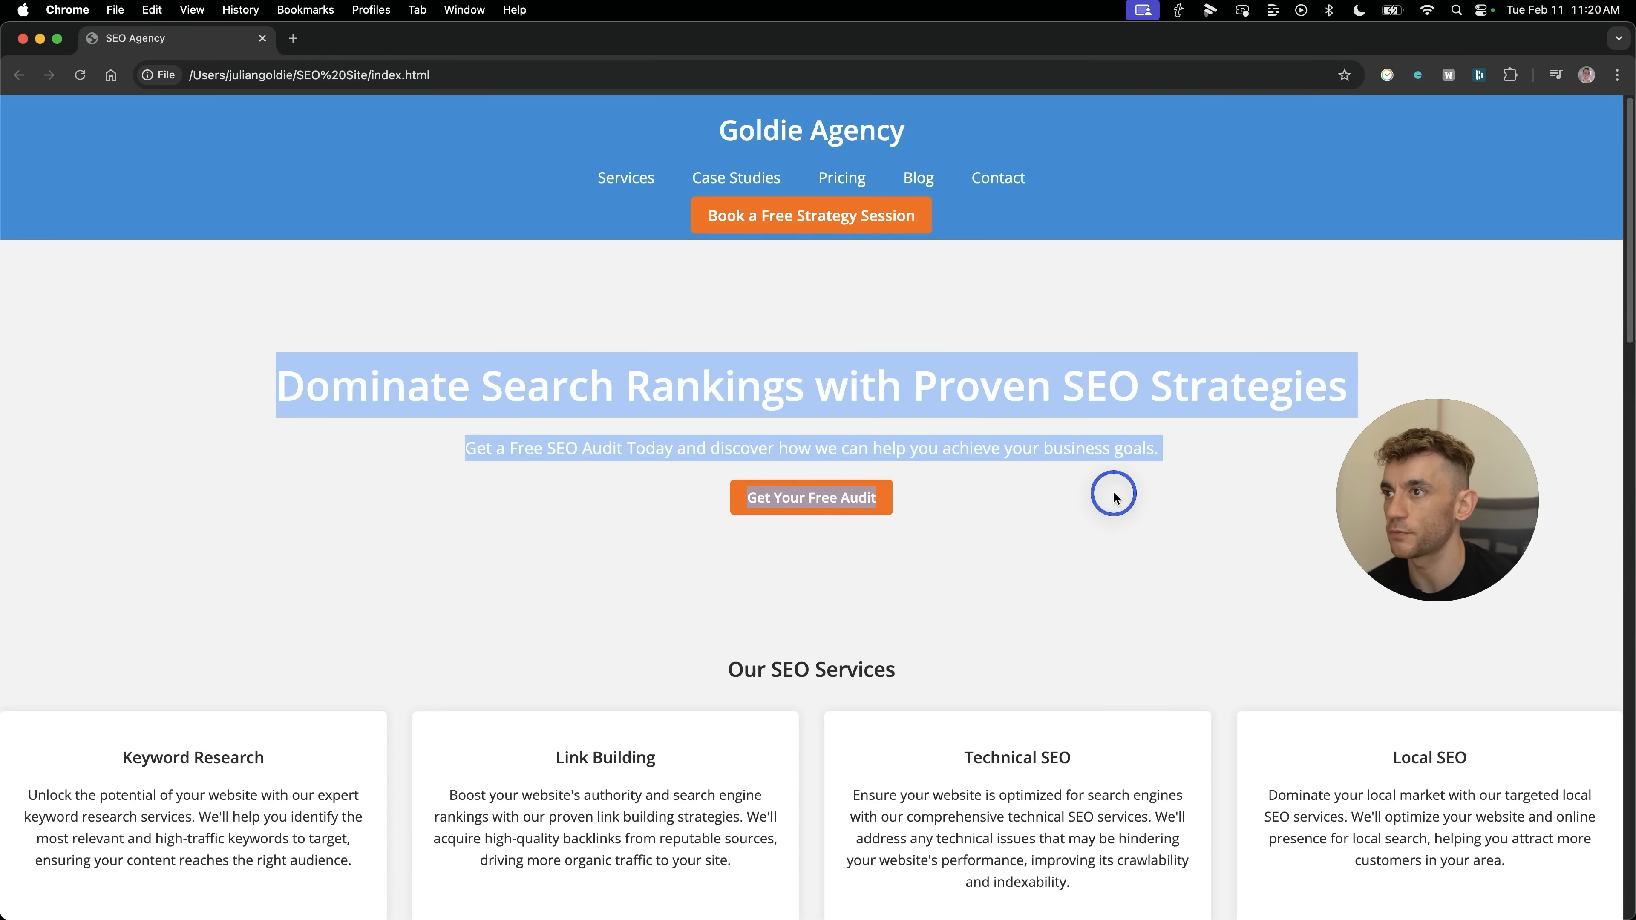
Scroll the Goldie Agency page from the hero through services and testimonials.
{"action": "scroll", "scroll_direction": "down", "scroll_amount": 3}
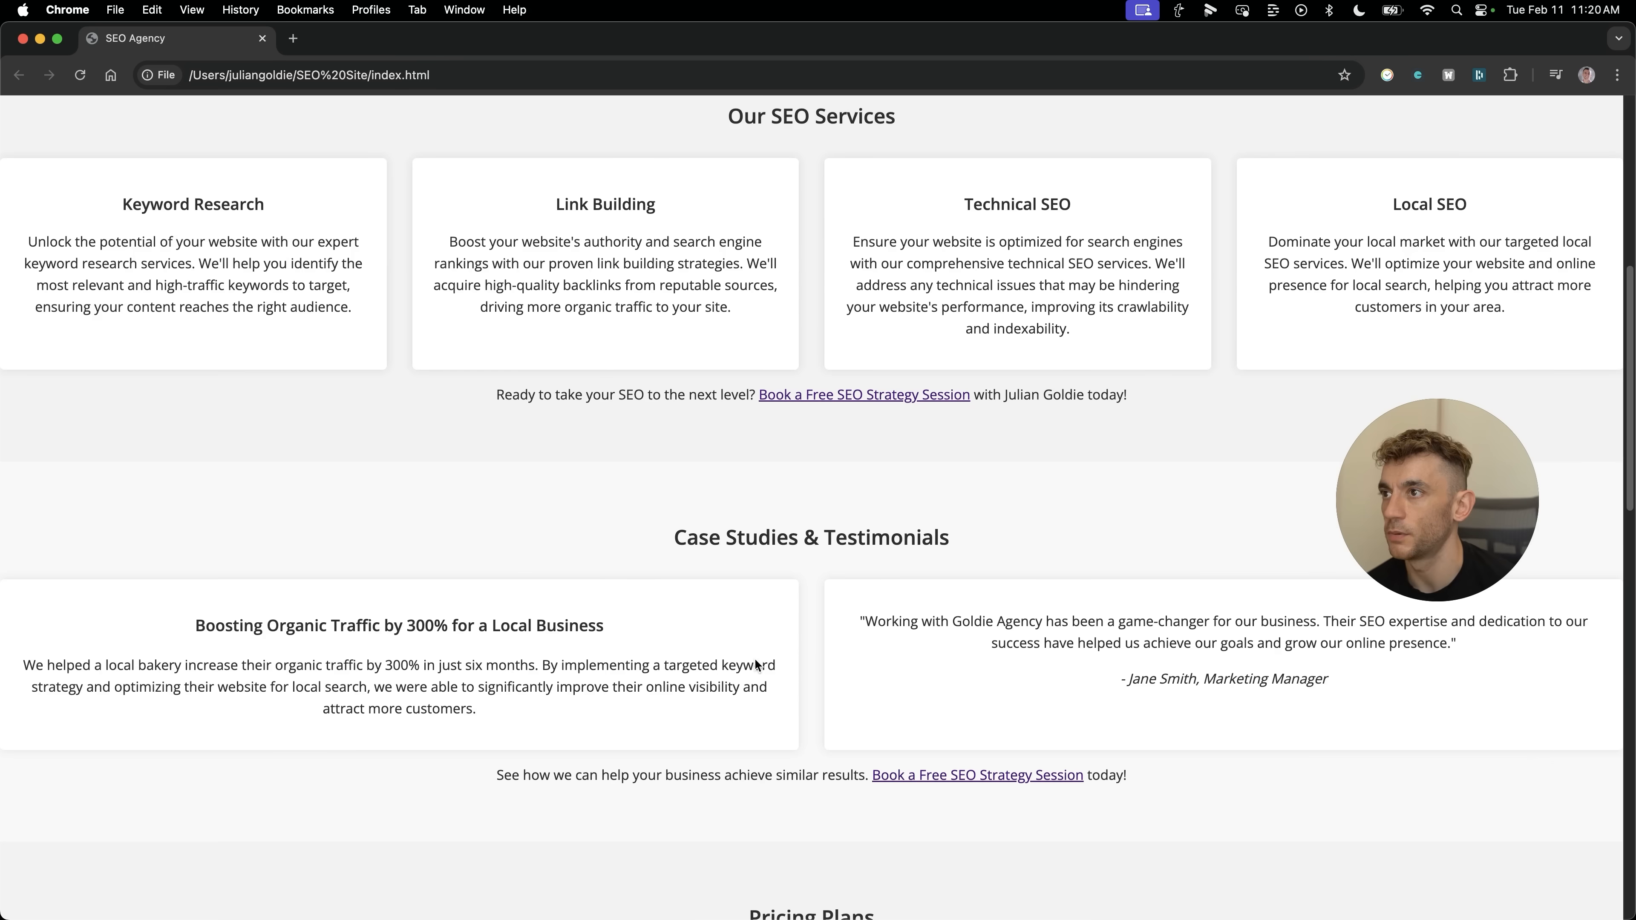
{"action": "scroll", "scroll_direction": "down", "scroll_amount": 3}
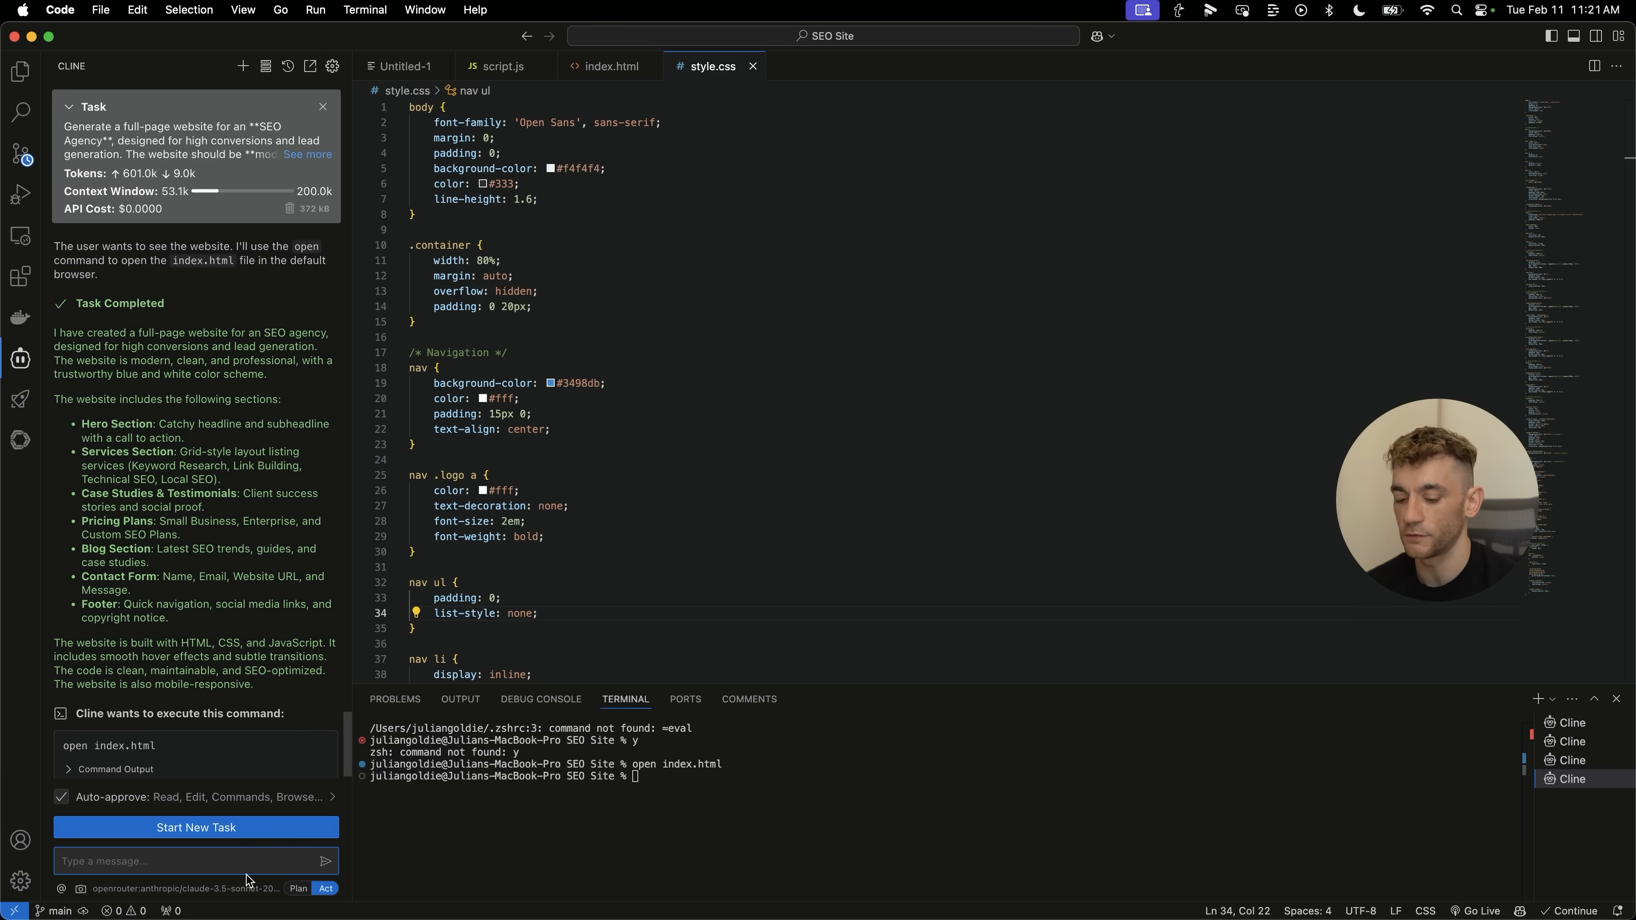
Send Cline a request to analyse the design and make it beautiful, modern and sleek.
{"action": "type", "text": "OK analyse"}
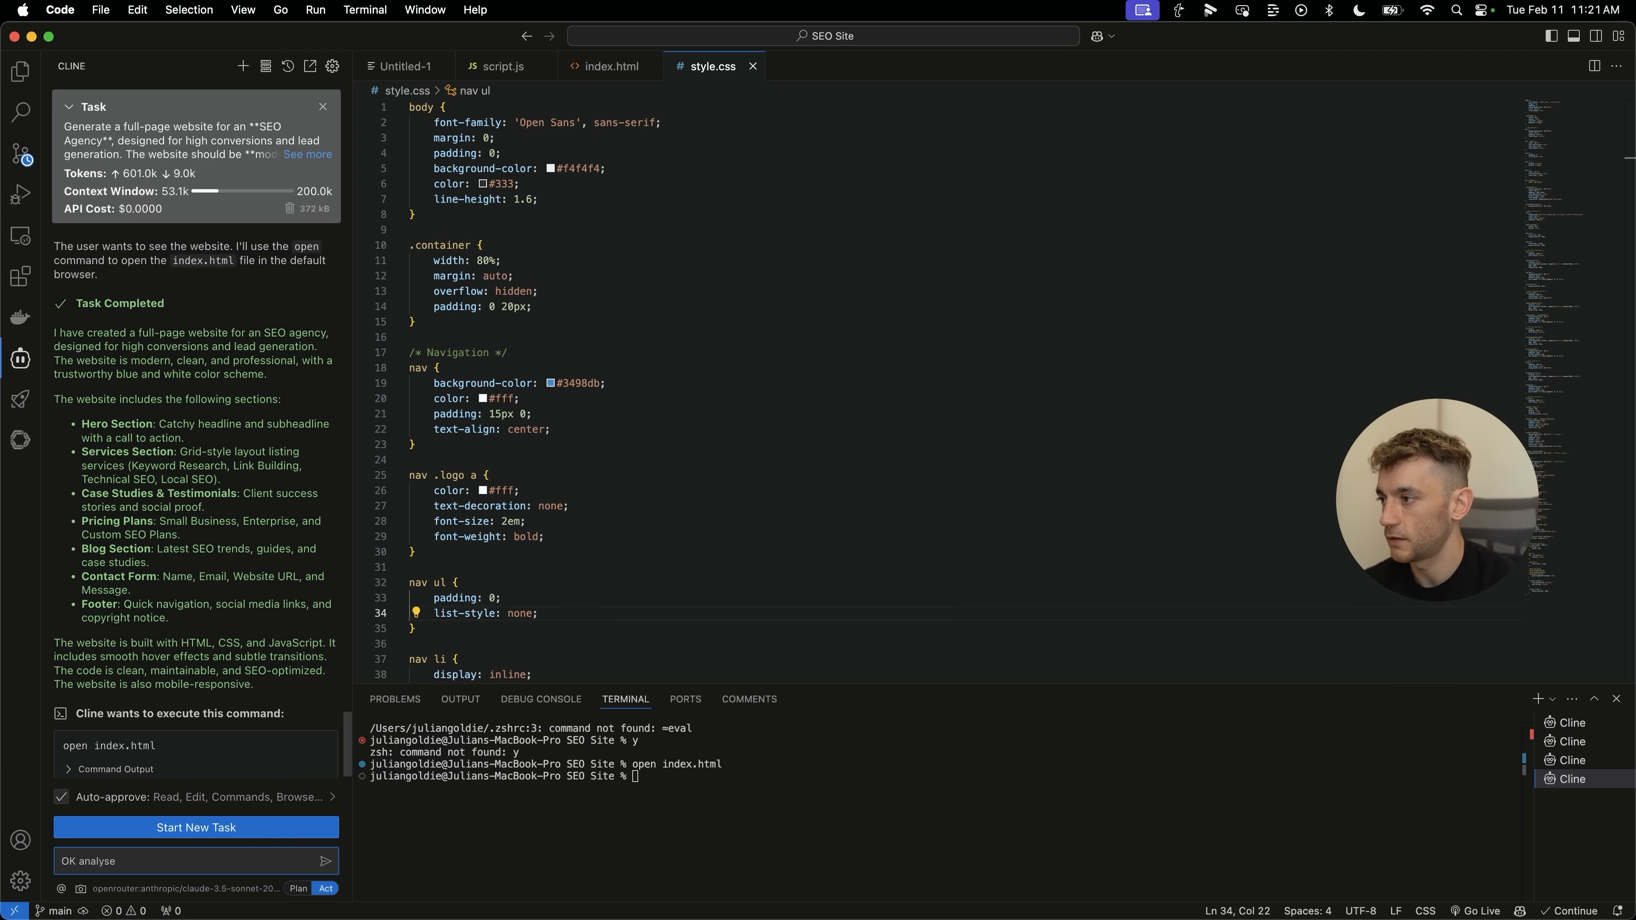
{"action": "type", "text": "the website's design, make it look more beautiful, modern, s"}
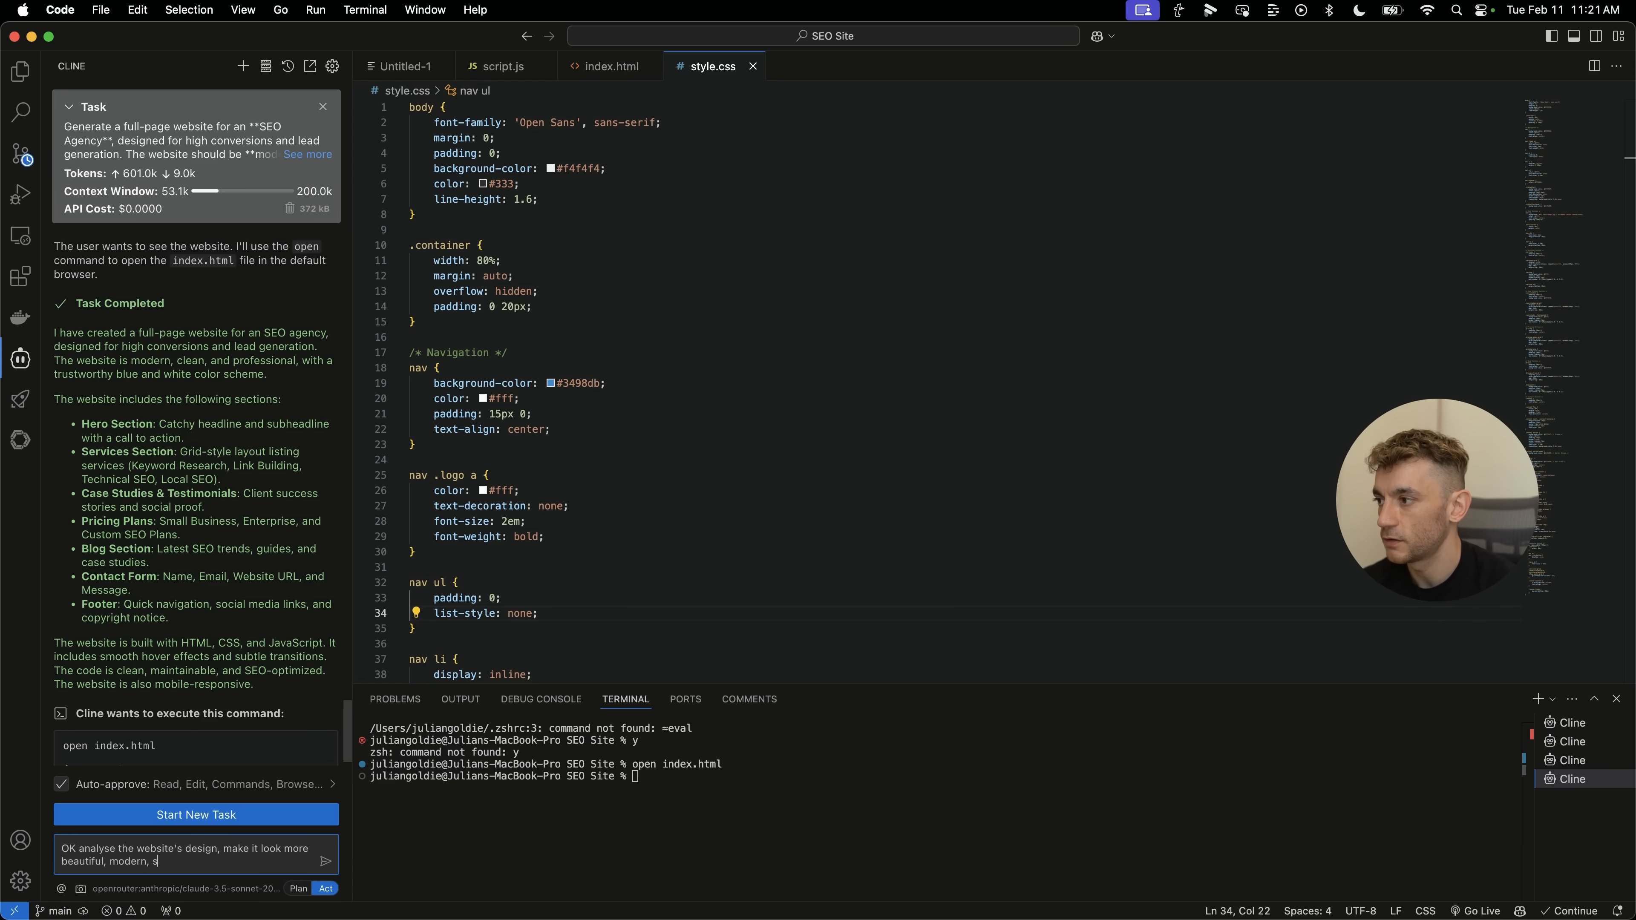
{"action": "type", "text": "leek, like it was bulit for $100,0000 in 2"}
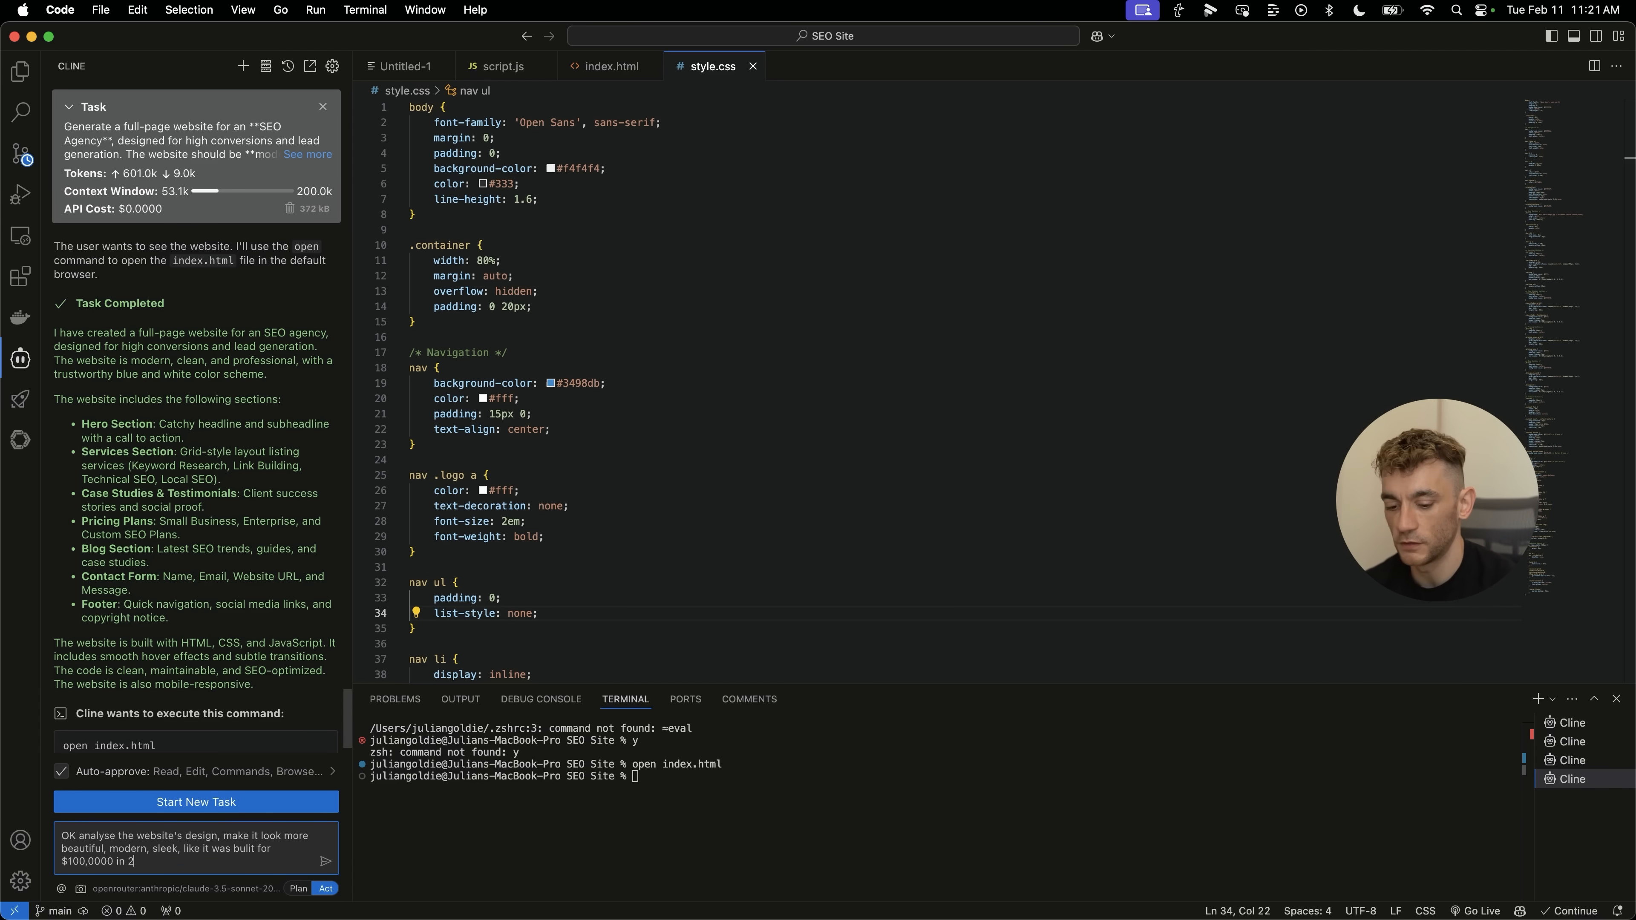
{"action": "left_click", "coordinate": [325, 861]}
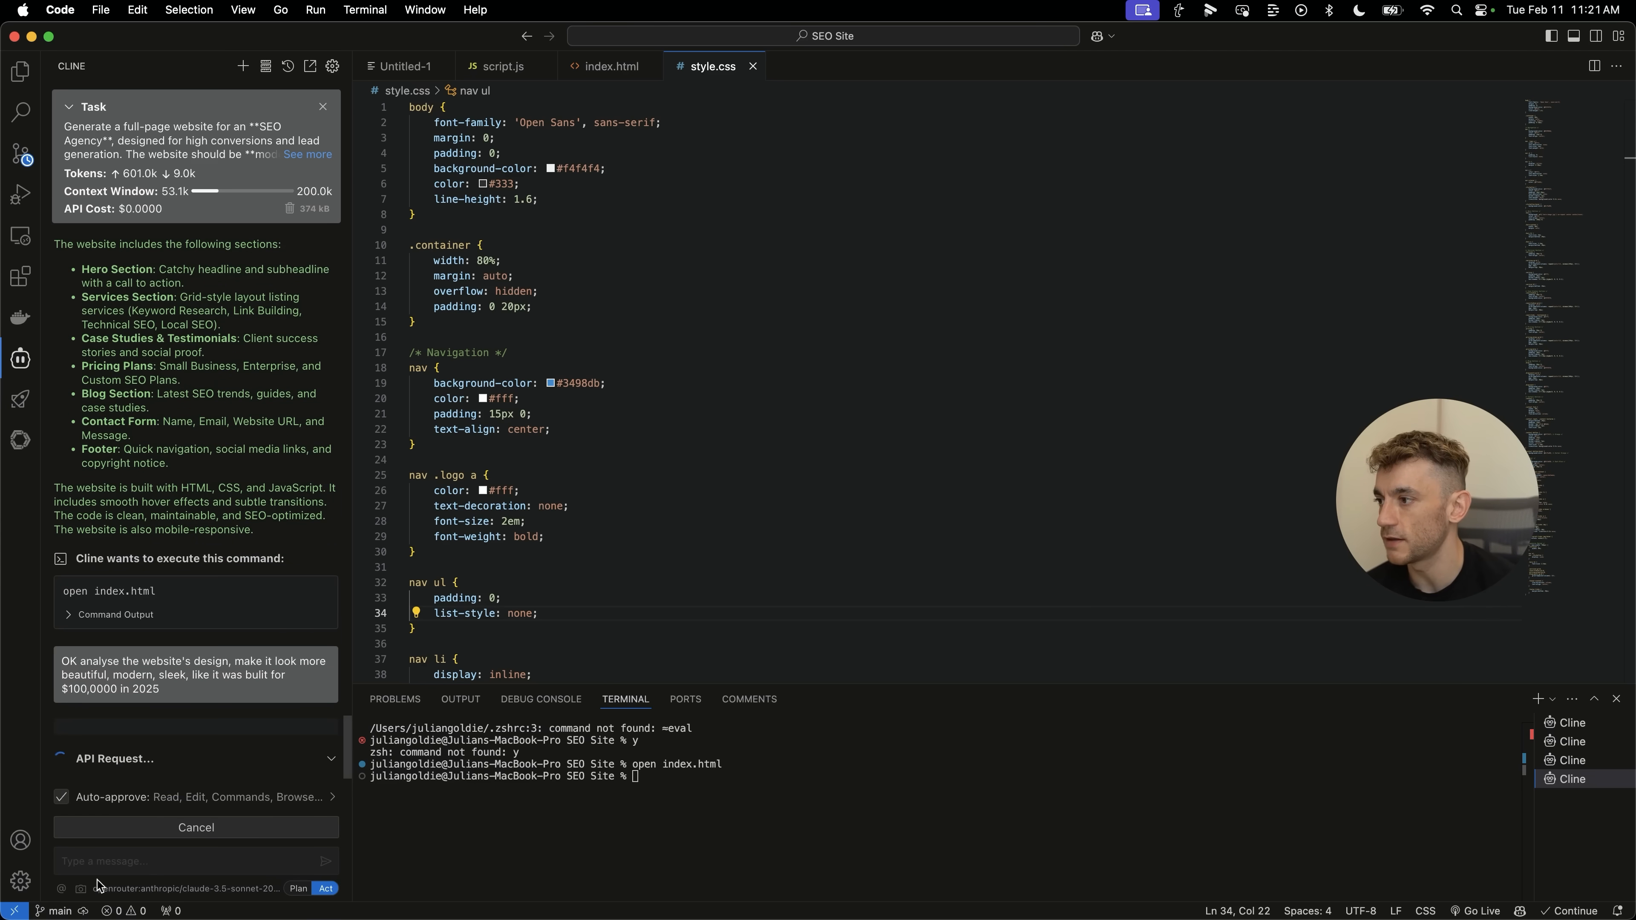
{"action": "mouse_move", "coordinate": [228, 871]}
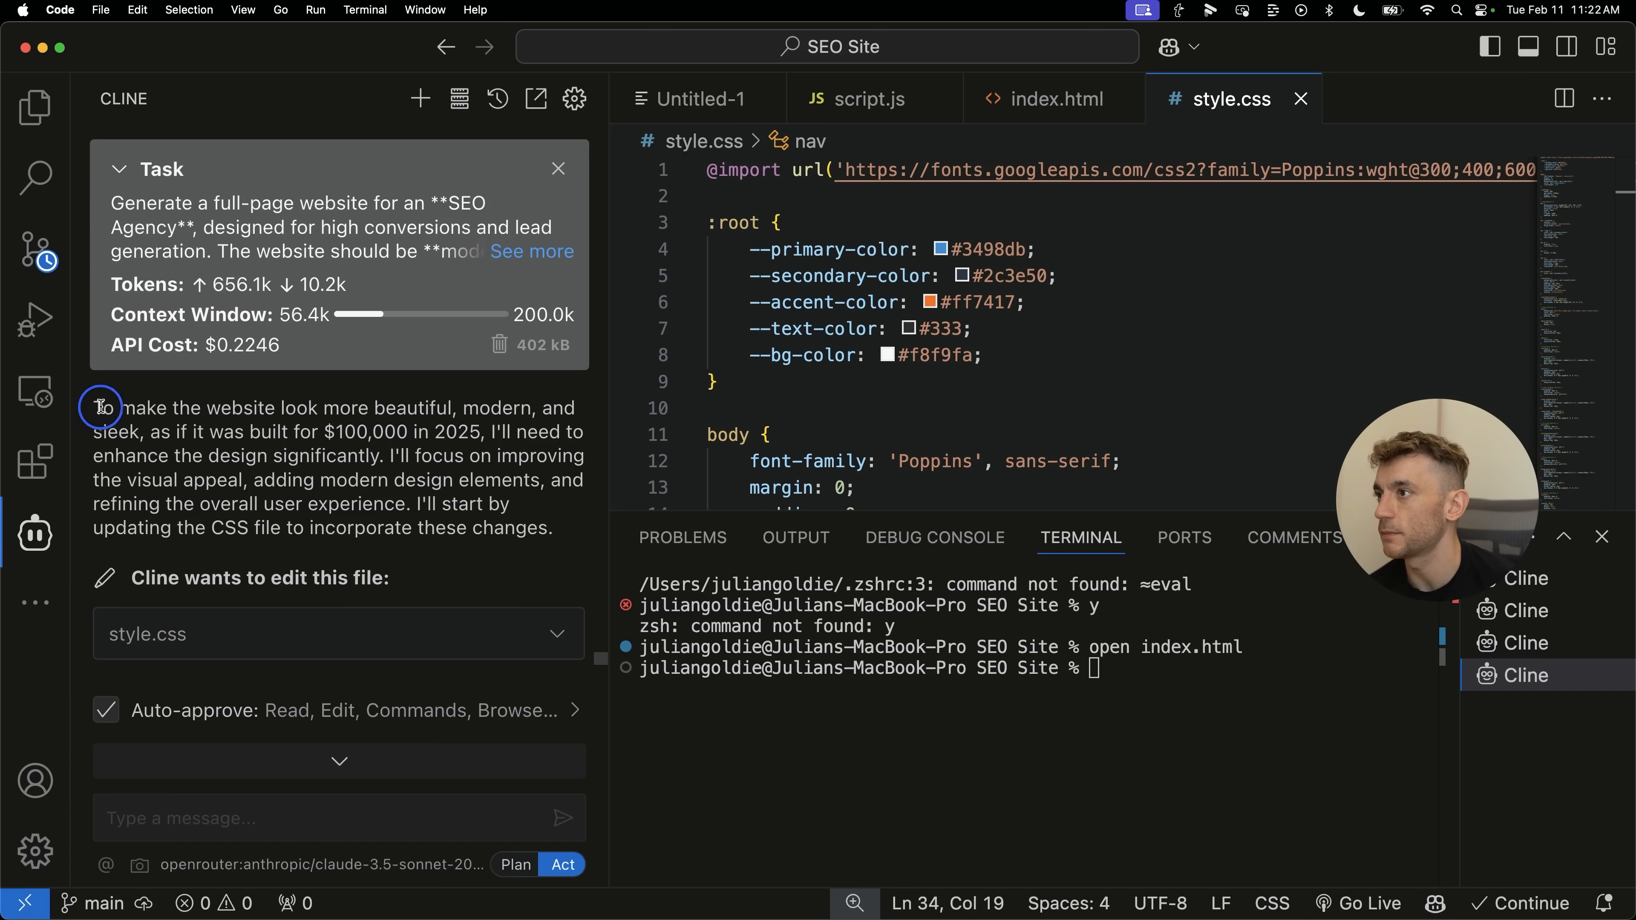
Read through Cline's explanation of its redesign plan for style.css.
{"action": "left_click_drag", "start_coordinate": [102, 408], "coordinate": [487, 404]}
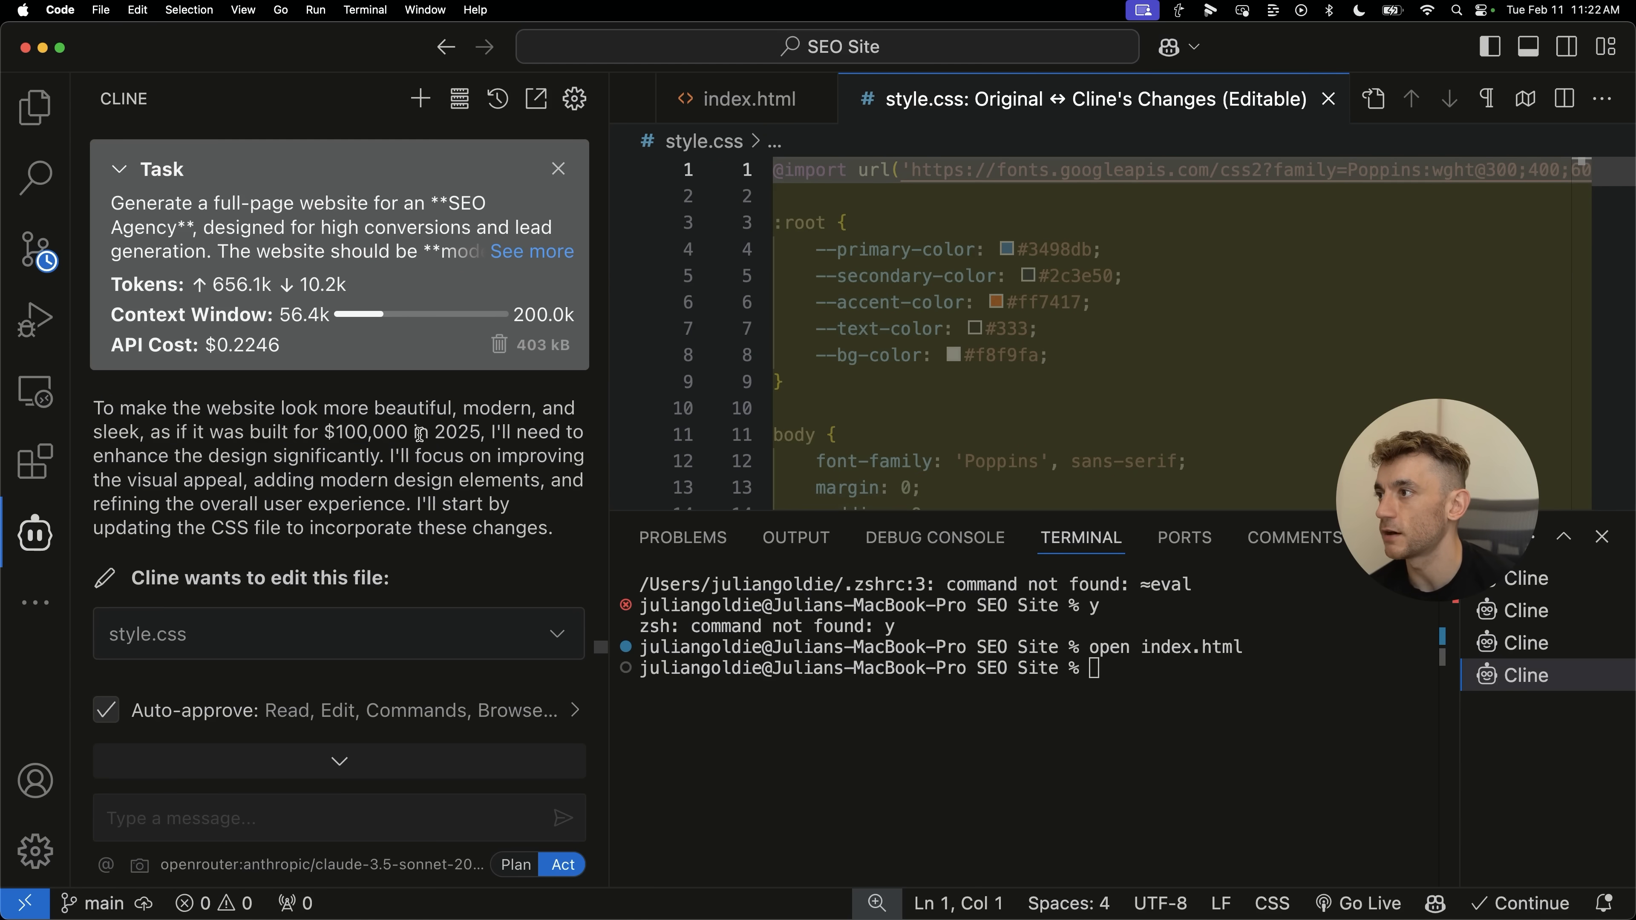
{"action": "double_click", "coordinate": [428, 456]}
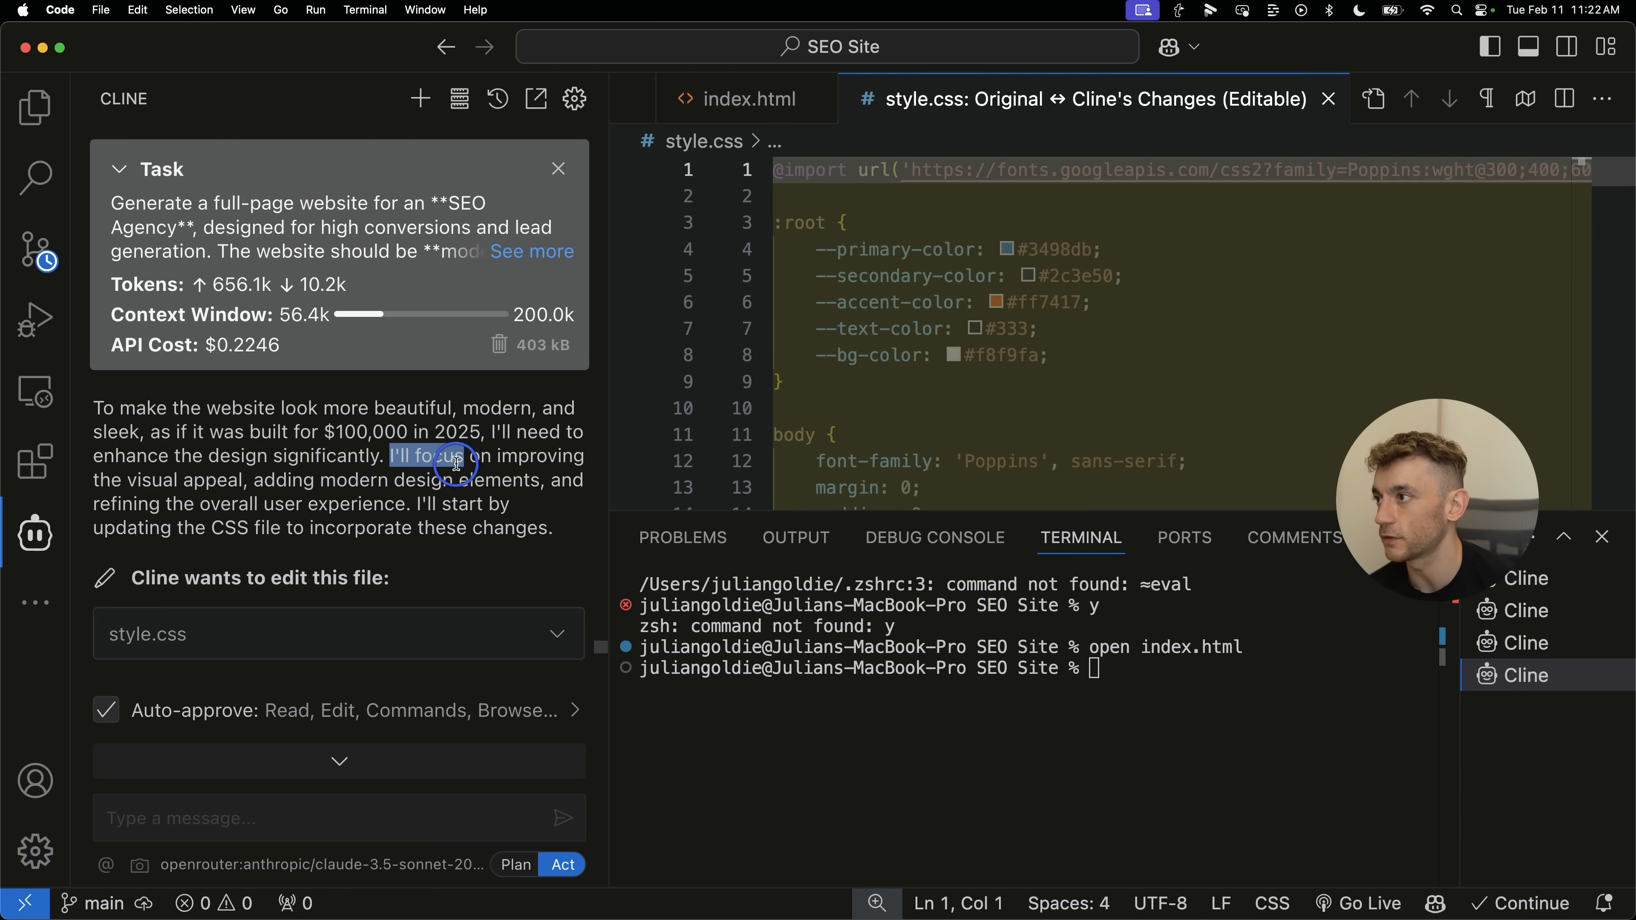
{"action": "left_click_drag", "start_coordinate": [454, 456], "coordinate": [537, 480]}
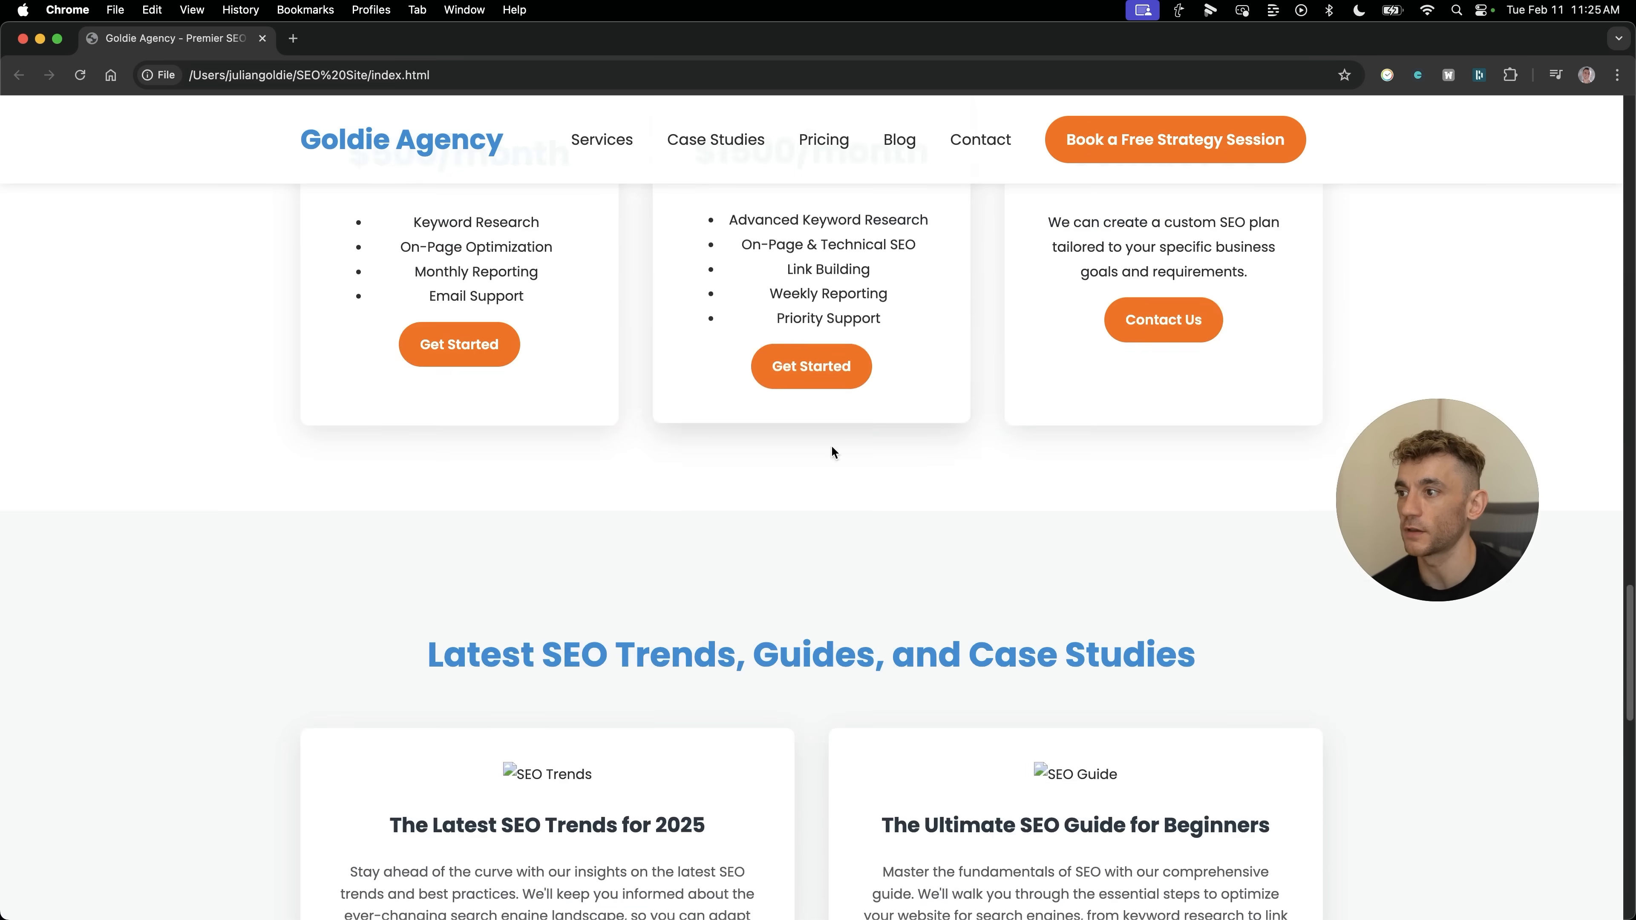
Count the selected page text with Word Counter Plus and dismiss the result.
{"action": "right_click", "coordinate": [814, 459]}
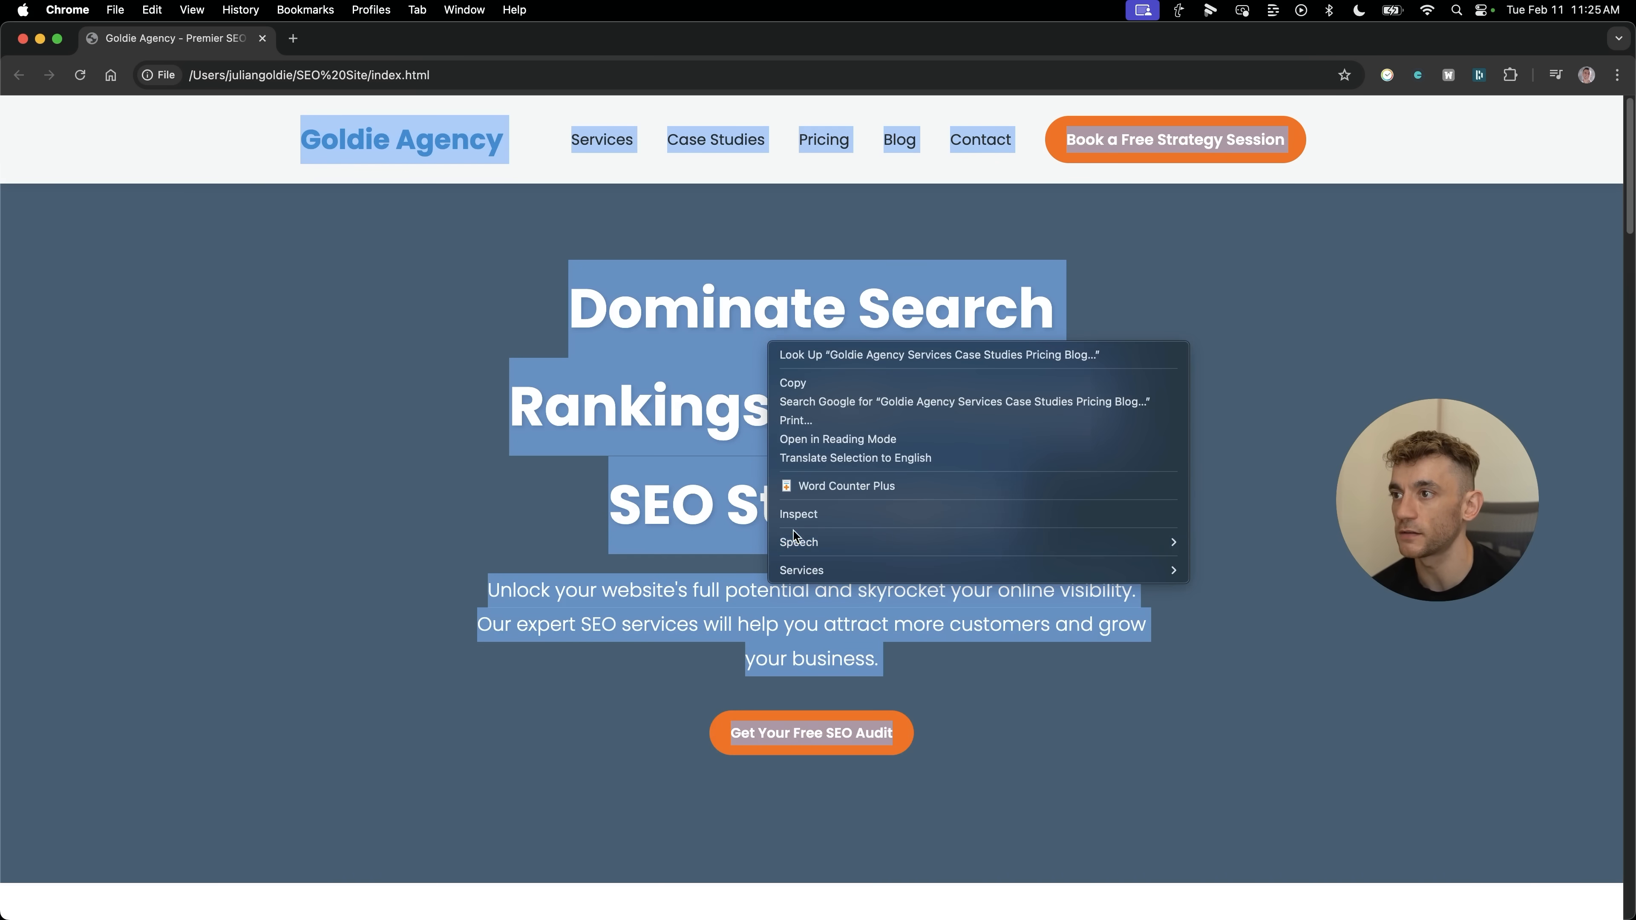
{"action": "left_click", "coordinate": [845, 485]}
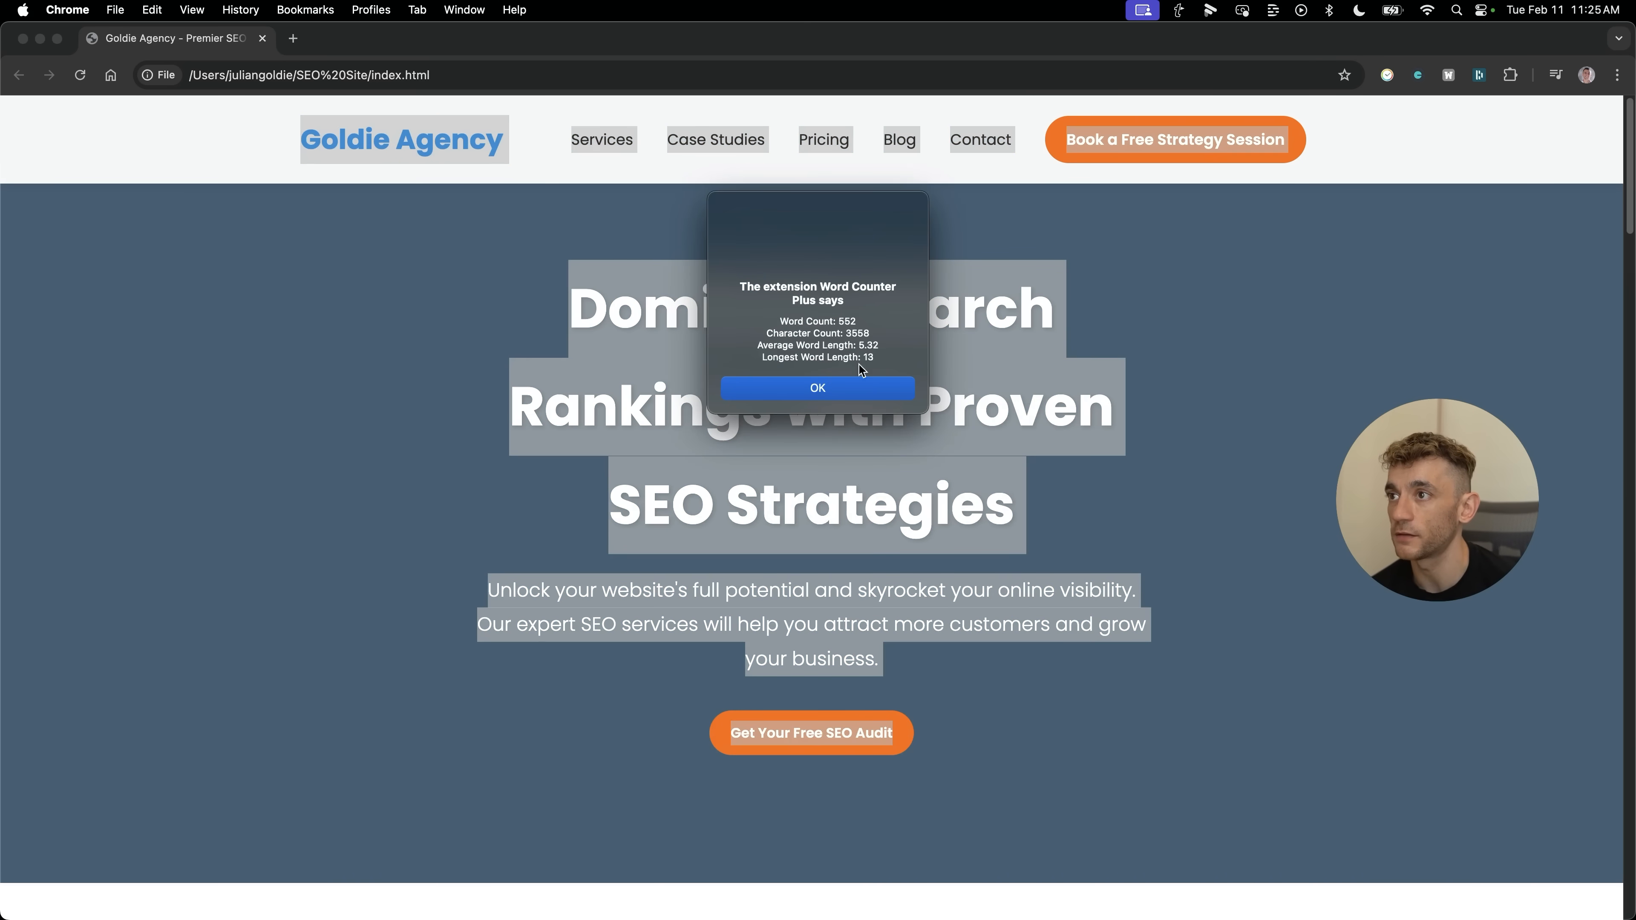
{"action": "left_click", "coordinate": [817, 386]}
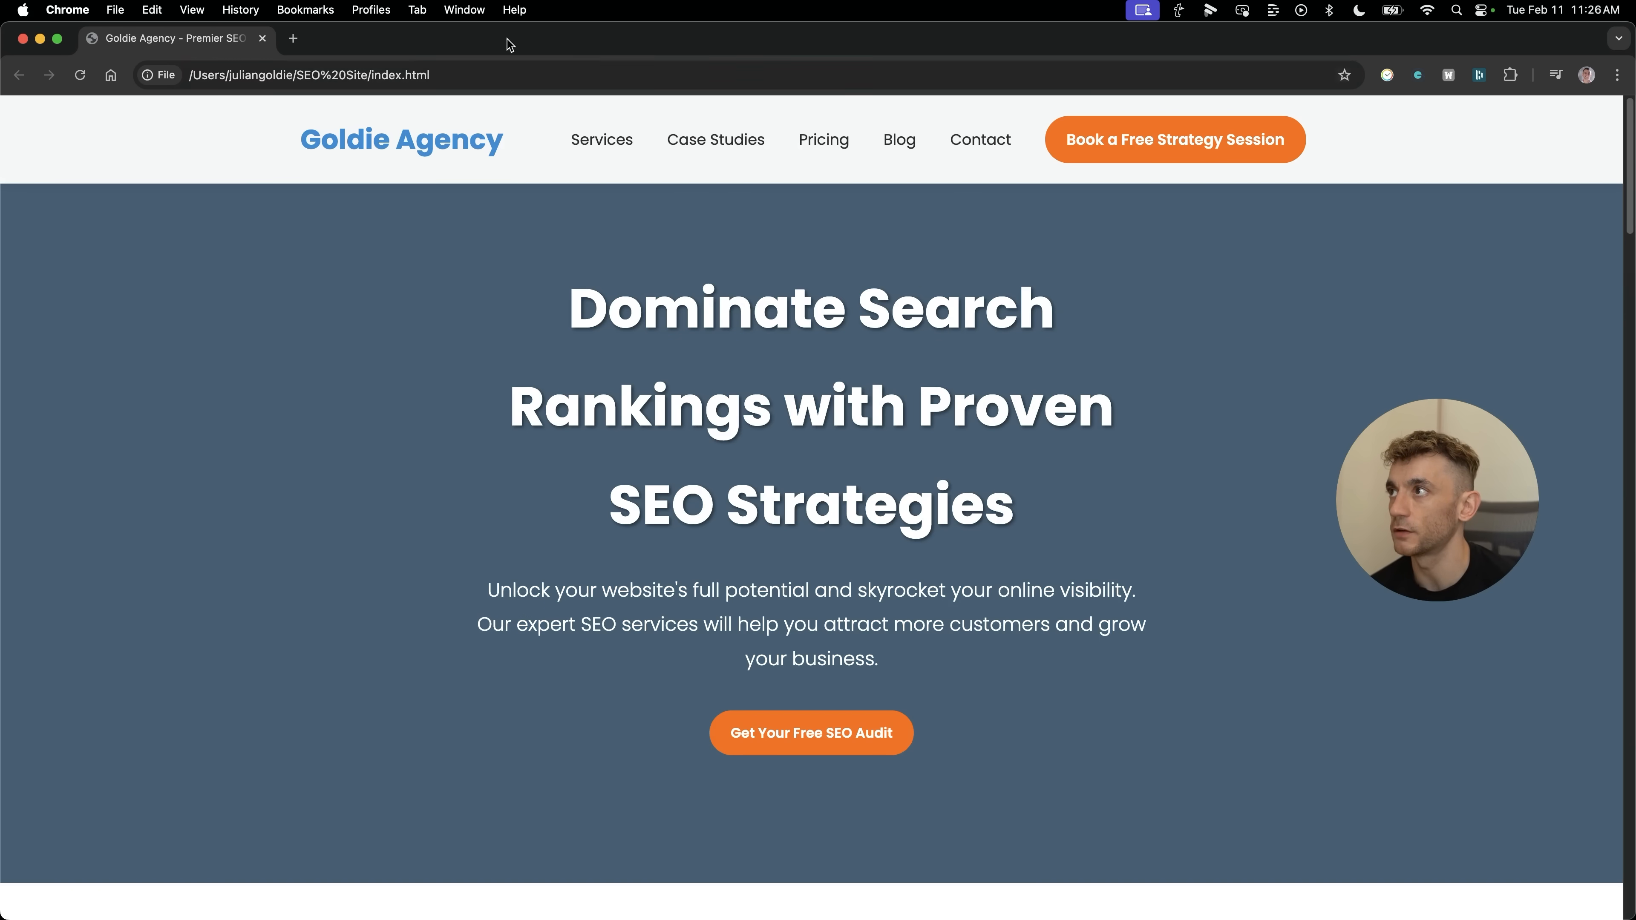
Scroll through the redesigned Pricing Plans and SEO trends blog sections.
{"action": "scroll", "scroll_direction": "down", "scroll_amount": 3}
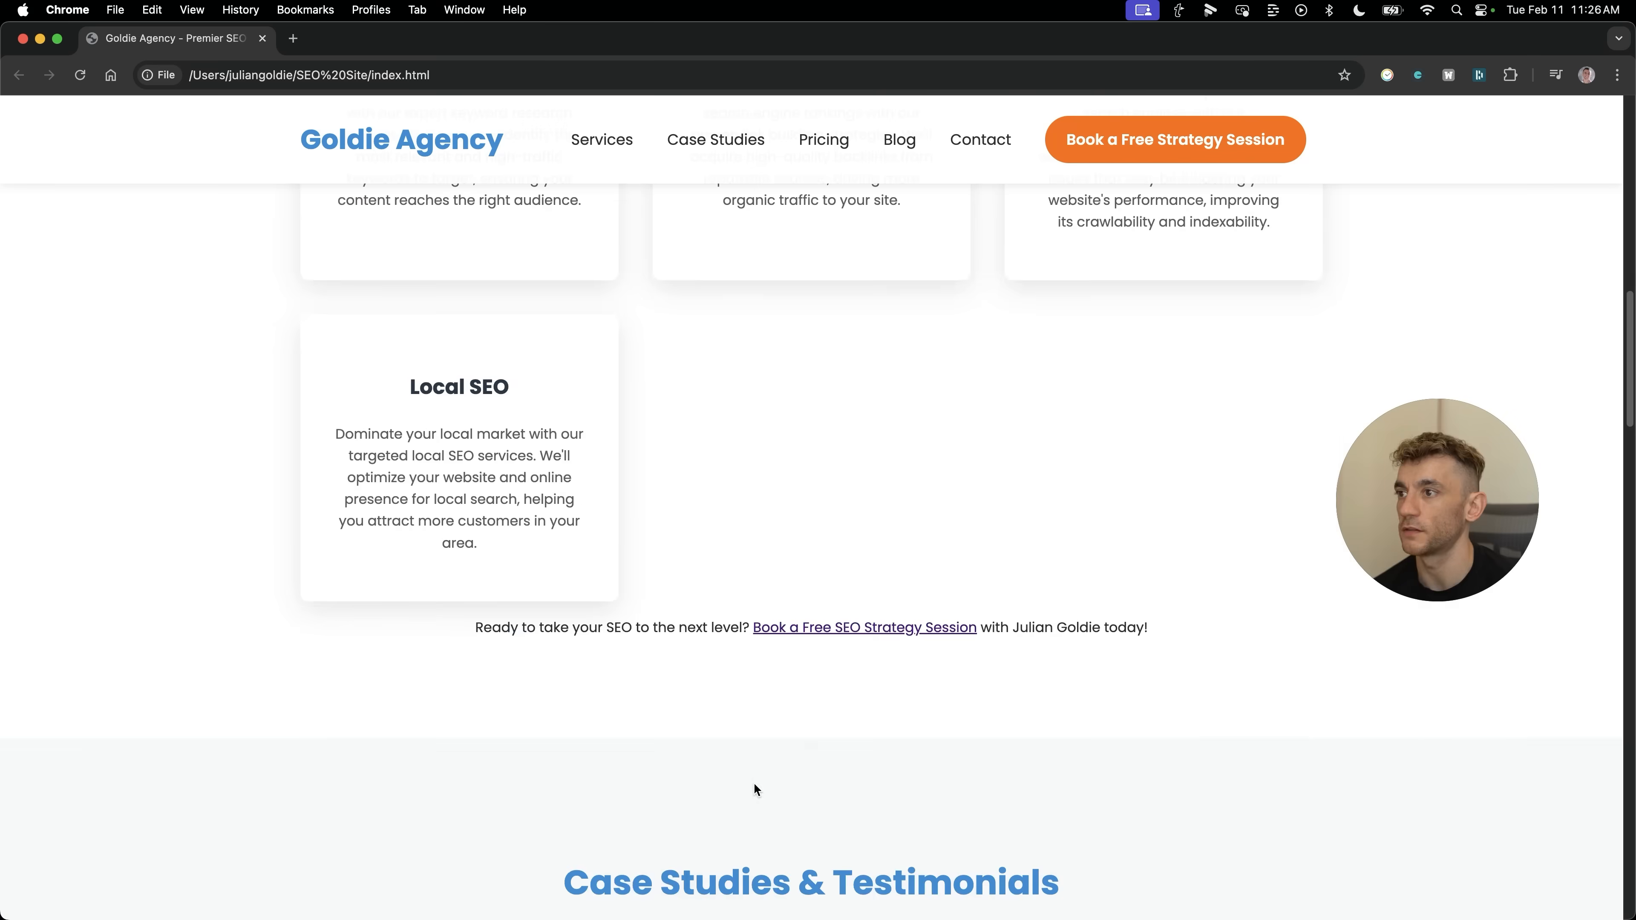
{"action": "scroll", "scroll_direction": "down", "scroll_amount": 3}
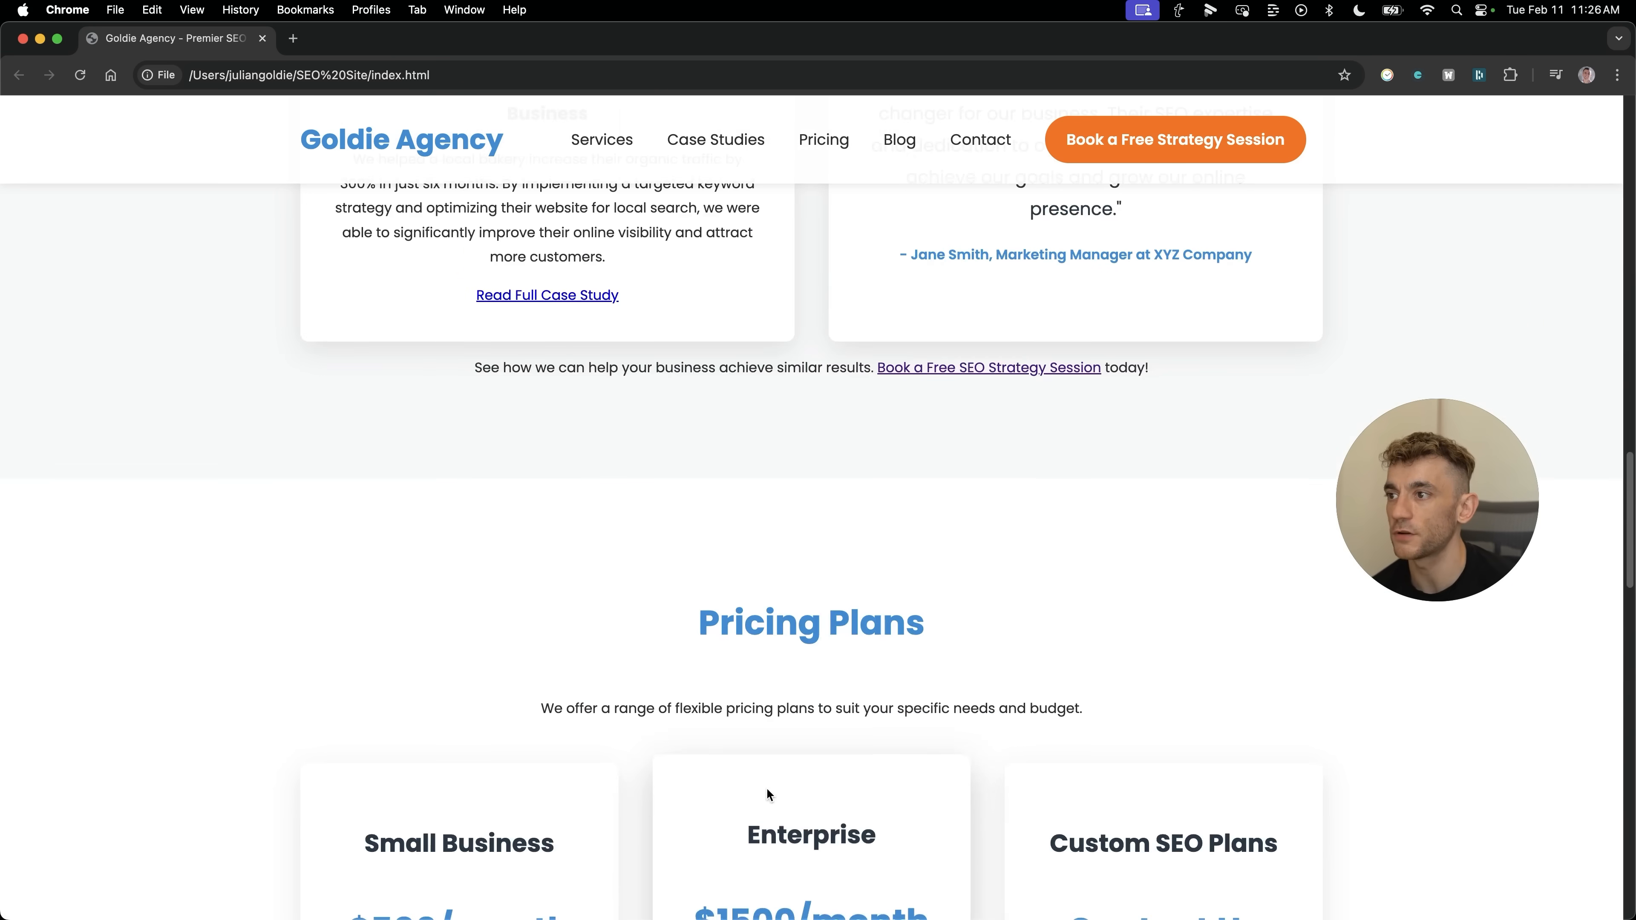
{"action": "scroll", "scroll_direction": "down", "scroll_amount": 3}
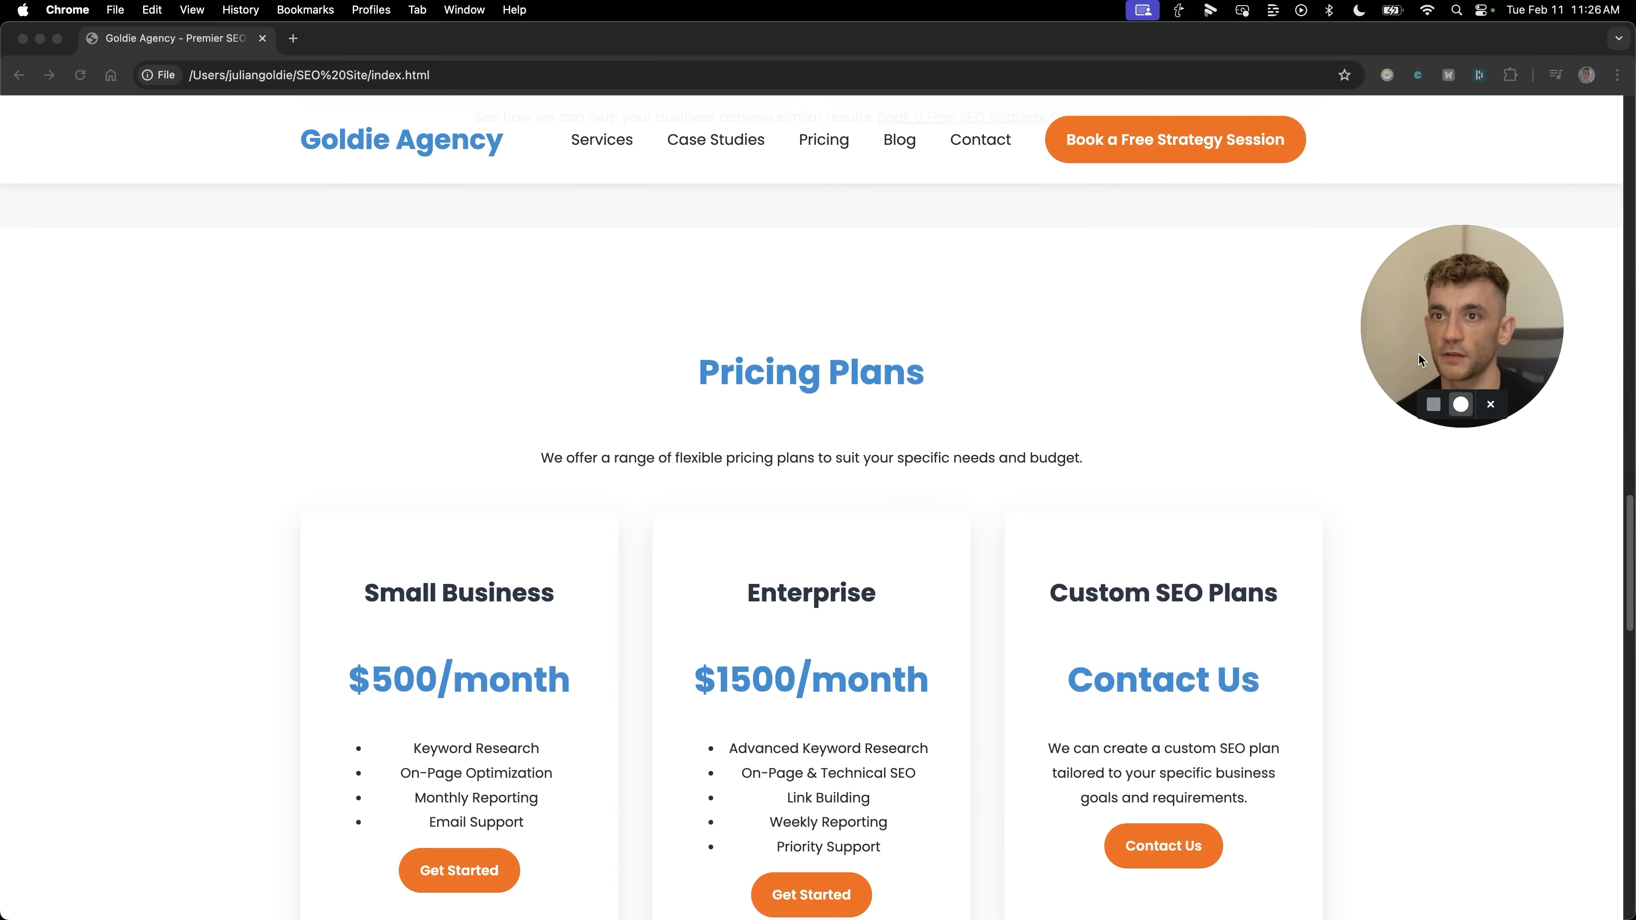
{"action": "scroll", "scroll_direction": "down", "scroll_amount": 3}
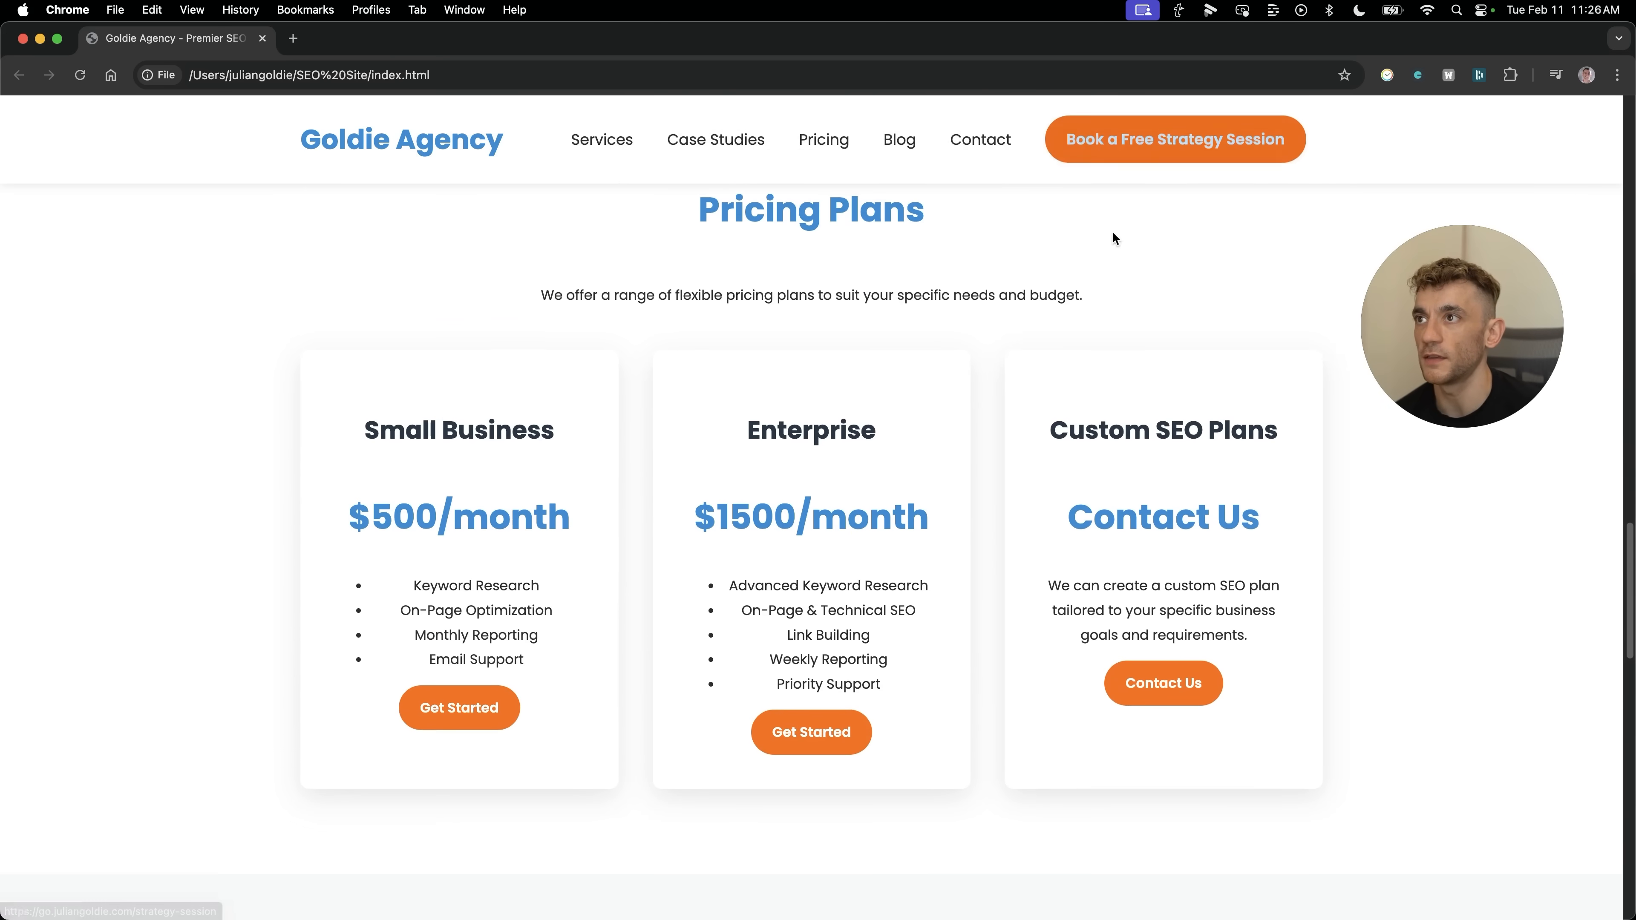
{"action": "left_click", "coordinate": [1174, 138]}
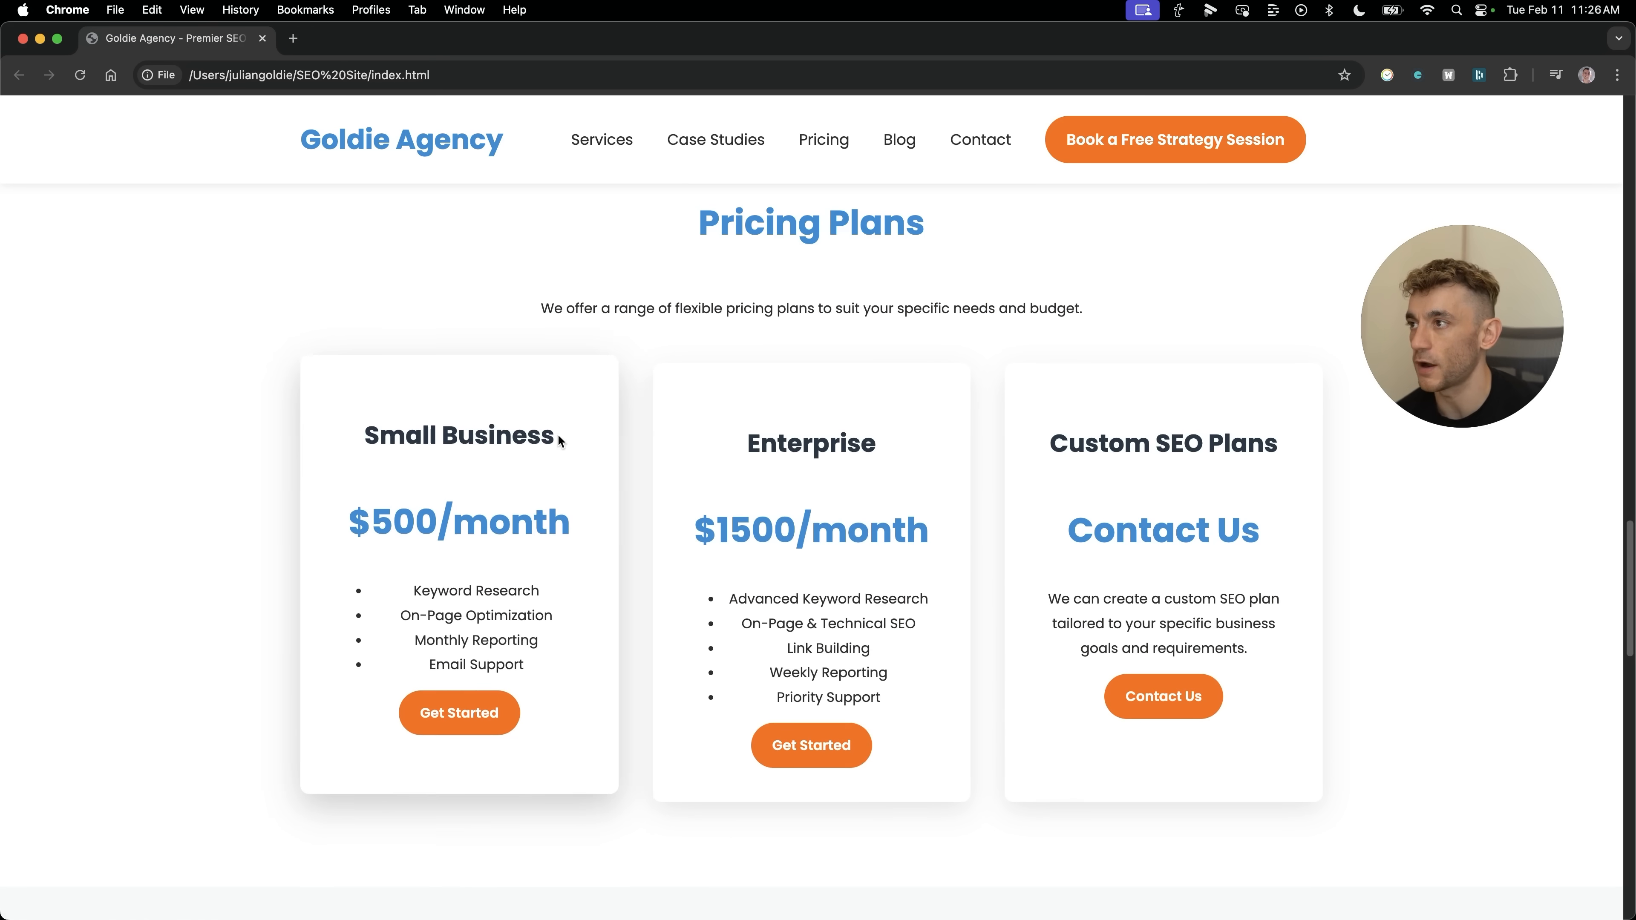
{"action": "scroll", "scroll_direction": "down", "scroll_amount": 3}
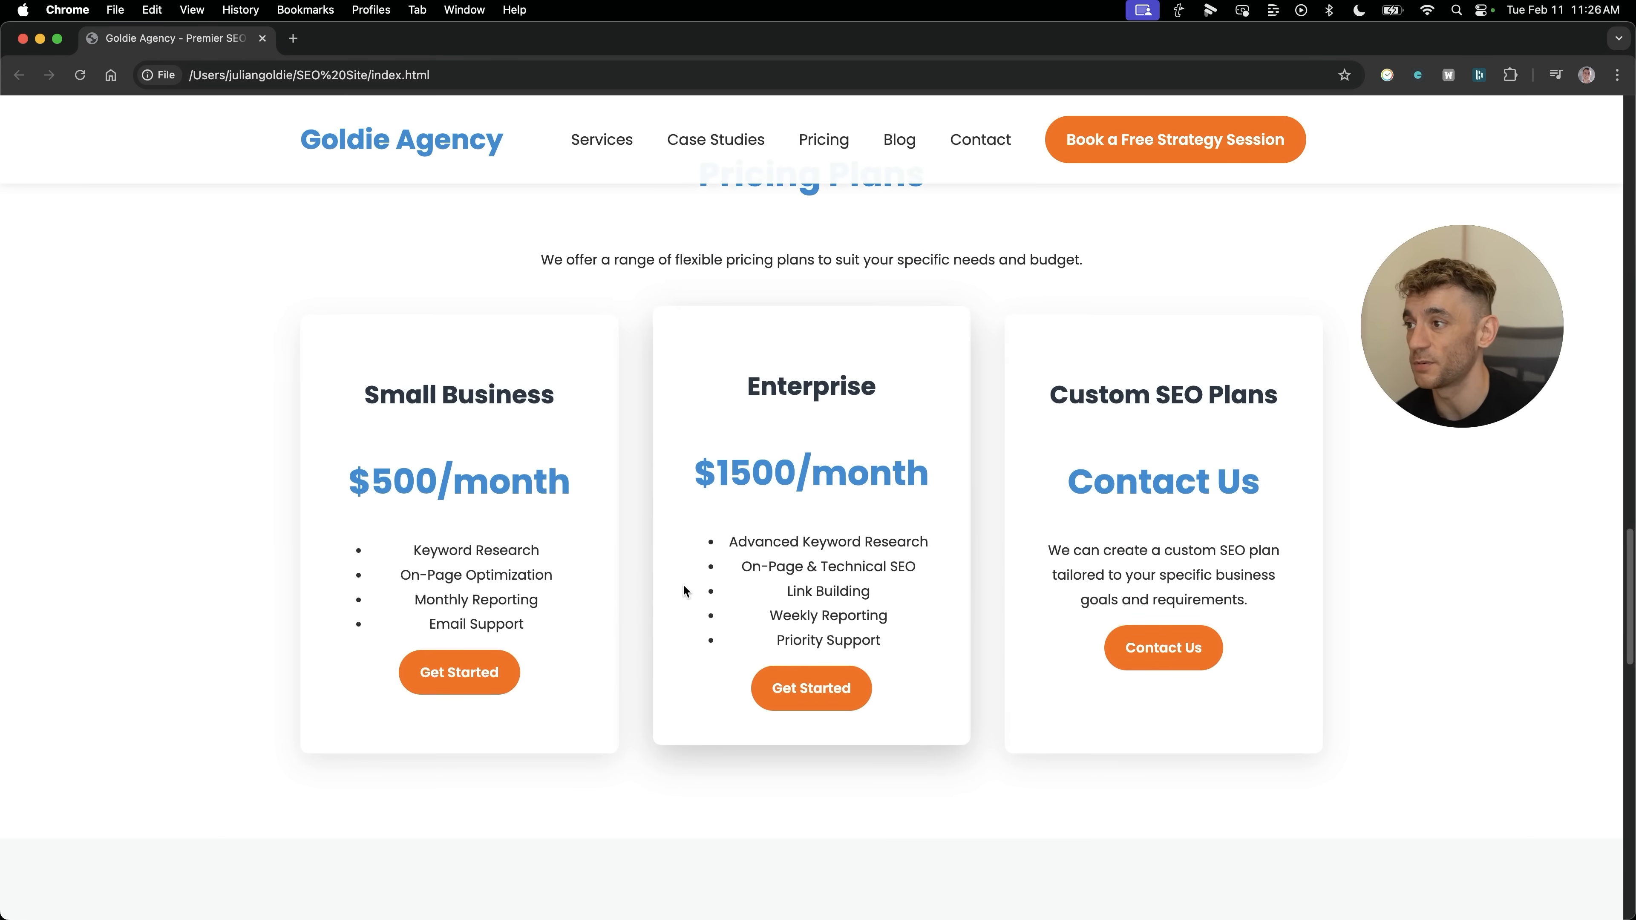
{"action": "scroll", "scroll_direction": "down", "scroll_amount": 3}
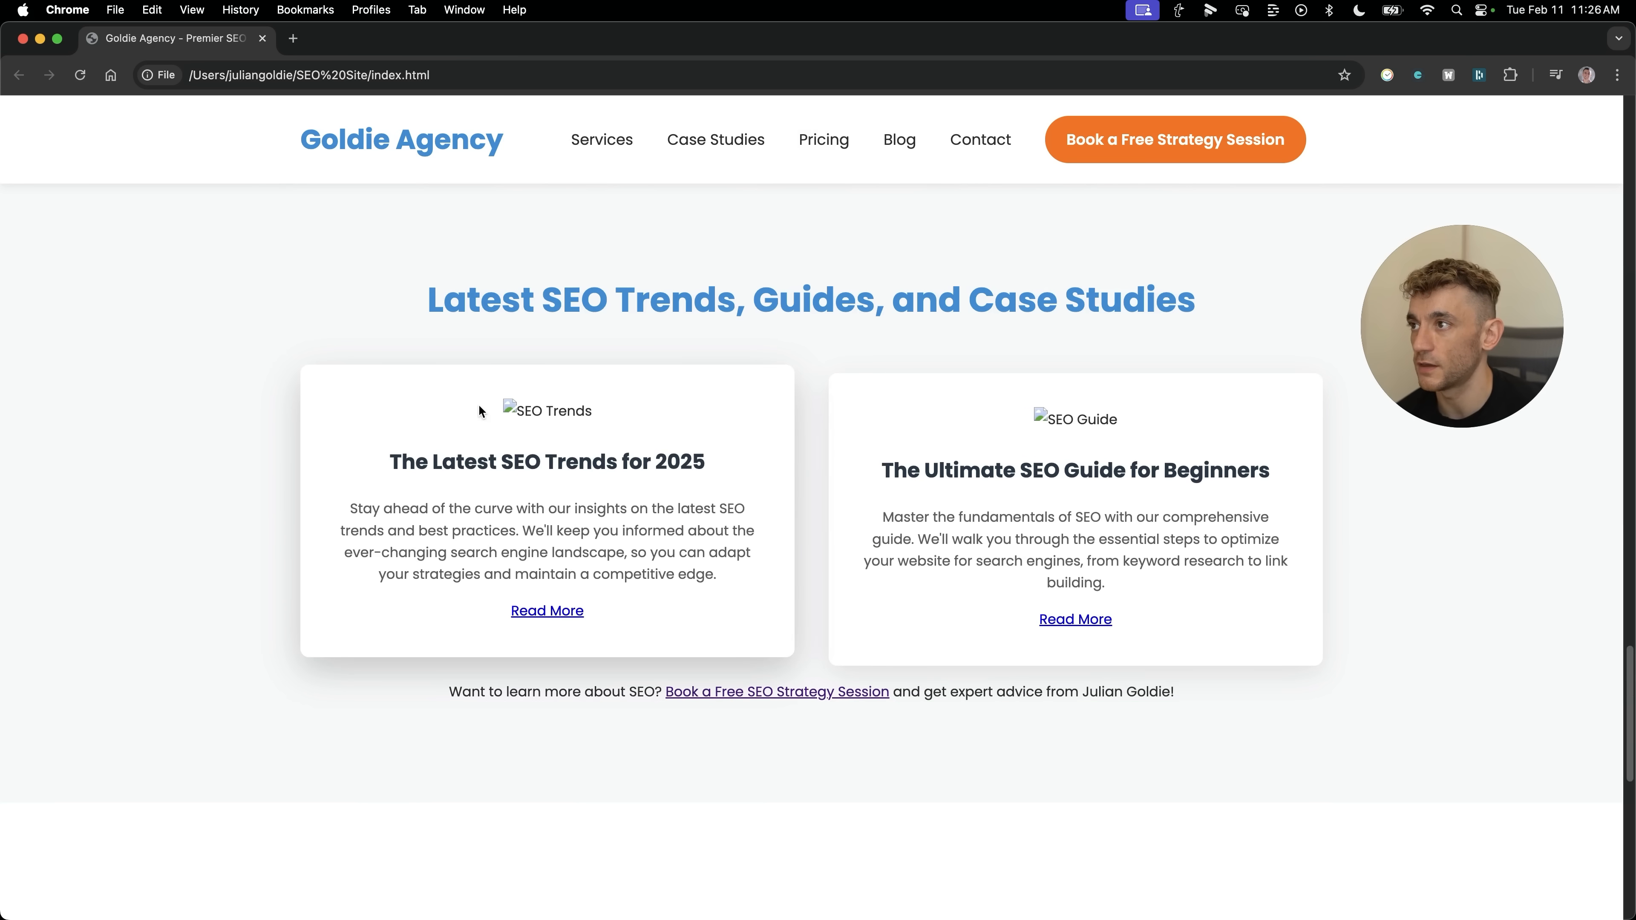
{"action": "left_click", "coordinate": [980, 139]}
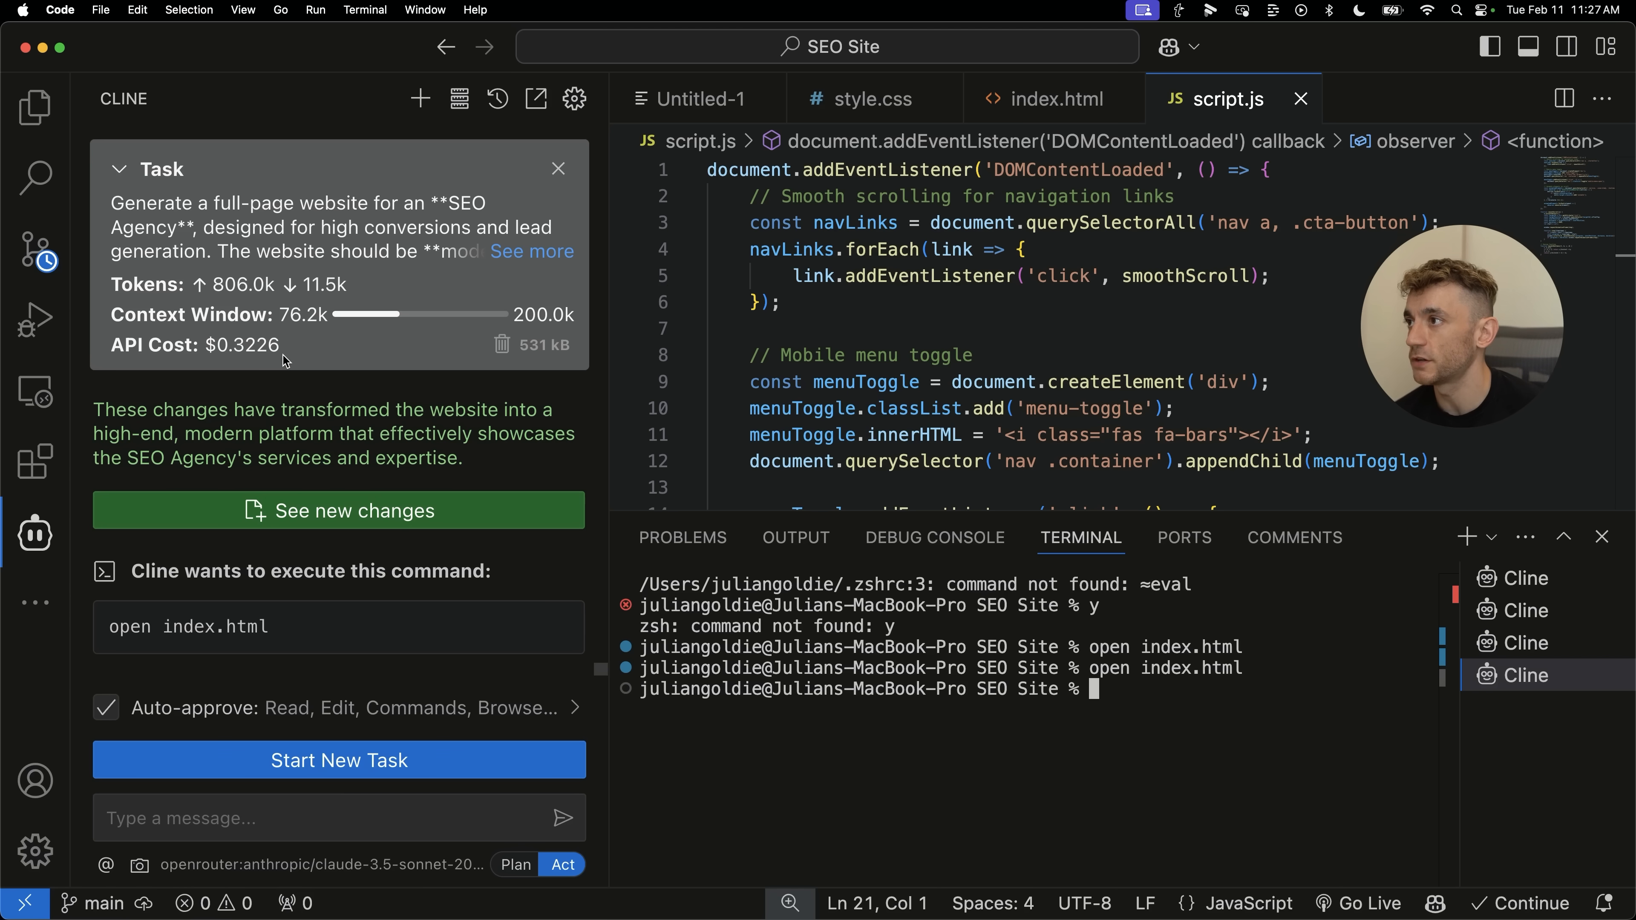
{"action": "double_click", "coordinate": [242, 345]}
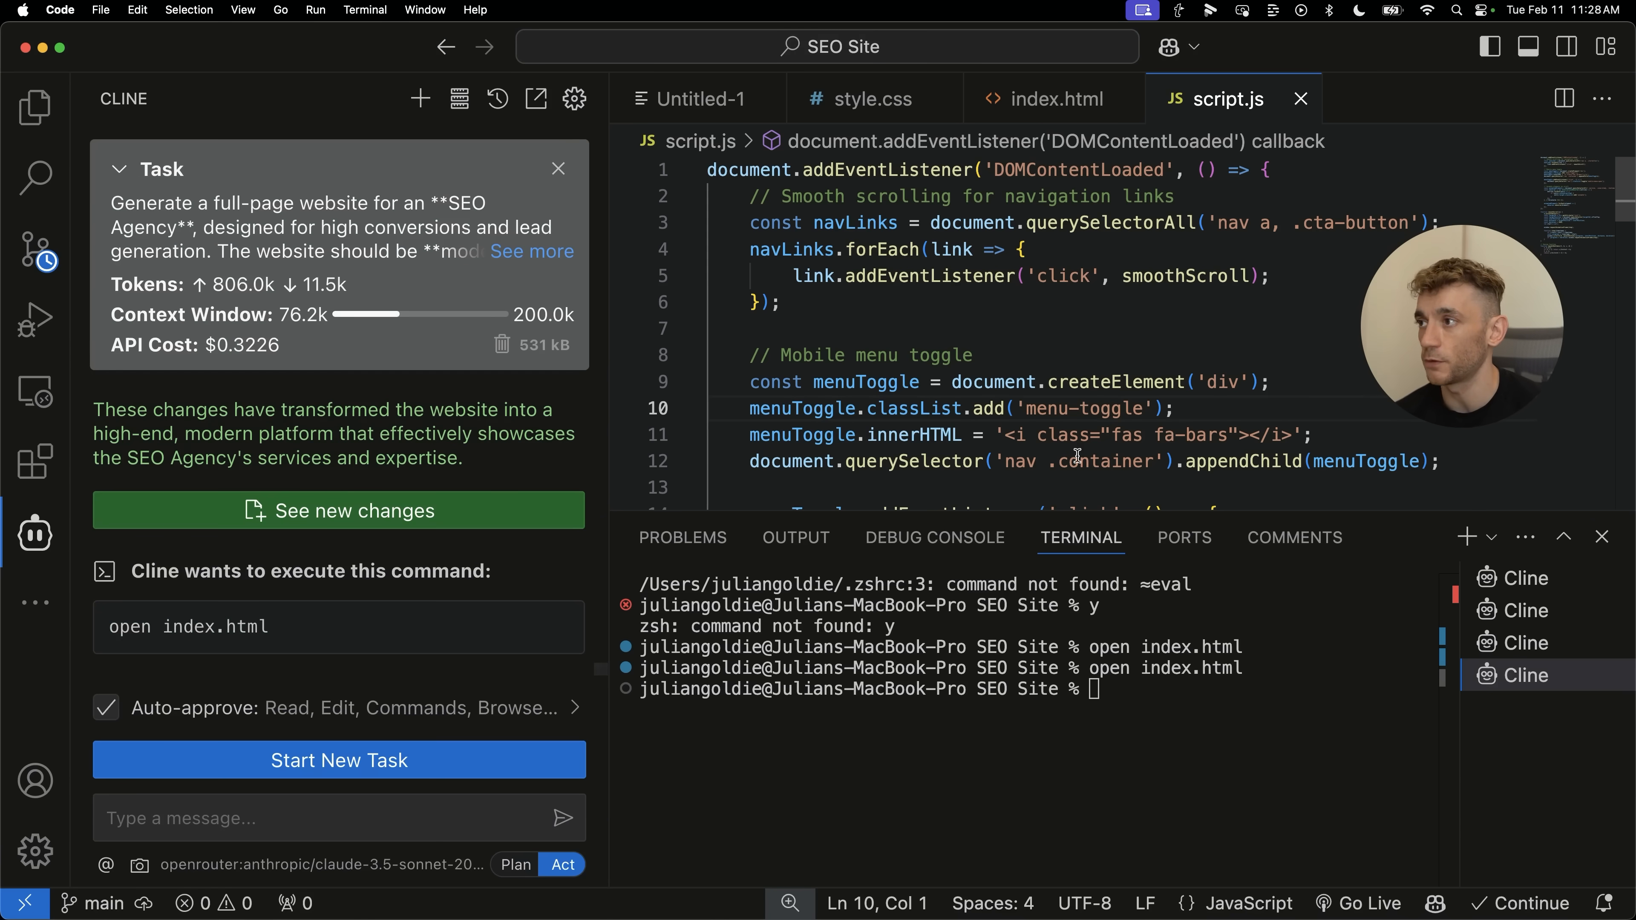
{"action": "left_click", "coordinate": [1440, 39]}
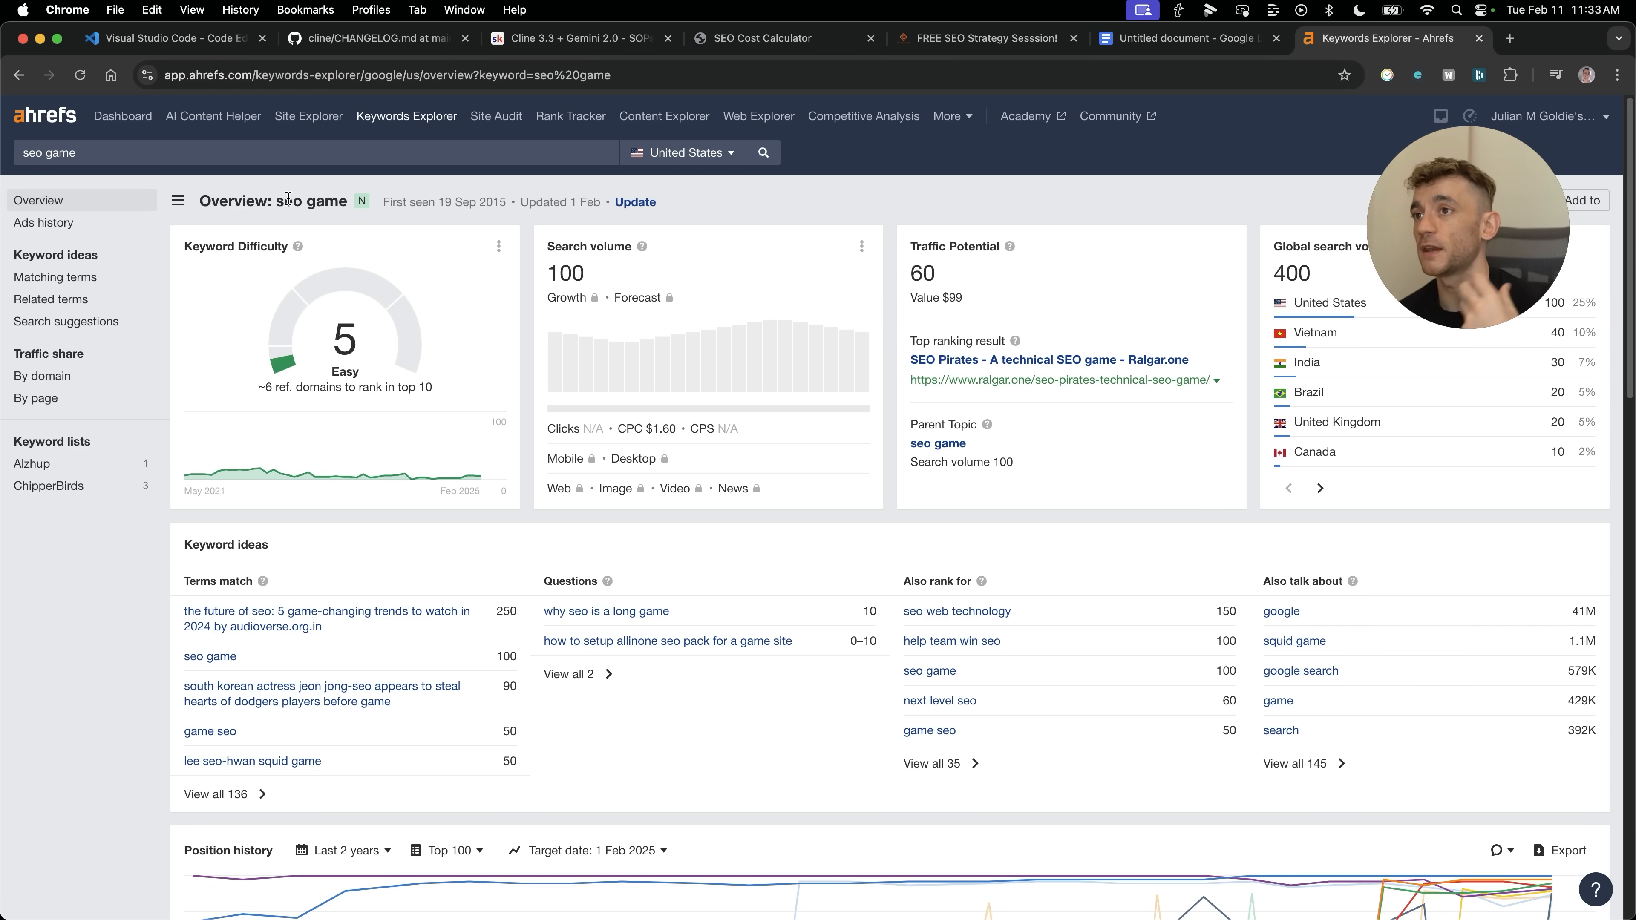
{"action": "mouse_move", "coordinate": [392, 269]}
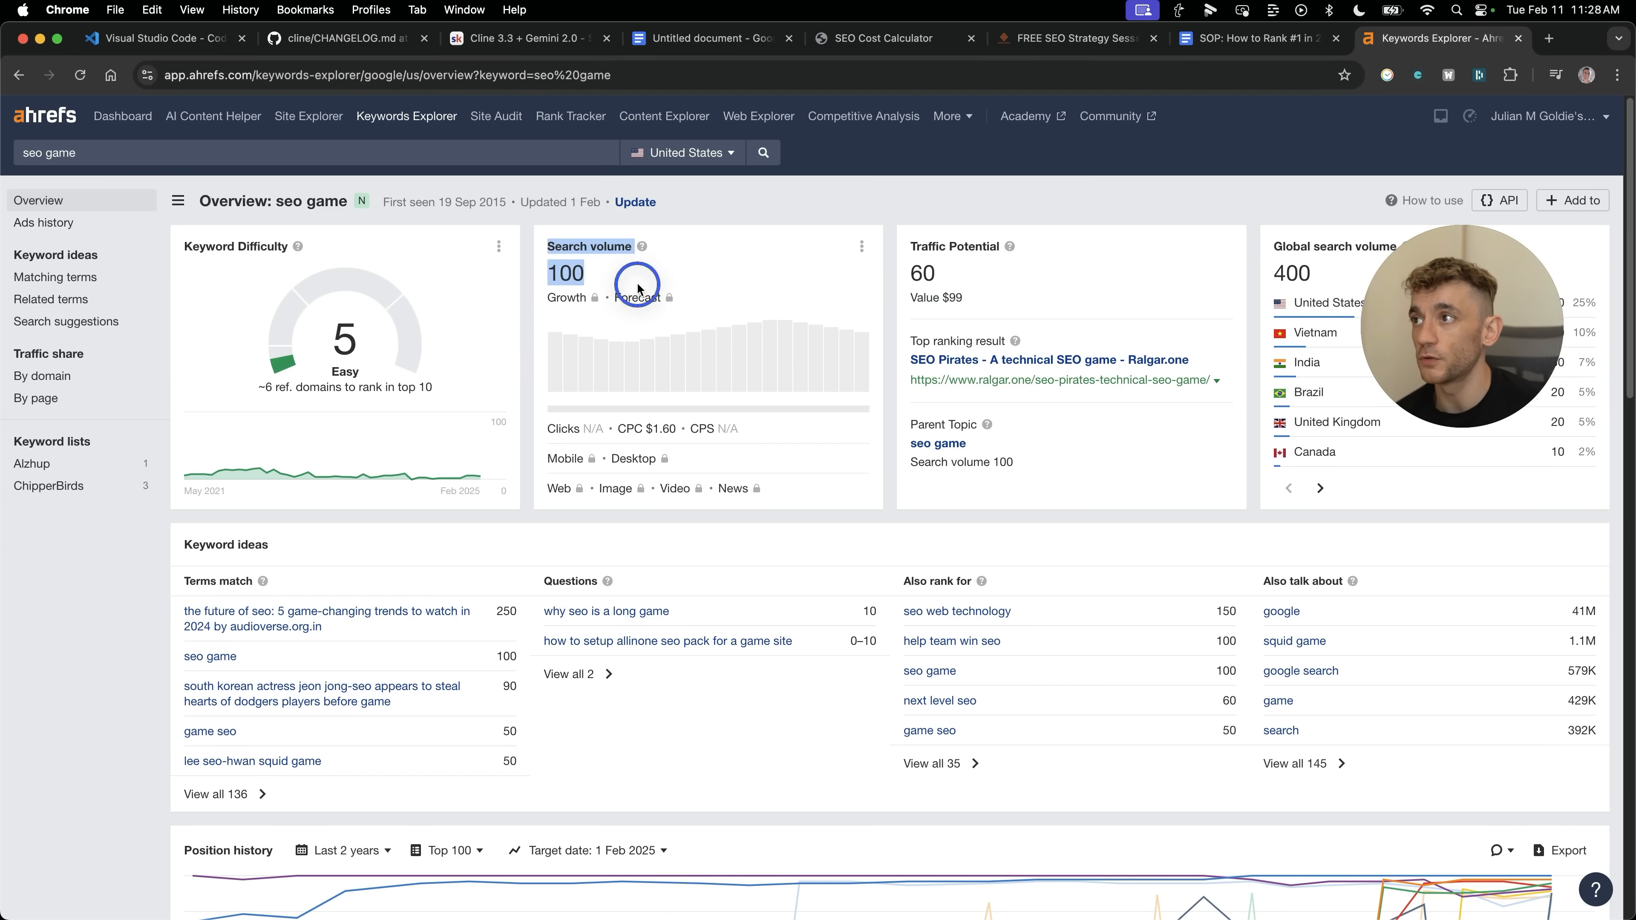
Review the 'seo game' keyword overview, consult the Skool lesson instructions, then go to the prompt document.
{"action": "scroll", "scroll_direction": "down", "scroll_amount": 3}
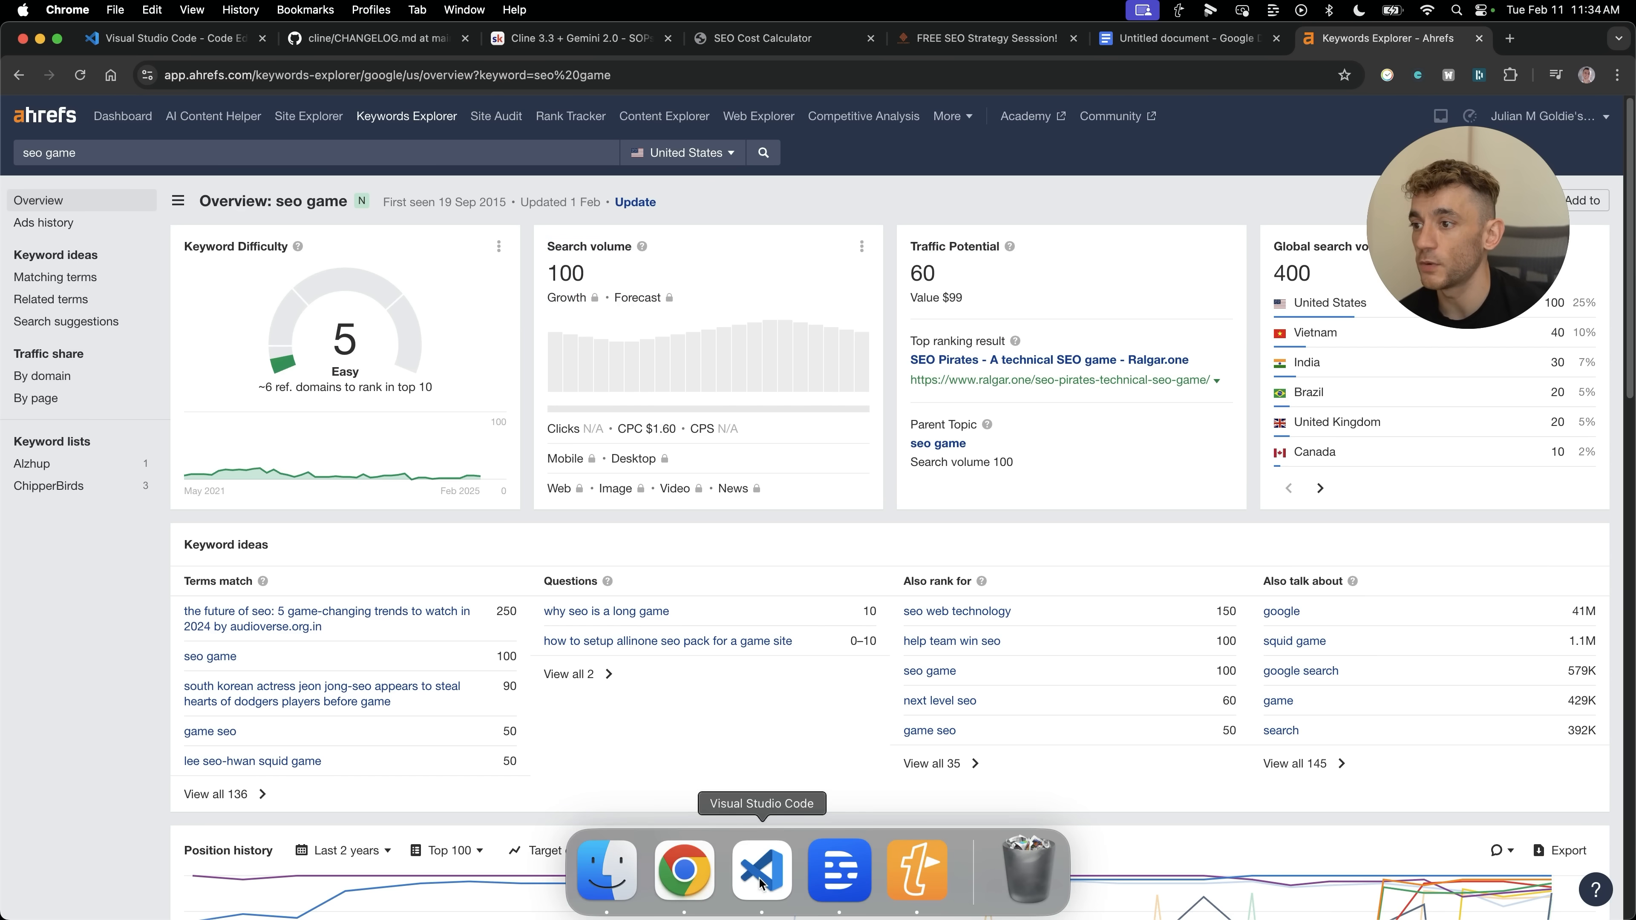
{"action": "left_click", "coordinate": [762, 871]}
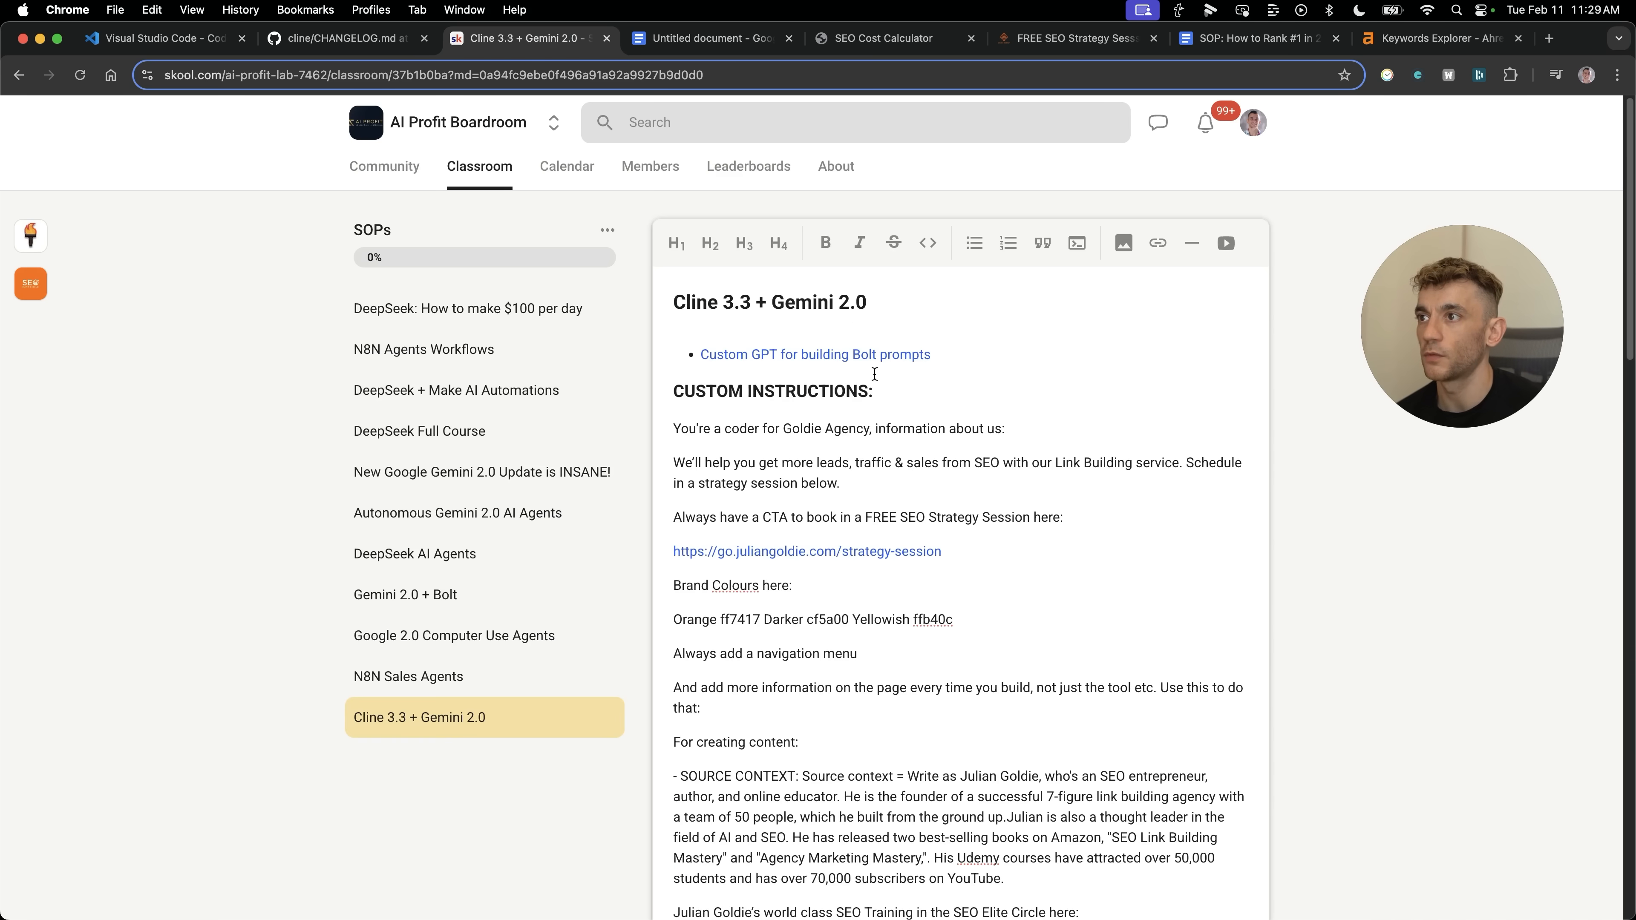
{"action": "left_click", "coordinate": [1157, 242]}
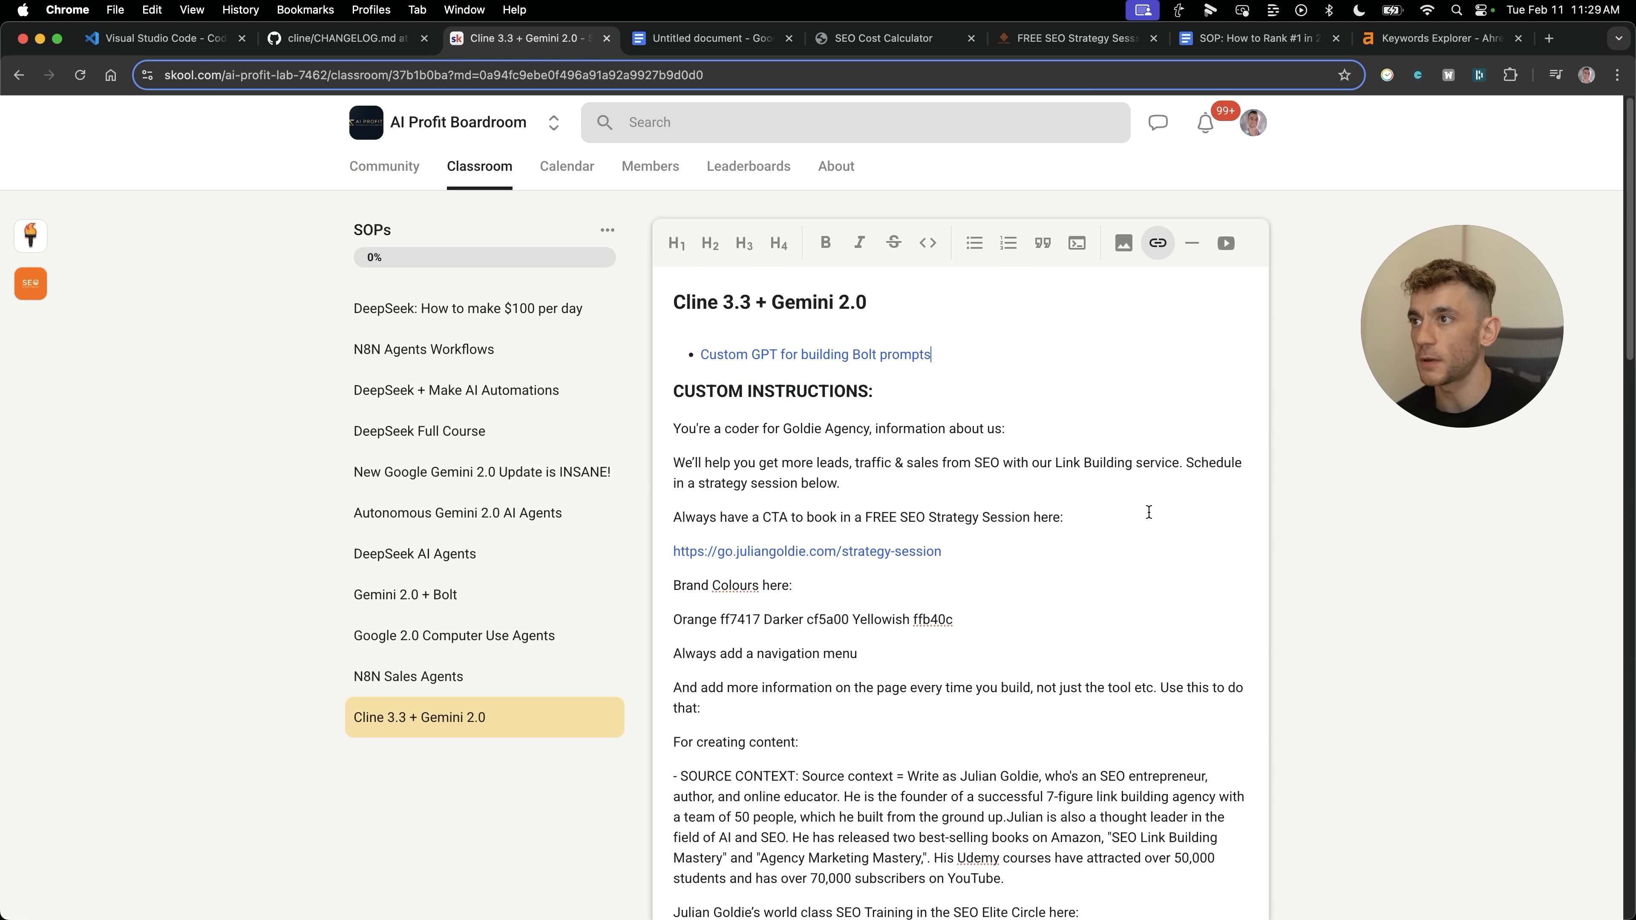
{"action": "left_click", "coordinate": [712, 38]}
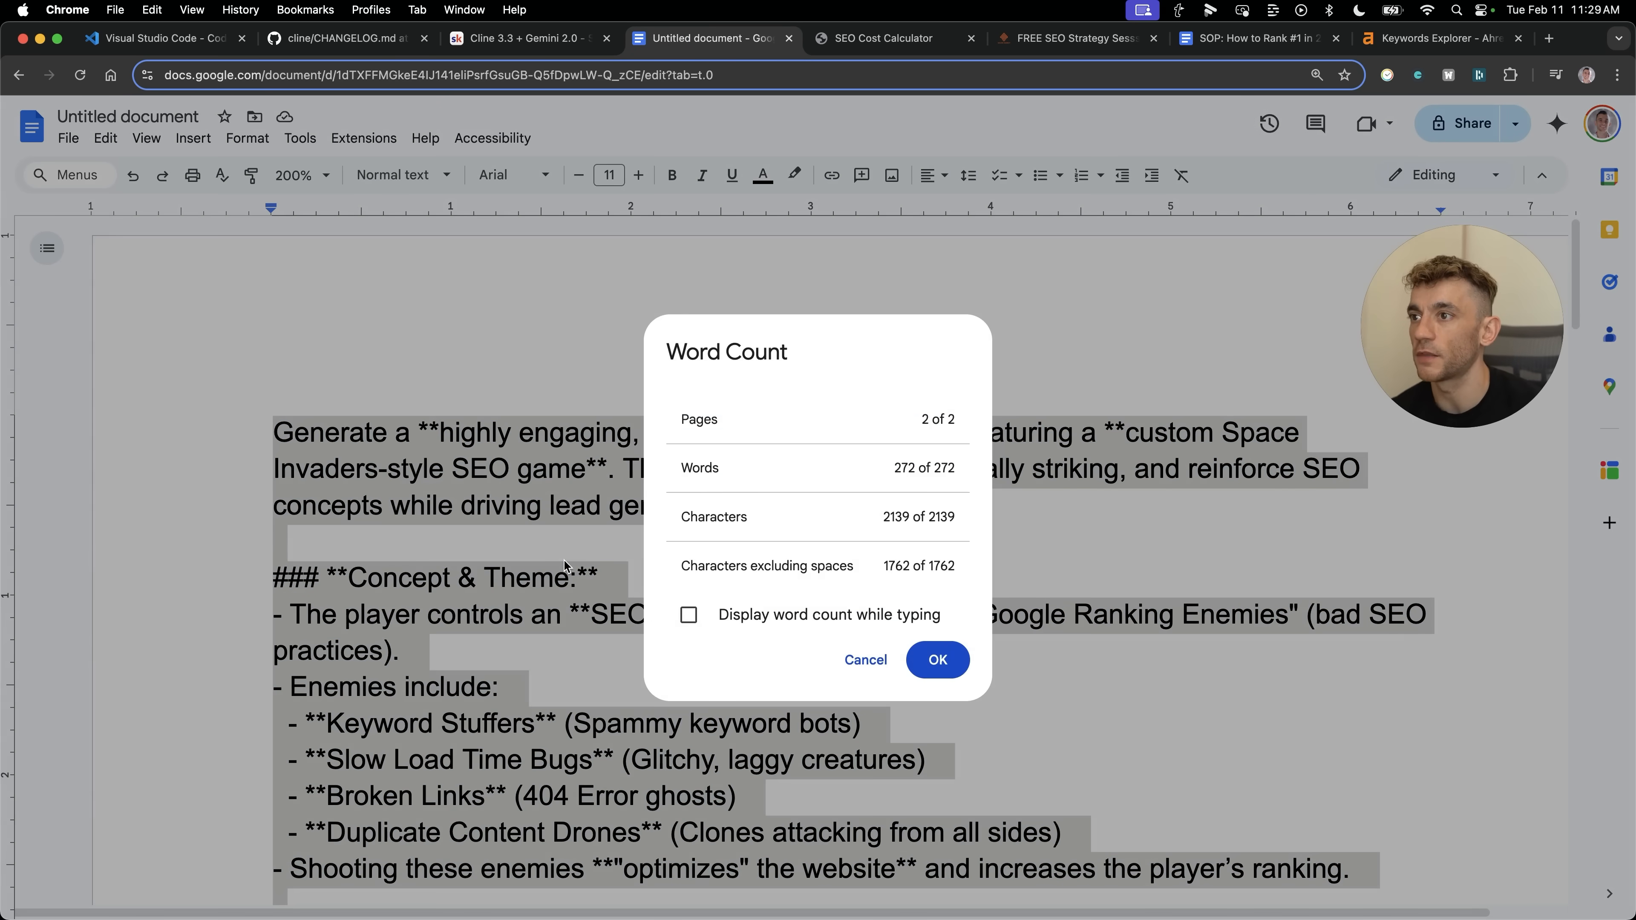
Dismiss the word count summary for the Space Invaders SEO game prompt.
{"action": "left_click", "coordinate": [936, 659]}
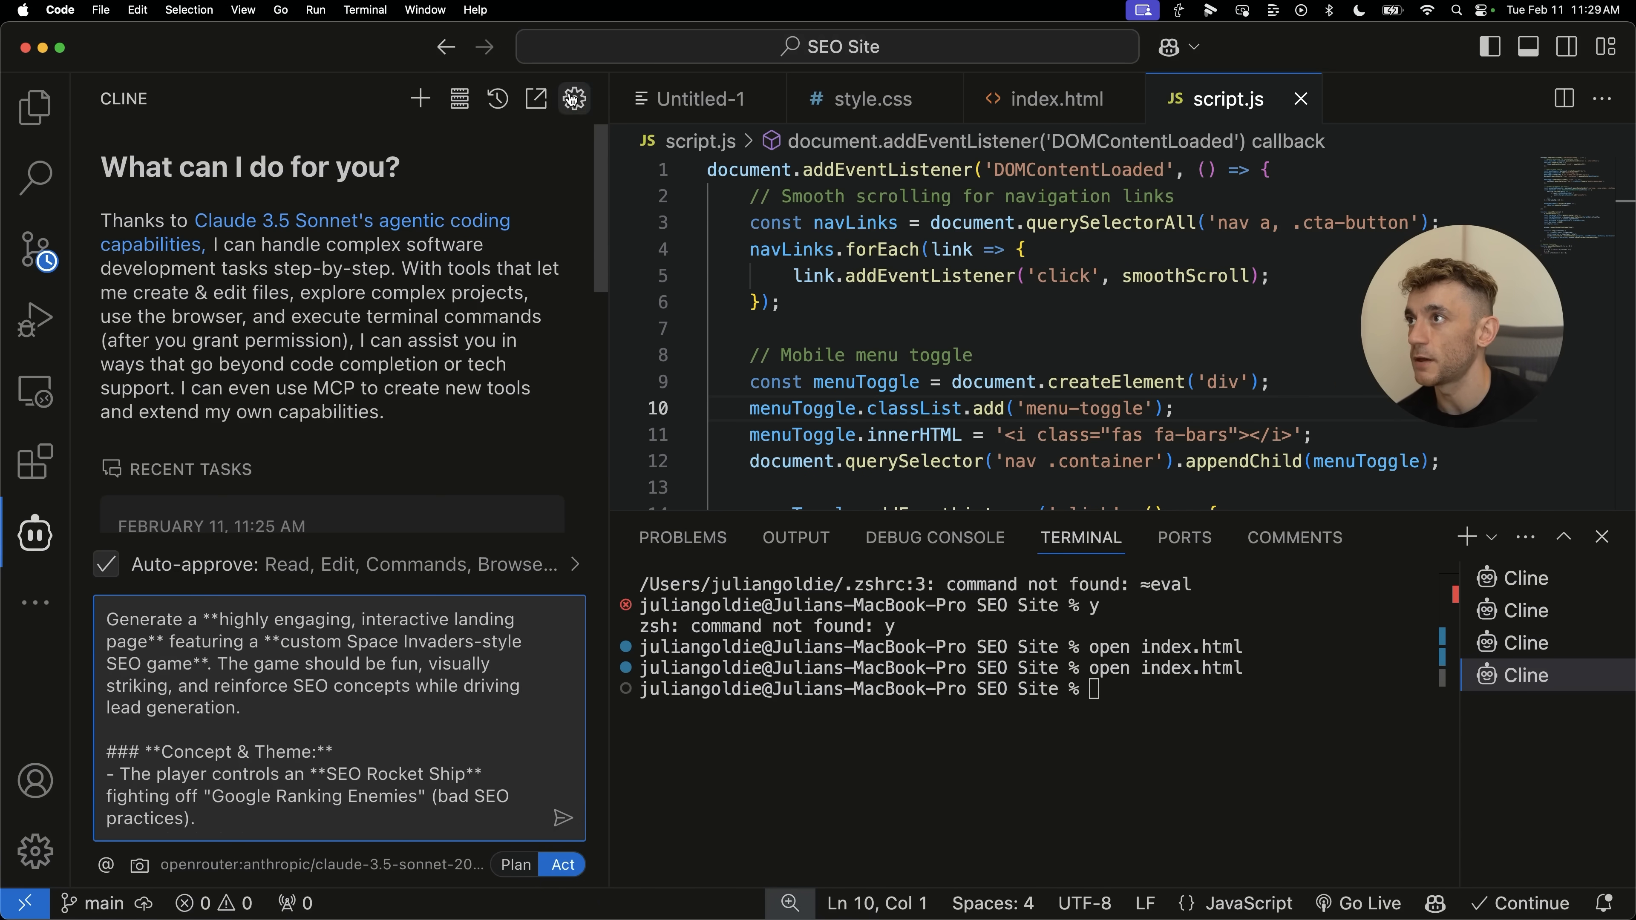
Switch Cline to google/gemini-2.0-flash-exp:free and review its proposed index.html changes and auto-approve options.
{"action": "left_click", "coordinate": [573, 98]}
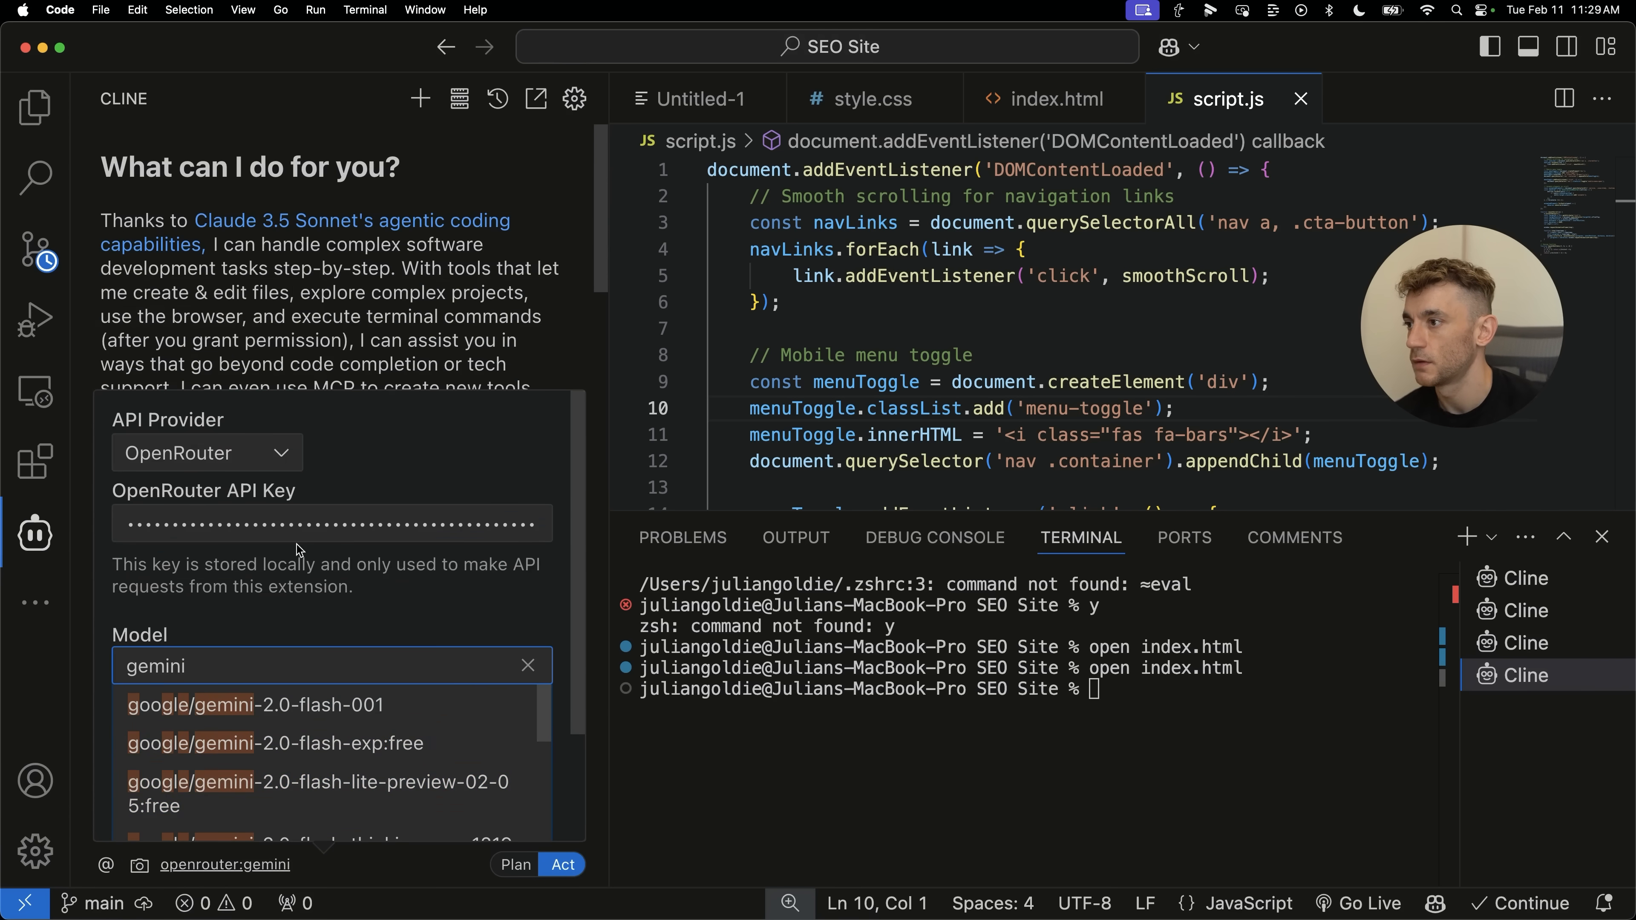
{"action": "left_click", "coordinate": [275, 743]}
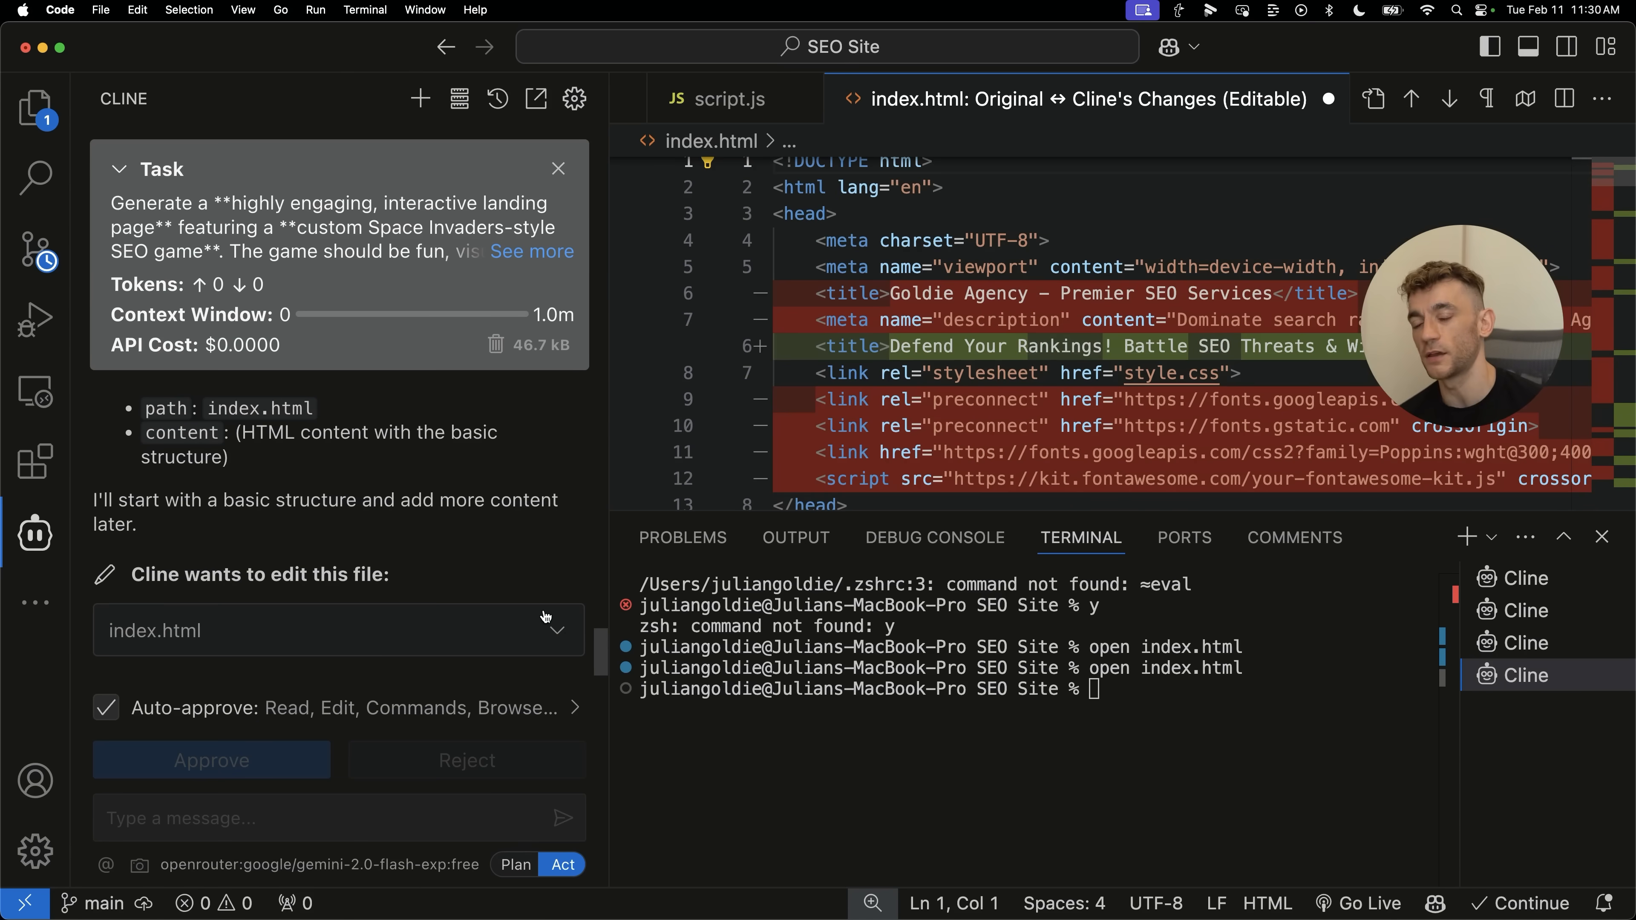
{"action": "left_click", "coordinate": [210, 760]}
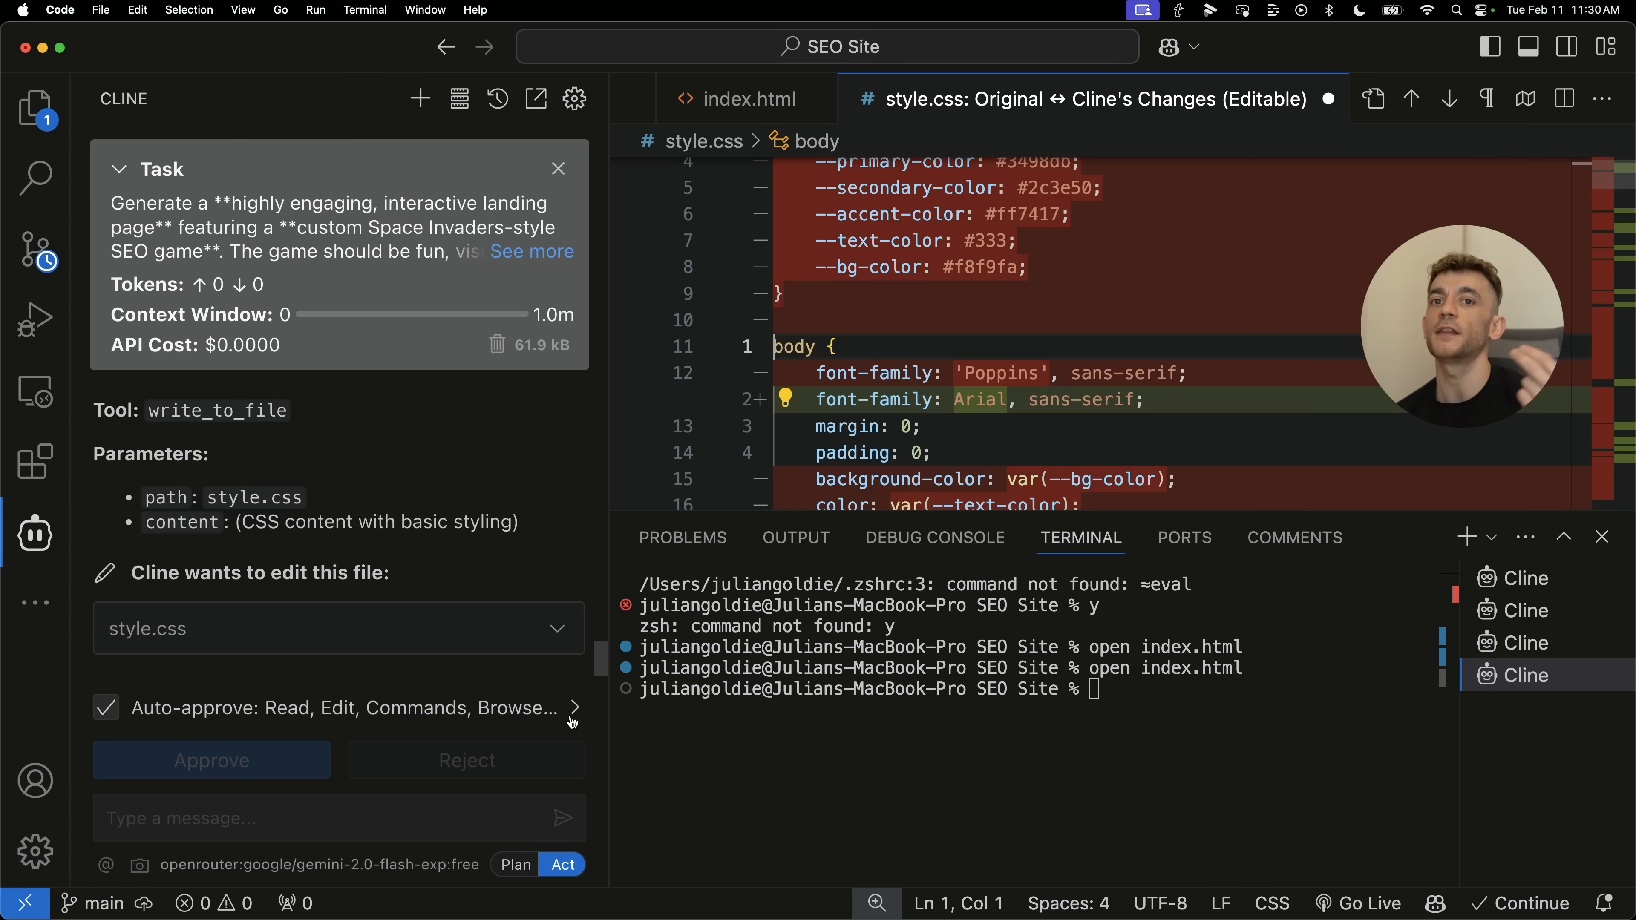
{"action": "left_click", "coordinate": [210, 760]}
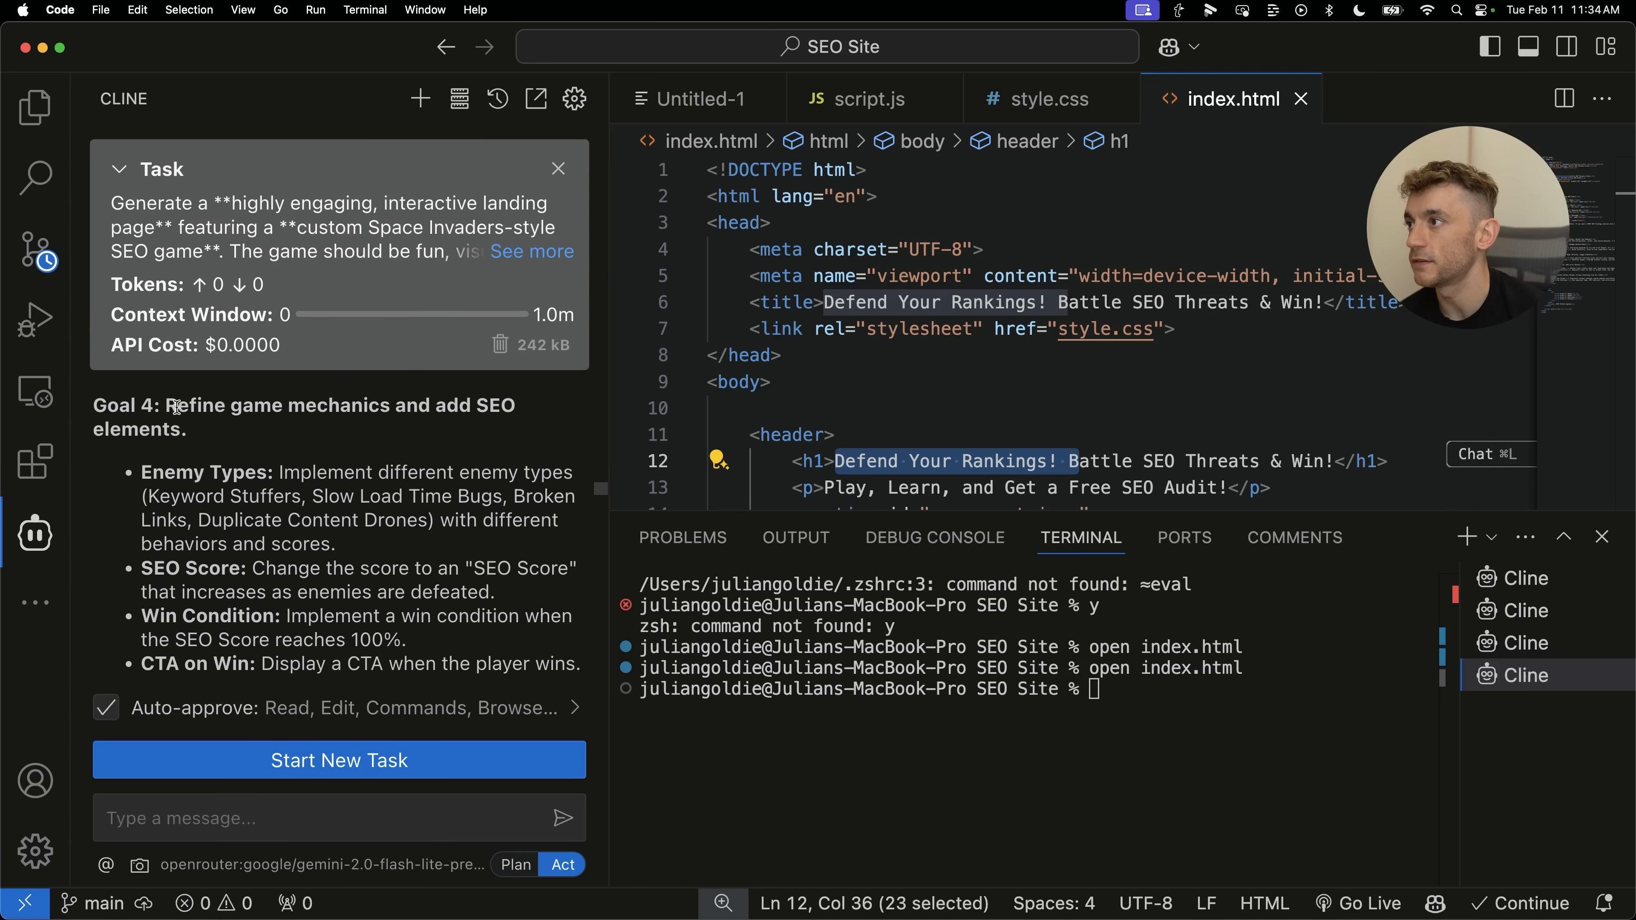
Select the page heading in index.html and begin telling Cline to now run it.
{"action": "left_click_drag", "start_coordinate": [164, 405], "coordinate": [187, 428]}
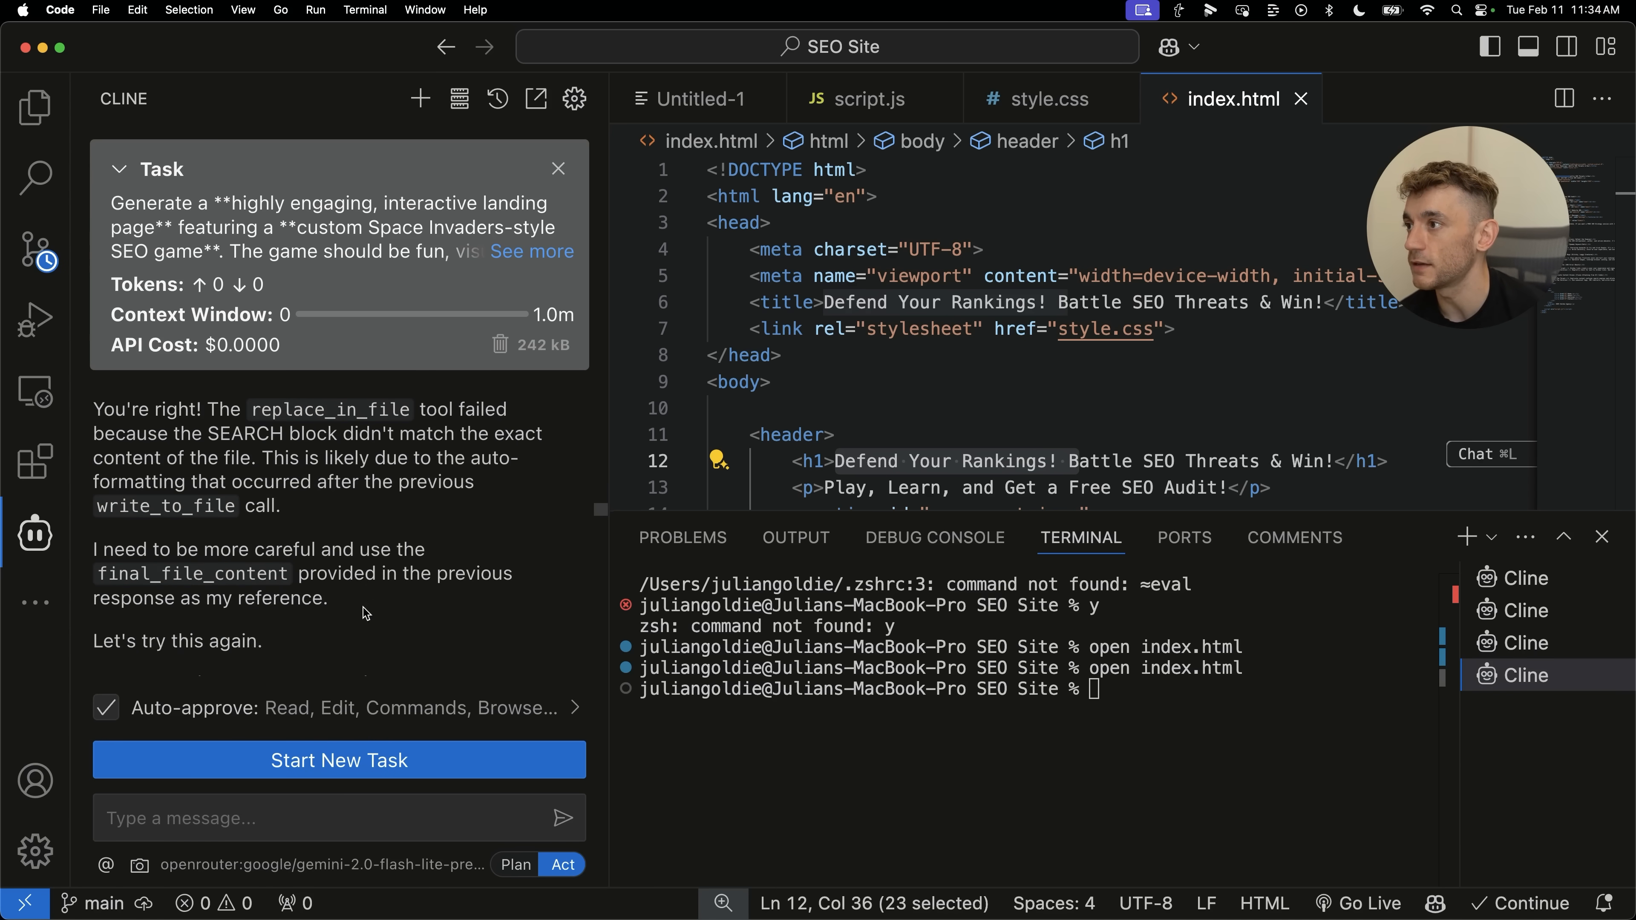
{"action": "type", "text": "now ru"}
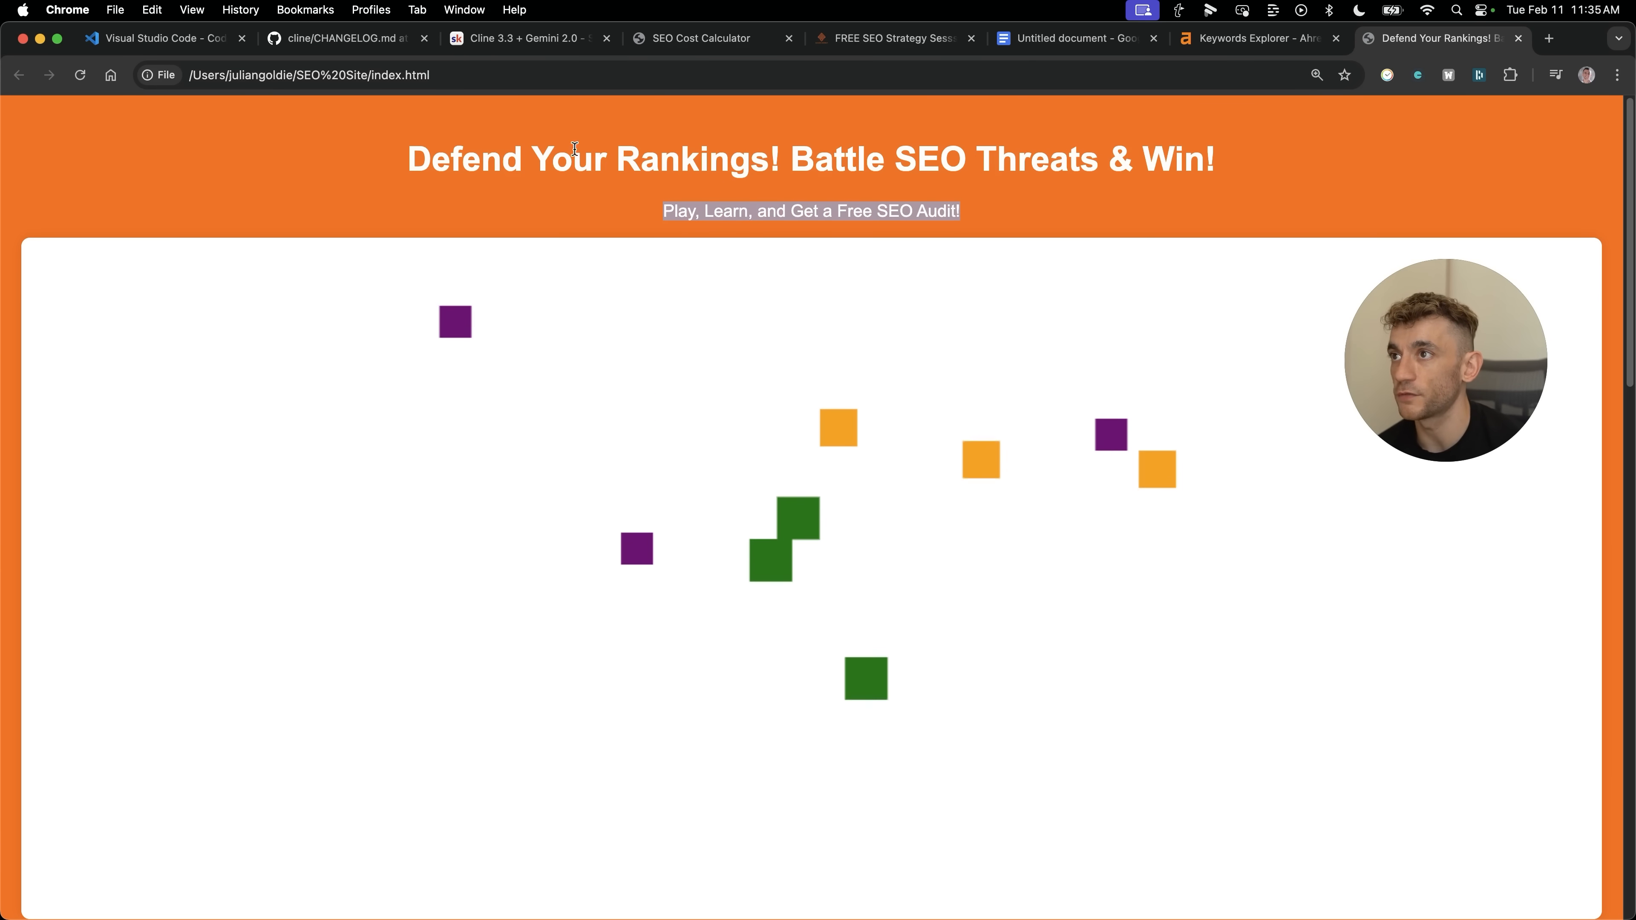
Scroll the game landing page down to the free SEO audit form and try its Name field.
{"action": "scroll", "scroll_direction": "down", "scroll_amount": 3}
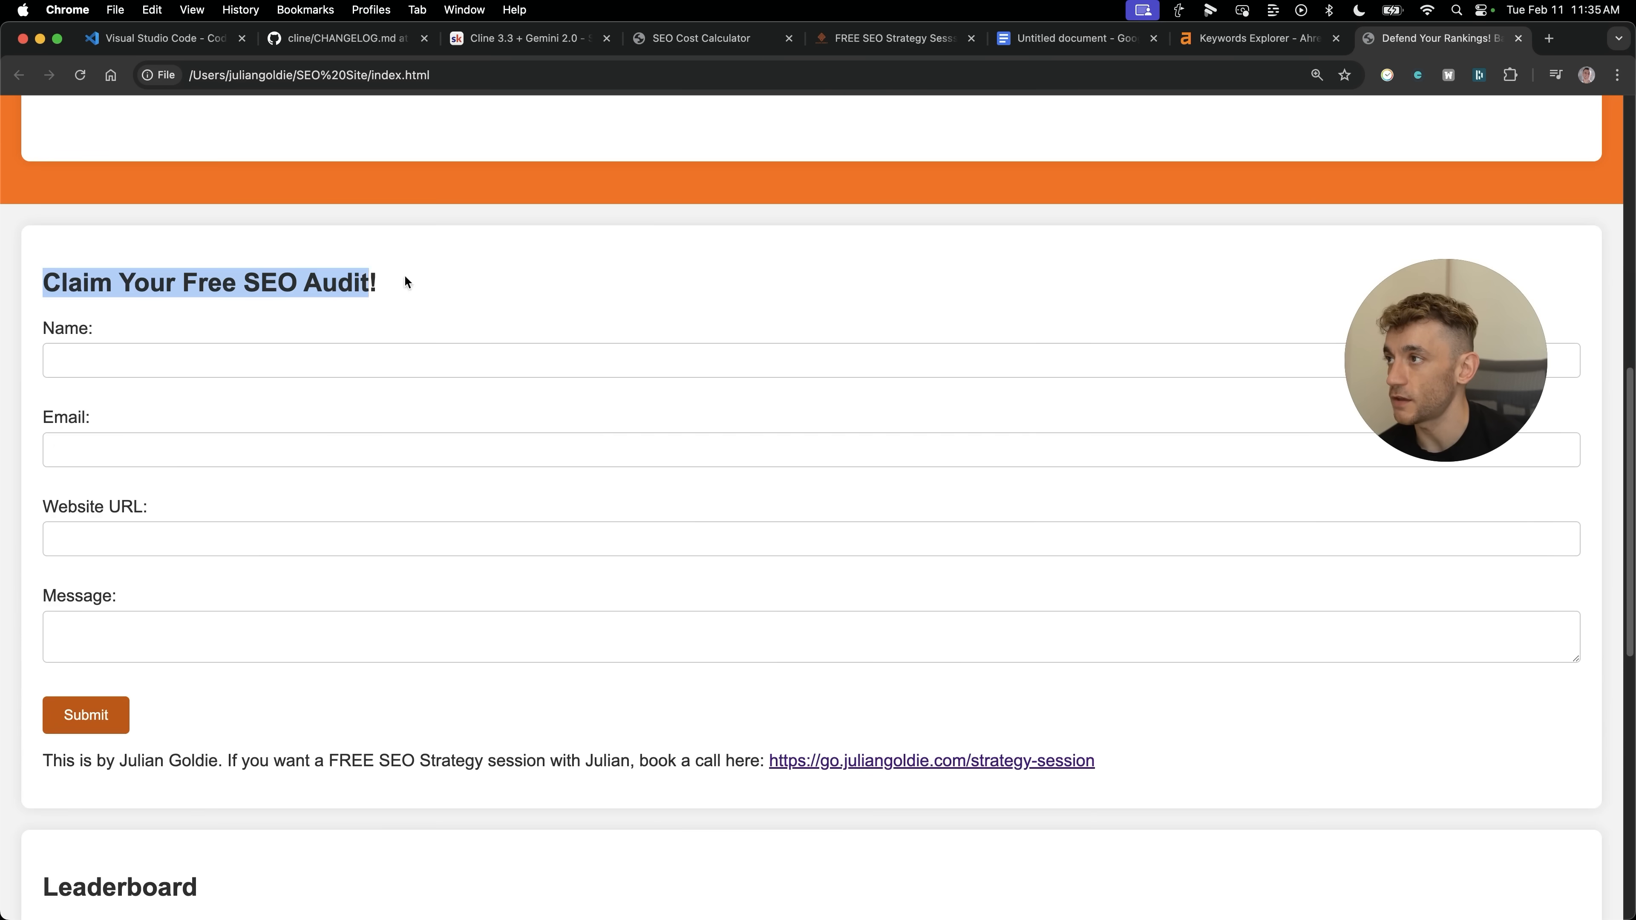
{"action": "left_click", "coordinate": [812, 360]}
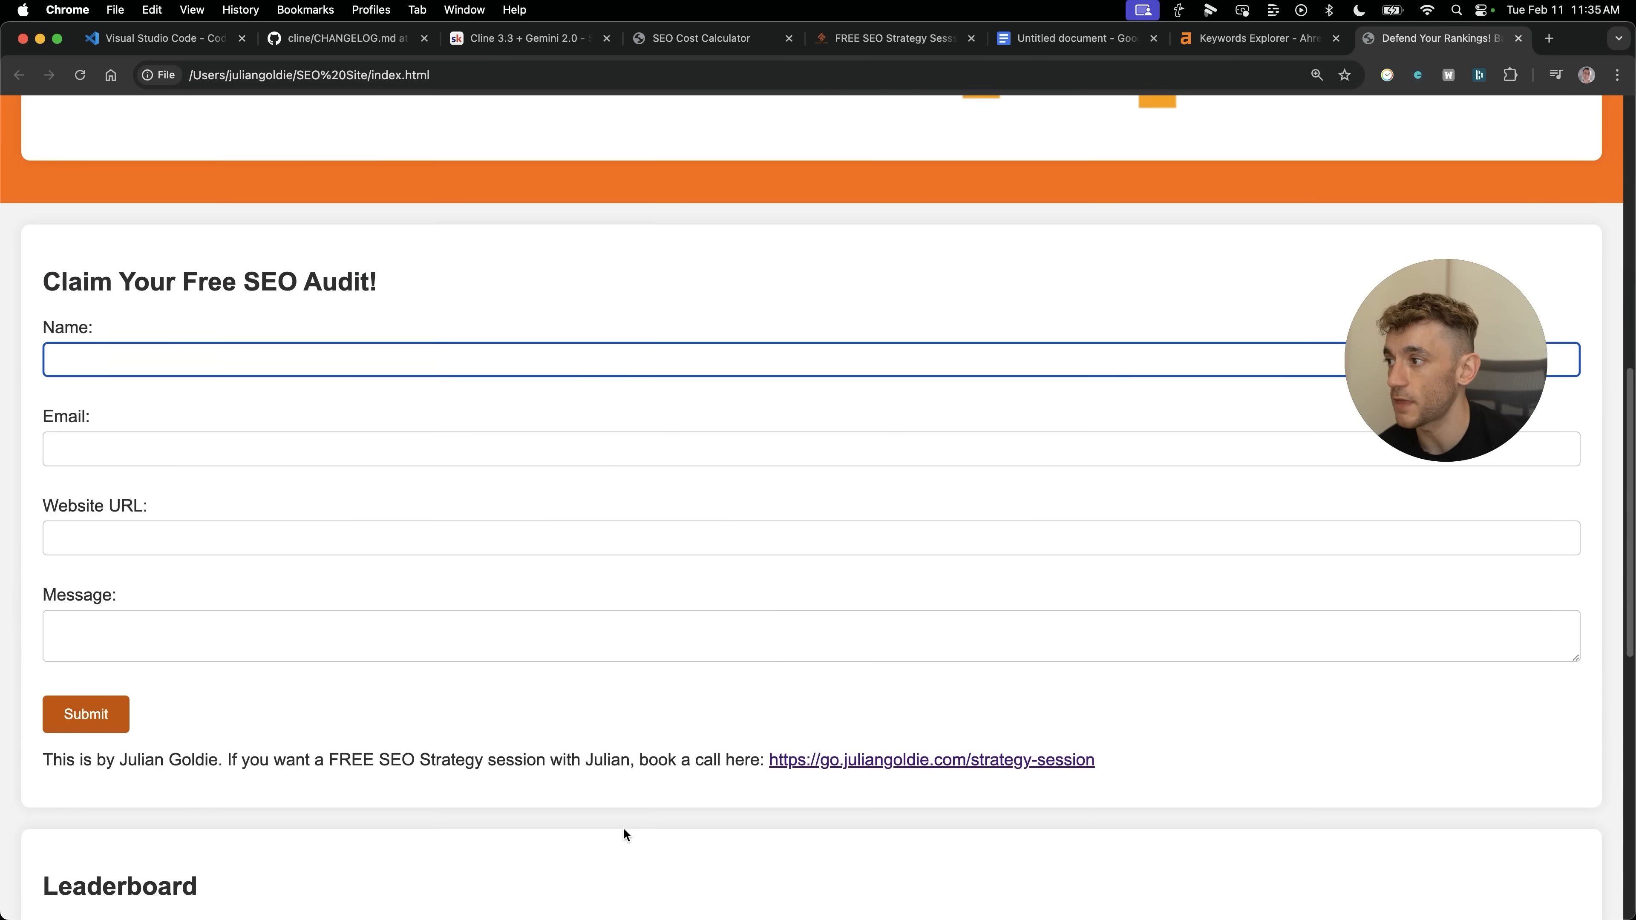
{"action": "scroll", "scroll_direction": "down", "scroll_amount": 3}
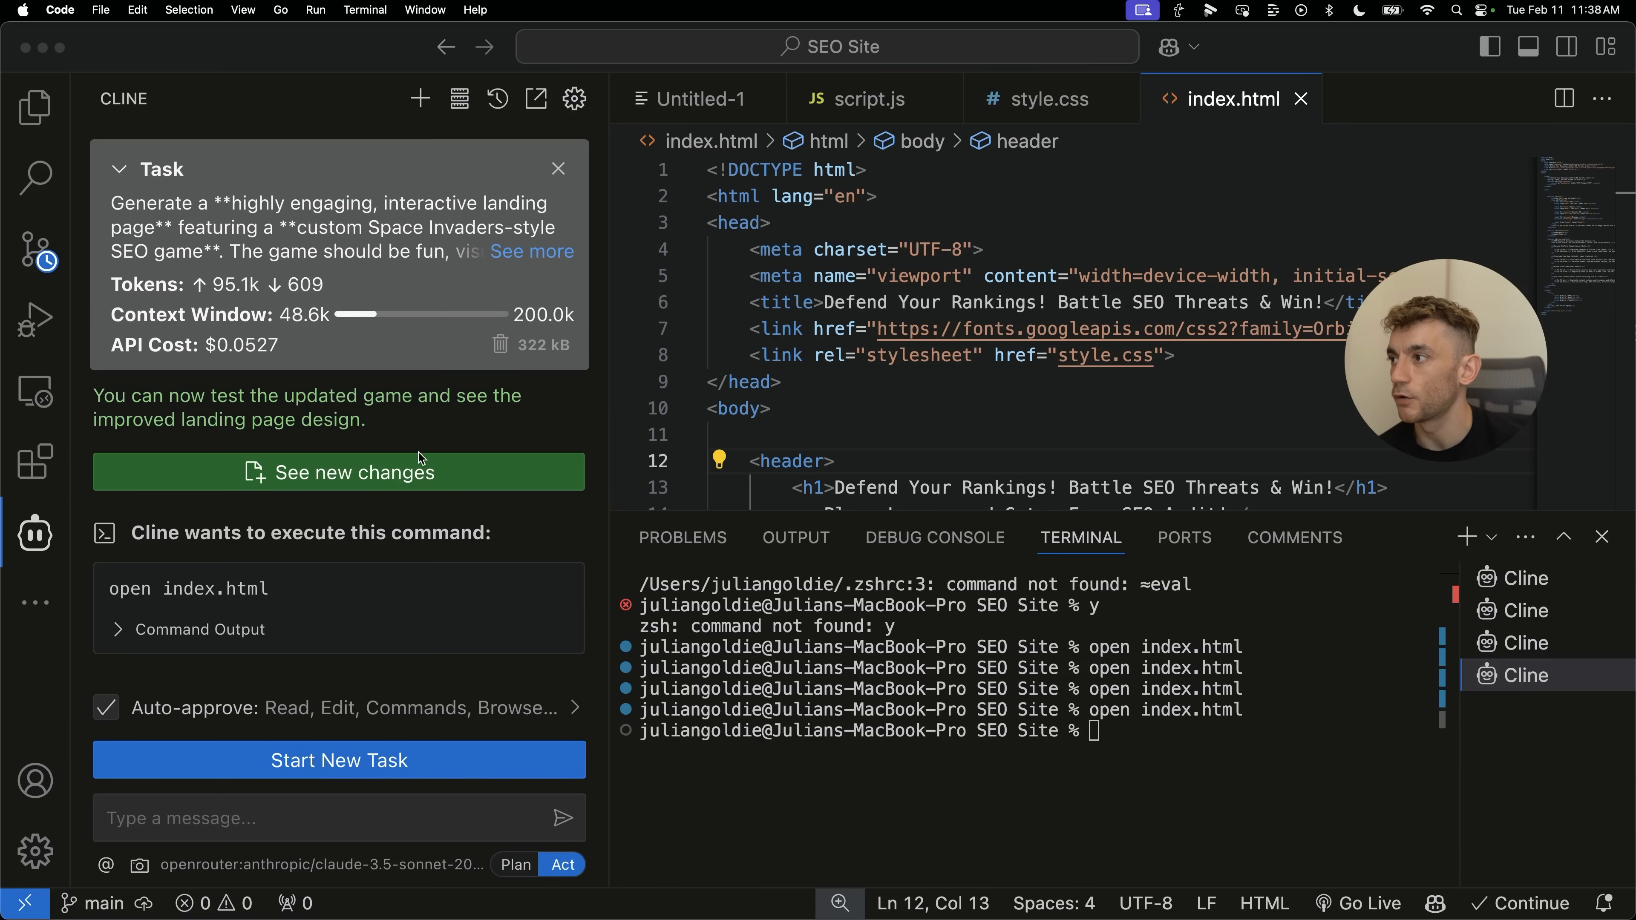
{"action": "mouse_move", "coordinate": [397, 733]}
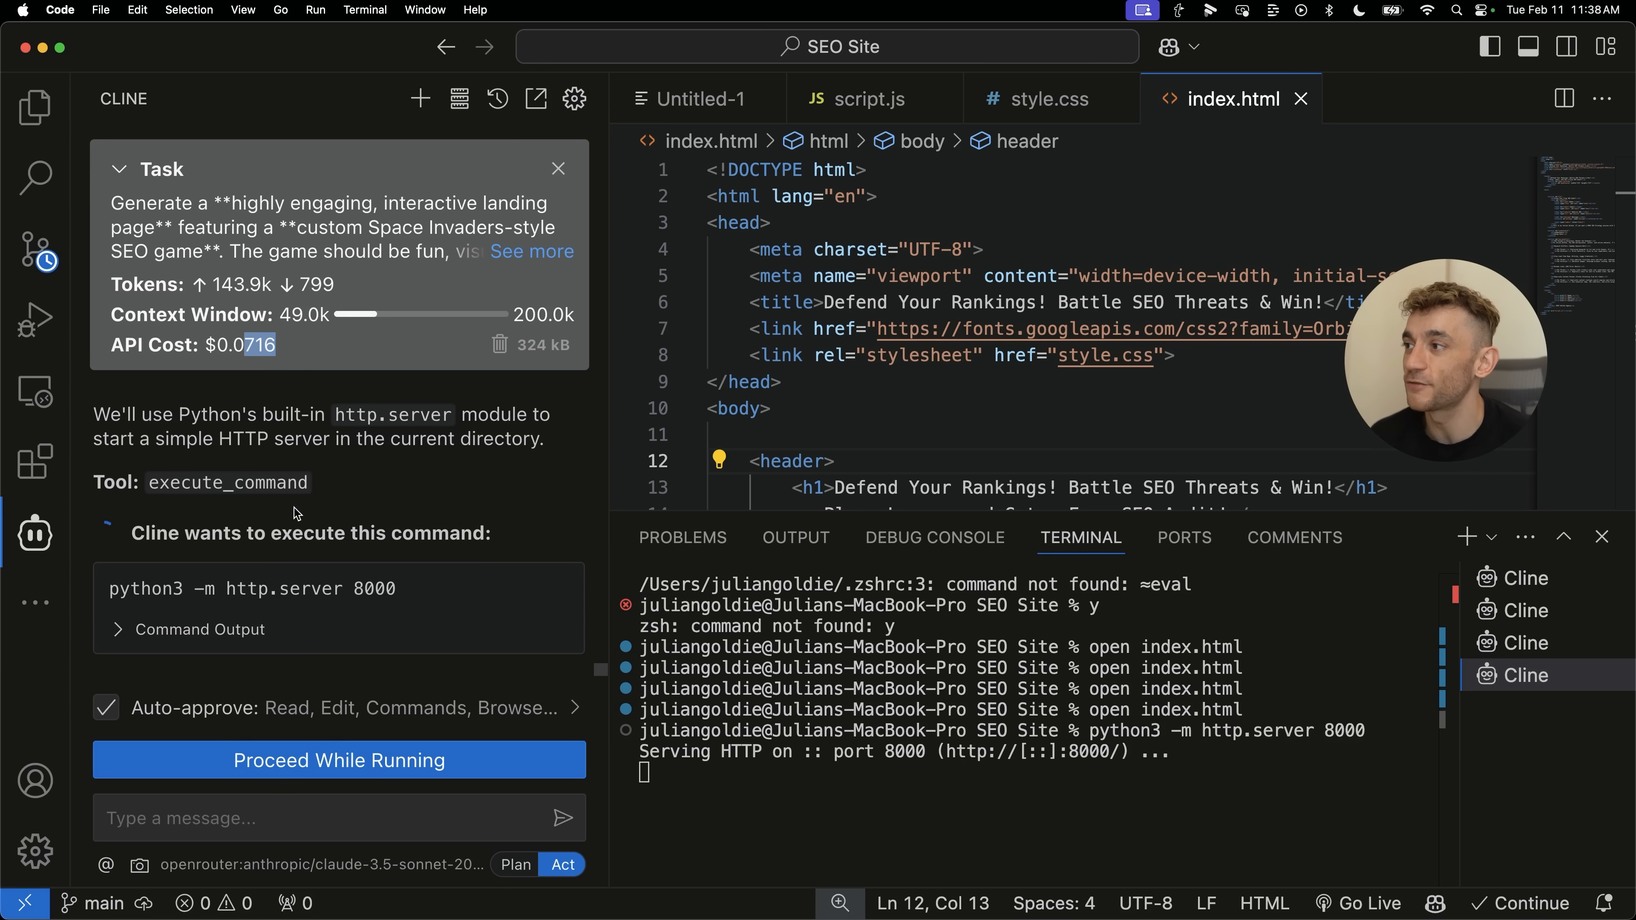
Reveal index.html in Finder and open it in Chrome to load the updated game page.
{"action": "right_click", "coordinate": [1233, 98]}
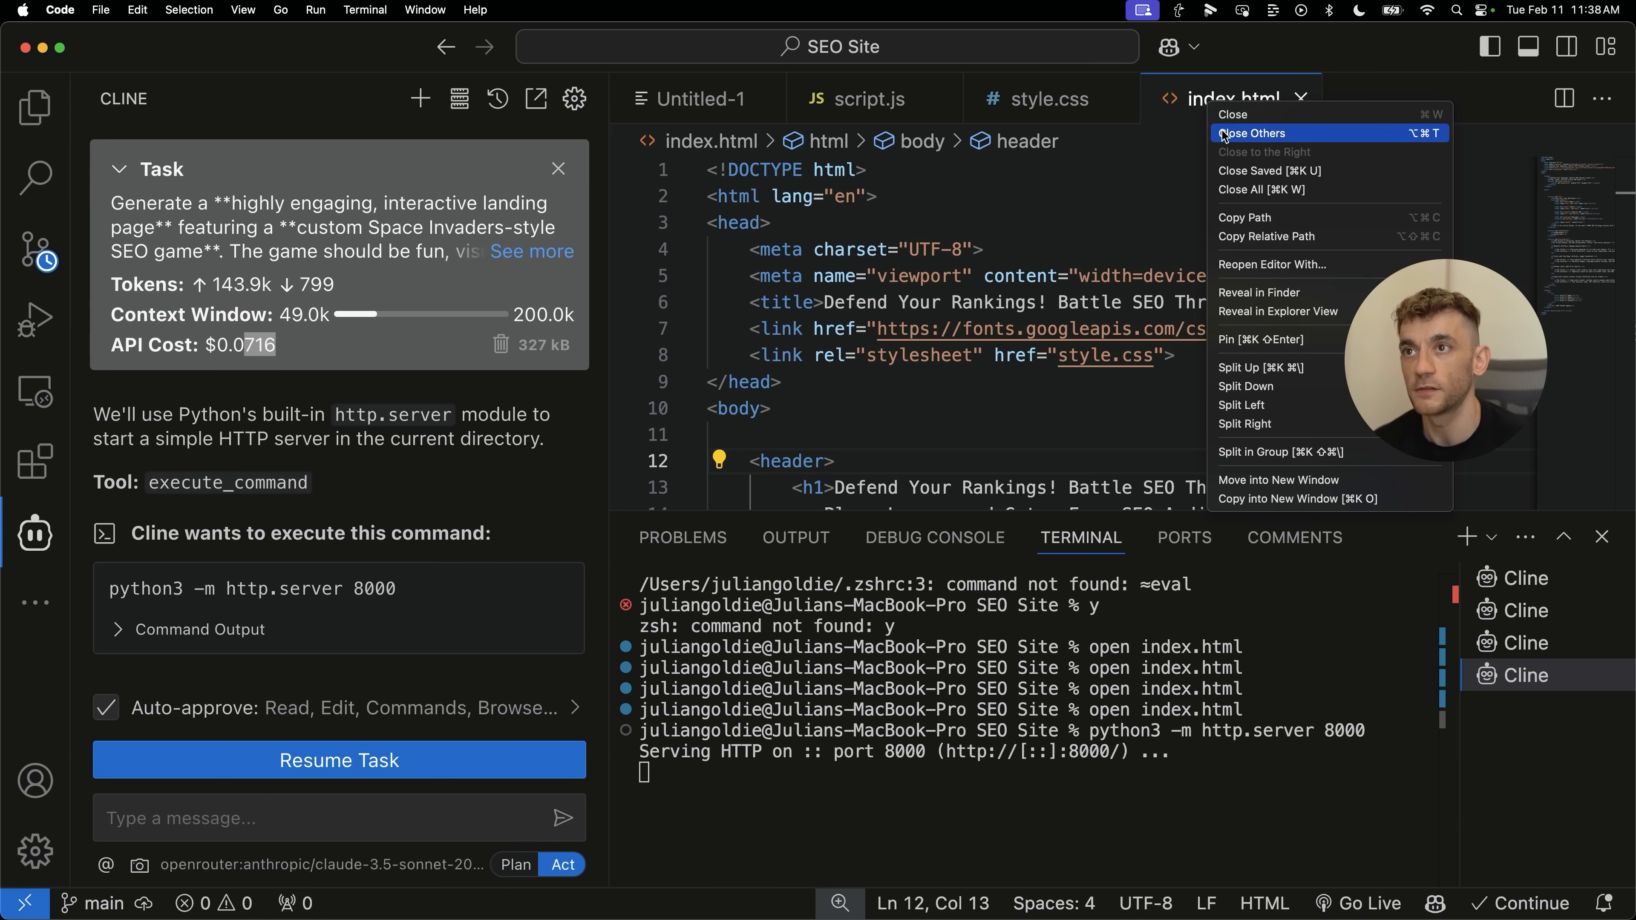
{"action": "mouse_move", "coordinate": [1286, 298]}
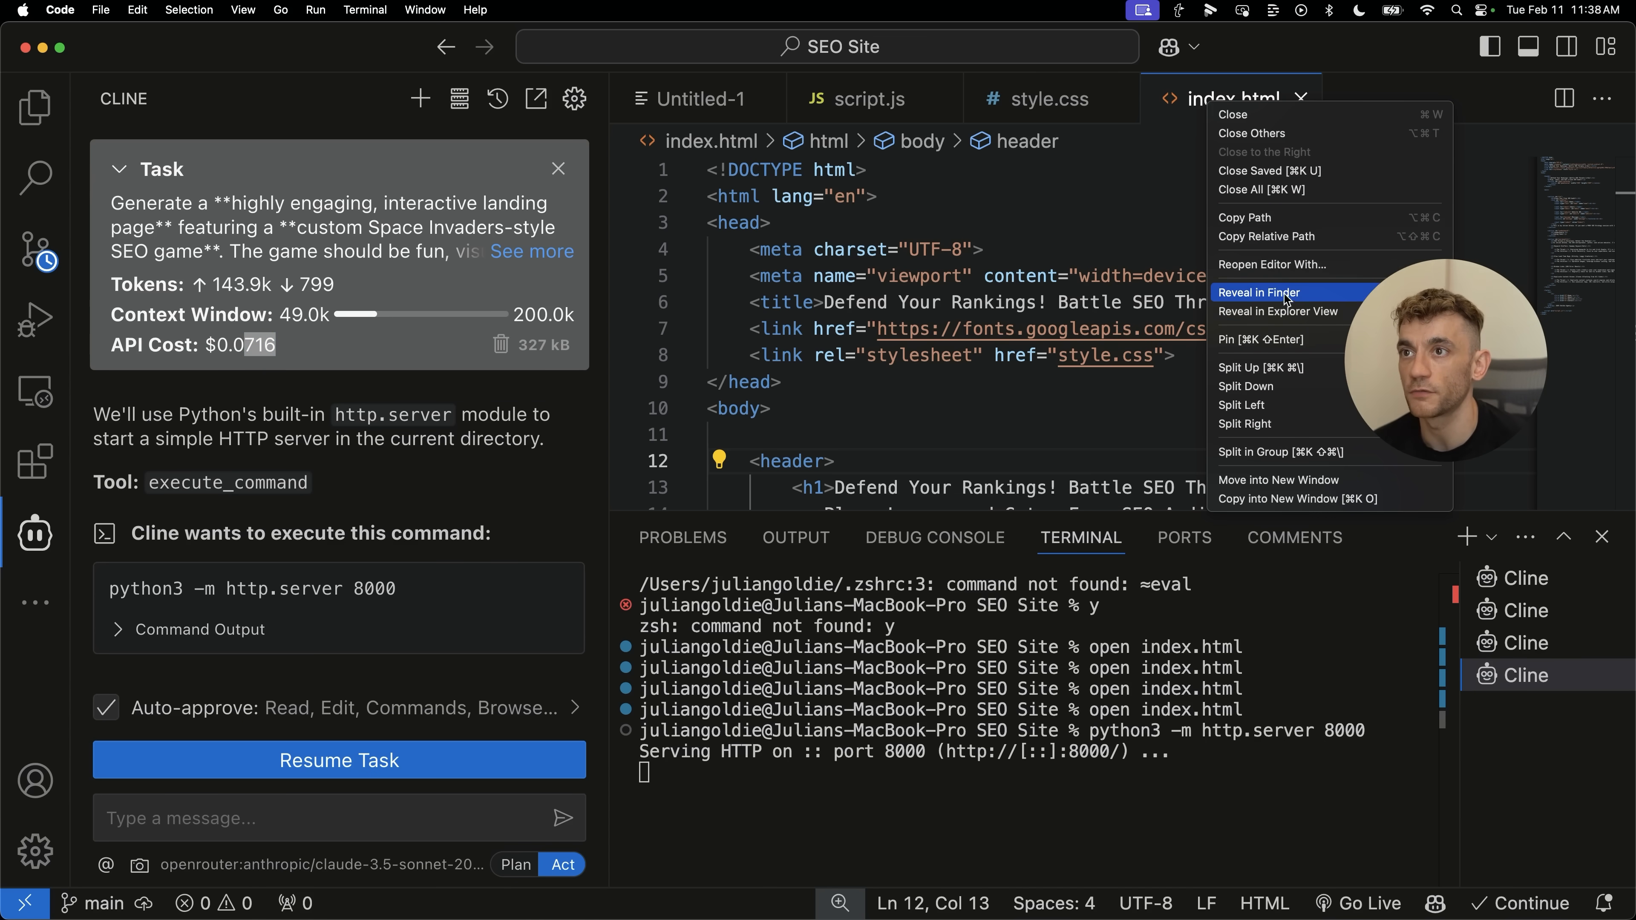
{"action": "left_click", "coordinate": [1259, 292]}
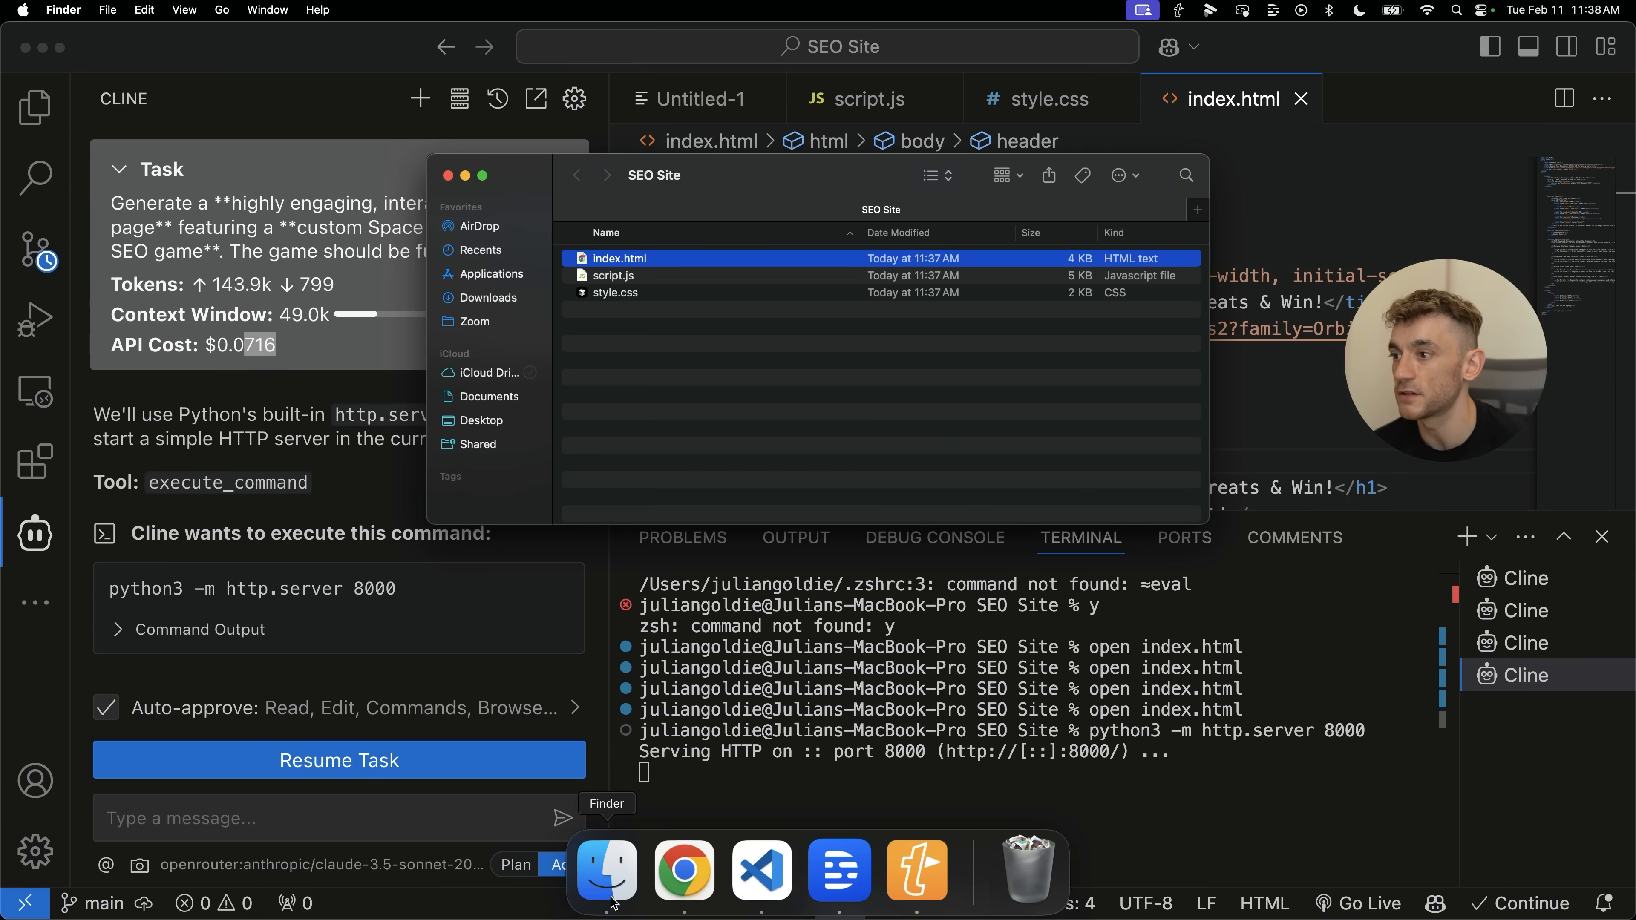
{"action": "left_click", "coordinate": [682, 869]}
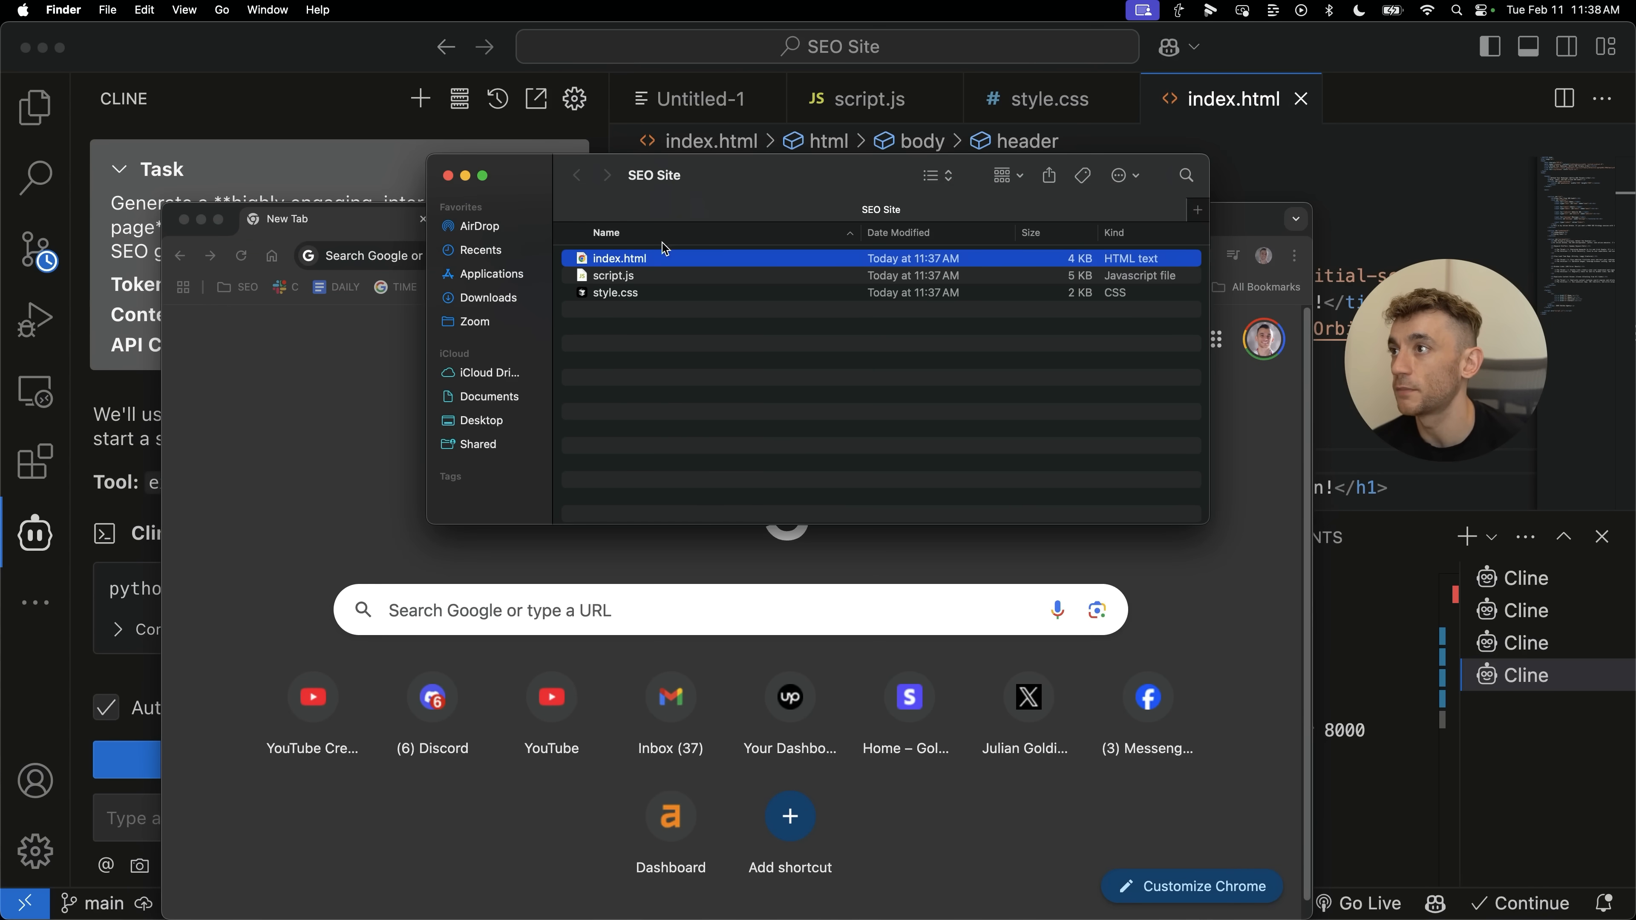
{"action": "double_click", "coordinate": [619, 257]}
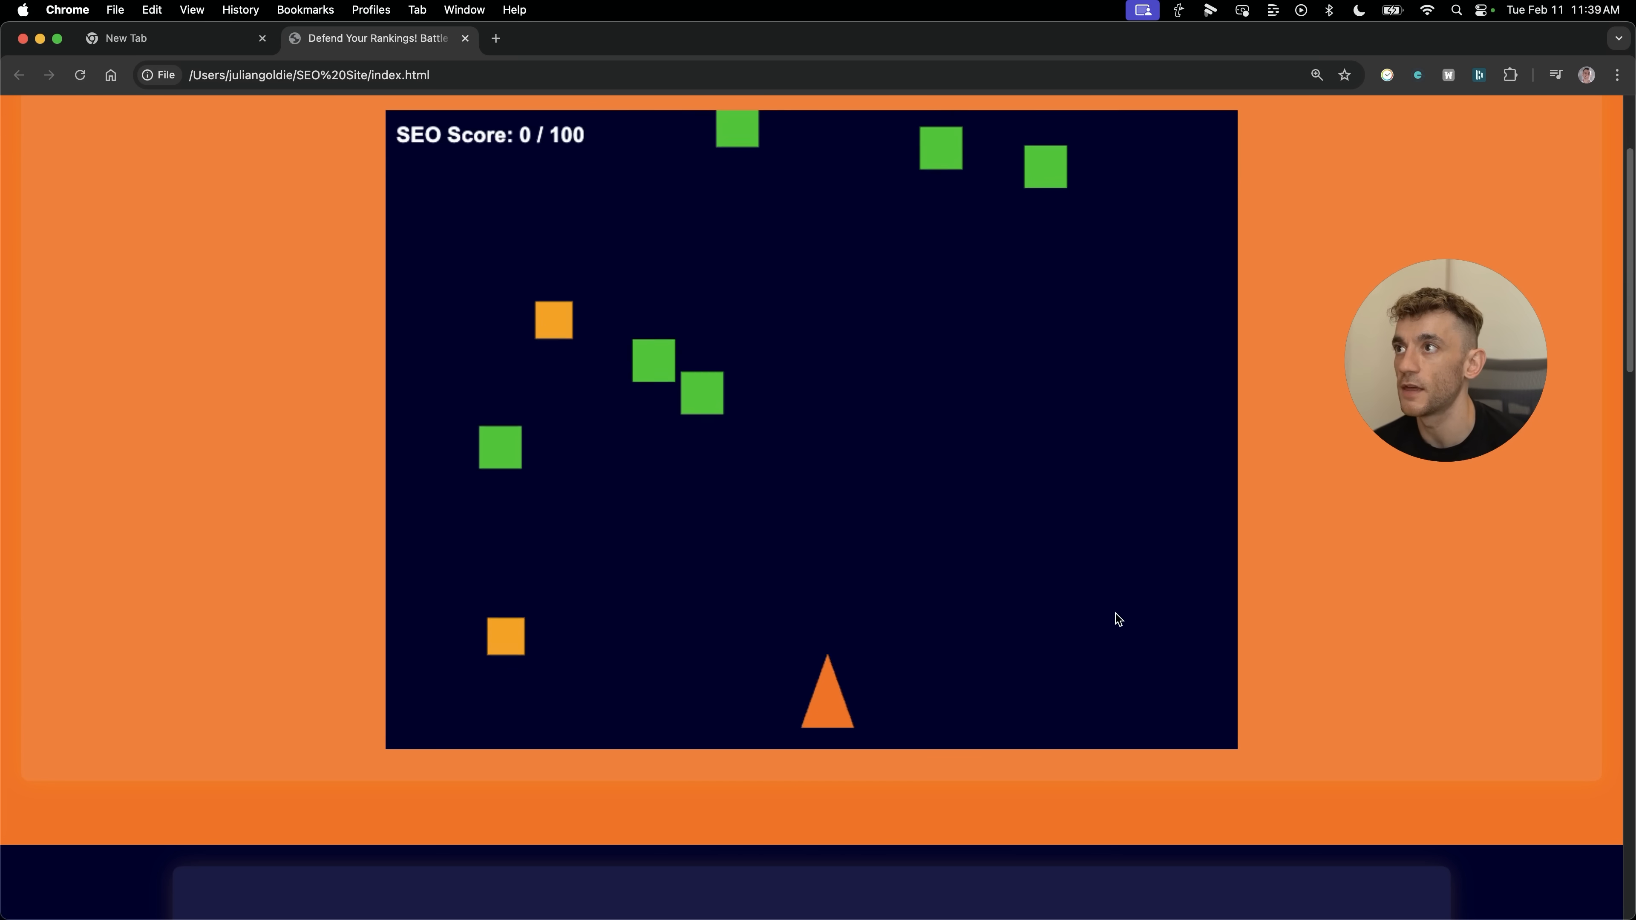
Scroll the reopened index.html page to the SEO Score game canvas and dark audit form.
{"action": "scroll", "scroll_direction": "down", "scroll_amount": 3}
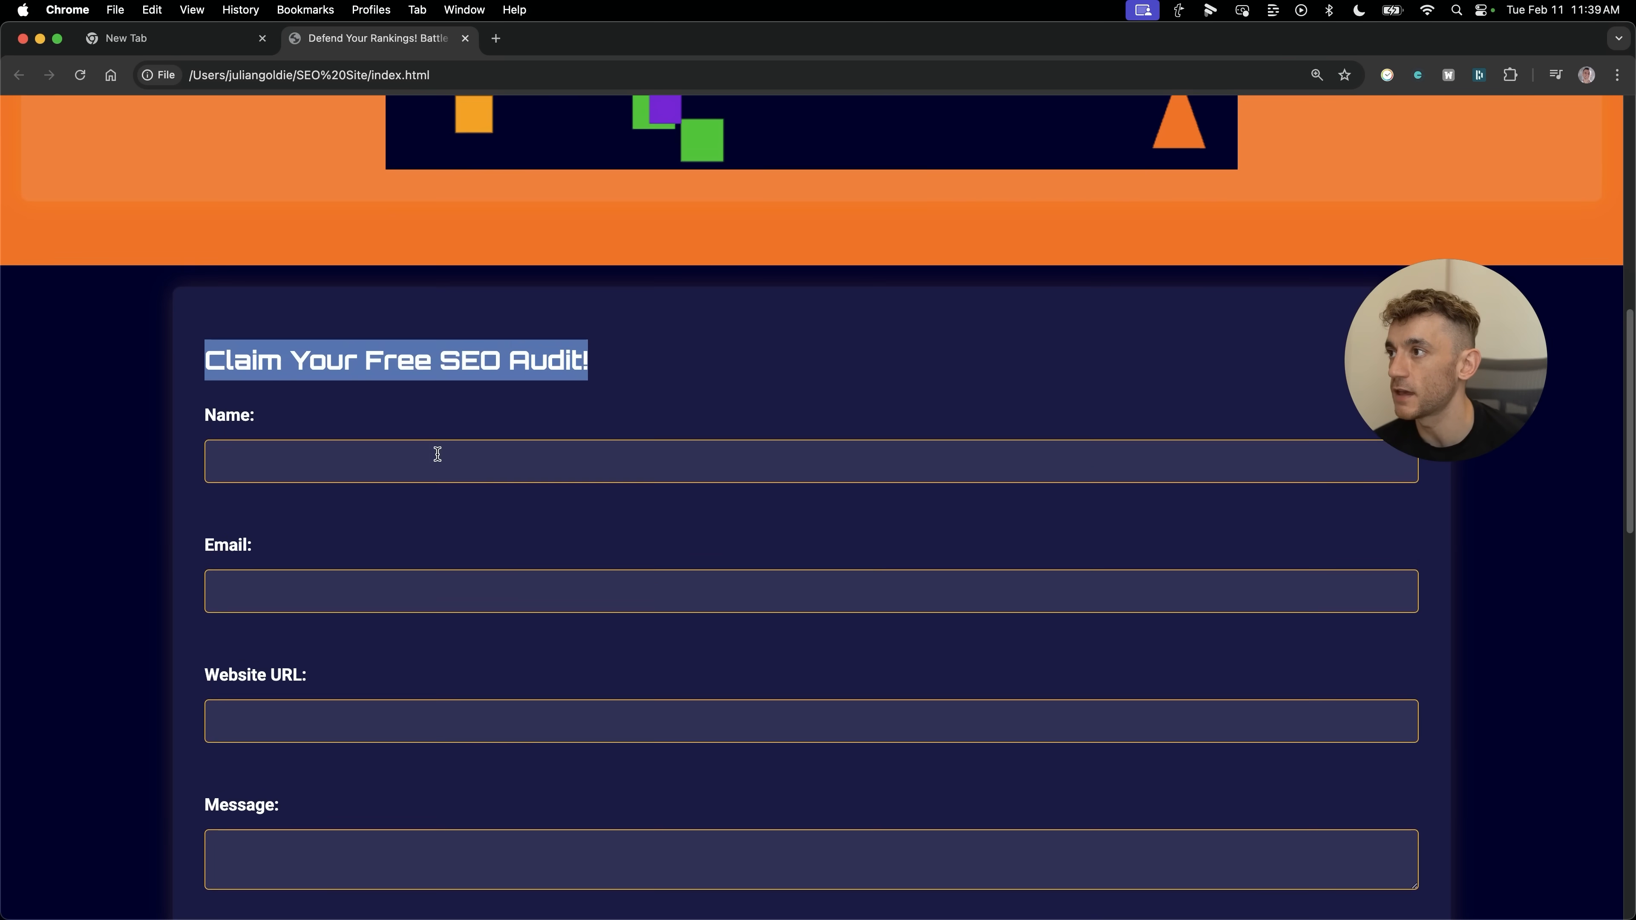
{"action": "scroll", "scroll_direction": "down", "scroll_amount": 3}
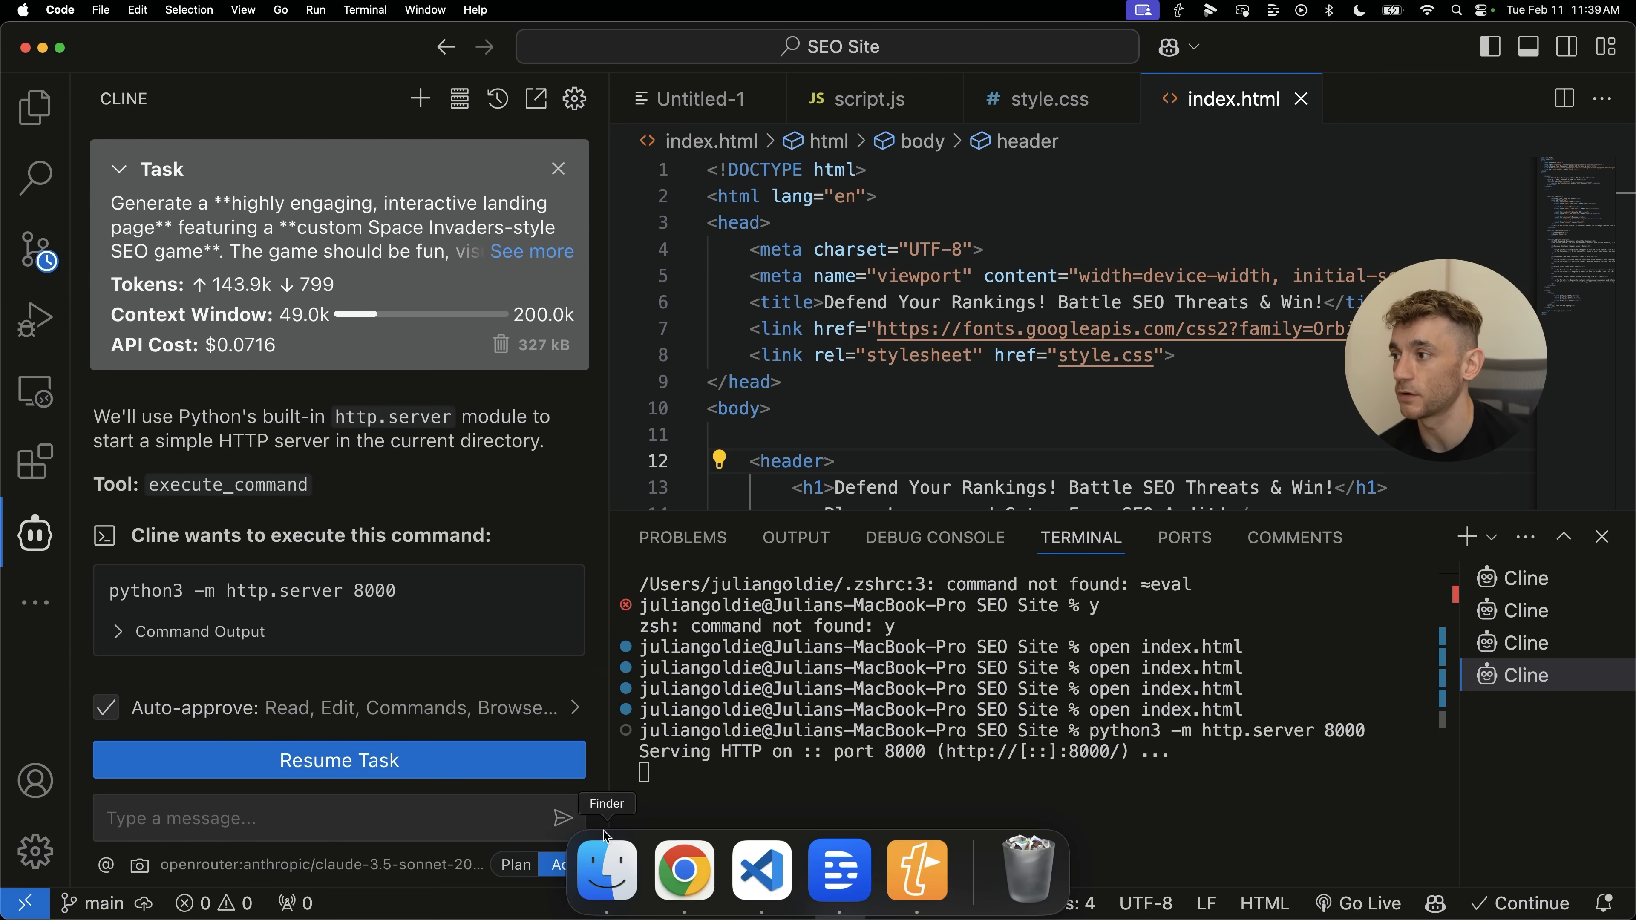
Reveal the index.html project folder in Finder from its editor tab.
{"action": "right_click", "coordinate": [1232, 98]}
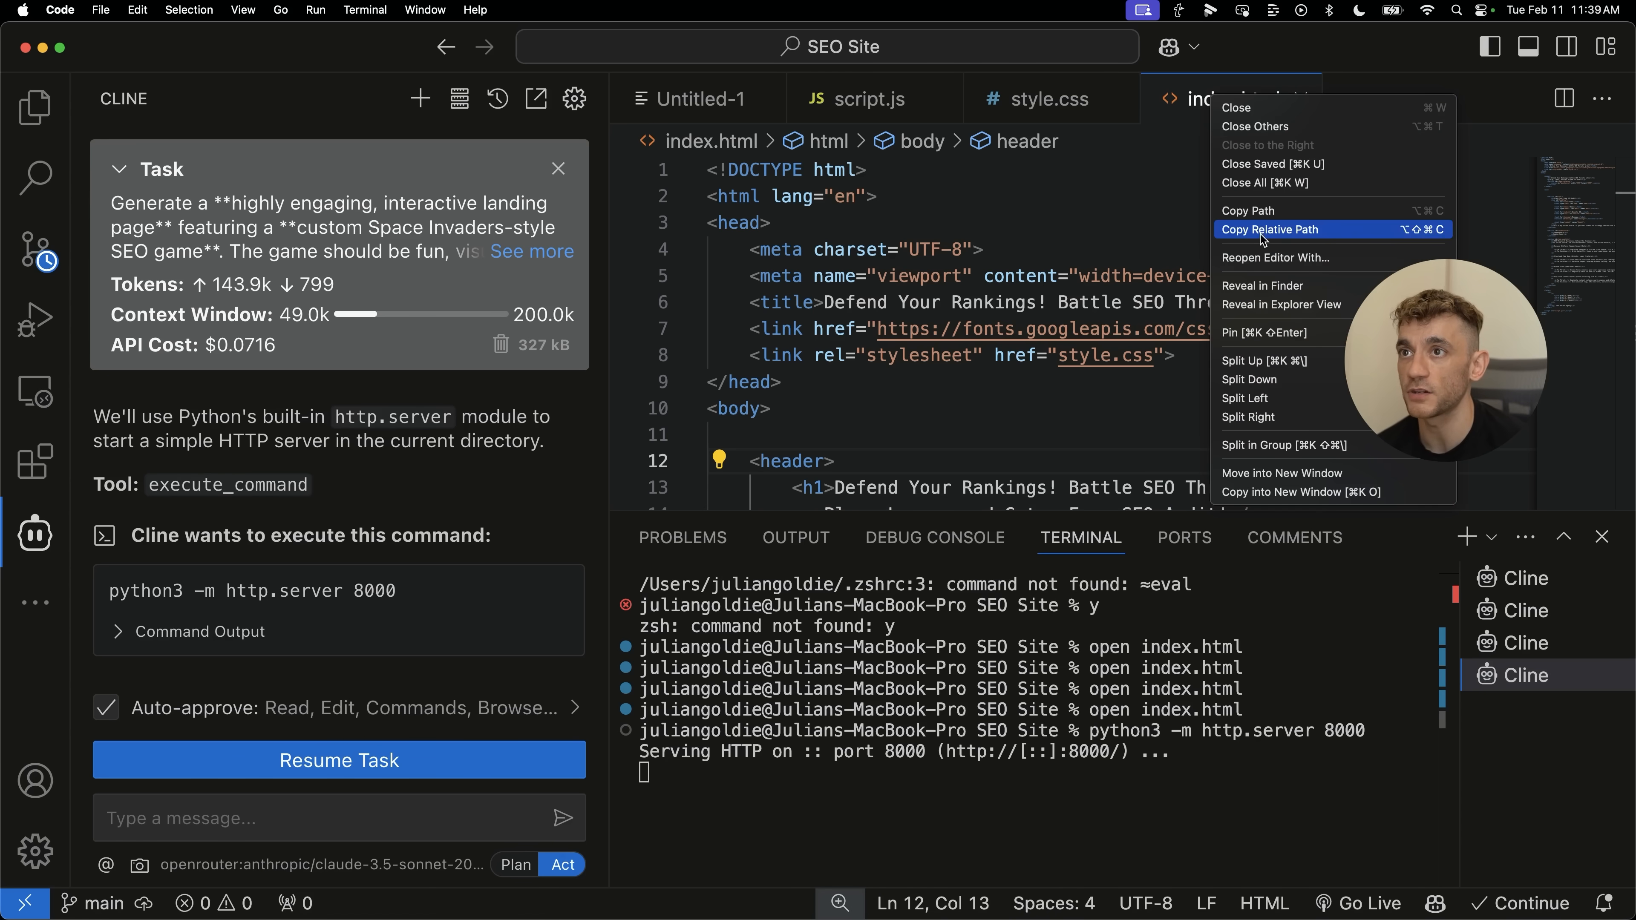
{"action": "mouse_move", "coordinate": [1269, 289]}
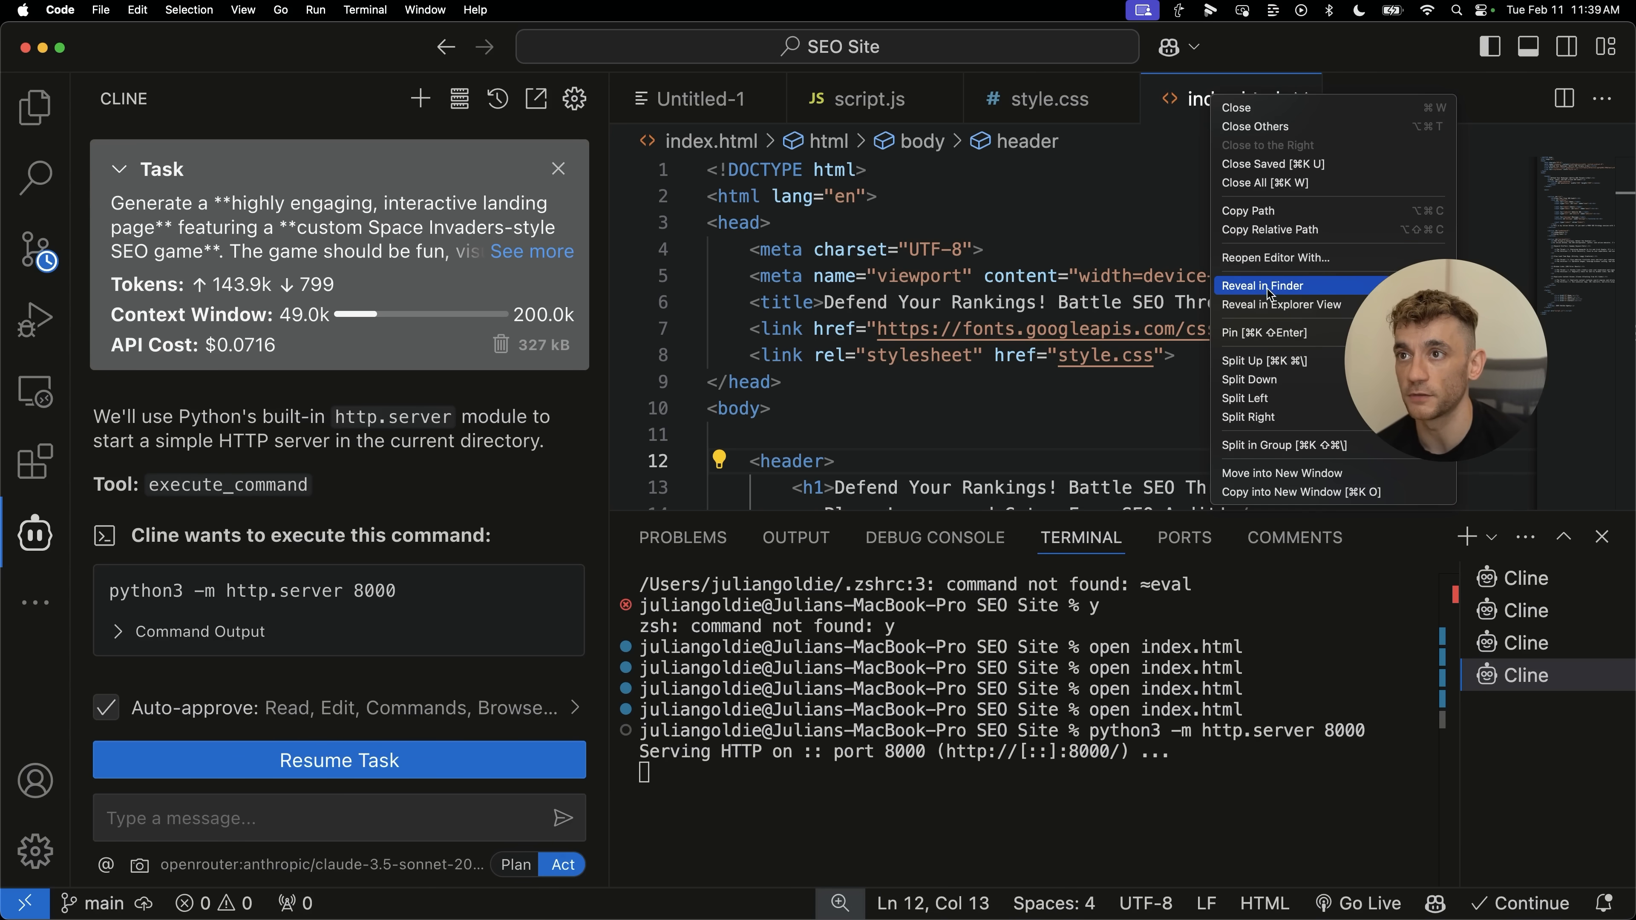
{"action": "left_click", "coordinate": [1261, 285]}
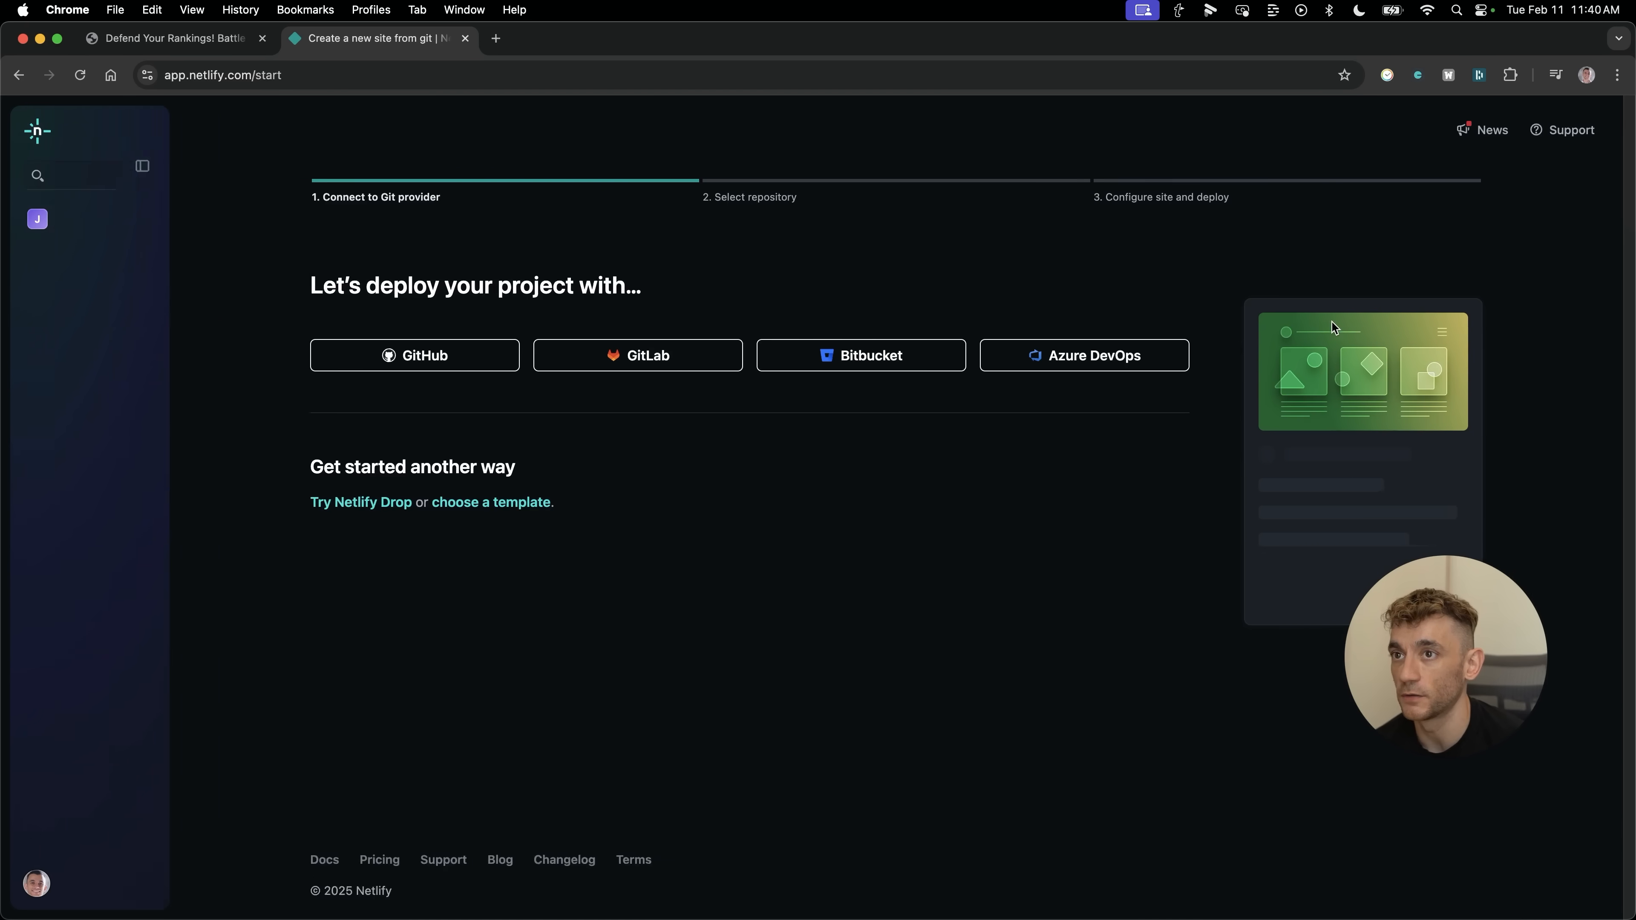
Deploy the SEO Site folder by dragging it from Finder onto the Netlify Drop zone.
{"action": "left_click", "coordinate": [360, 502]}
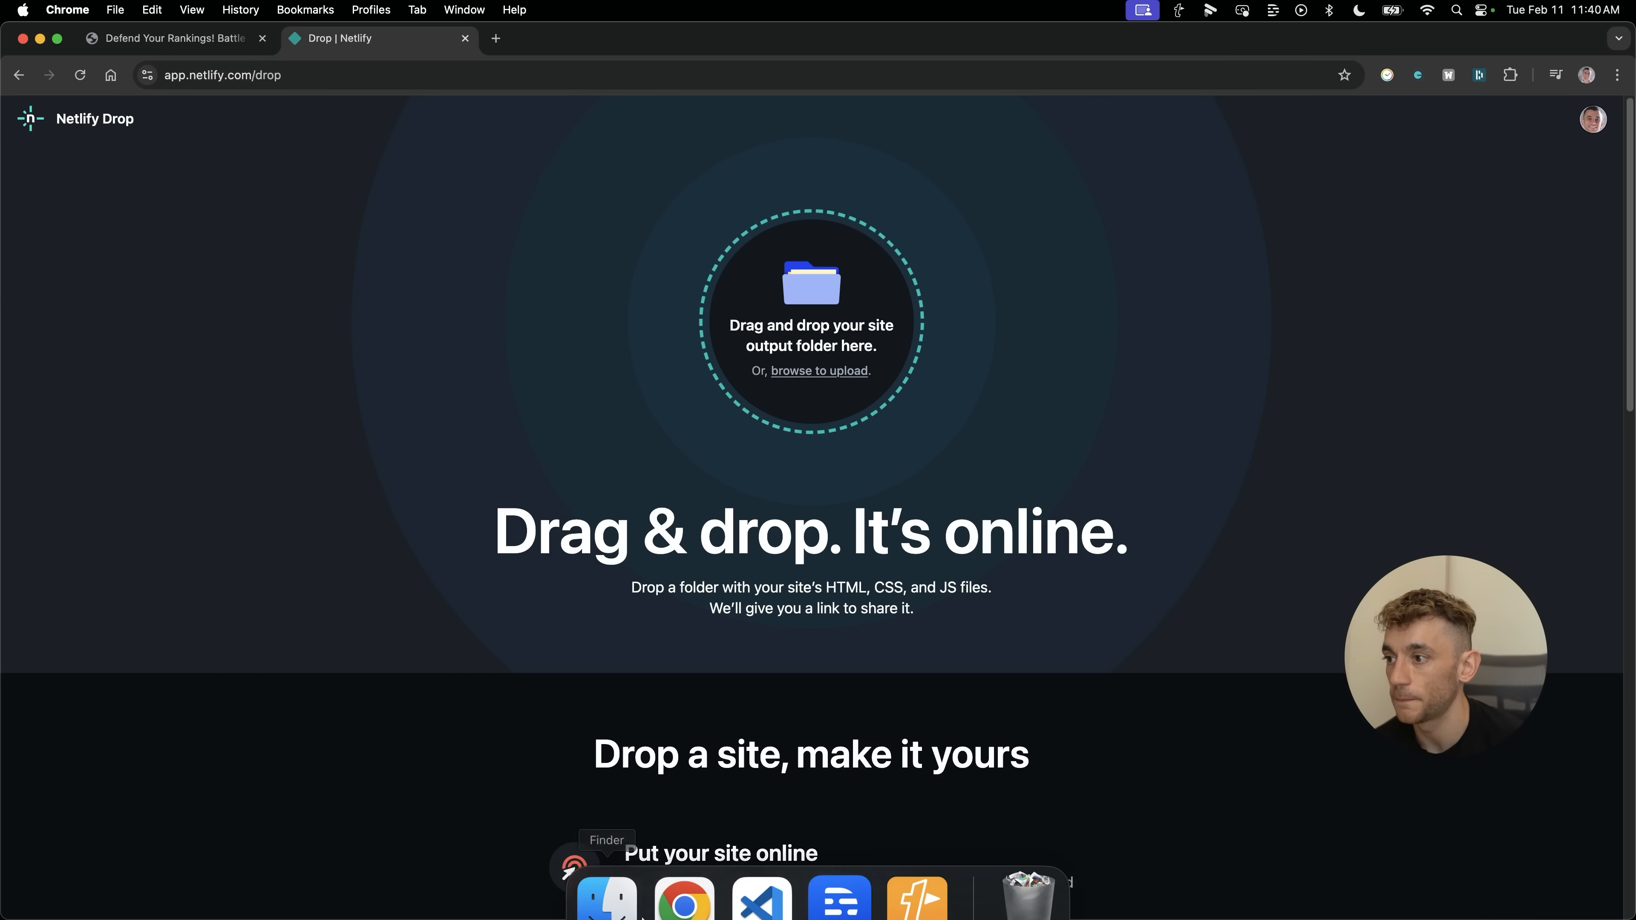
{"action": "left_click", "coordinate": [606, 898]}
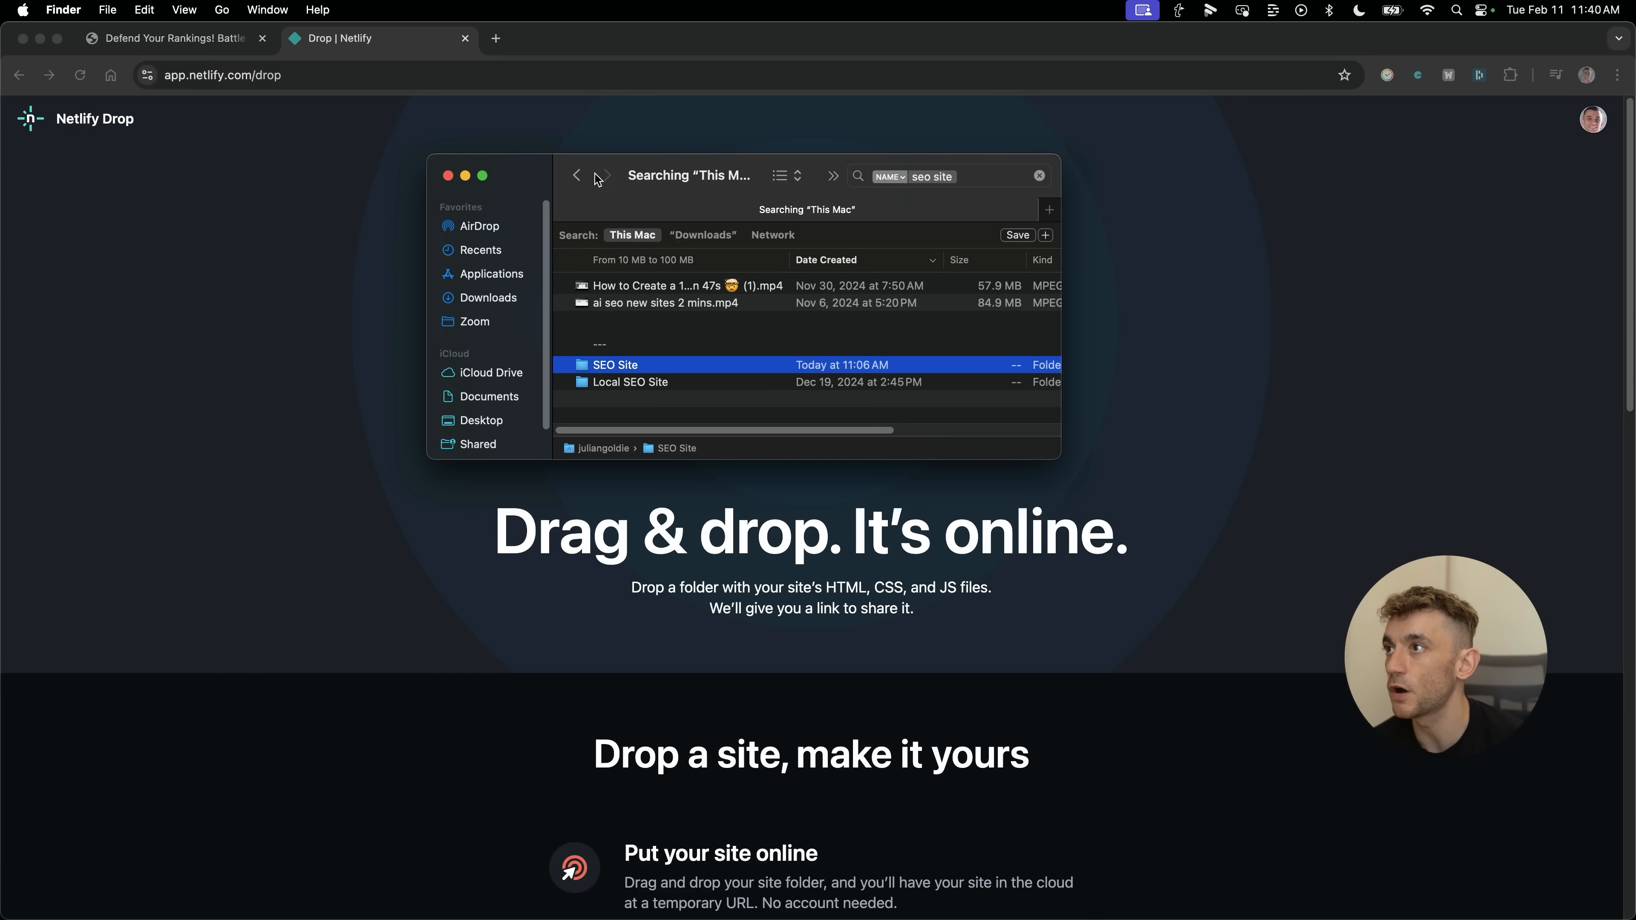
{"action": "left_click_drag", "start_coordinate": [614, 364], "coordinate": [810, 320]}
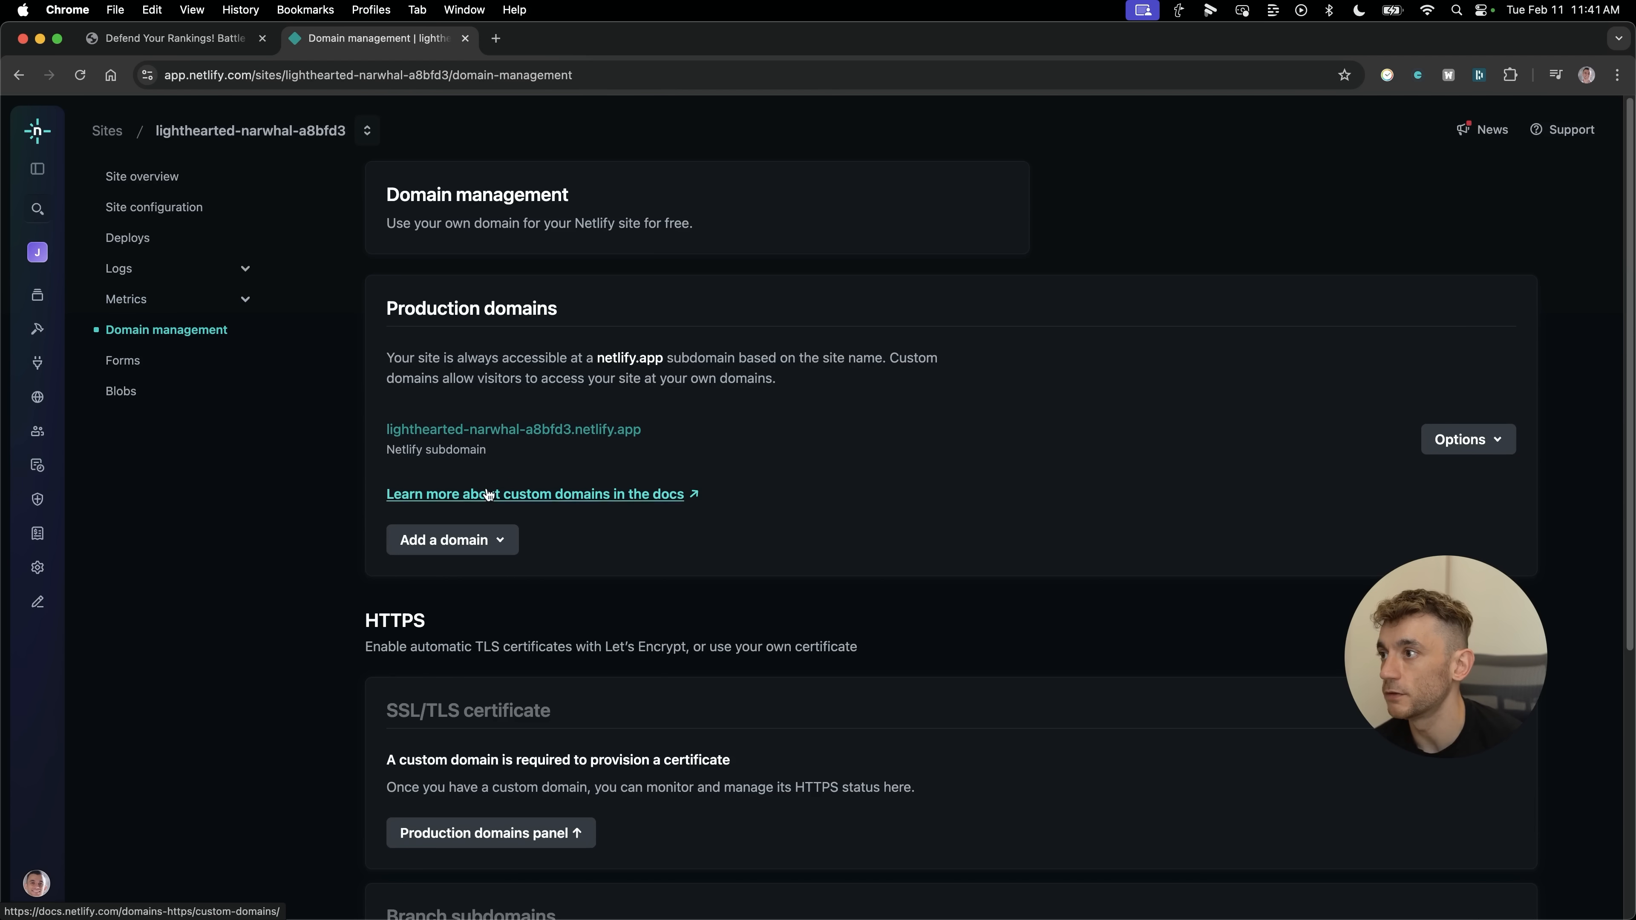
Search Netlify's buy-a-domain page for bestseogame.com to see available names and prices.
{"action": "left_click", "coordinate": [450, 539]}
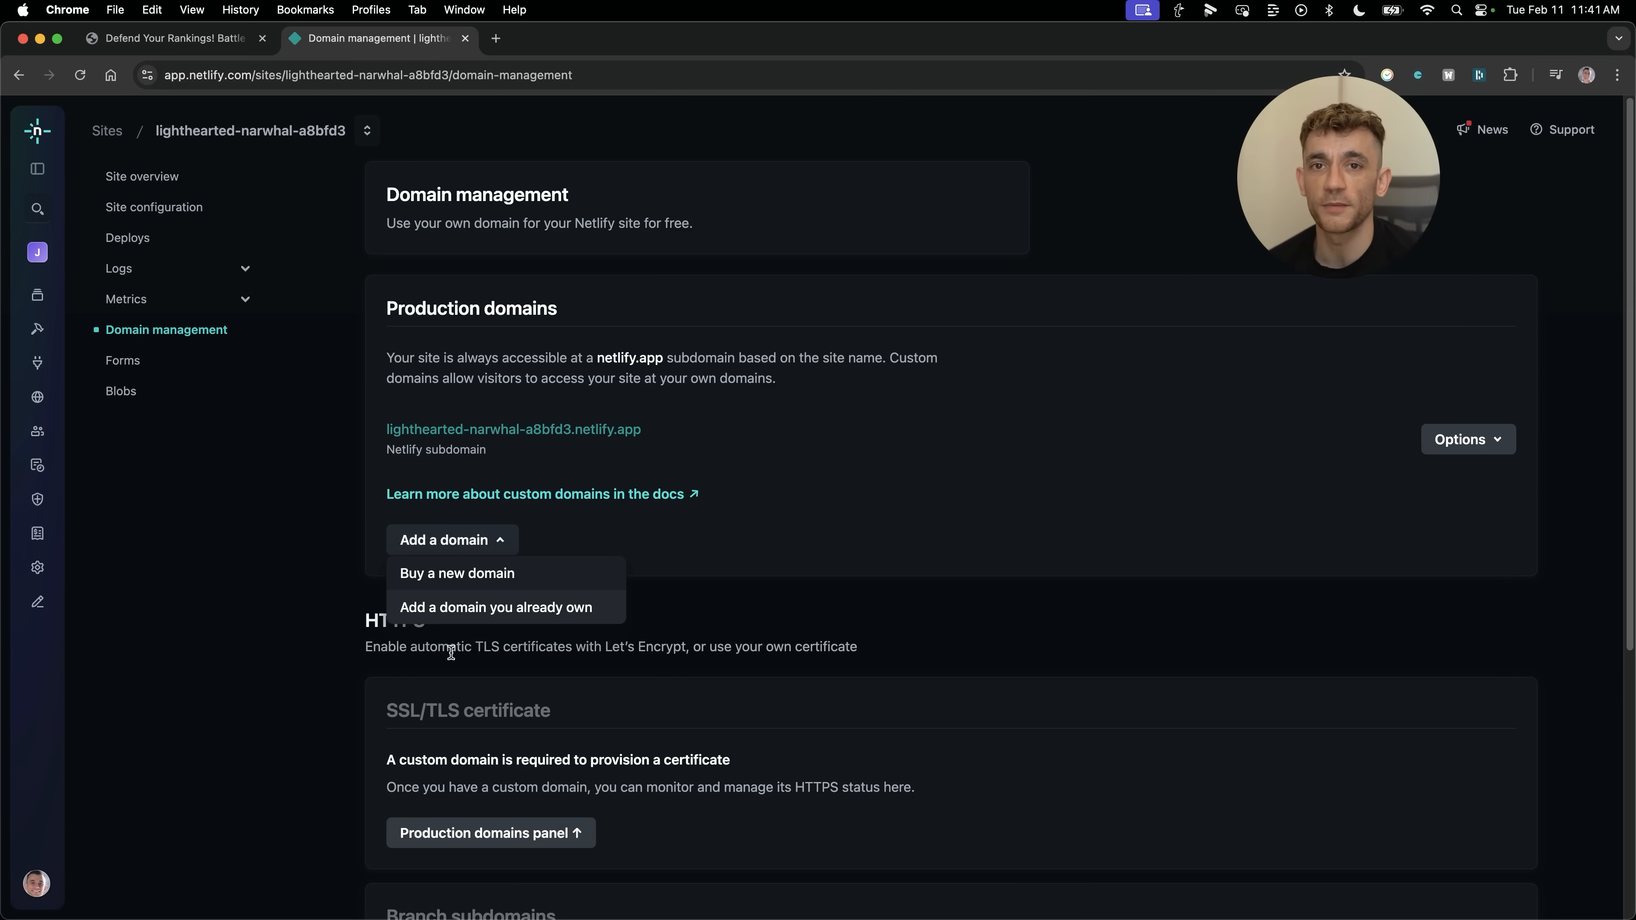
{"action": "left_click", "coordinate": [457, 573]}
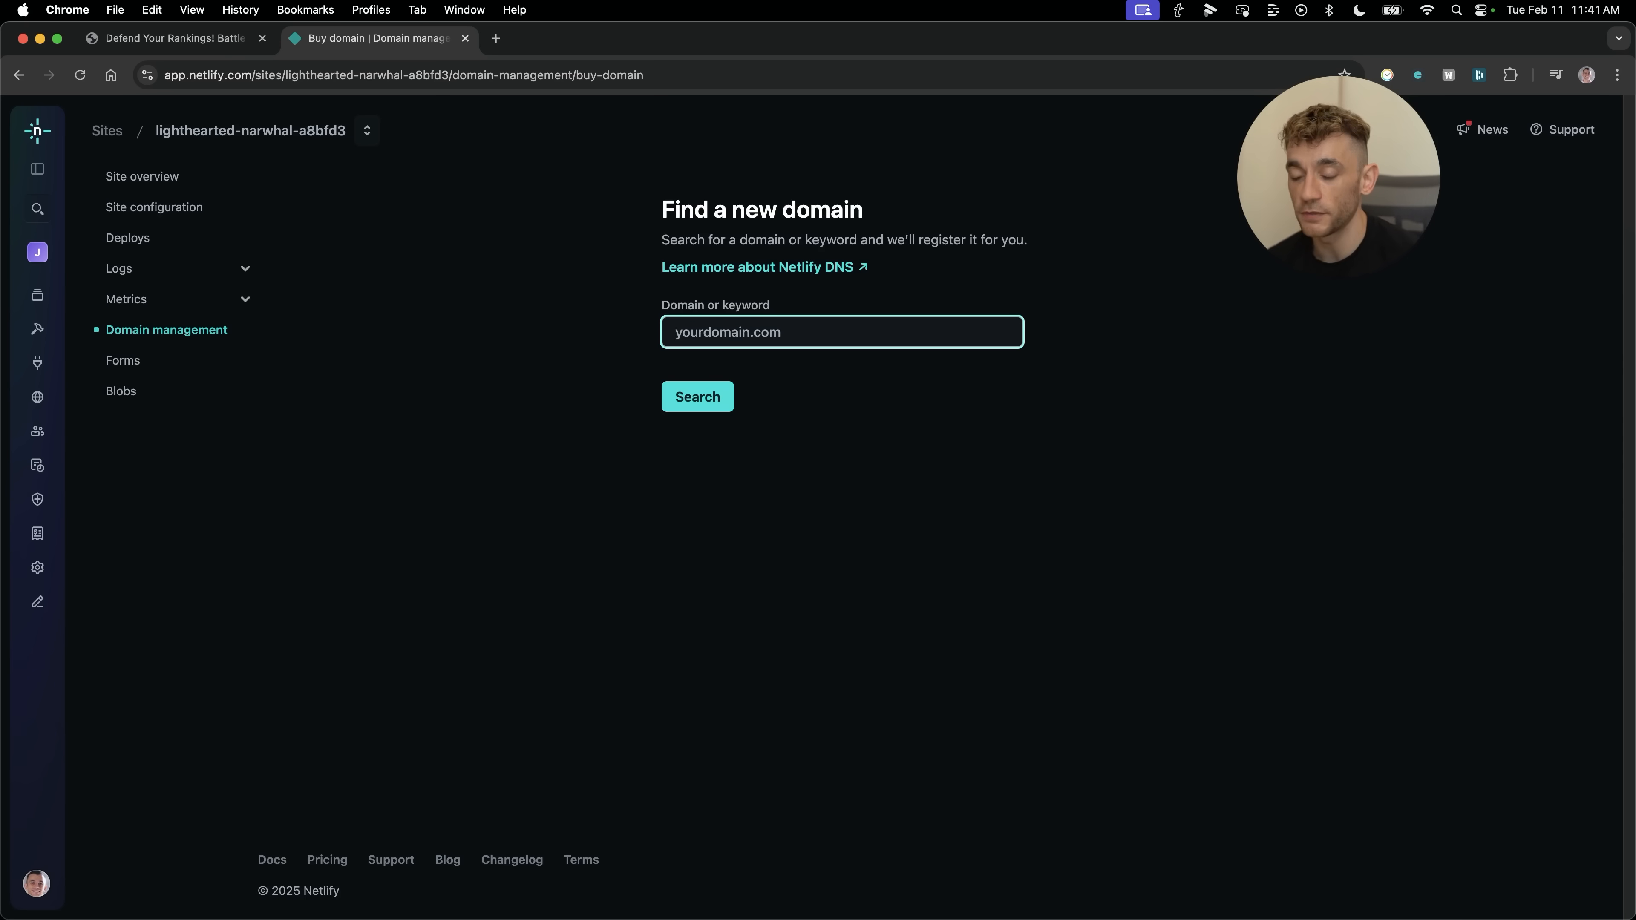
{"action": "left_click", "coordinate": [697, 396]}
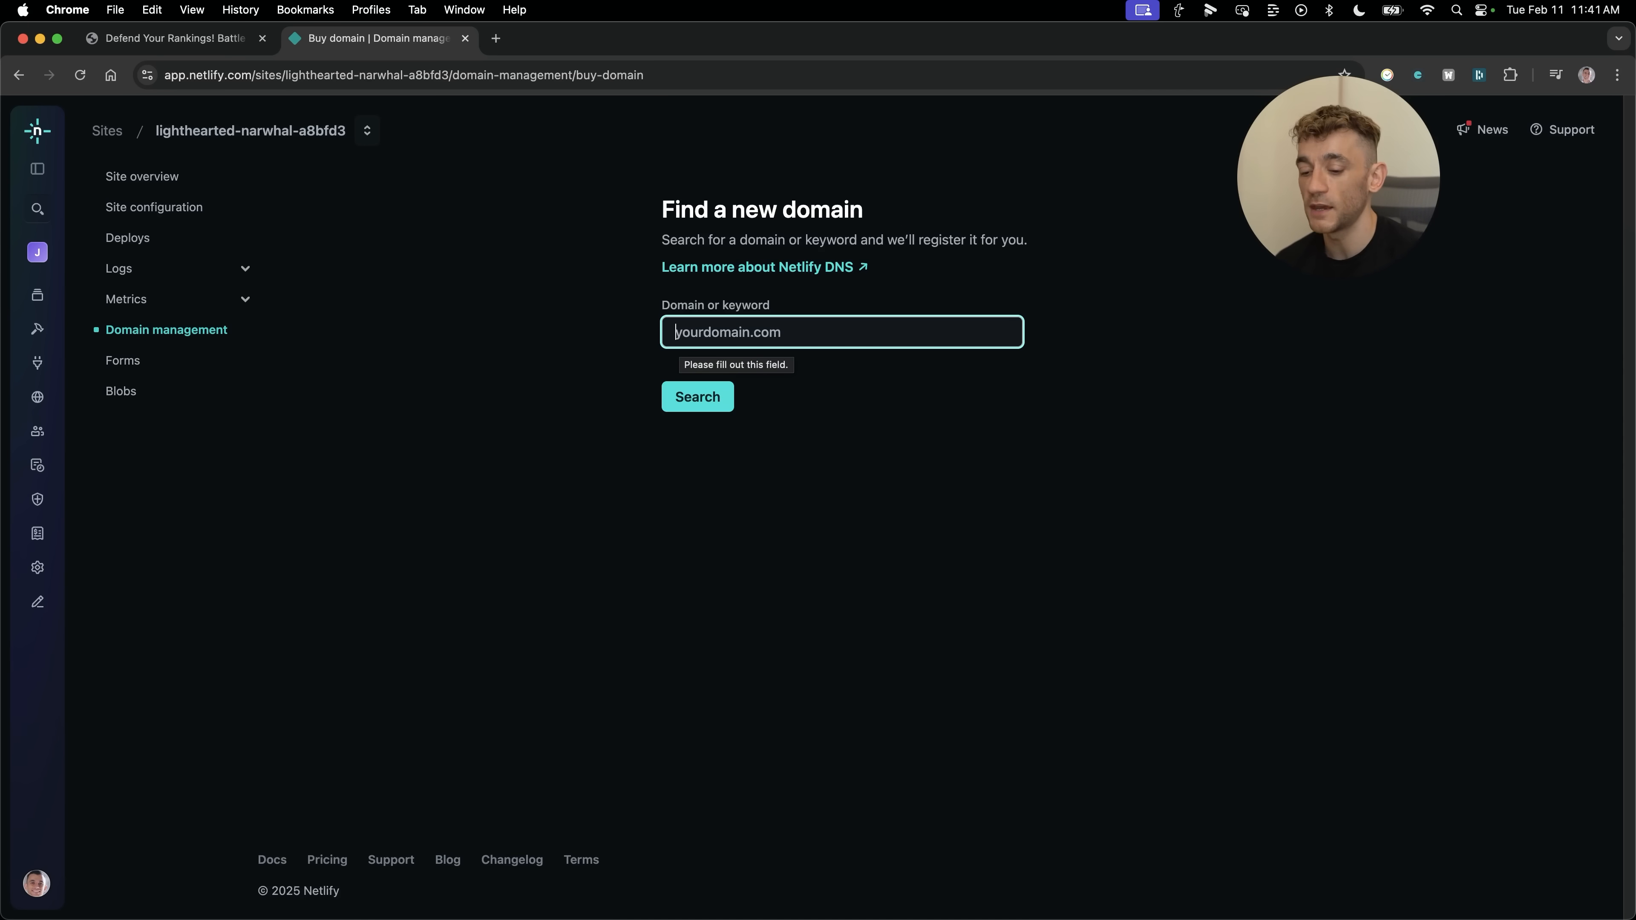
{"action": "left_click", "coordinate": [697, 397]}
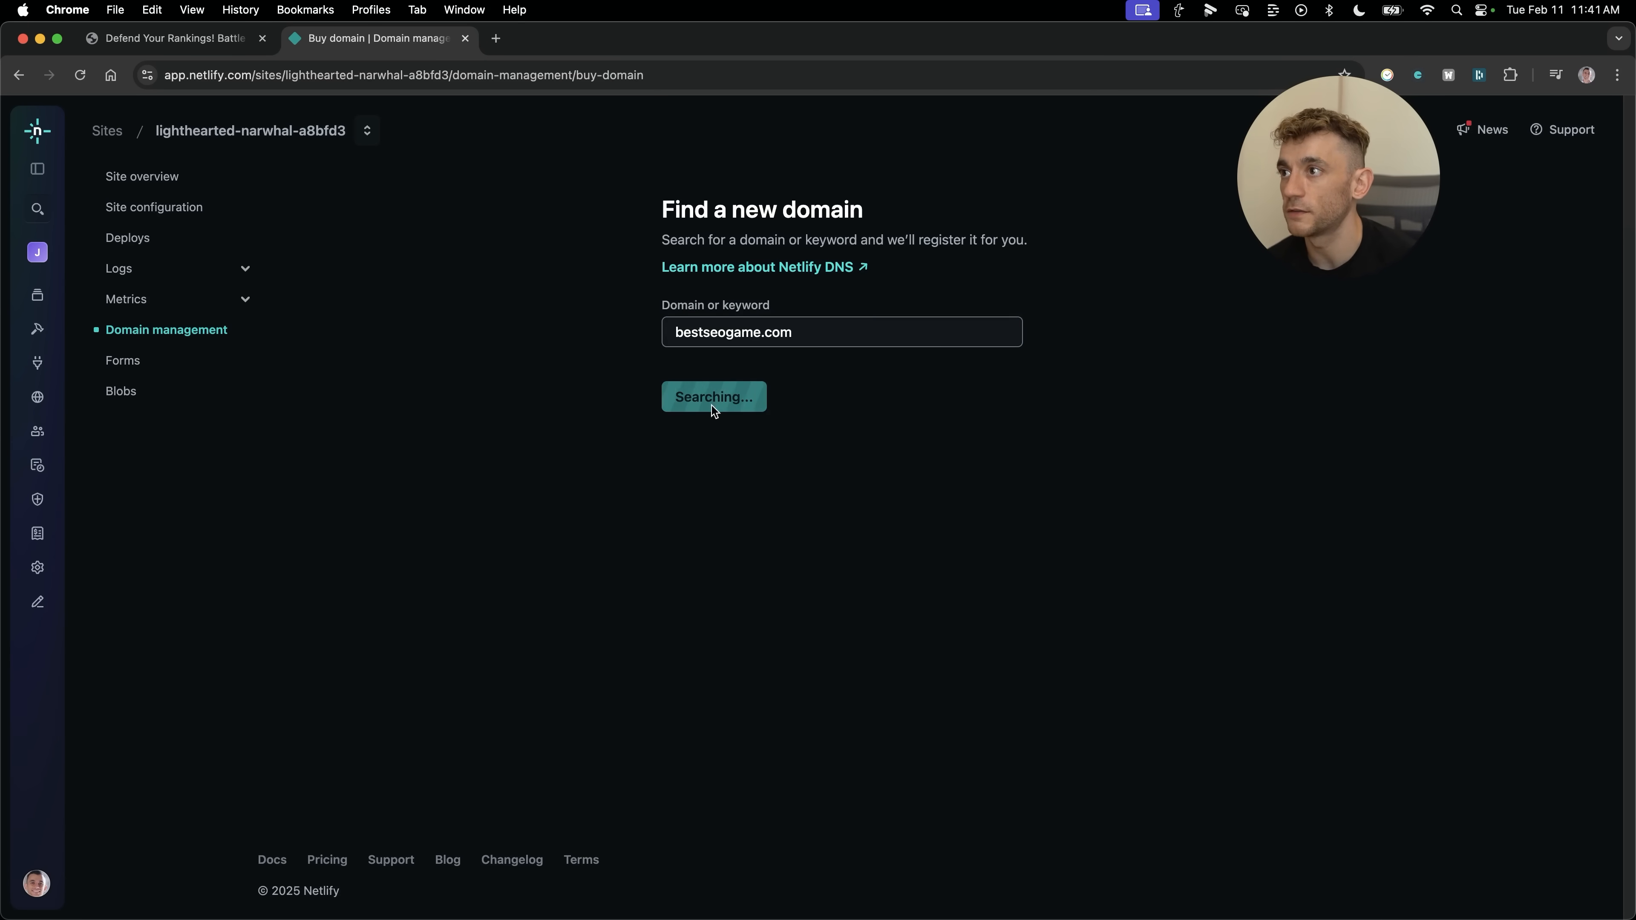
{"action": "left_click", "coordinate": [714, 396]}
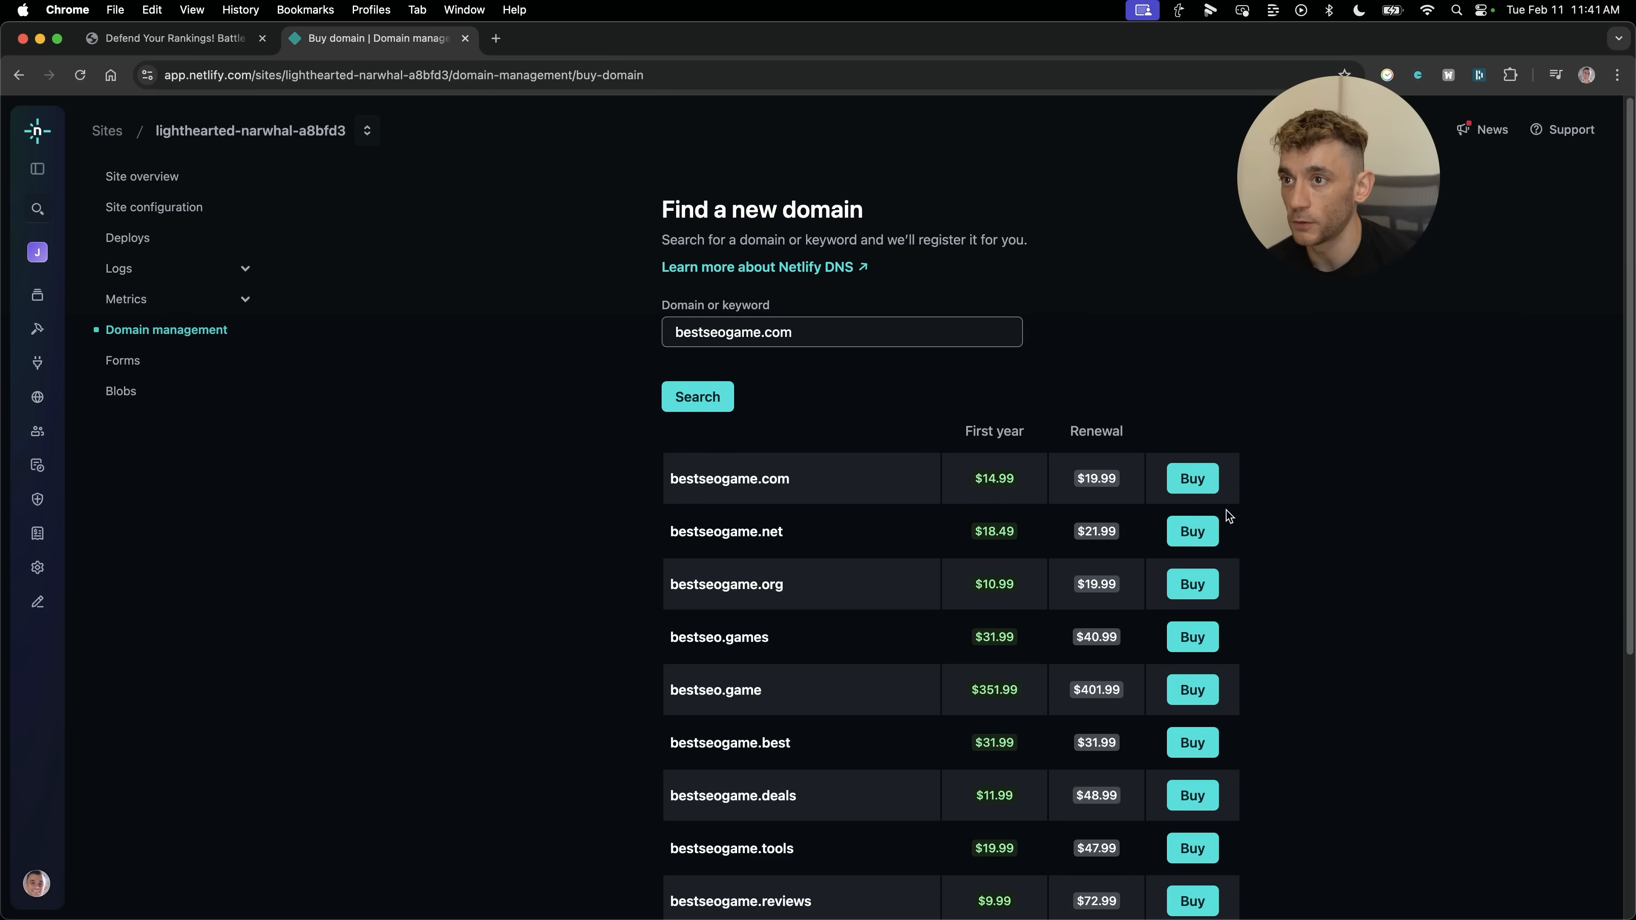
Return to the deployed site's overview, then move on to the Skool classroom.
{"action": "left_click", "coordinate": [143, 176]}
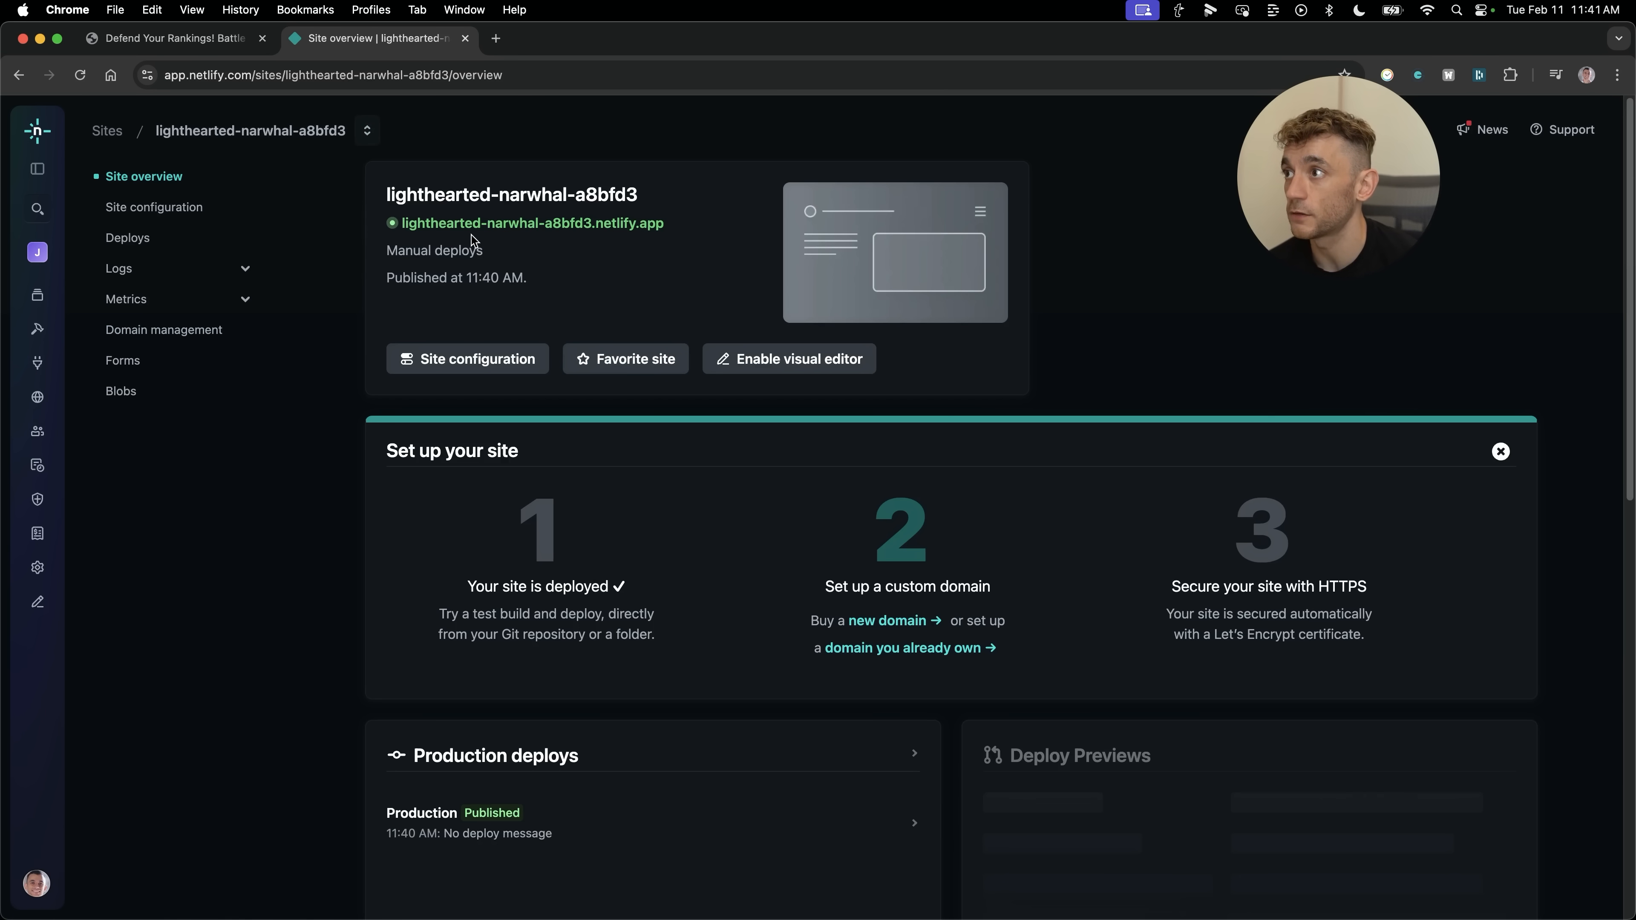
{"action": "mouse_move", "coordinate": [532, 223]}
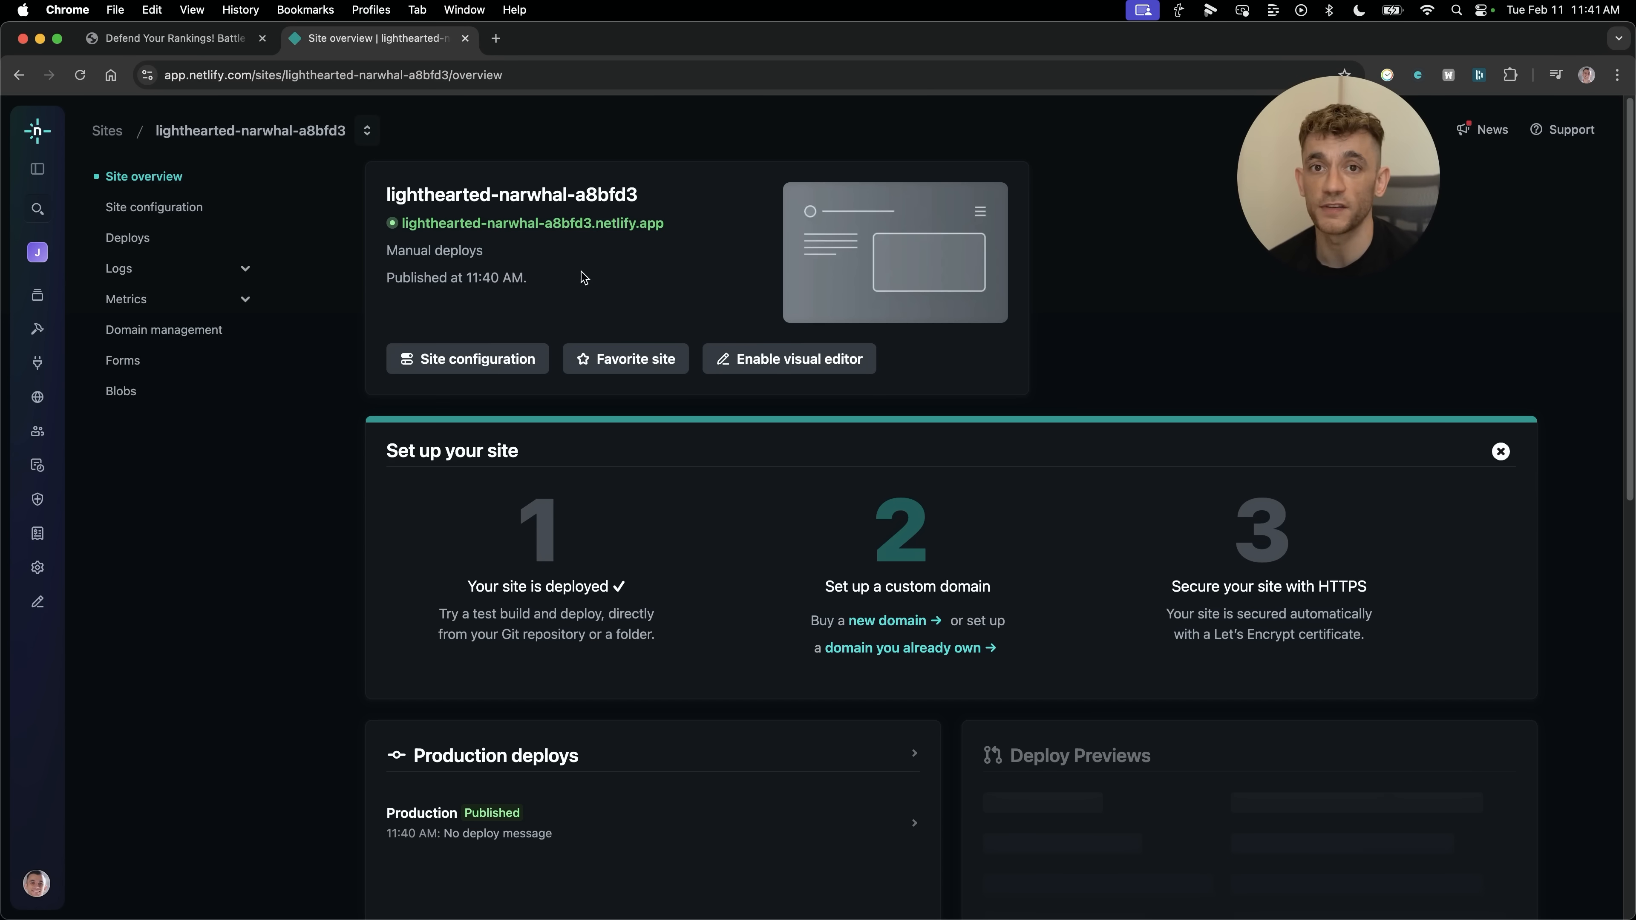
{"action": "left_click", "coordinate": [761, 869]}
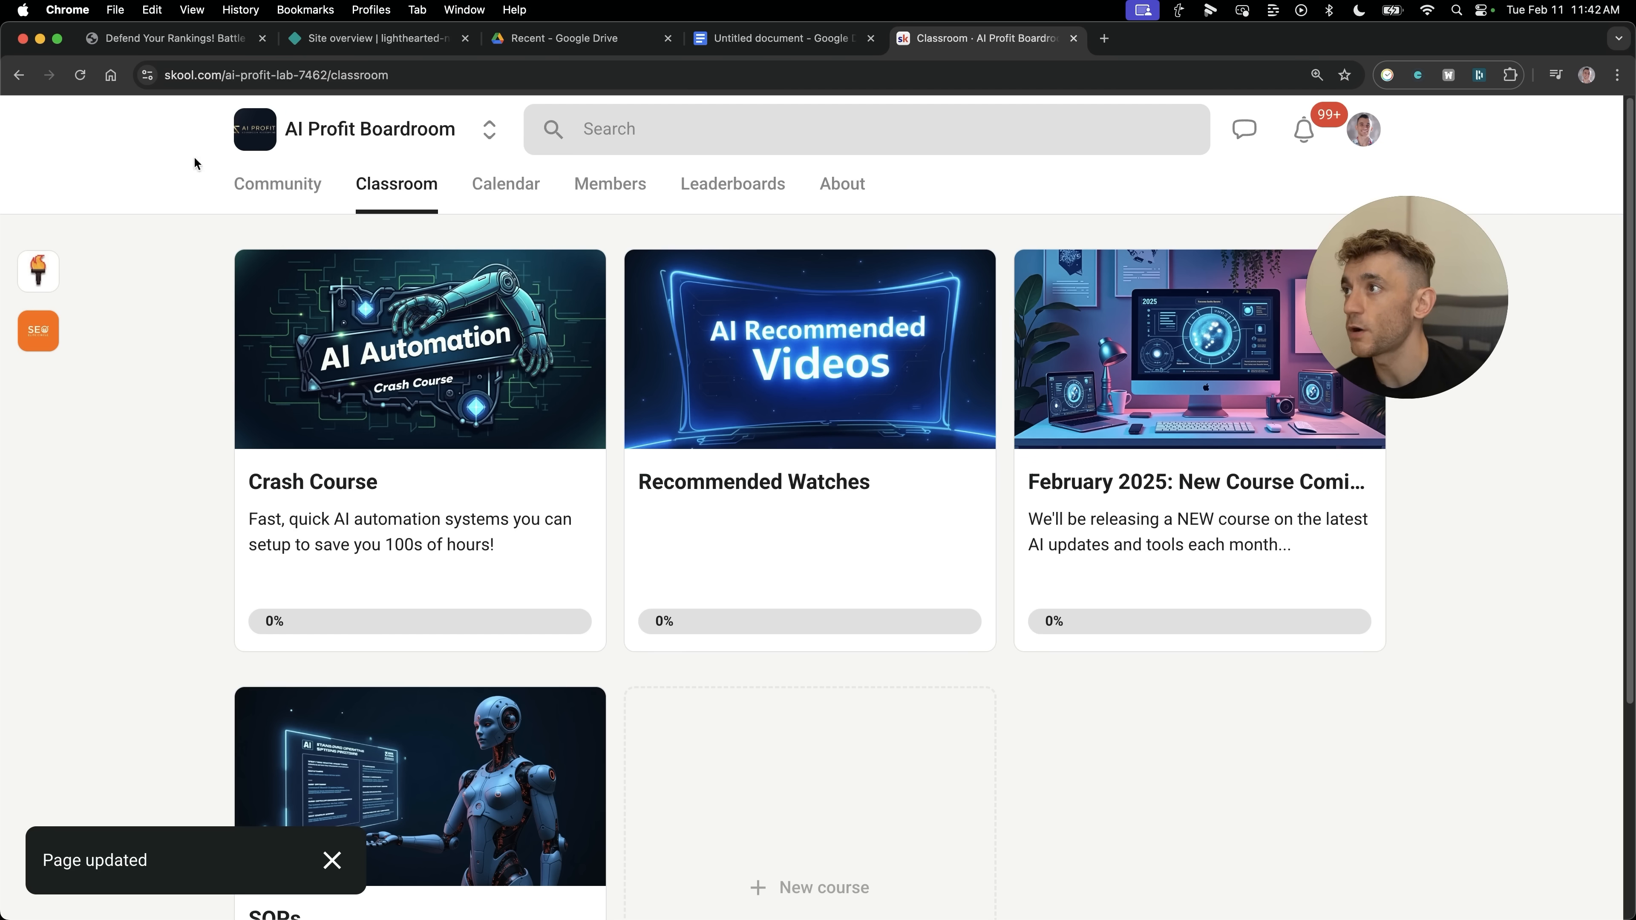
View the SOPs course's 'Cline 3.3 + Gemini 2.0' lesson at normal zoom, then go back to the course list.
{"action": "scroll", "scroll_direction": "down", "scroll_amount": 3}
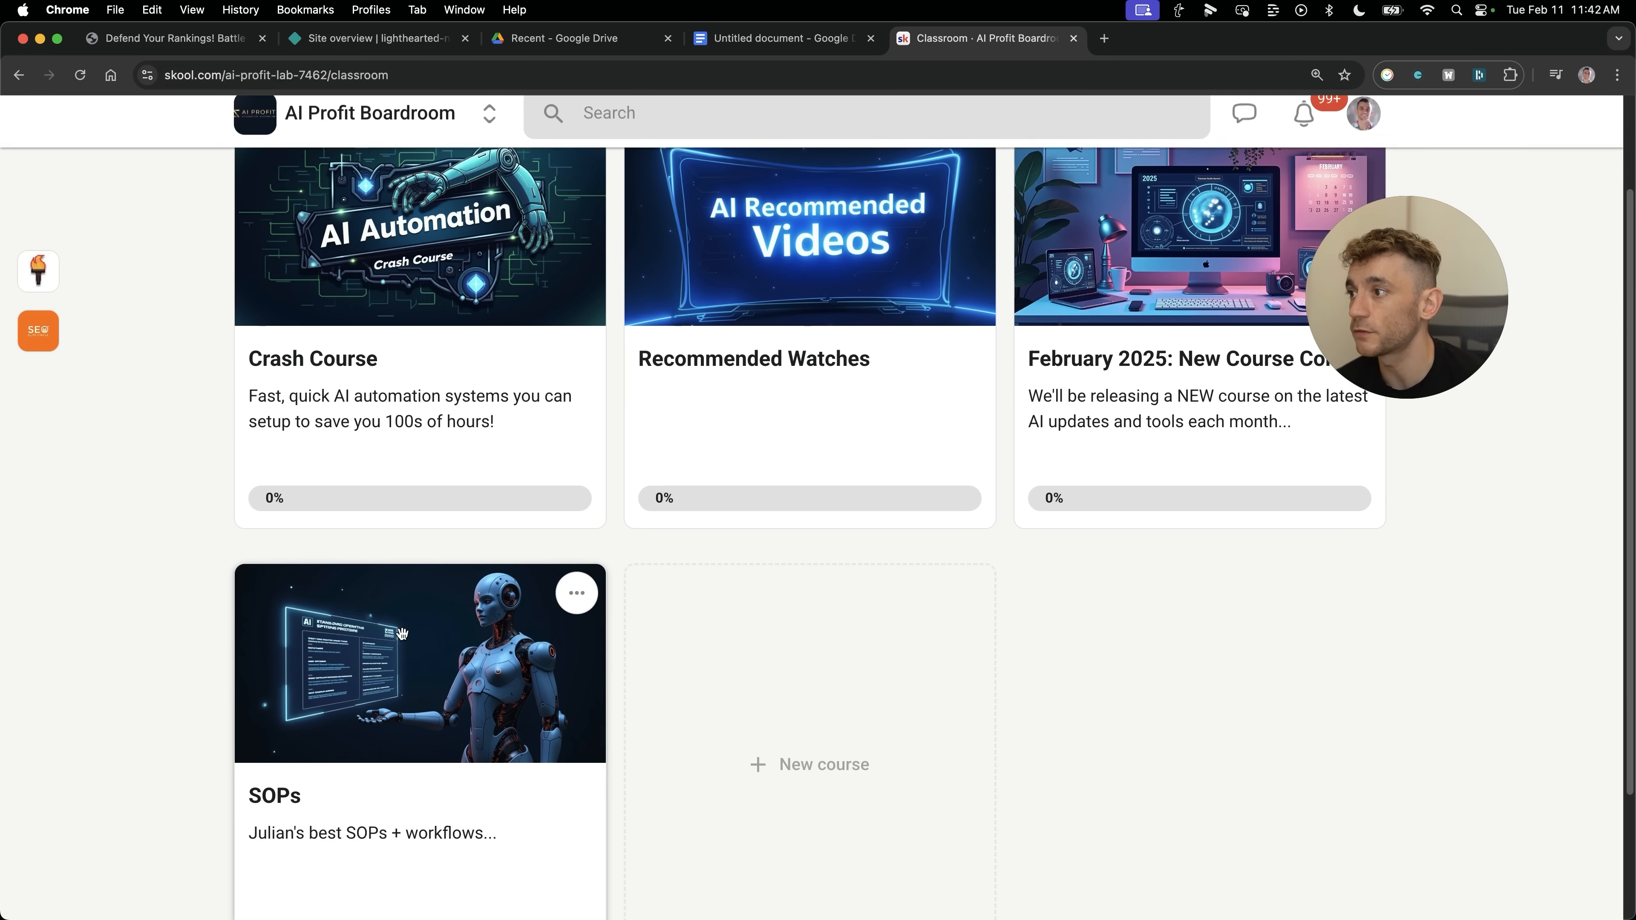
{"action": "left_click", "coordinate": [419, 663]}
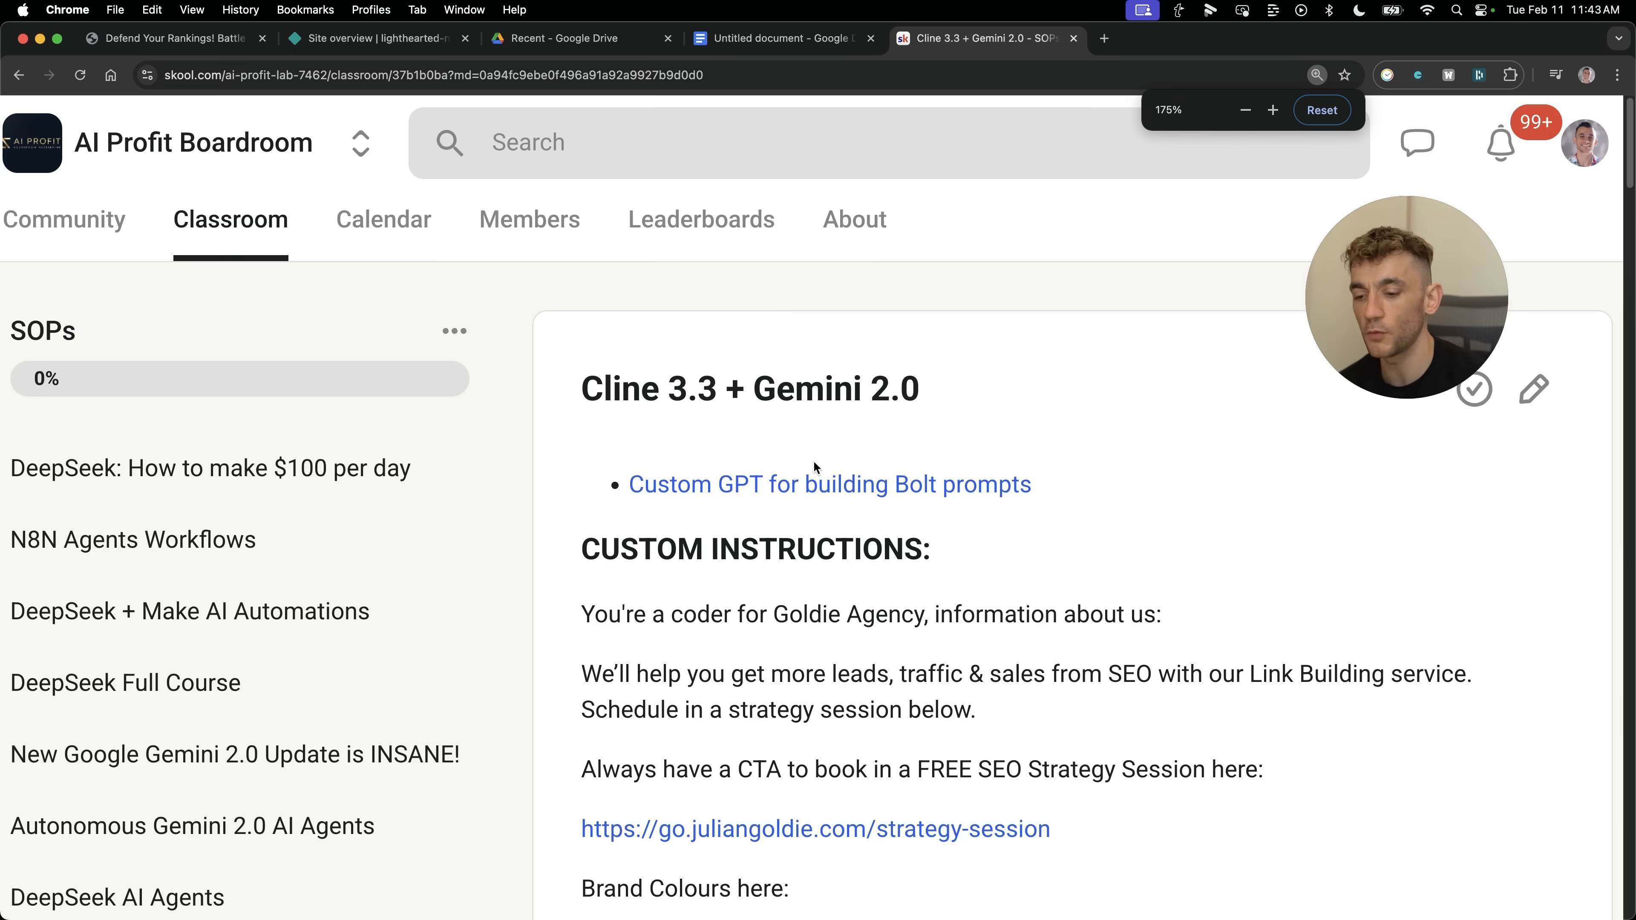
{"action": "left_click", "coordinate": [1321, 110]}
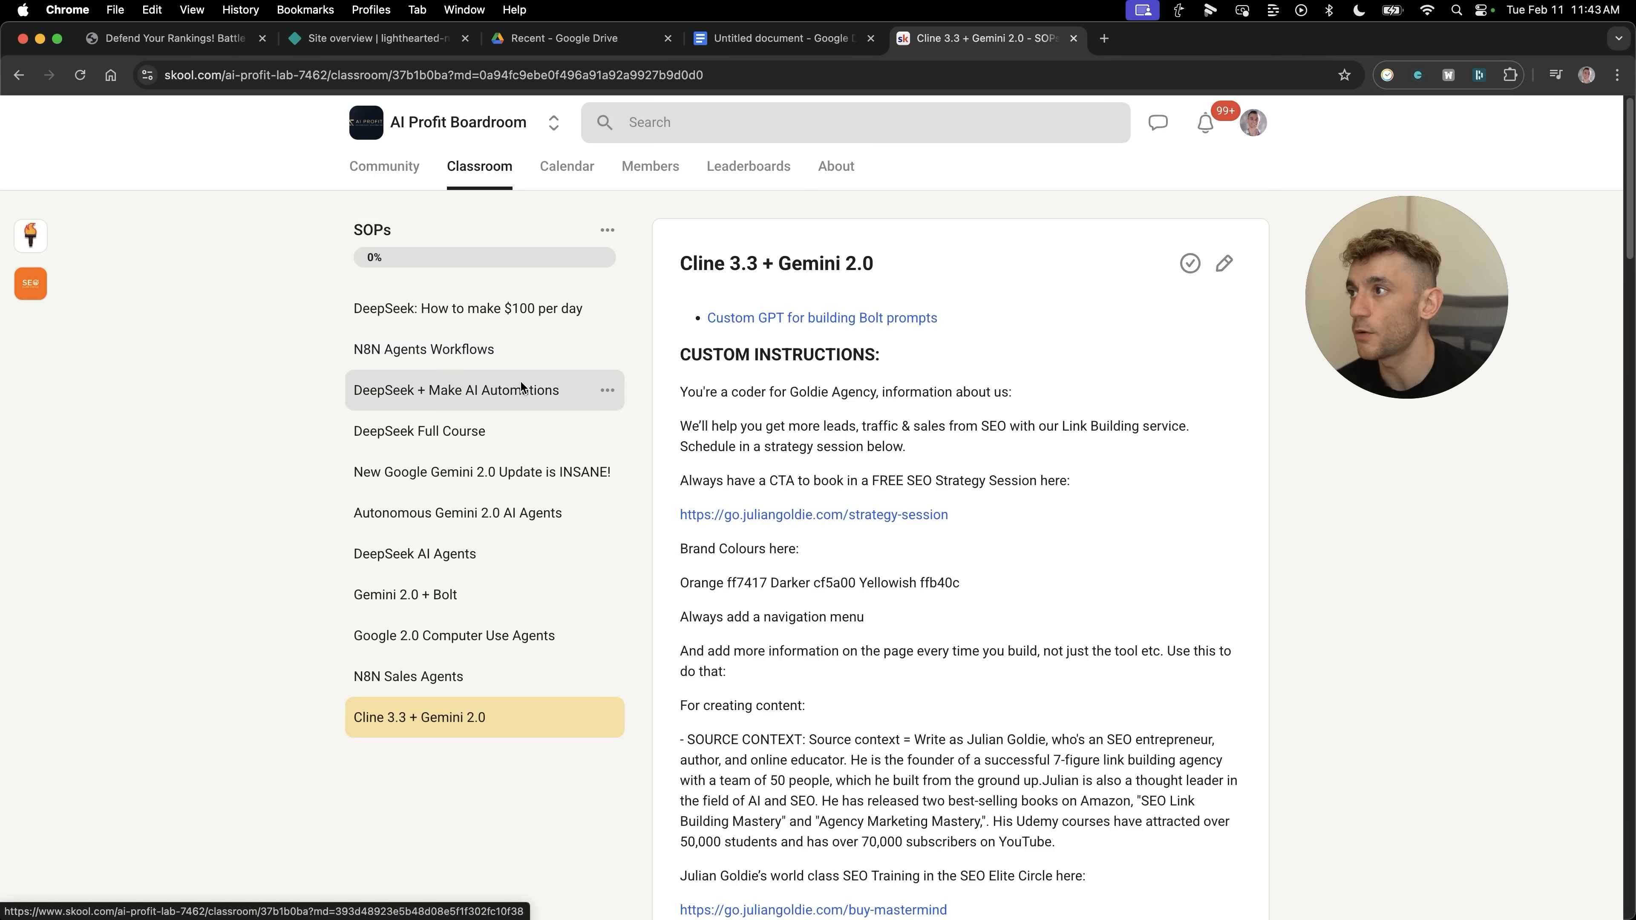
{"action": "left_click", "coordinate": [423, 348]}
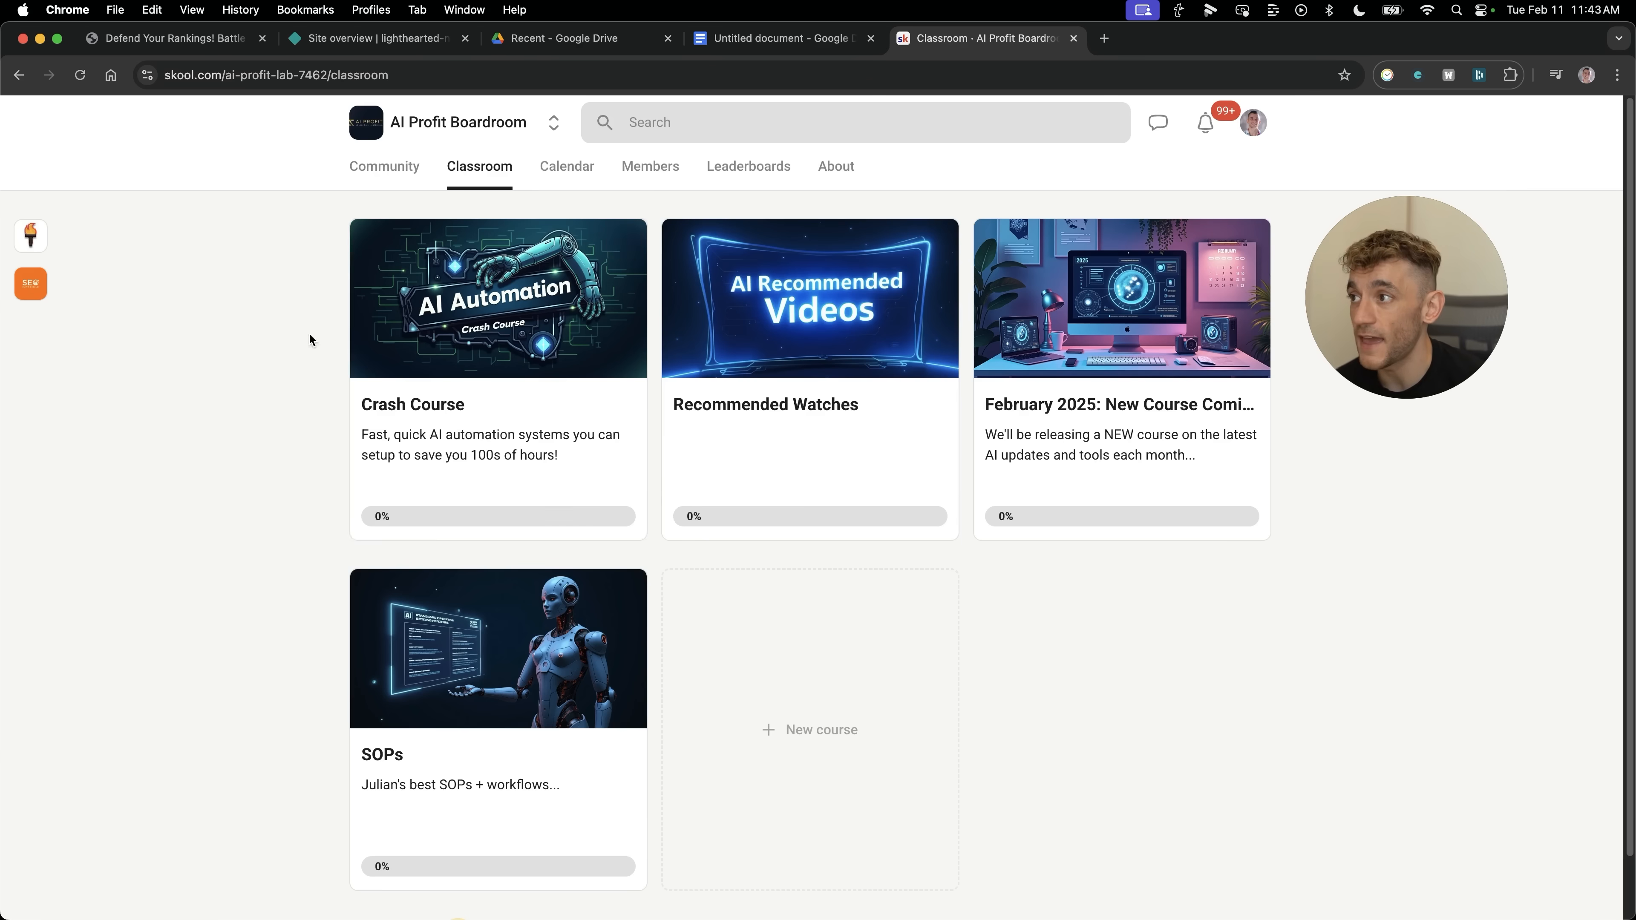
{"action": "mouse_move", "coordinate": [218, 381]}
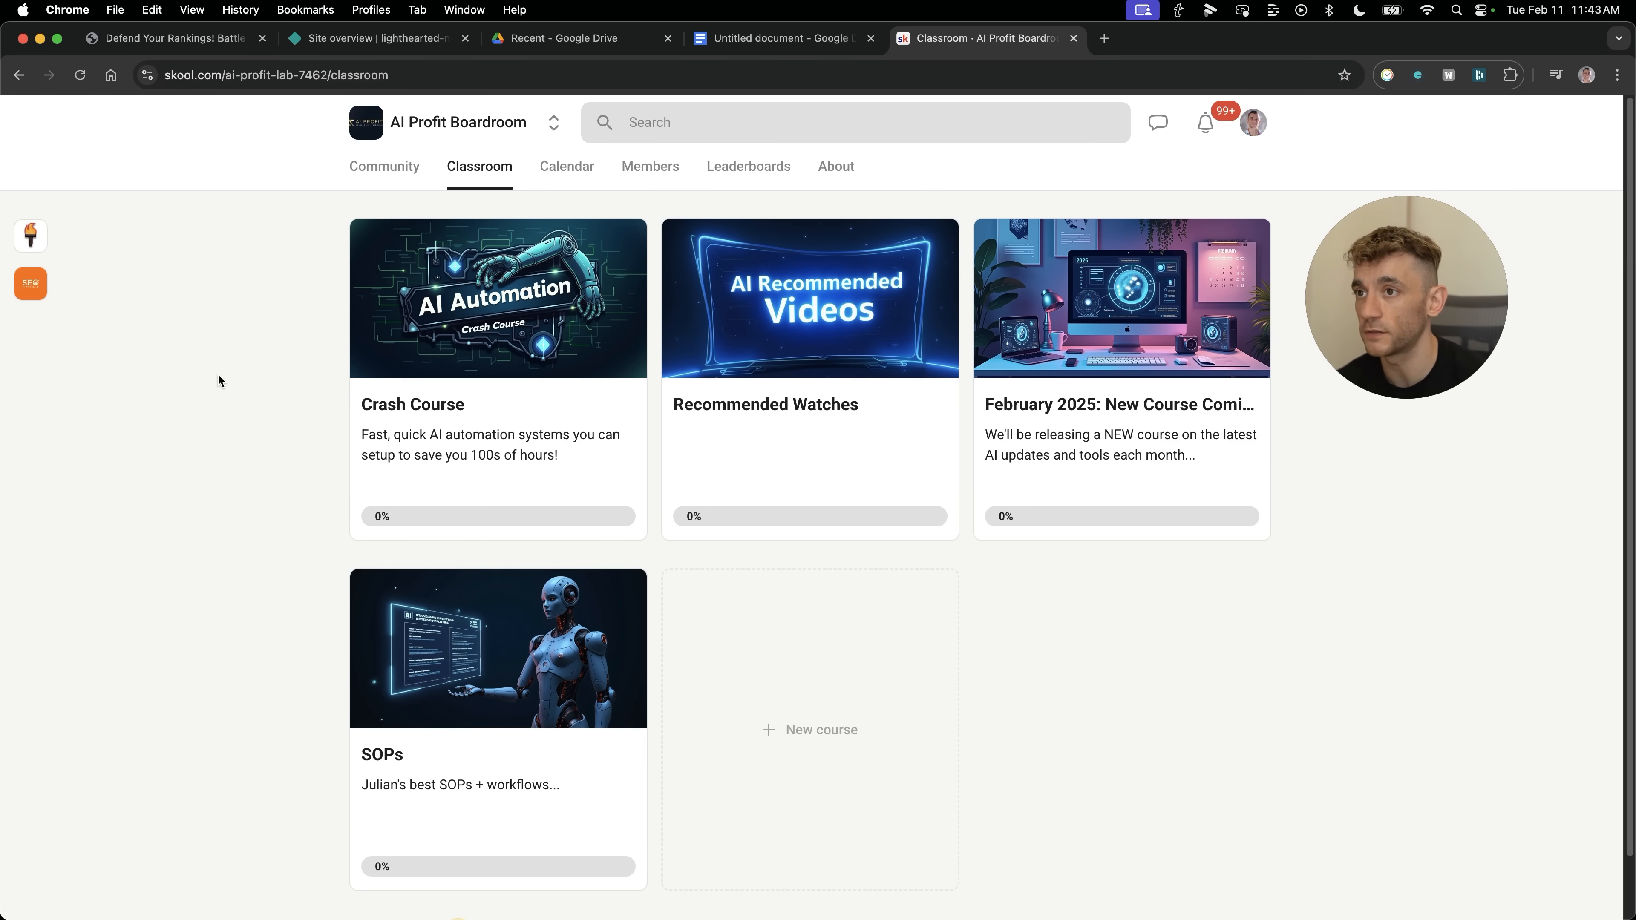
{"action": "left_click", "coordinate": [573, 166]}
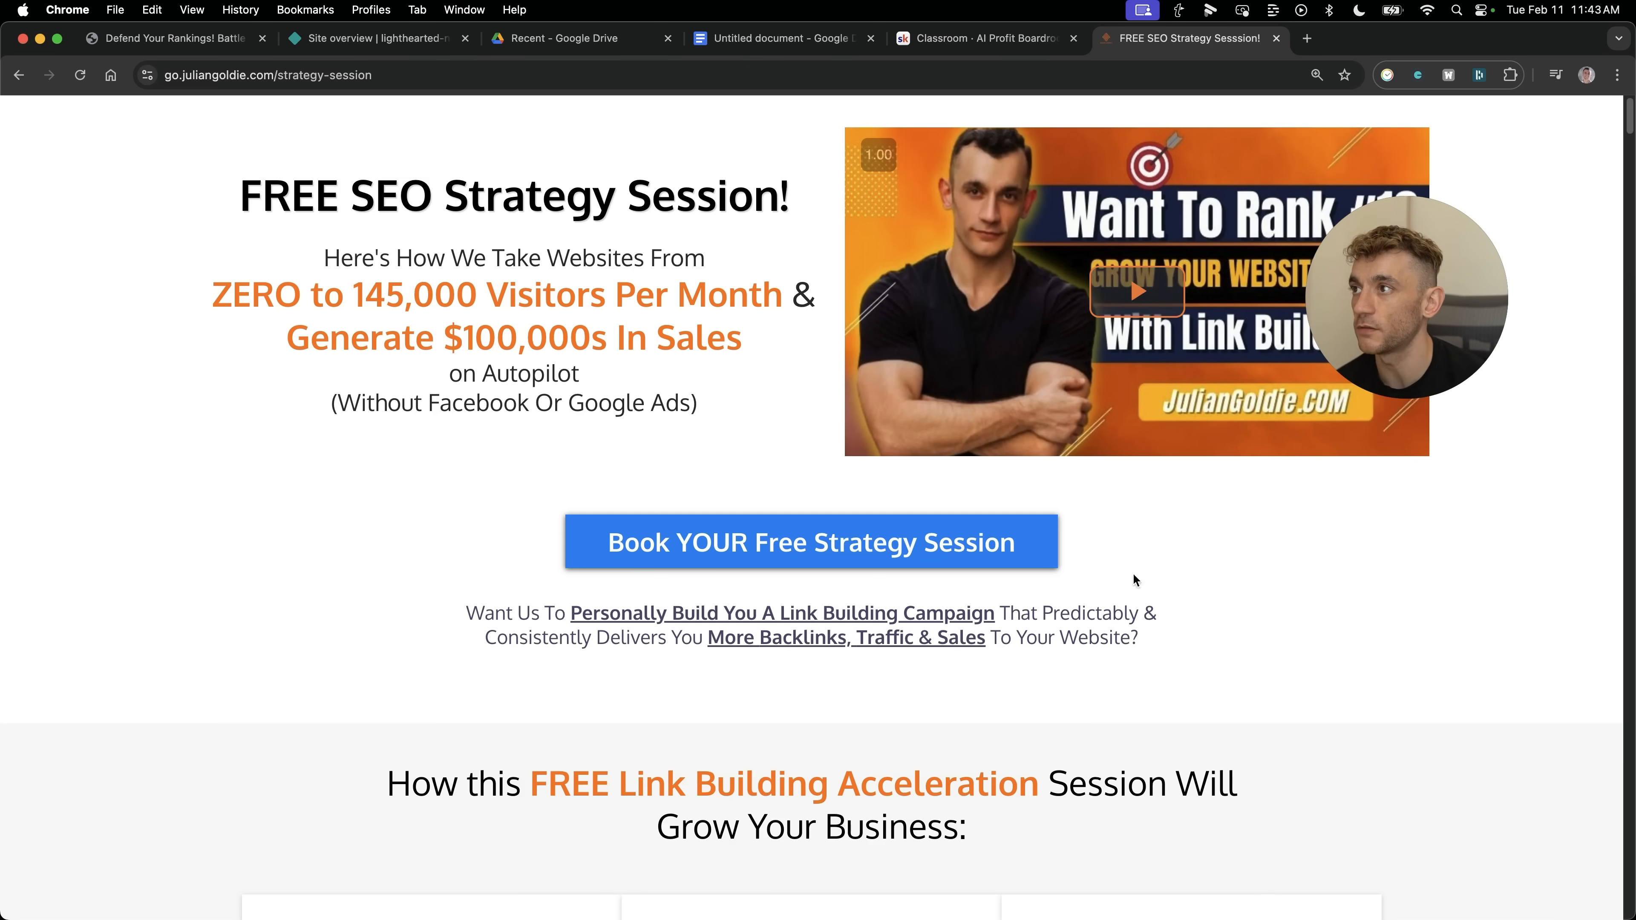
{"action": "mouse_move", "coordinate": [1217, 599]}
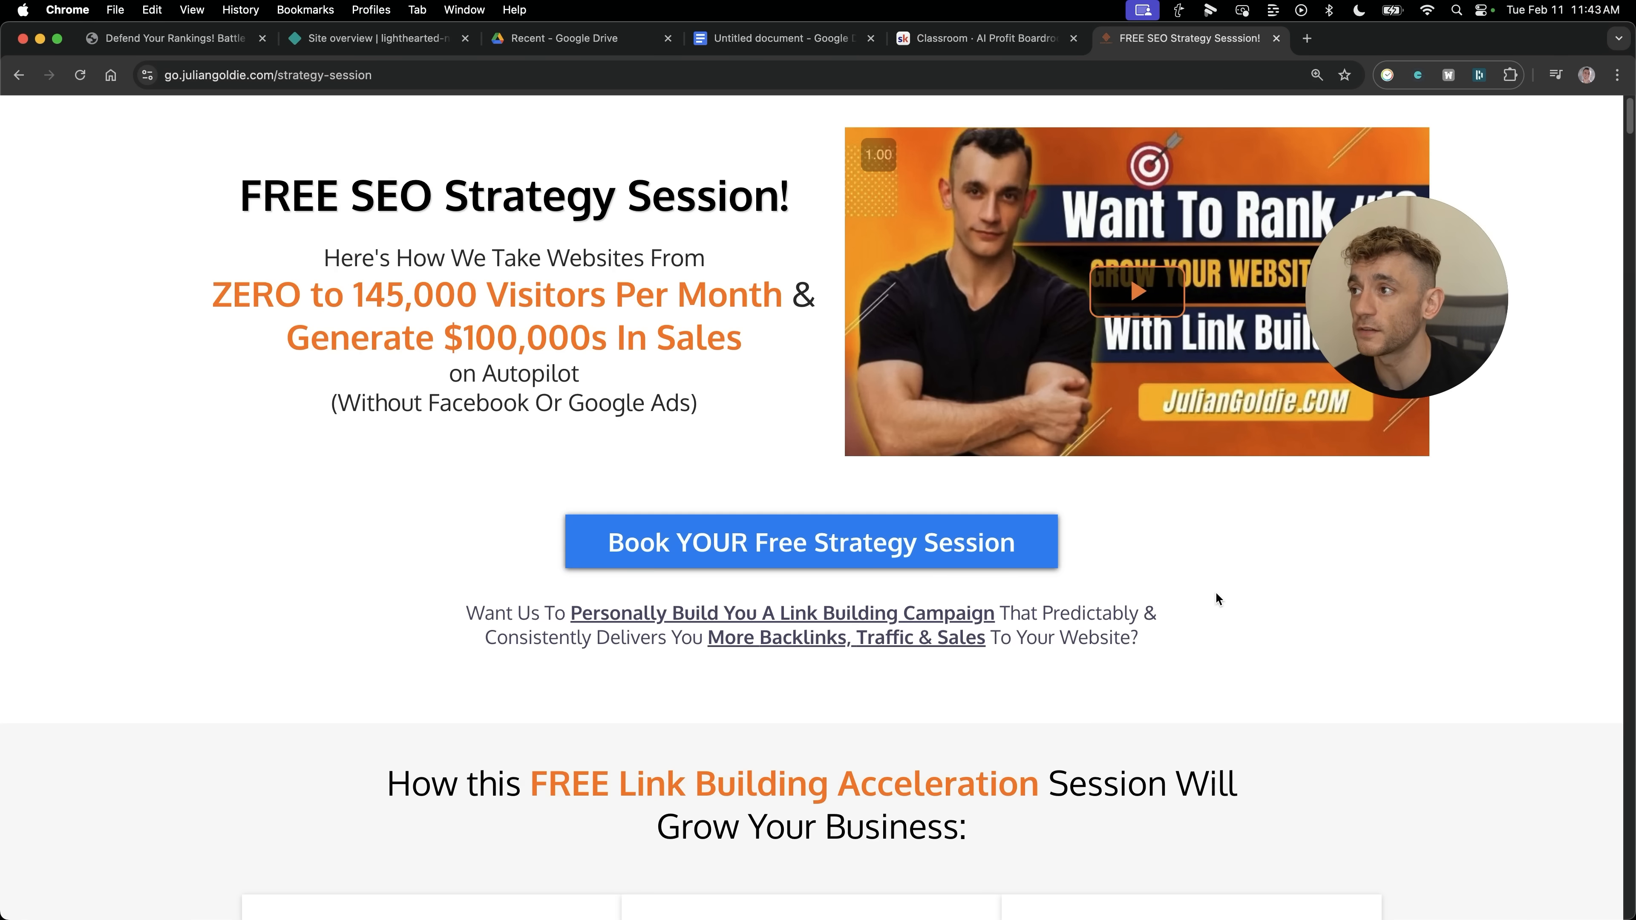
Scroll the strategy-session page past its benefits and case study to the client testimonial videos.
{"action": "scroll", "scroll_direction": "down", "scroll_amount": 3}
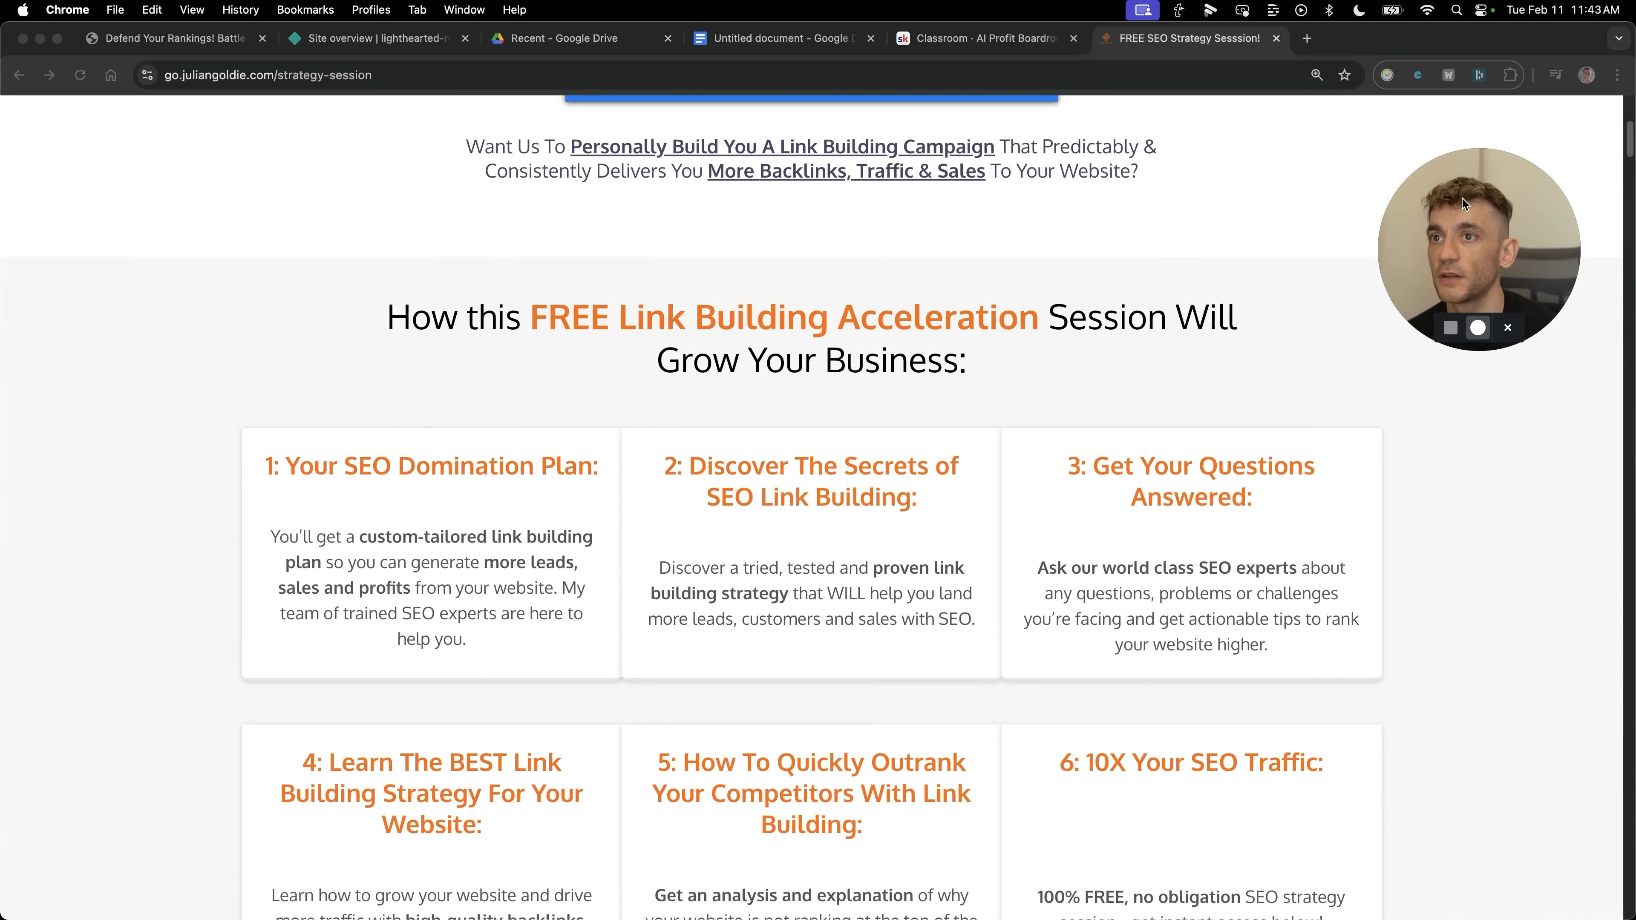
{"action": "scroll", "scroll_direction": "down", "scroll_amount": 3}
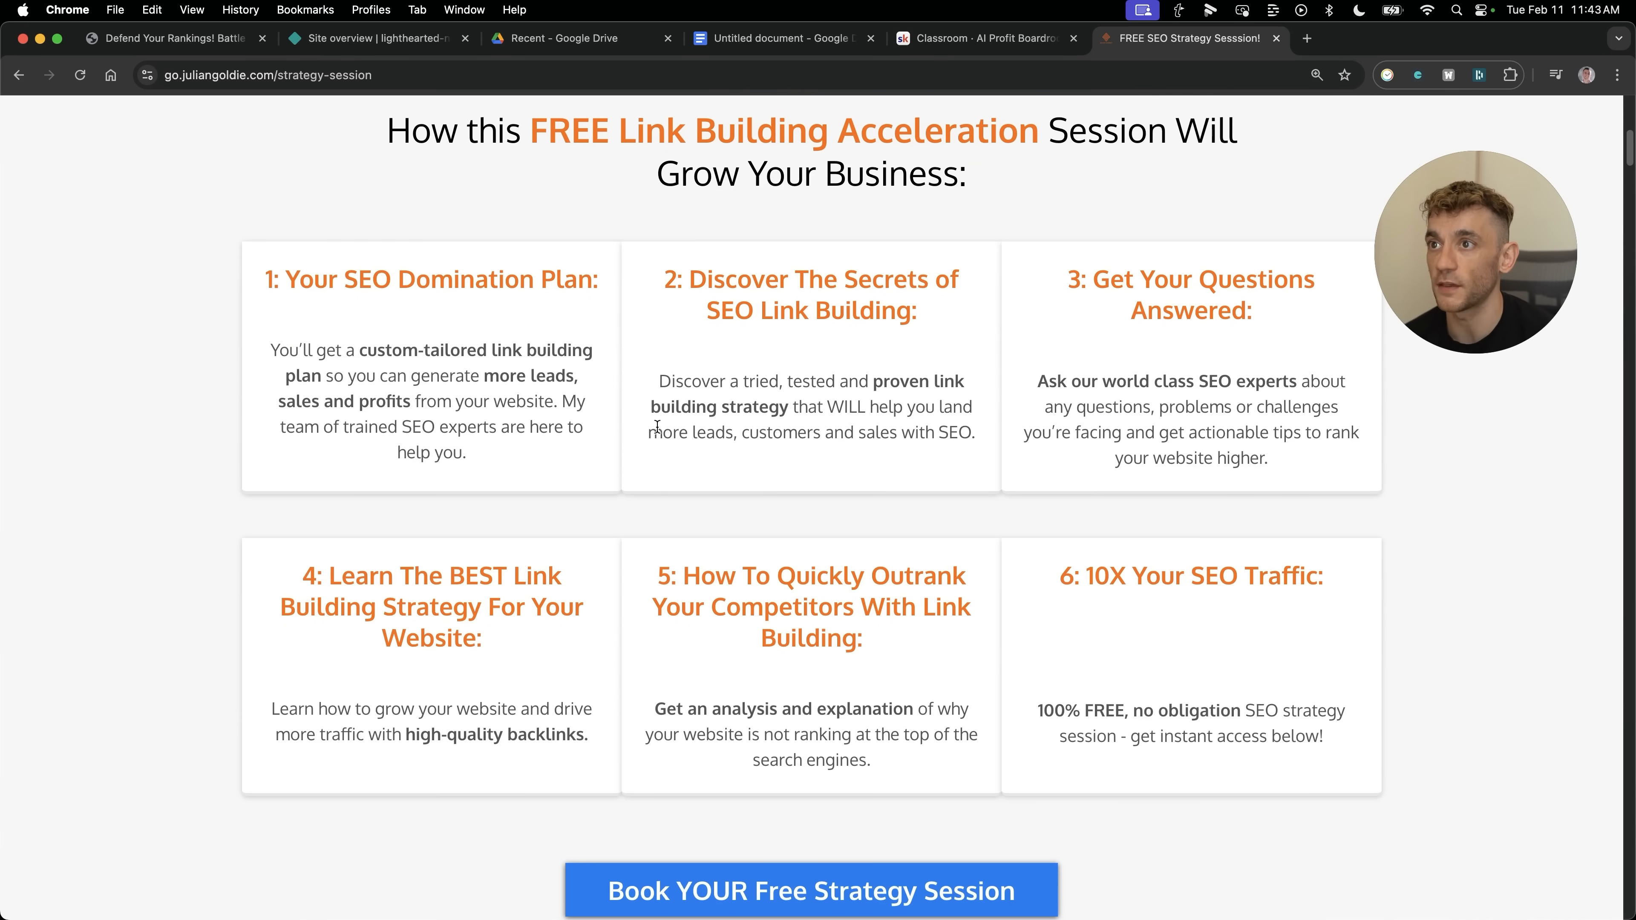
{"action": "mouse_move", "coordinate": [542, 647]}
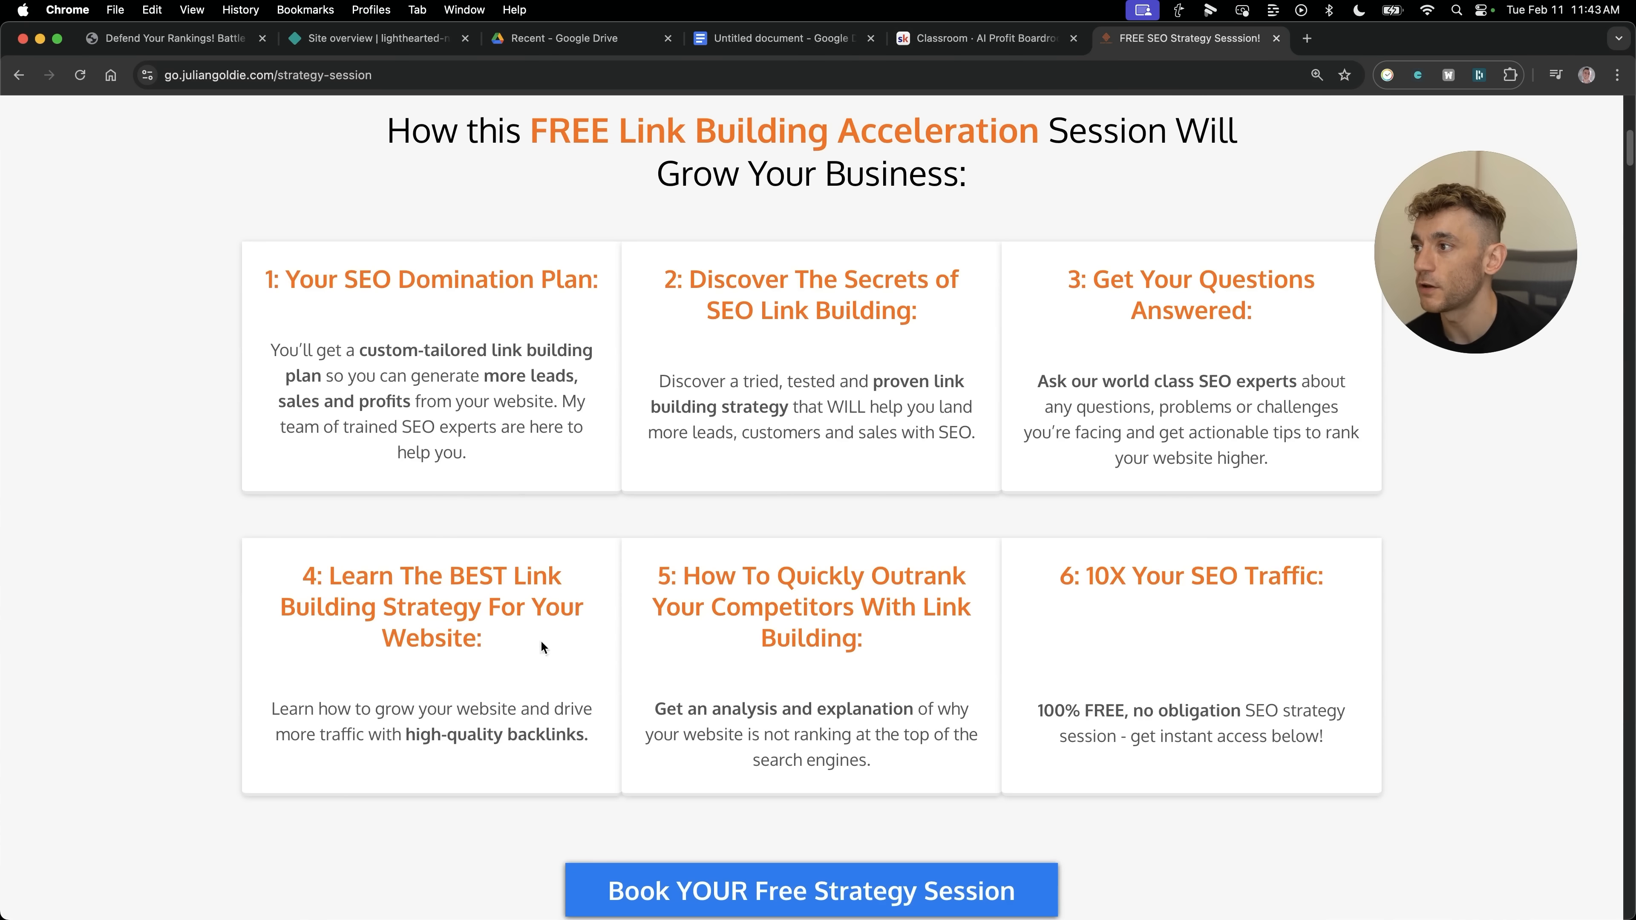
{"action": "scroll", "scroll_direction": "down", "scroll_amount": 3}
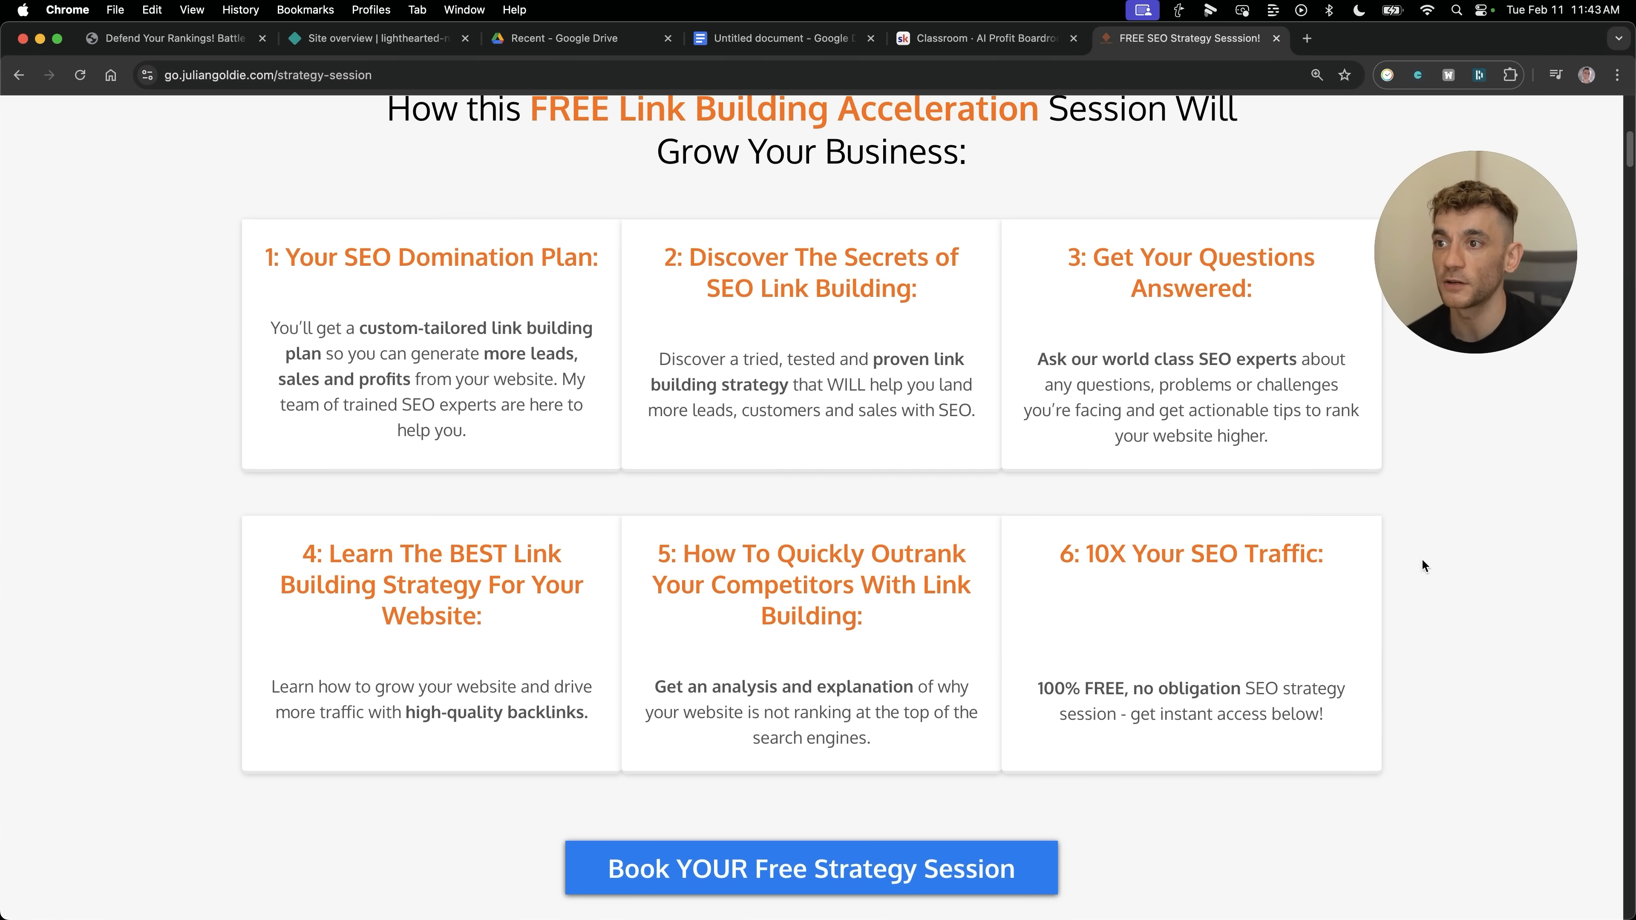
{"action": "scroll", "scroll_direction": "down", "scroll_amount": 3}
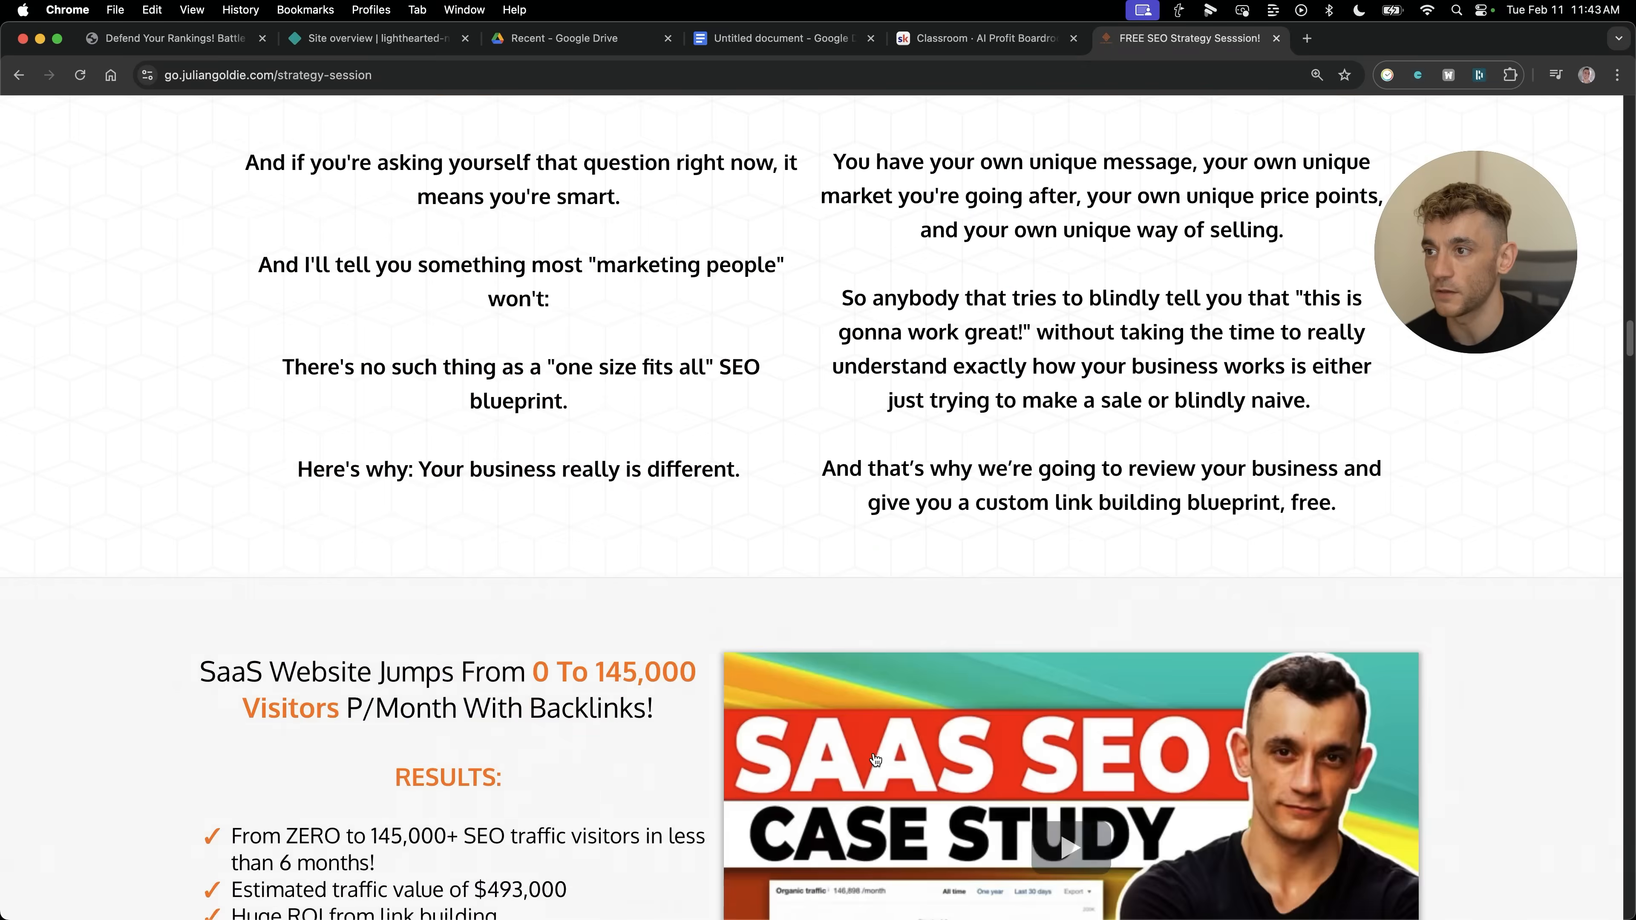
{"action": "scroll", "scroll_direction": "down", "scroll_amount": 3}
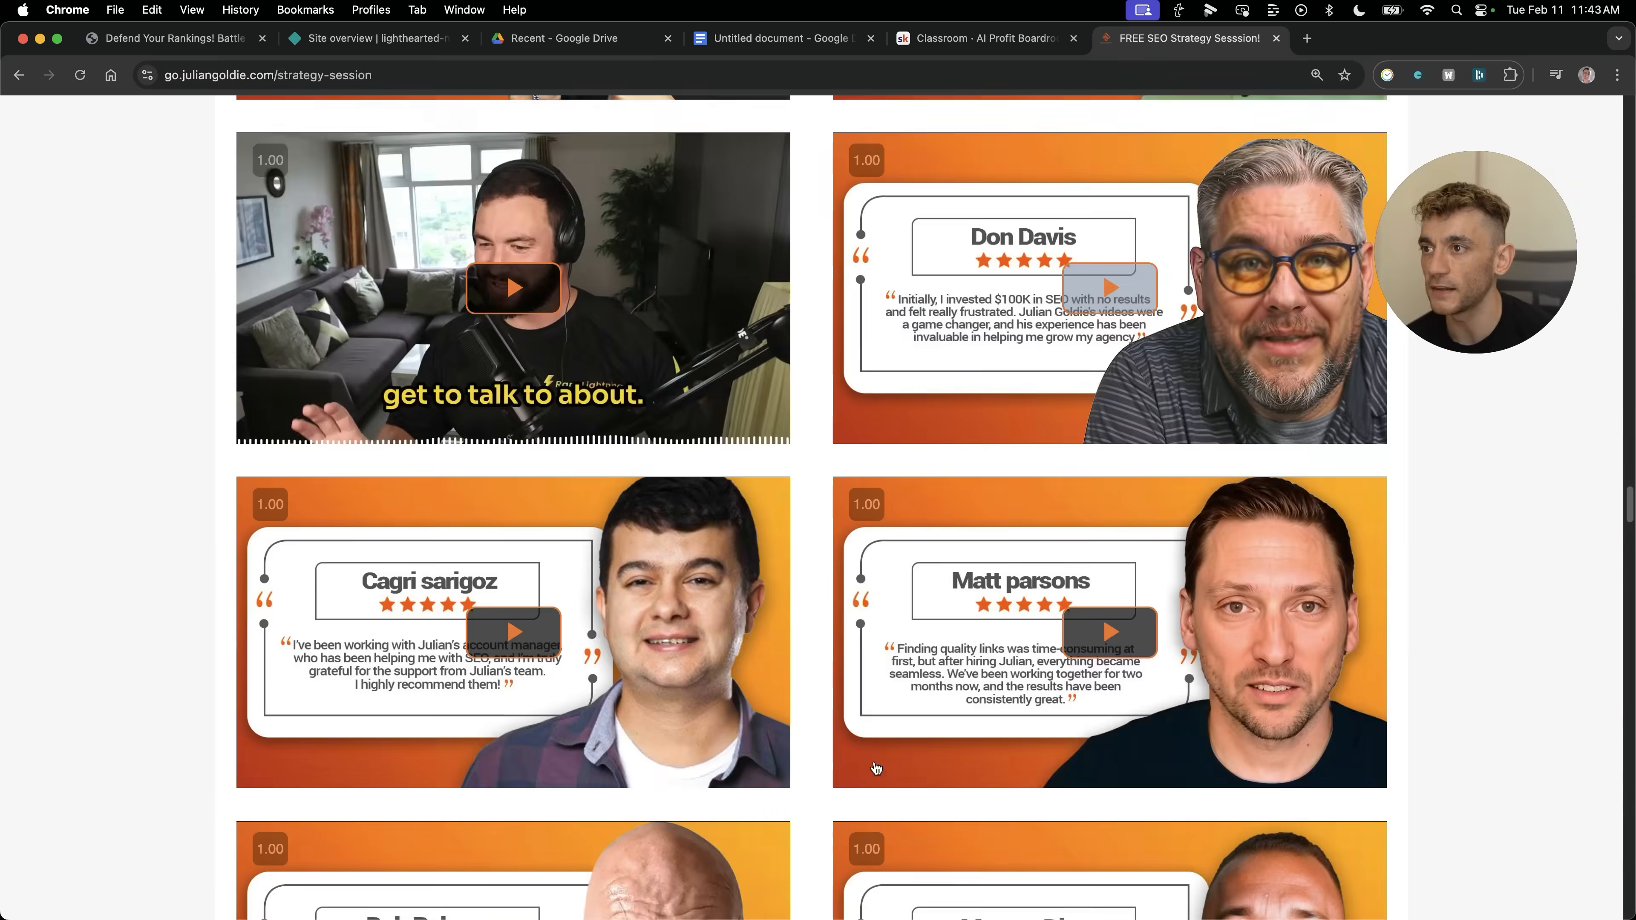
{"action": "scroll", "scroll_direction": "down", "scroll_amount": 3}
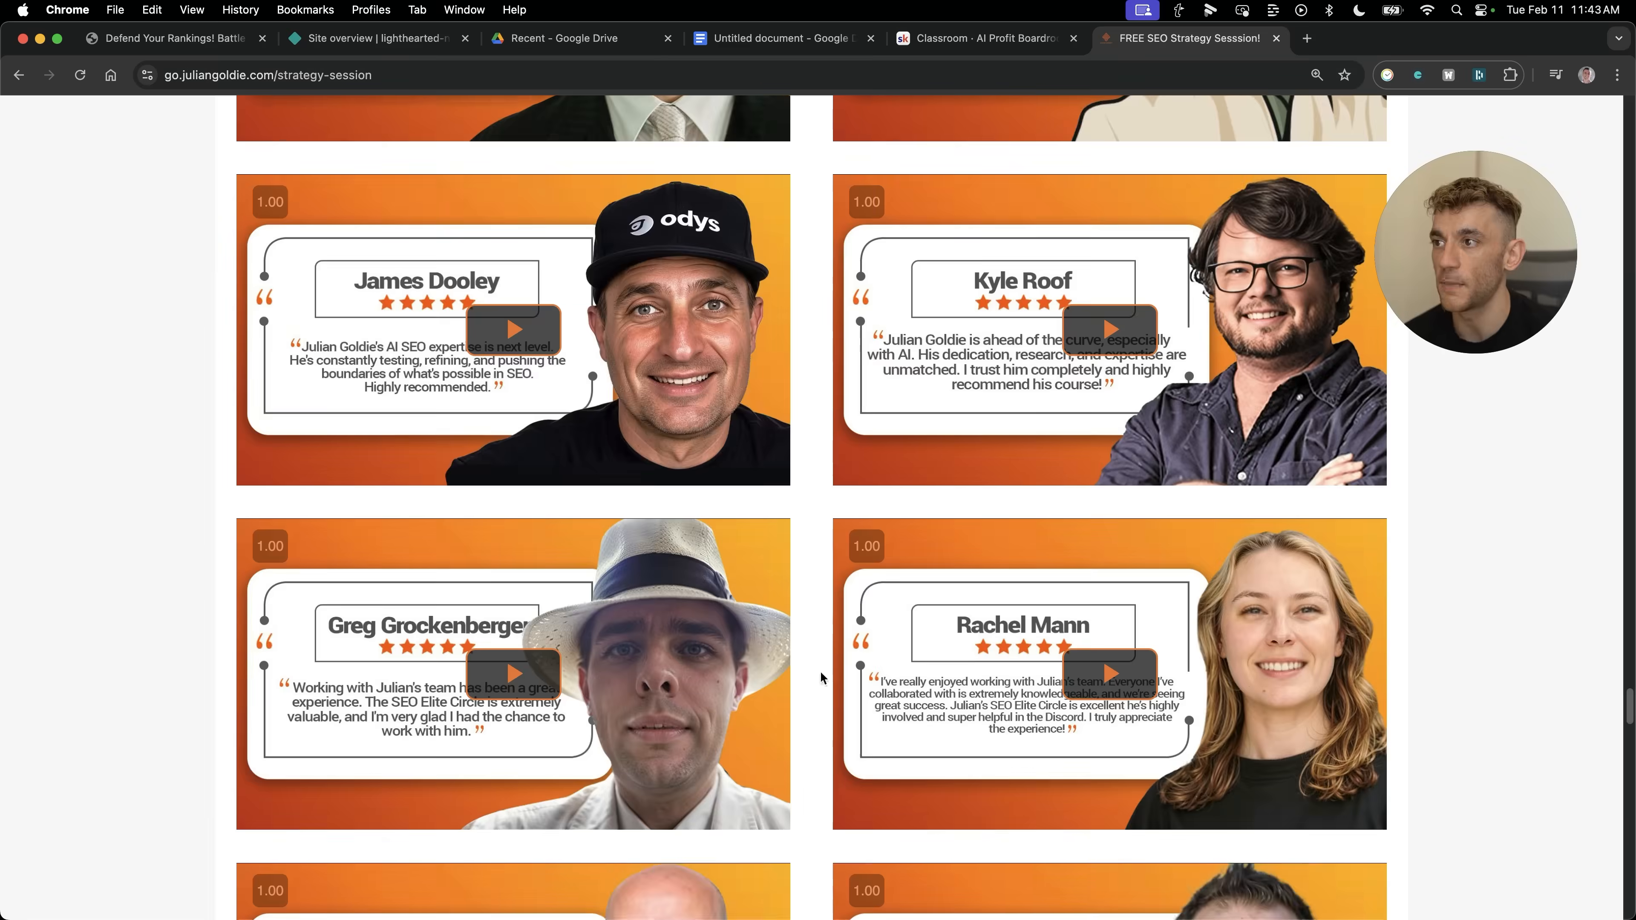